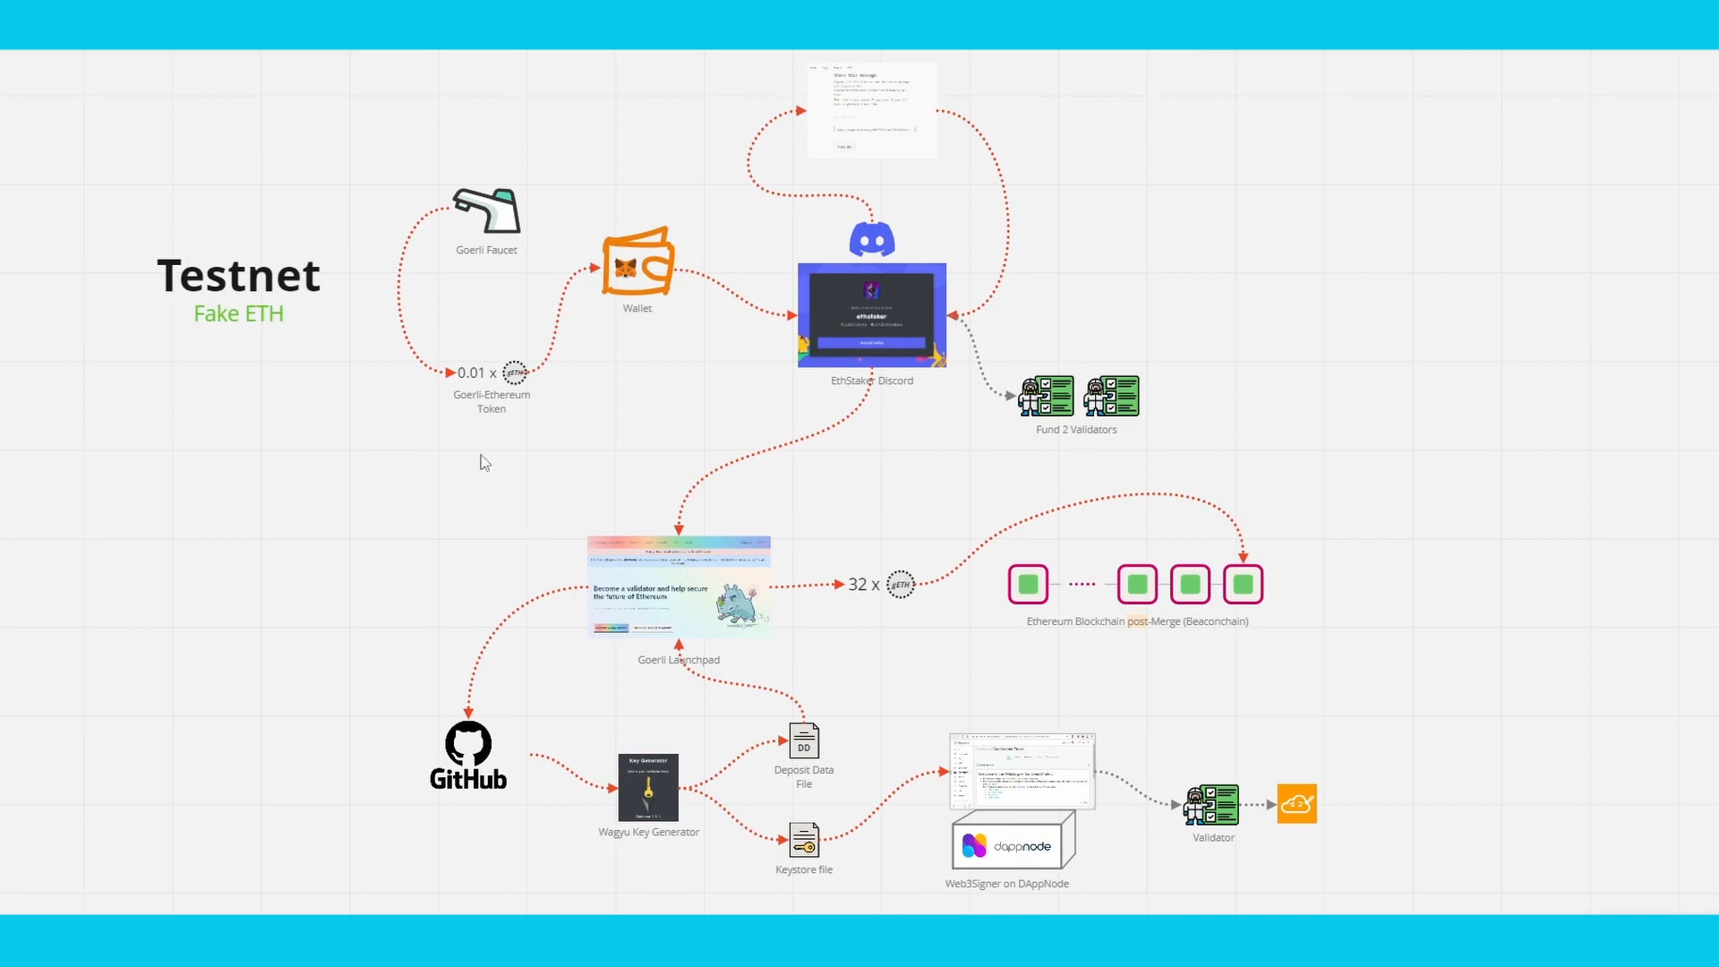
pyautogui.moveTo(523, 258)
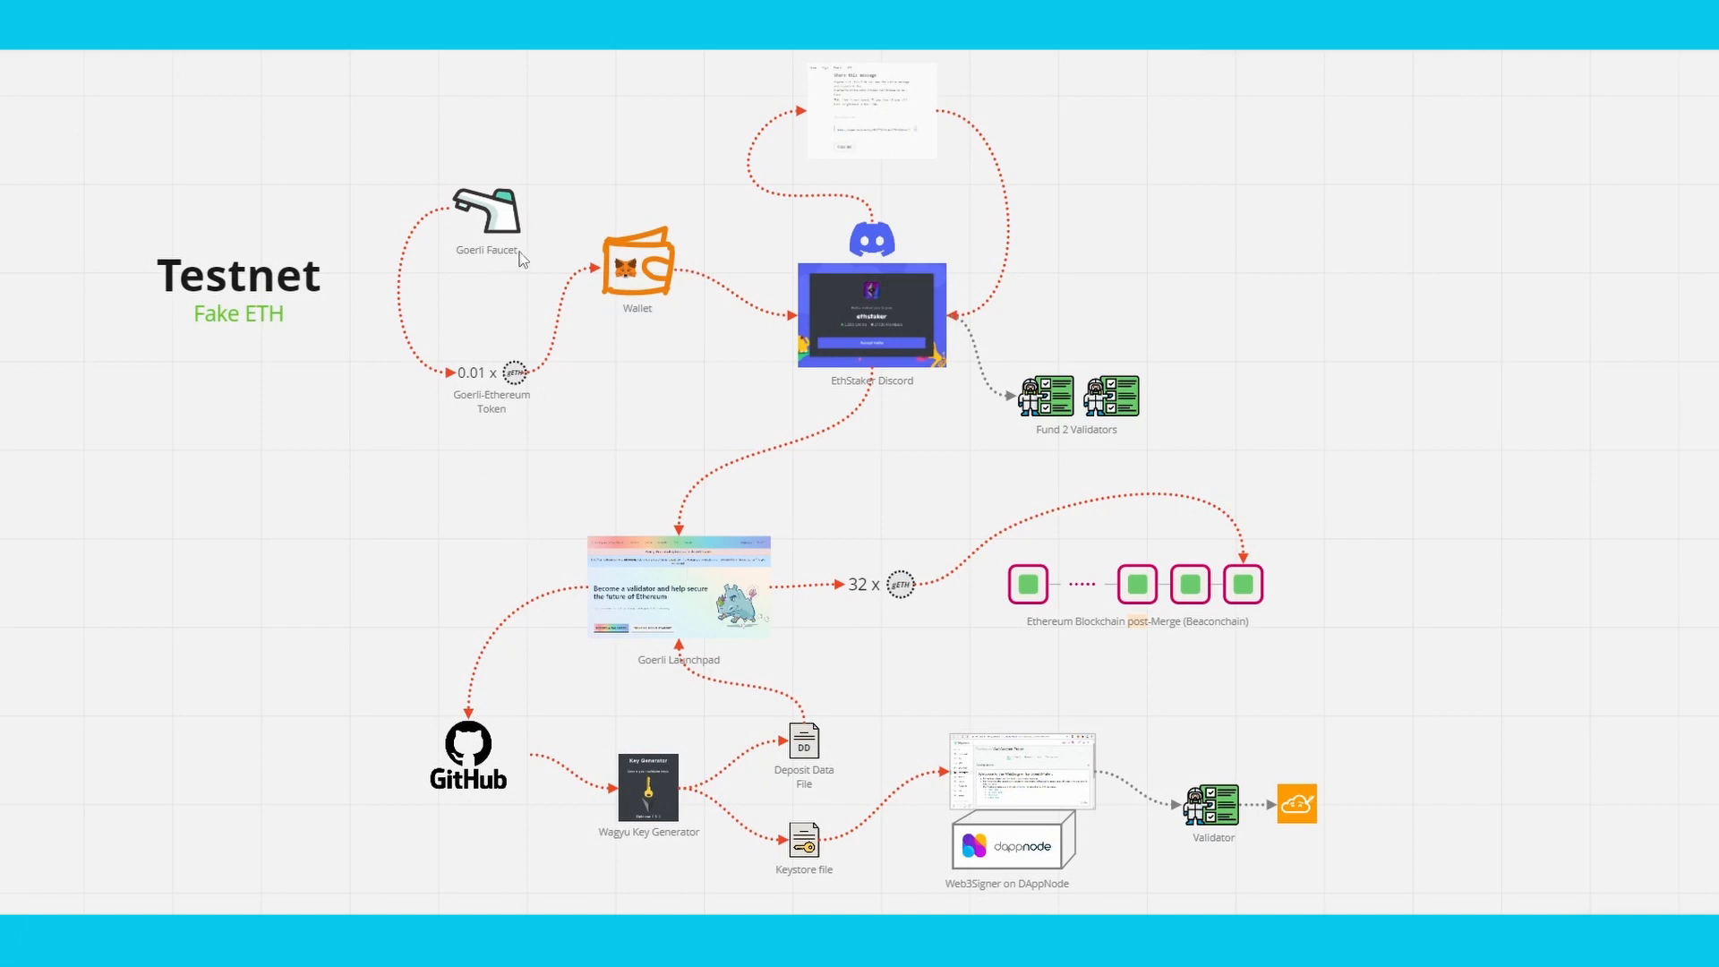
pyautogui.moveTo(526, 234)
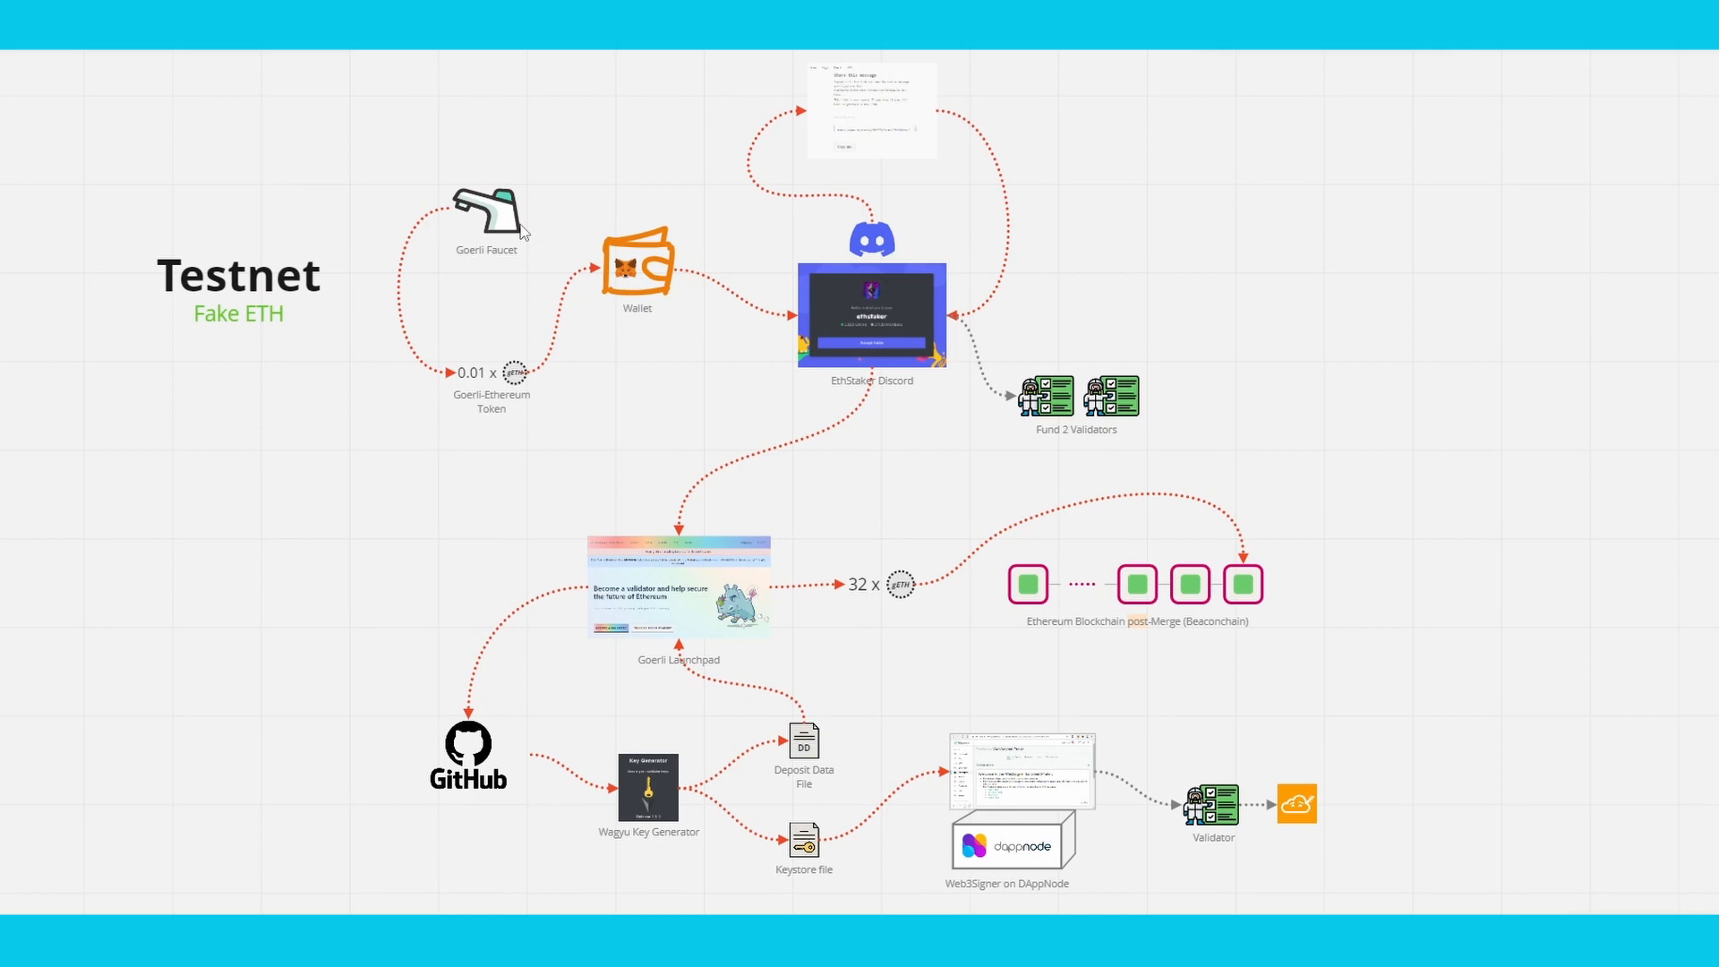
pyautogui.moveTo(764, 321)
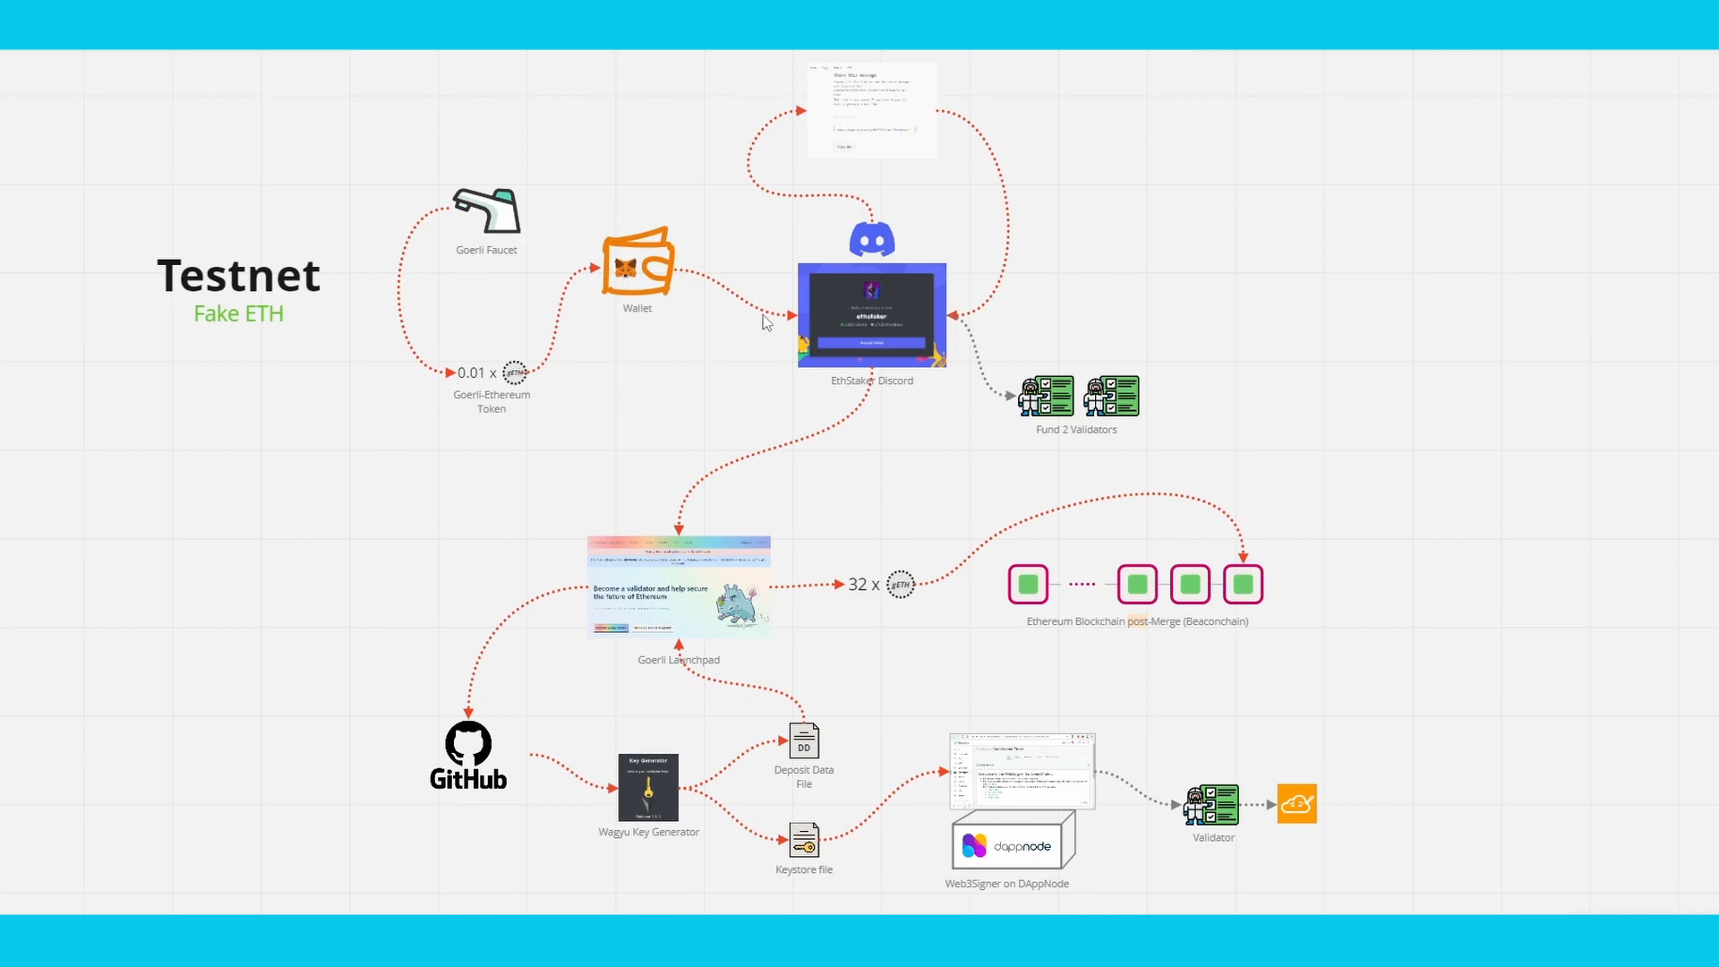
pyautogui.moveTo(530, 276)
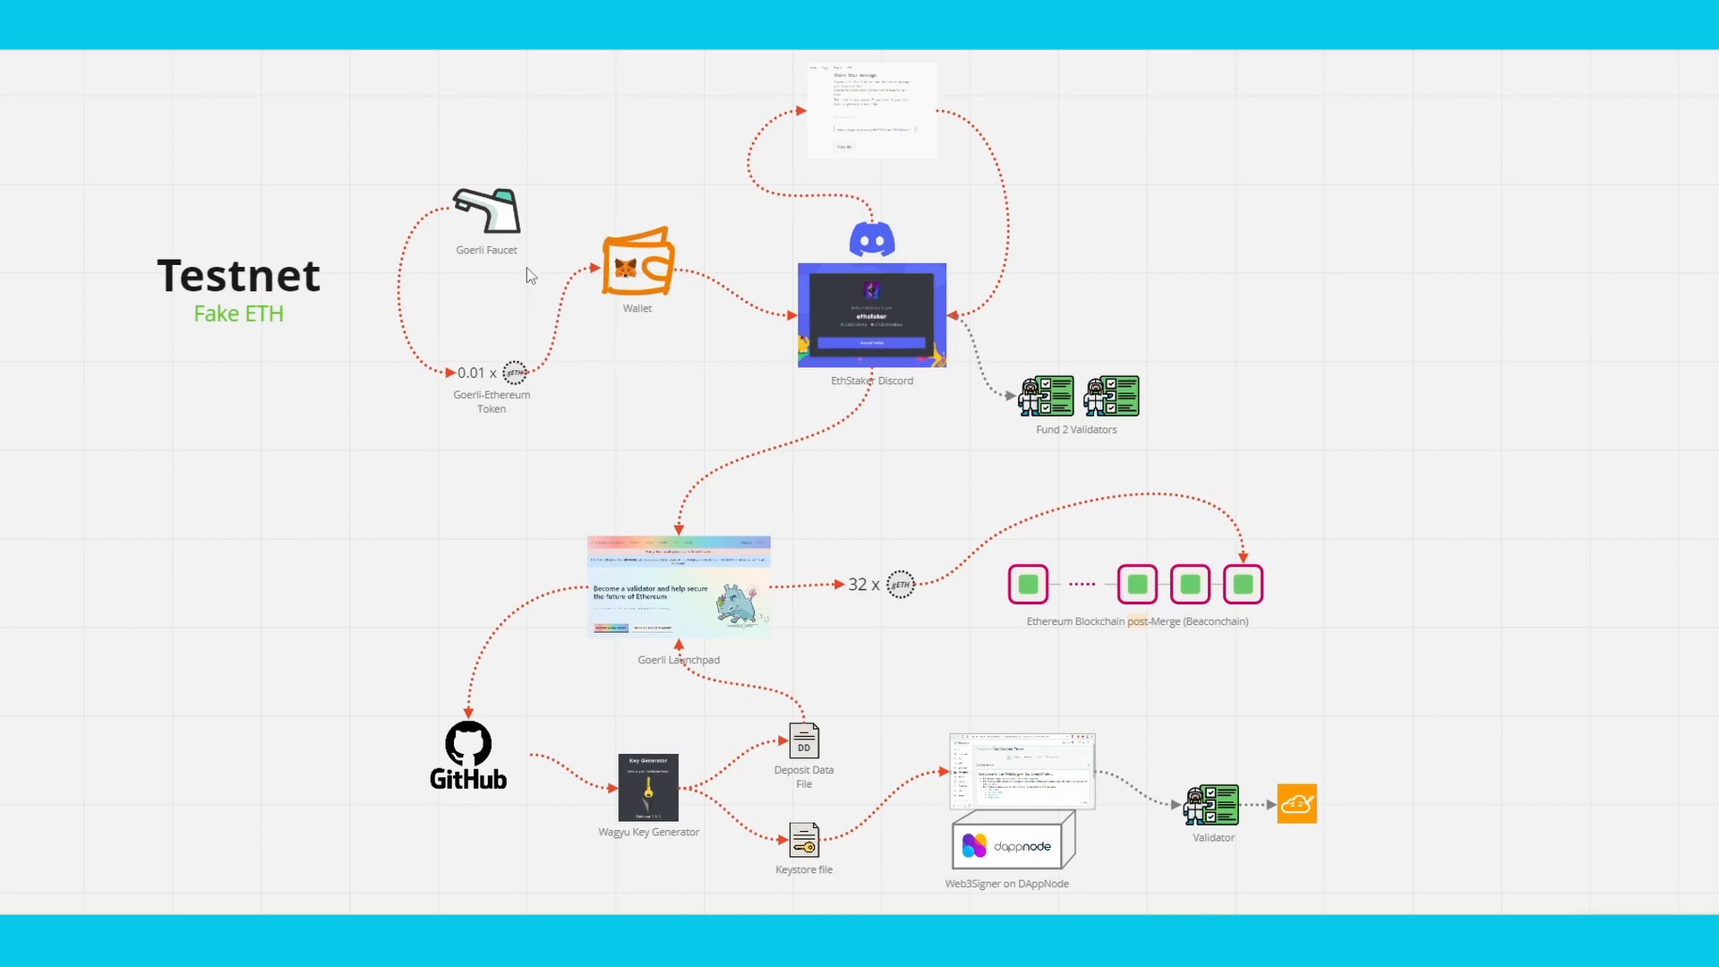
pyautogui.moveTo(616, 308)
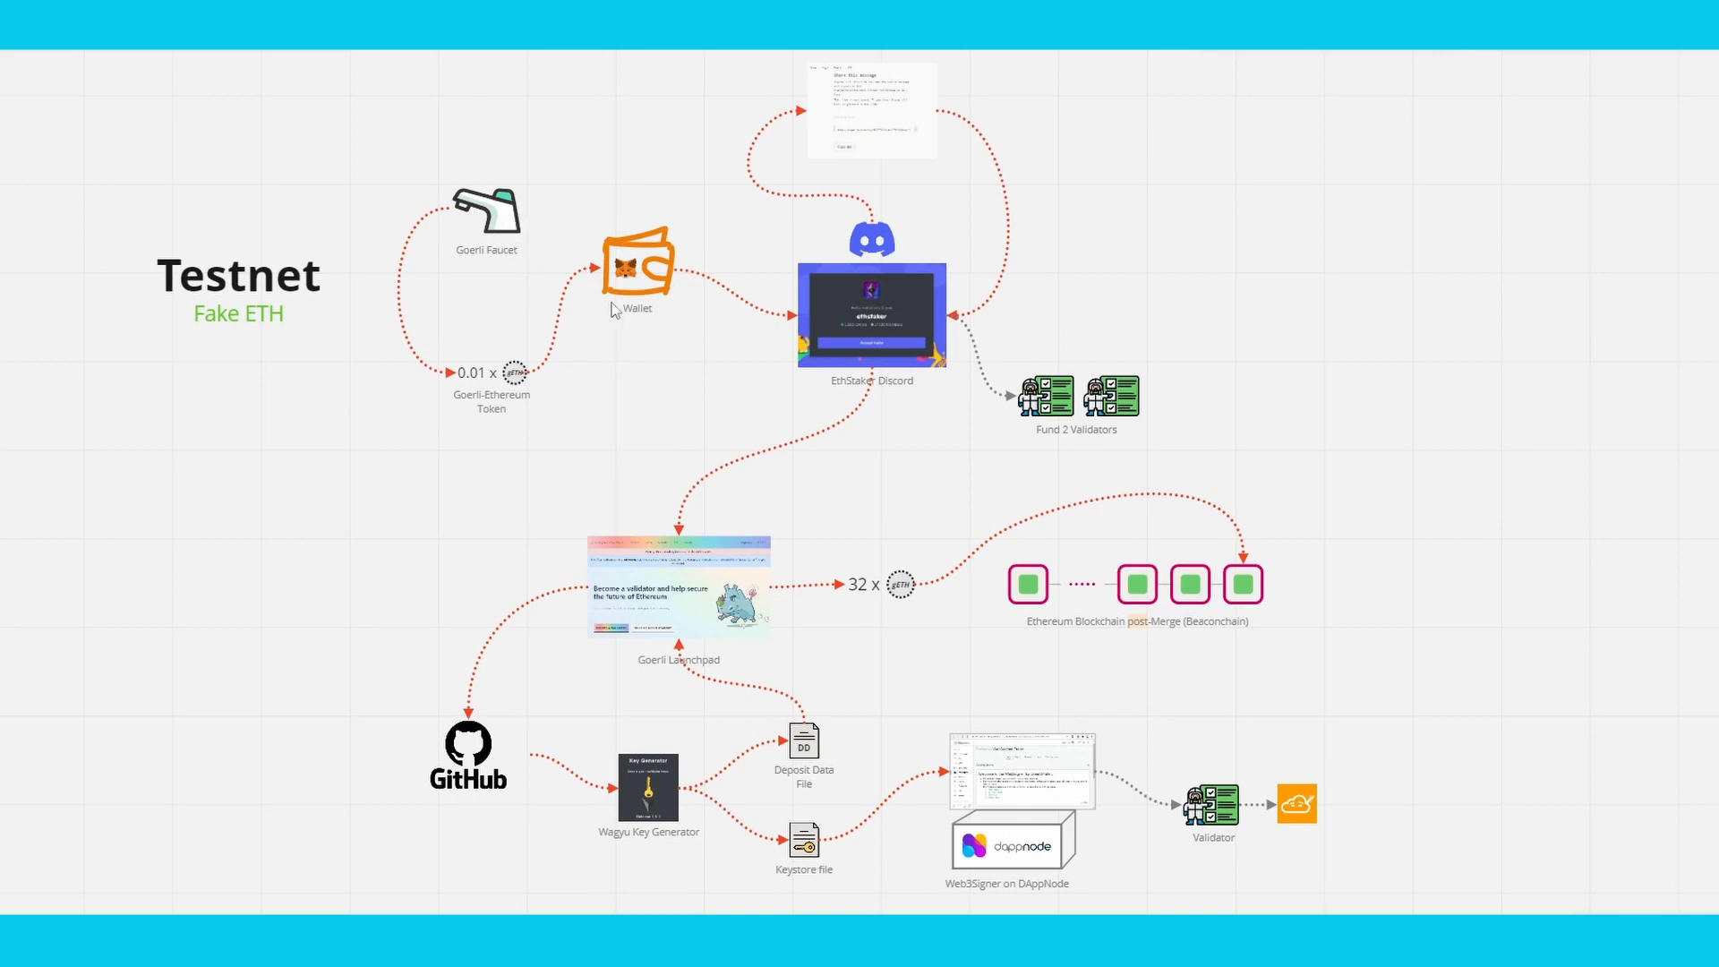
pyautogui.moveTo(861, 322)
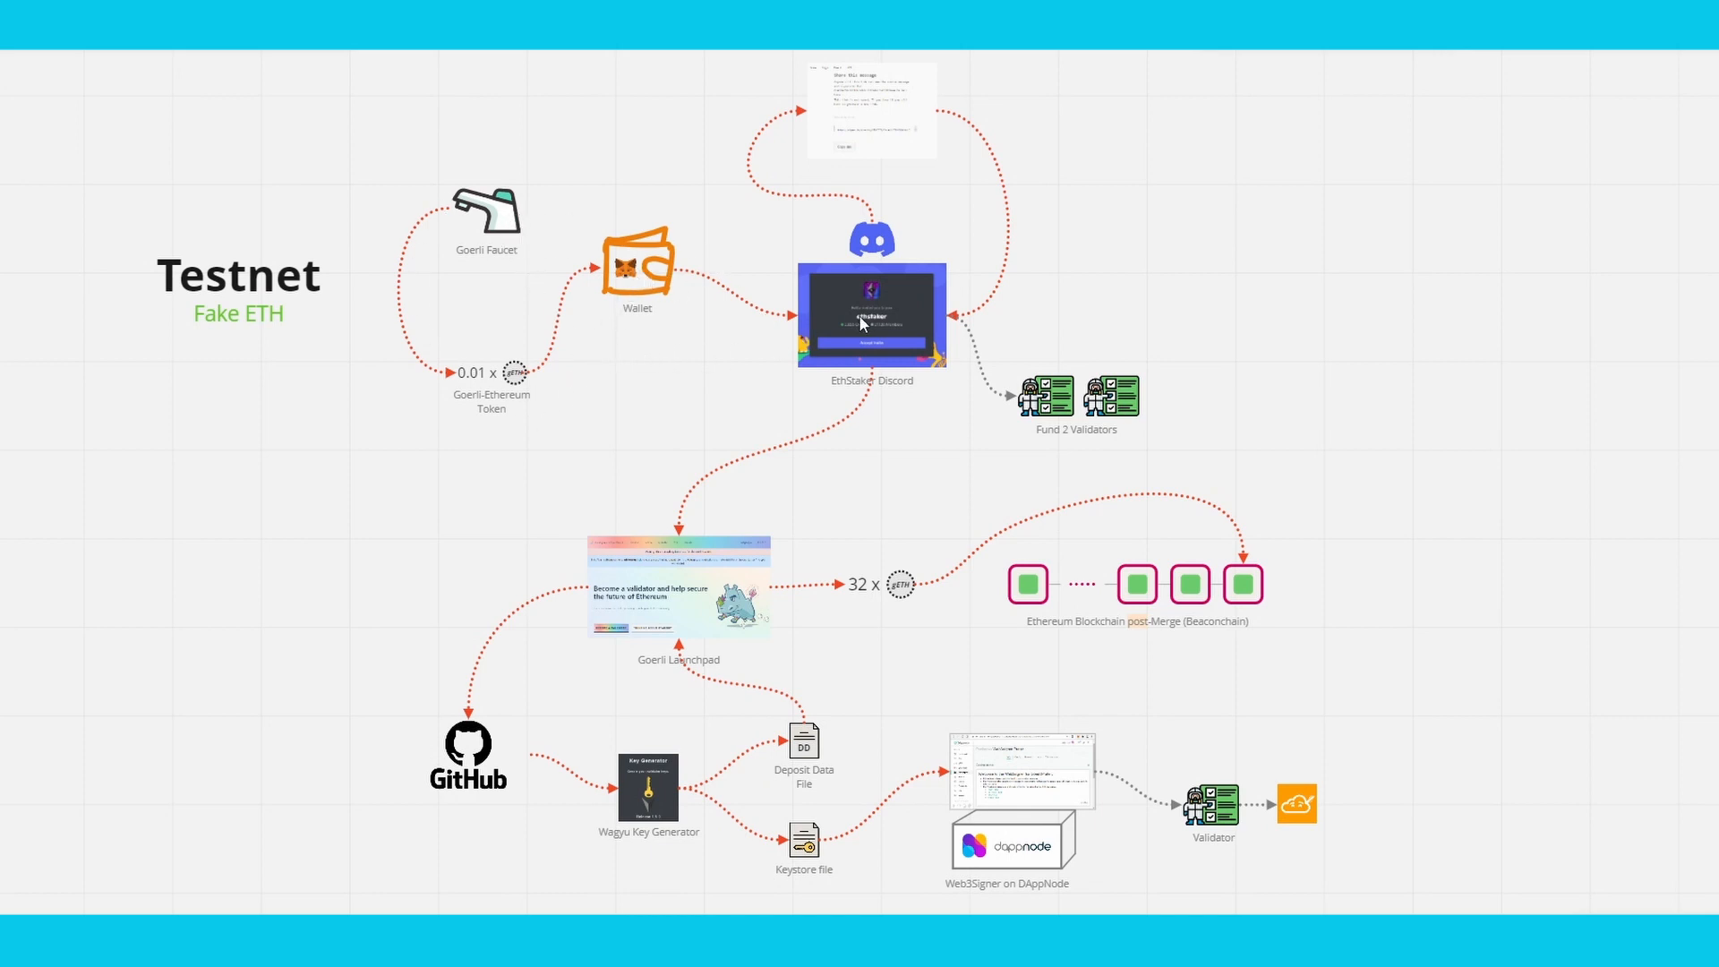
pyautogui.moveTo(626, 637)
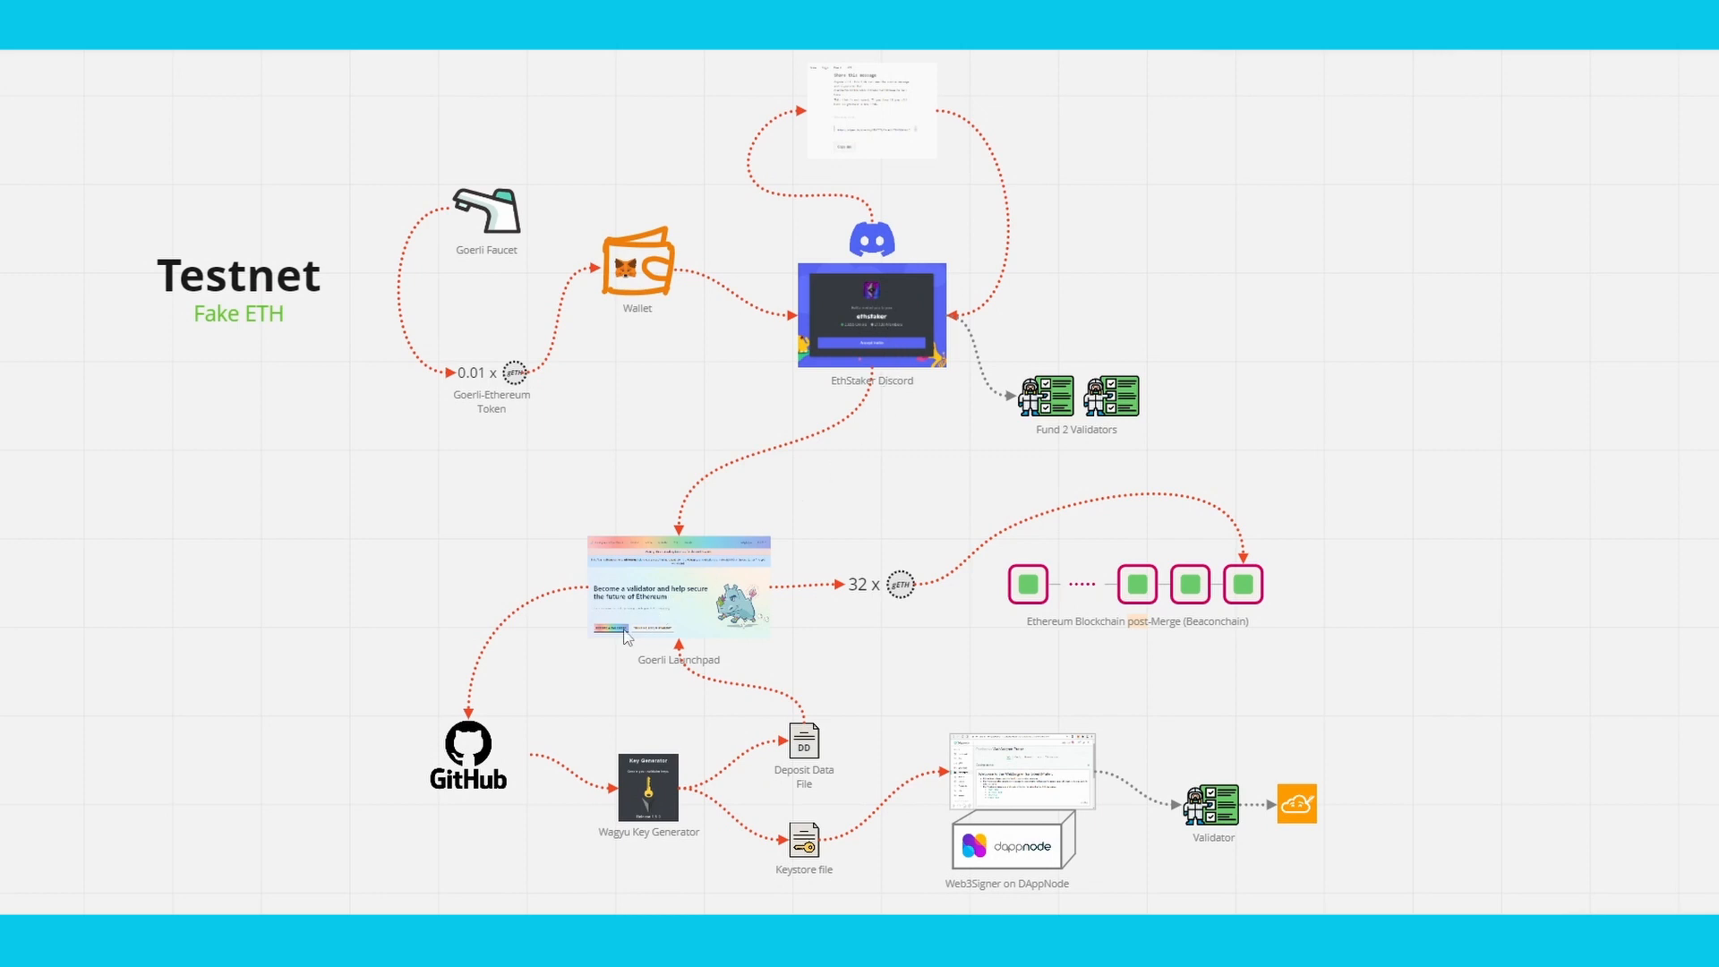
pyautogui.moveTo(648, 806)
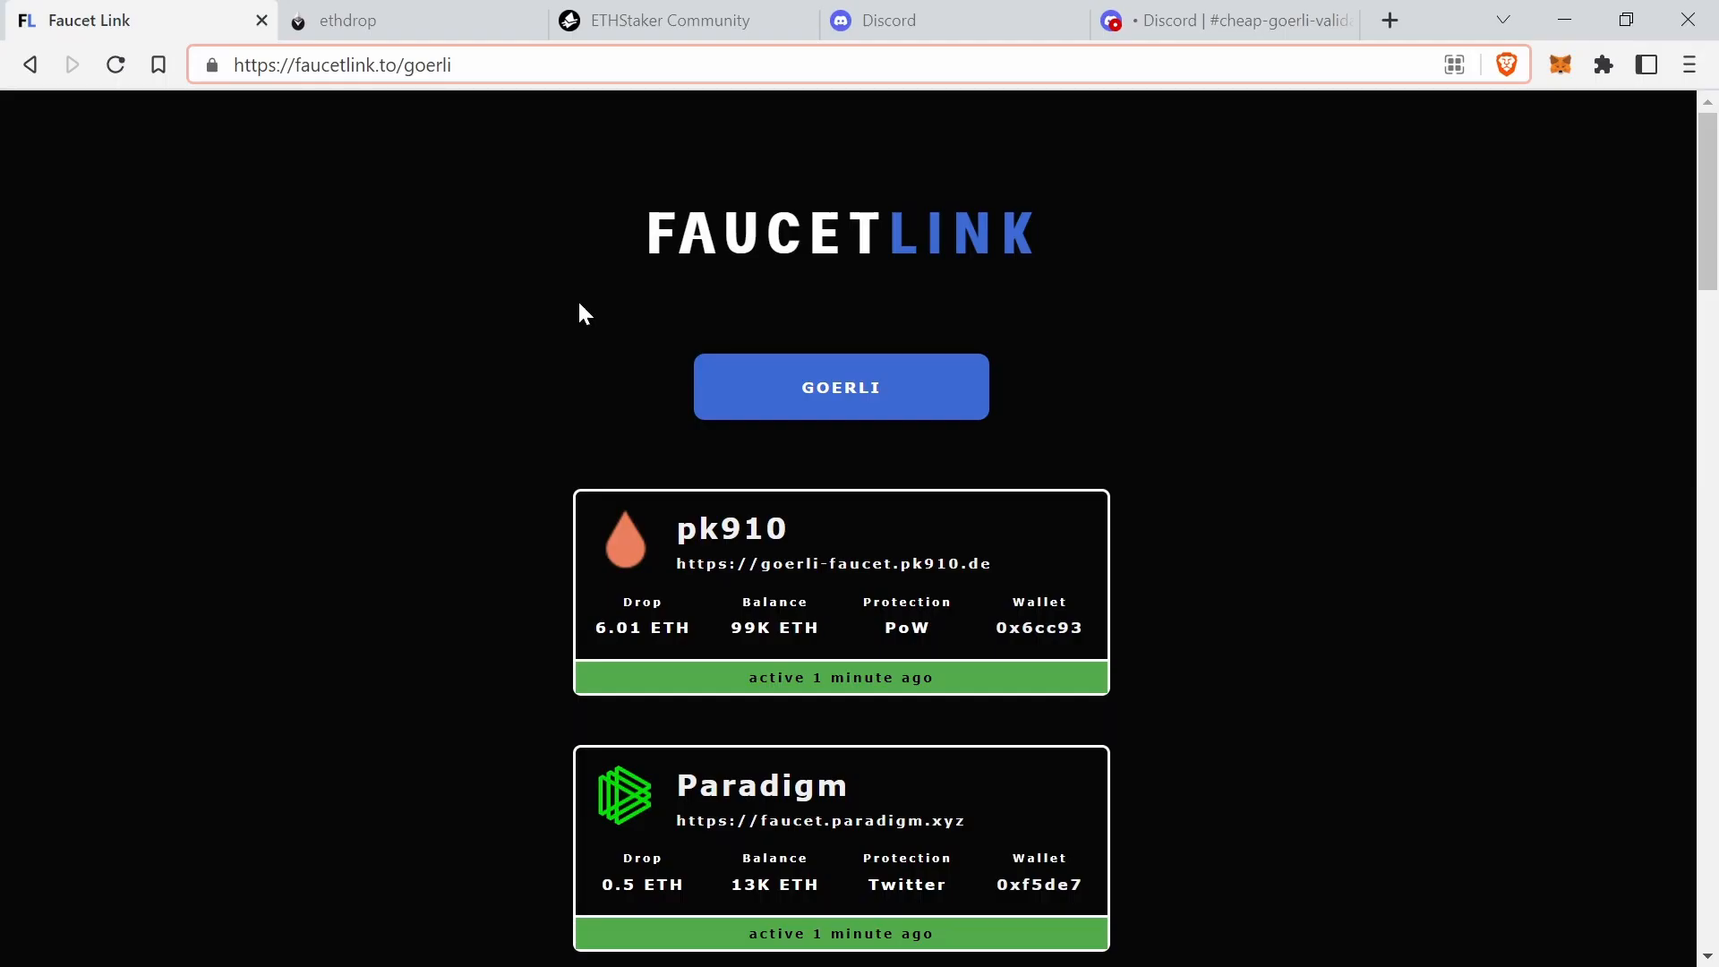
# - Open the ethdrop Goerli faucet site from the Faucet Link list
pyautogui.scroll(-3)
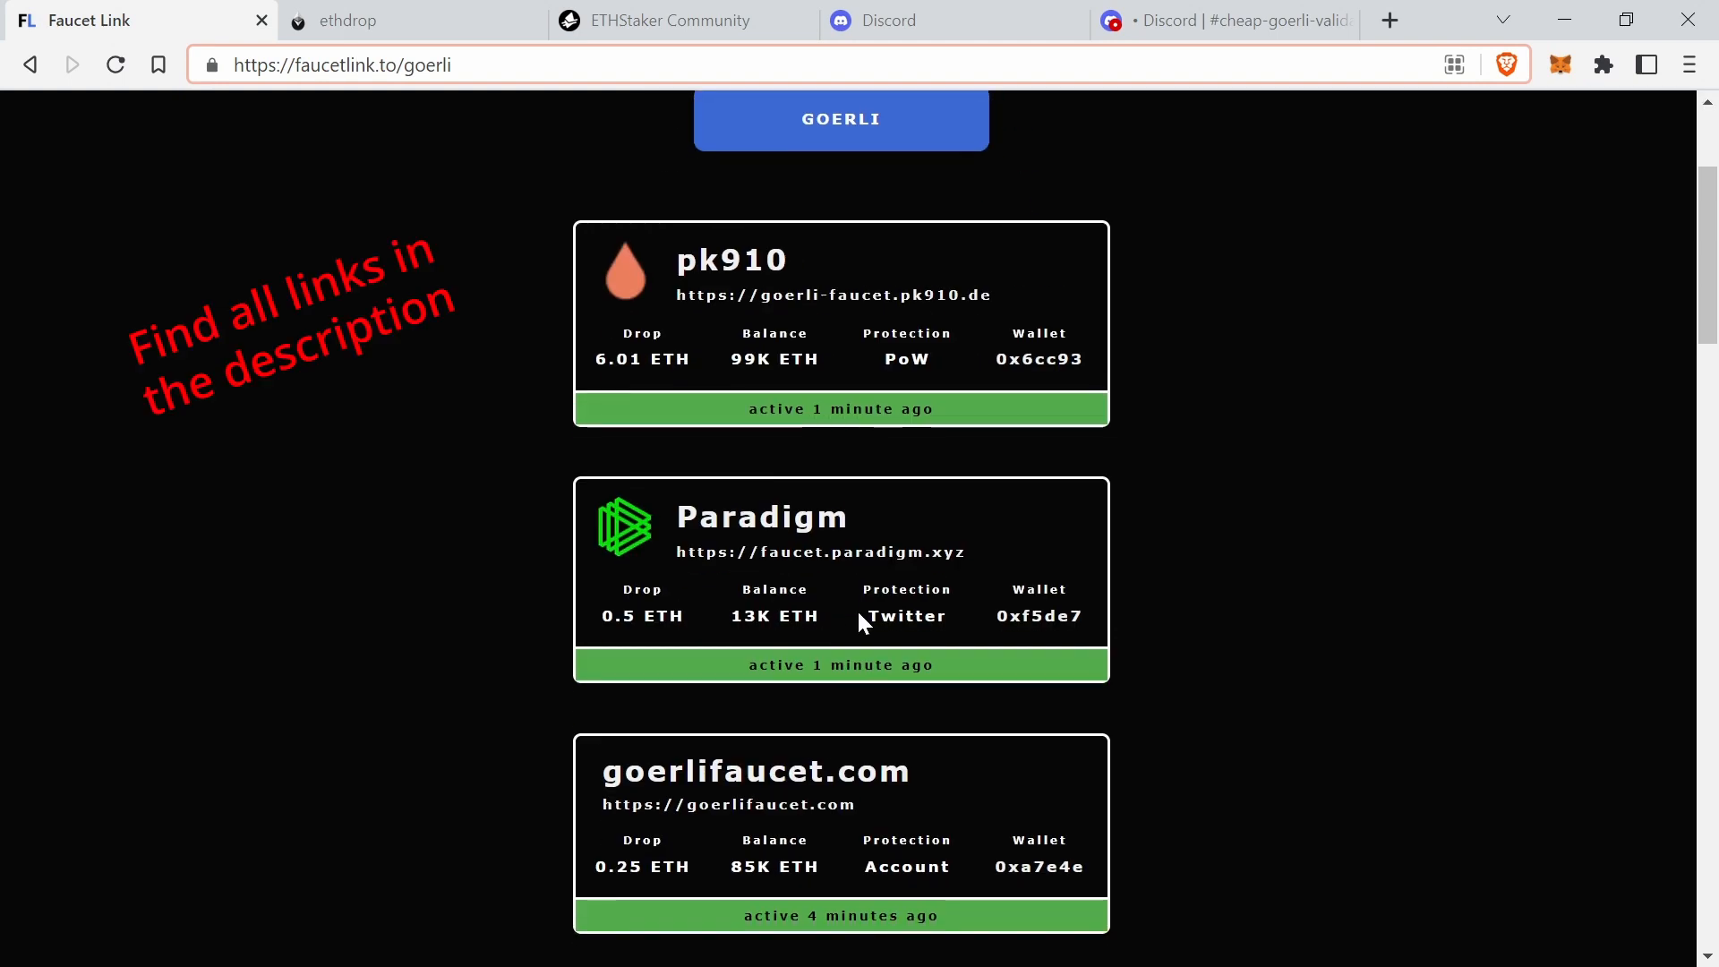
pyautogui.moveTo(802, 481)
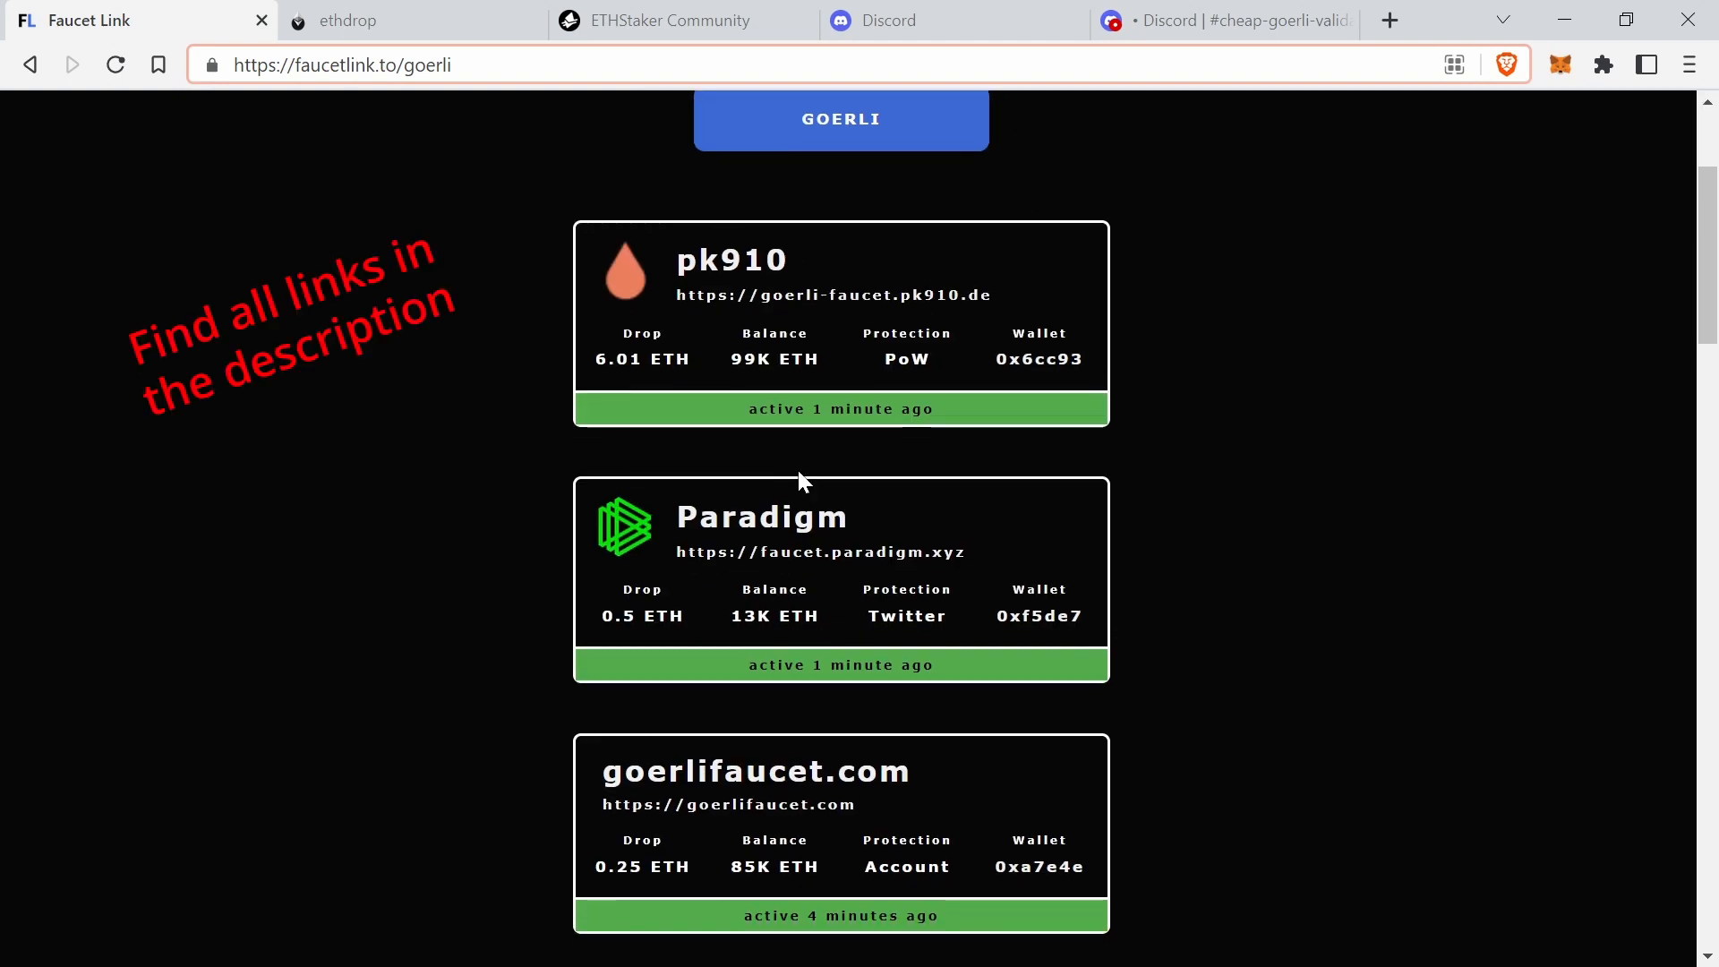
pyautogui.scroll(-3)
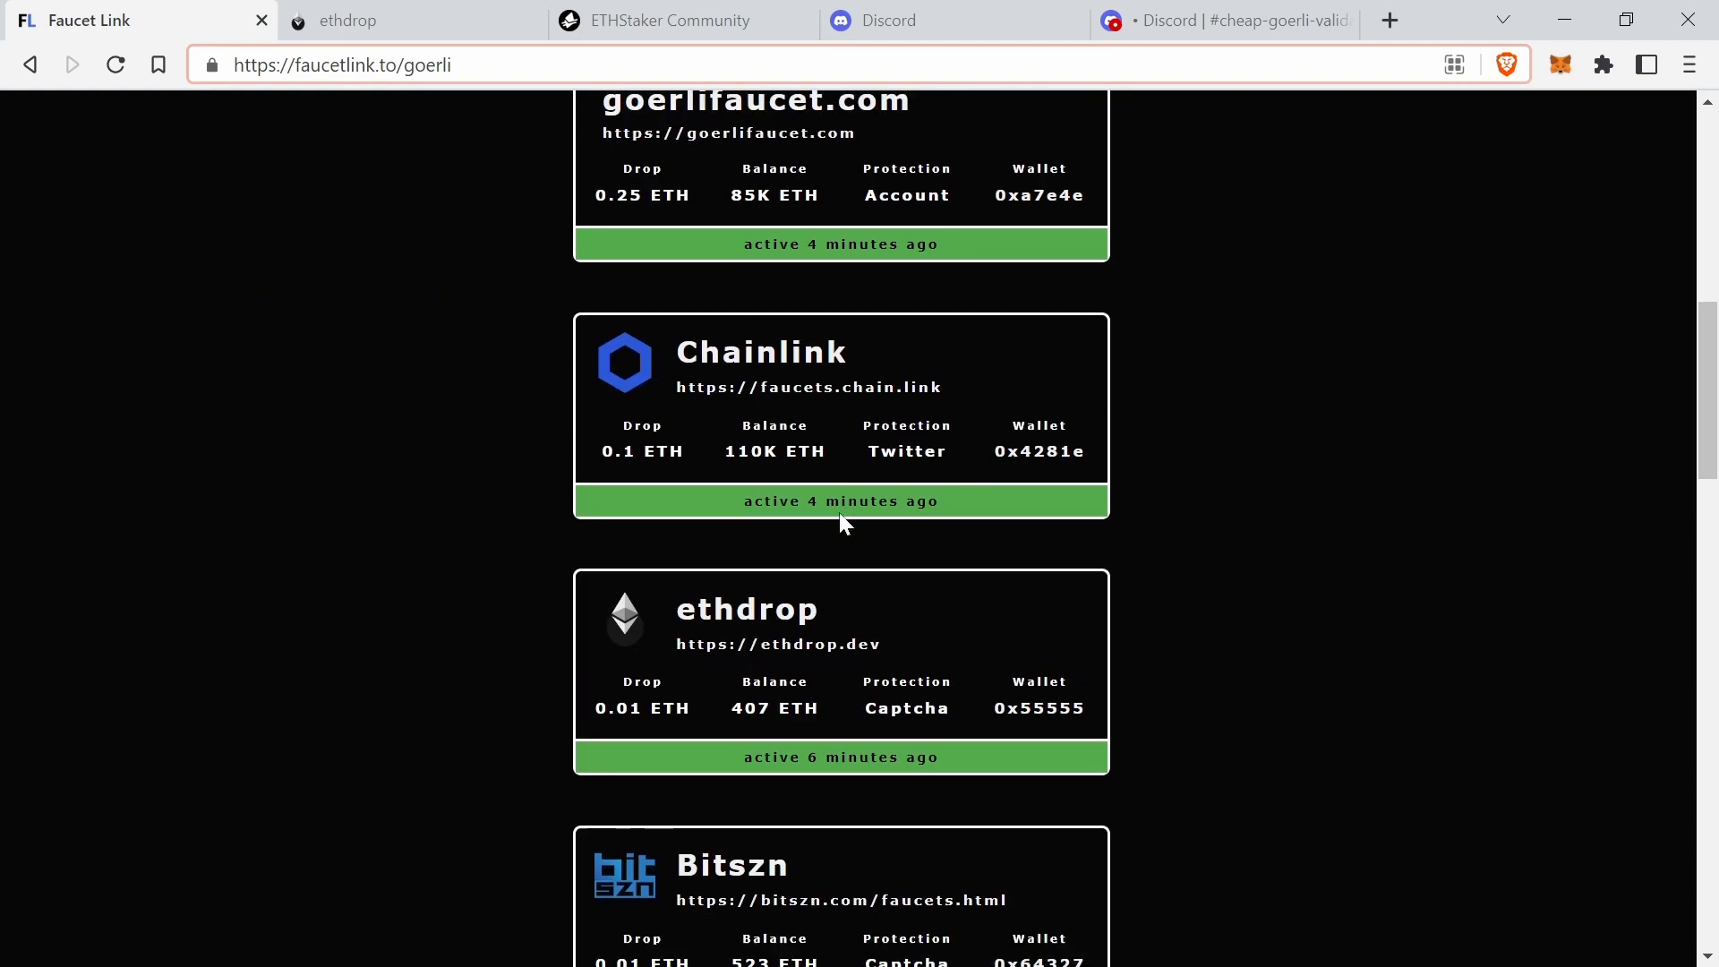
pyautogui.scroll(-3)
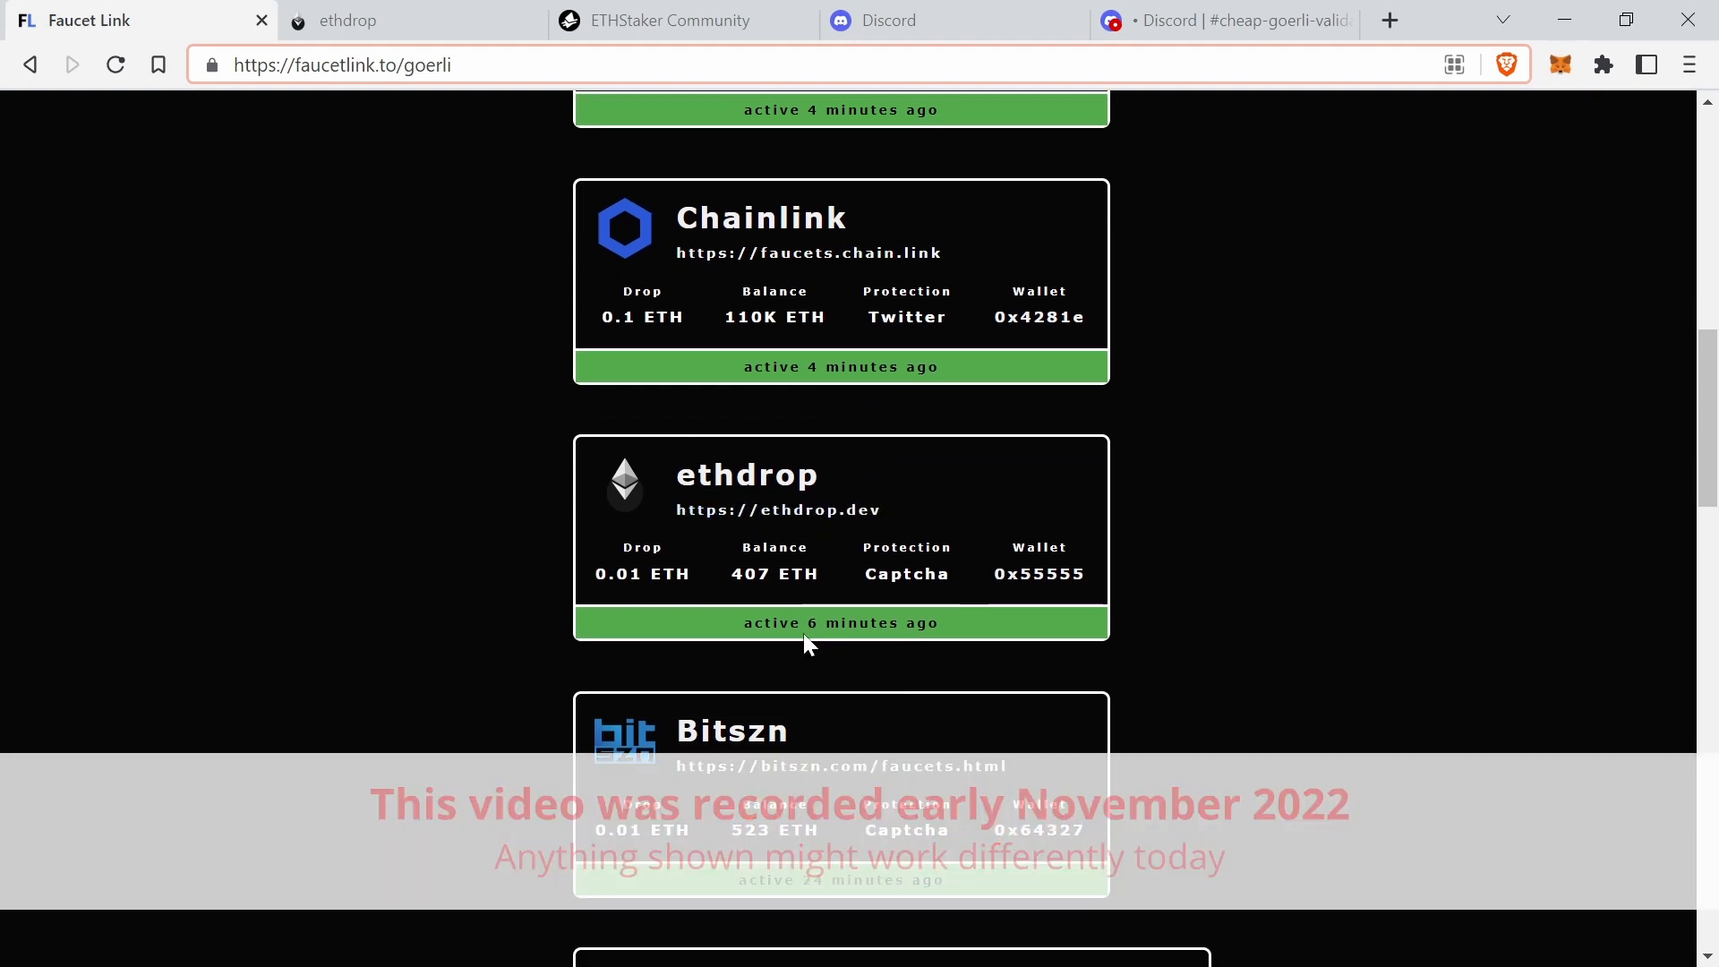
pyautogui.scroll(3)
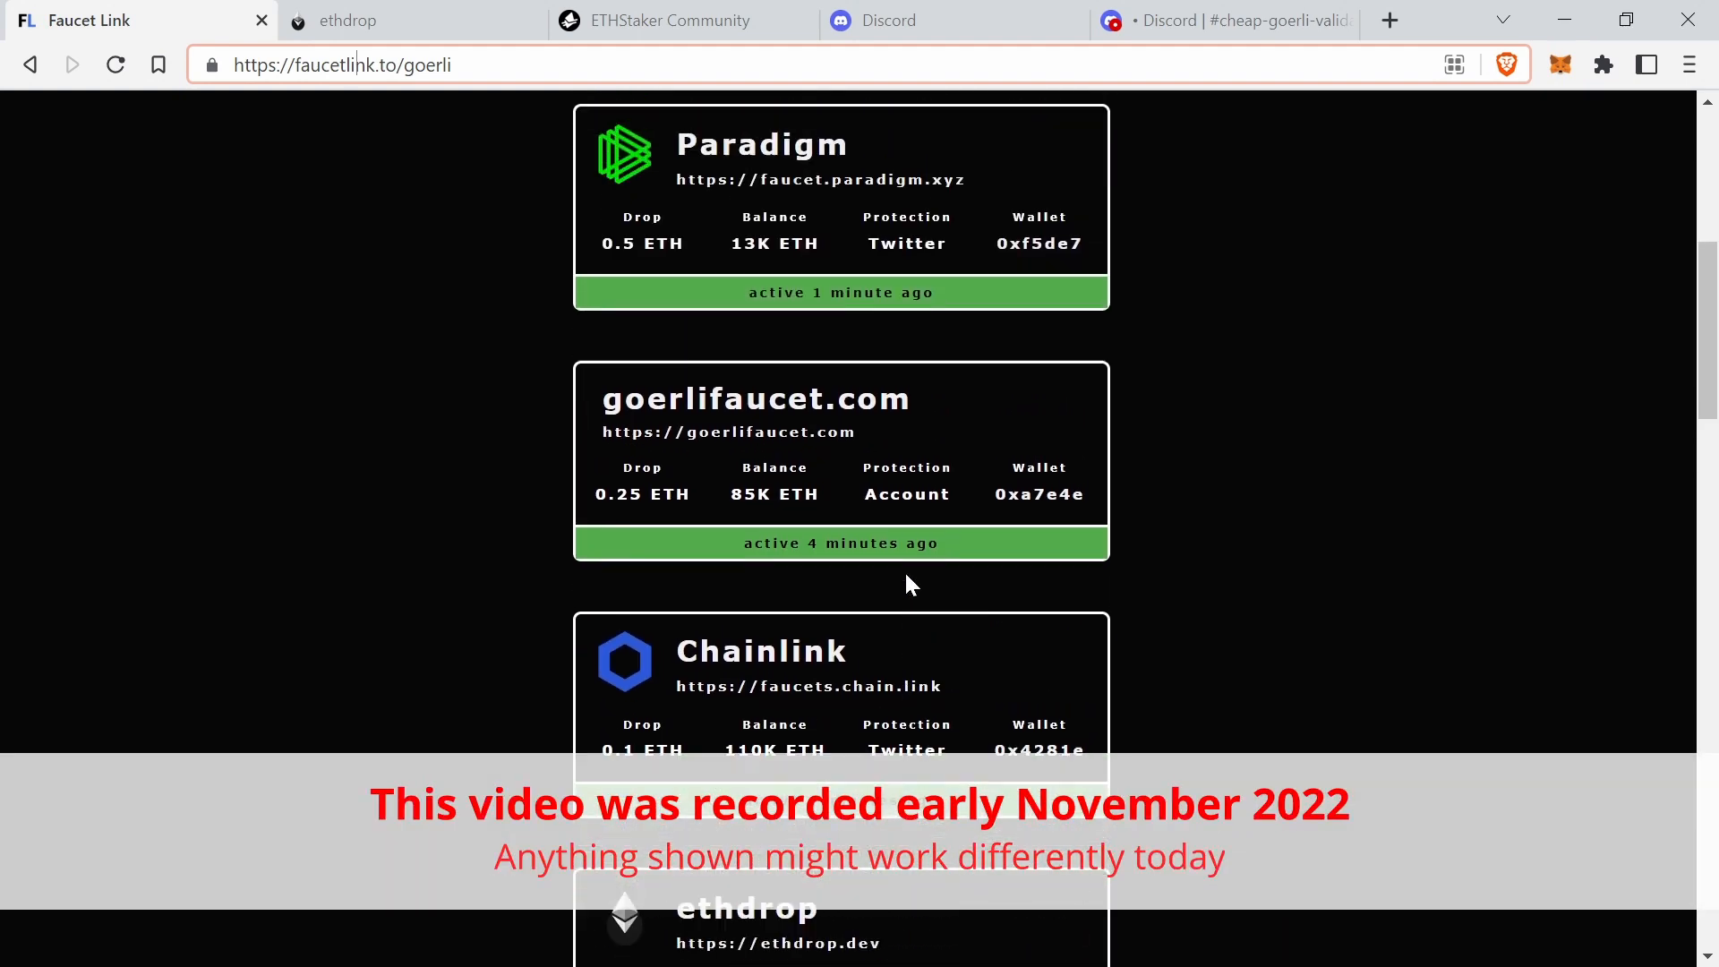
pyautogui.scroll(3)
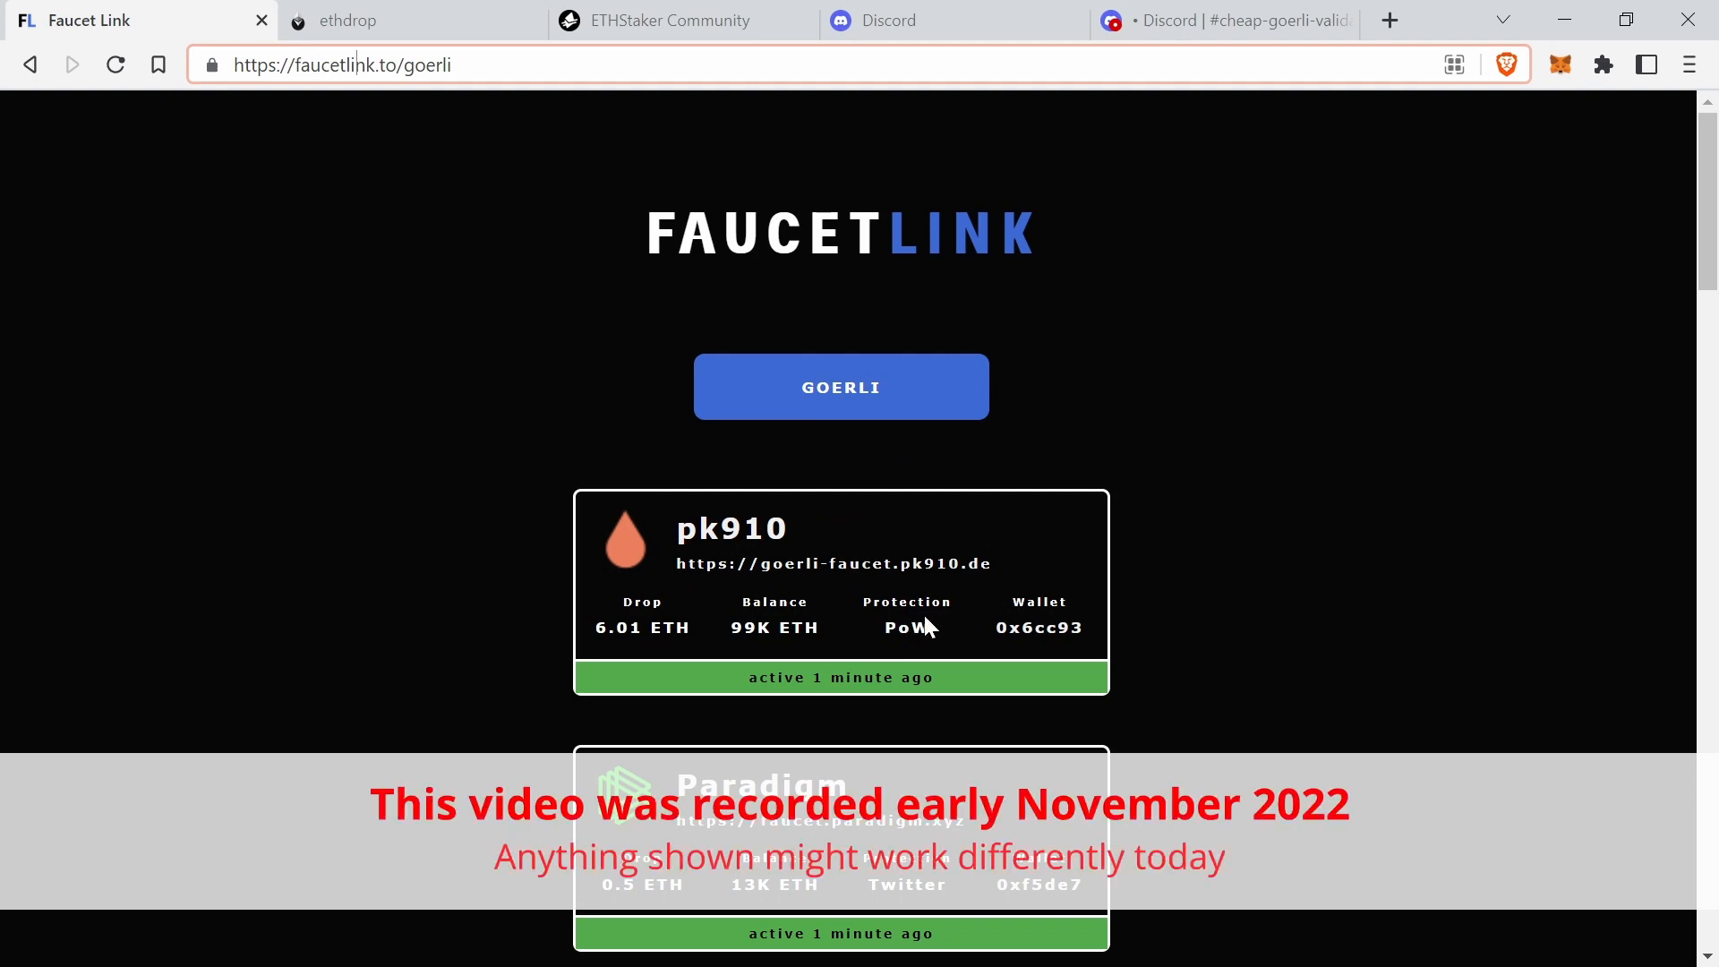
pyautogui.scroll(-3)
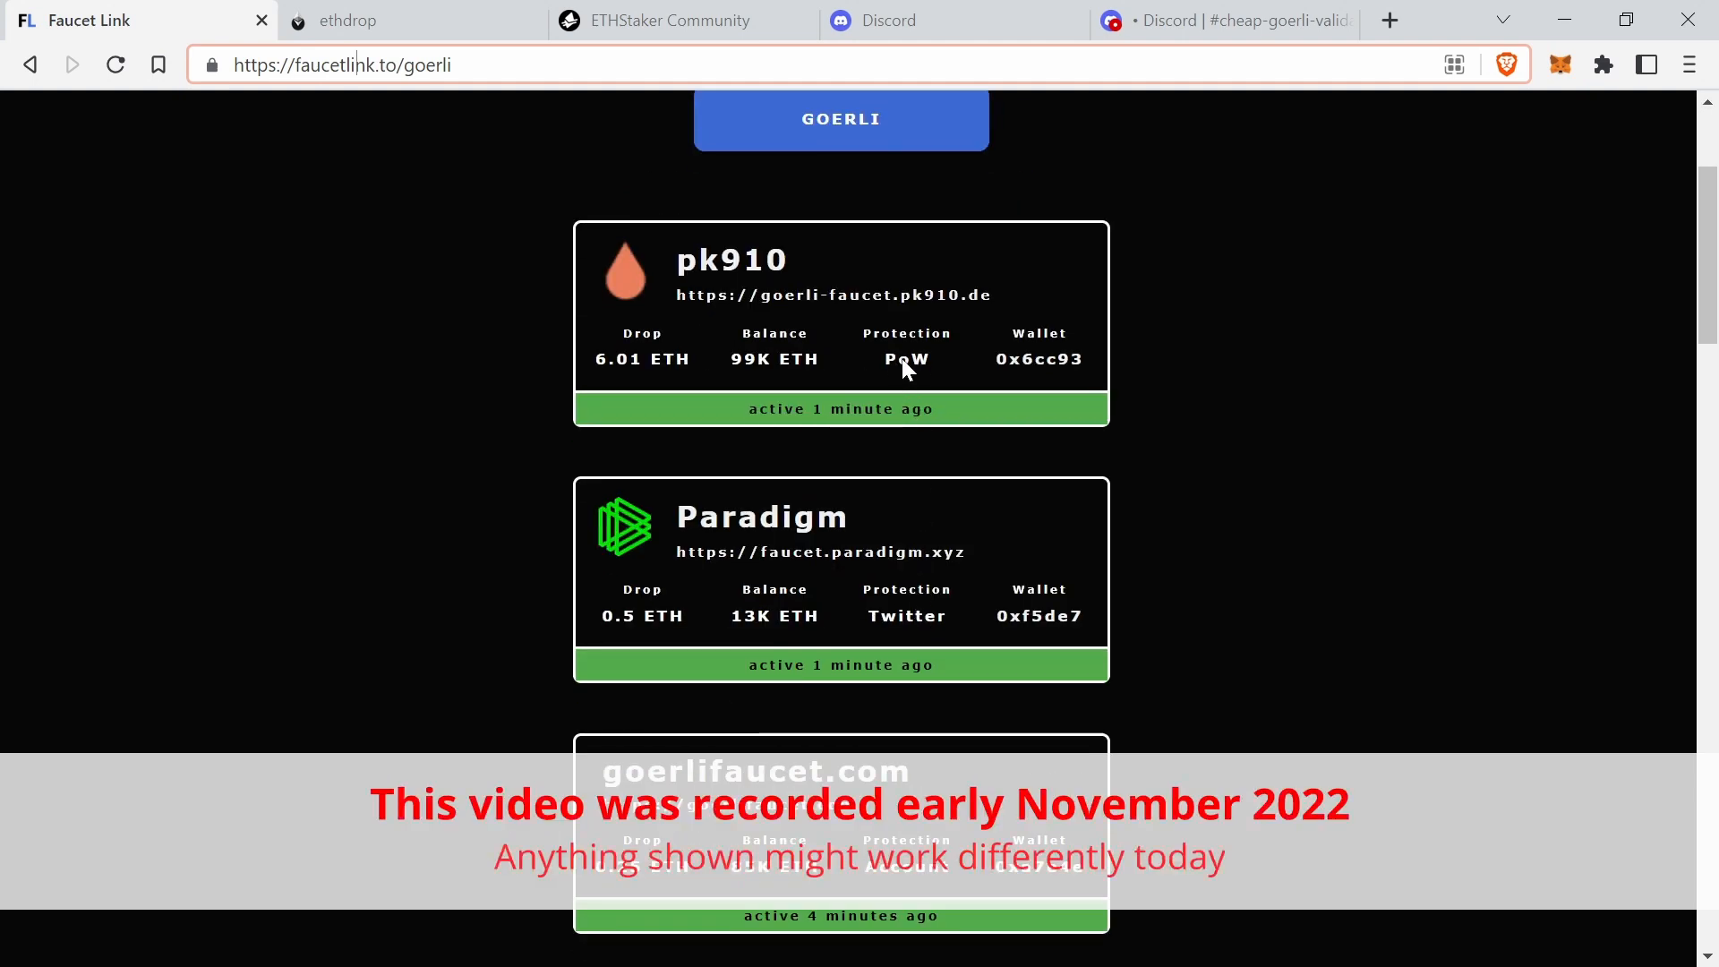
pyautogui.scroll(-3)
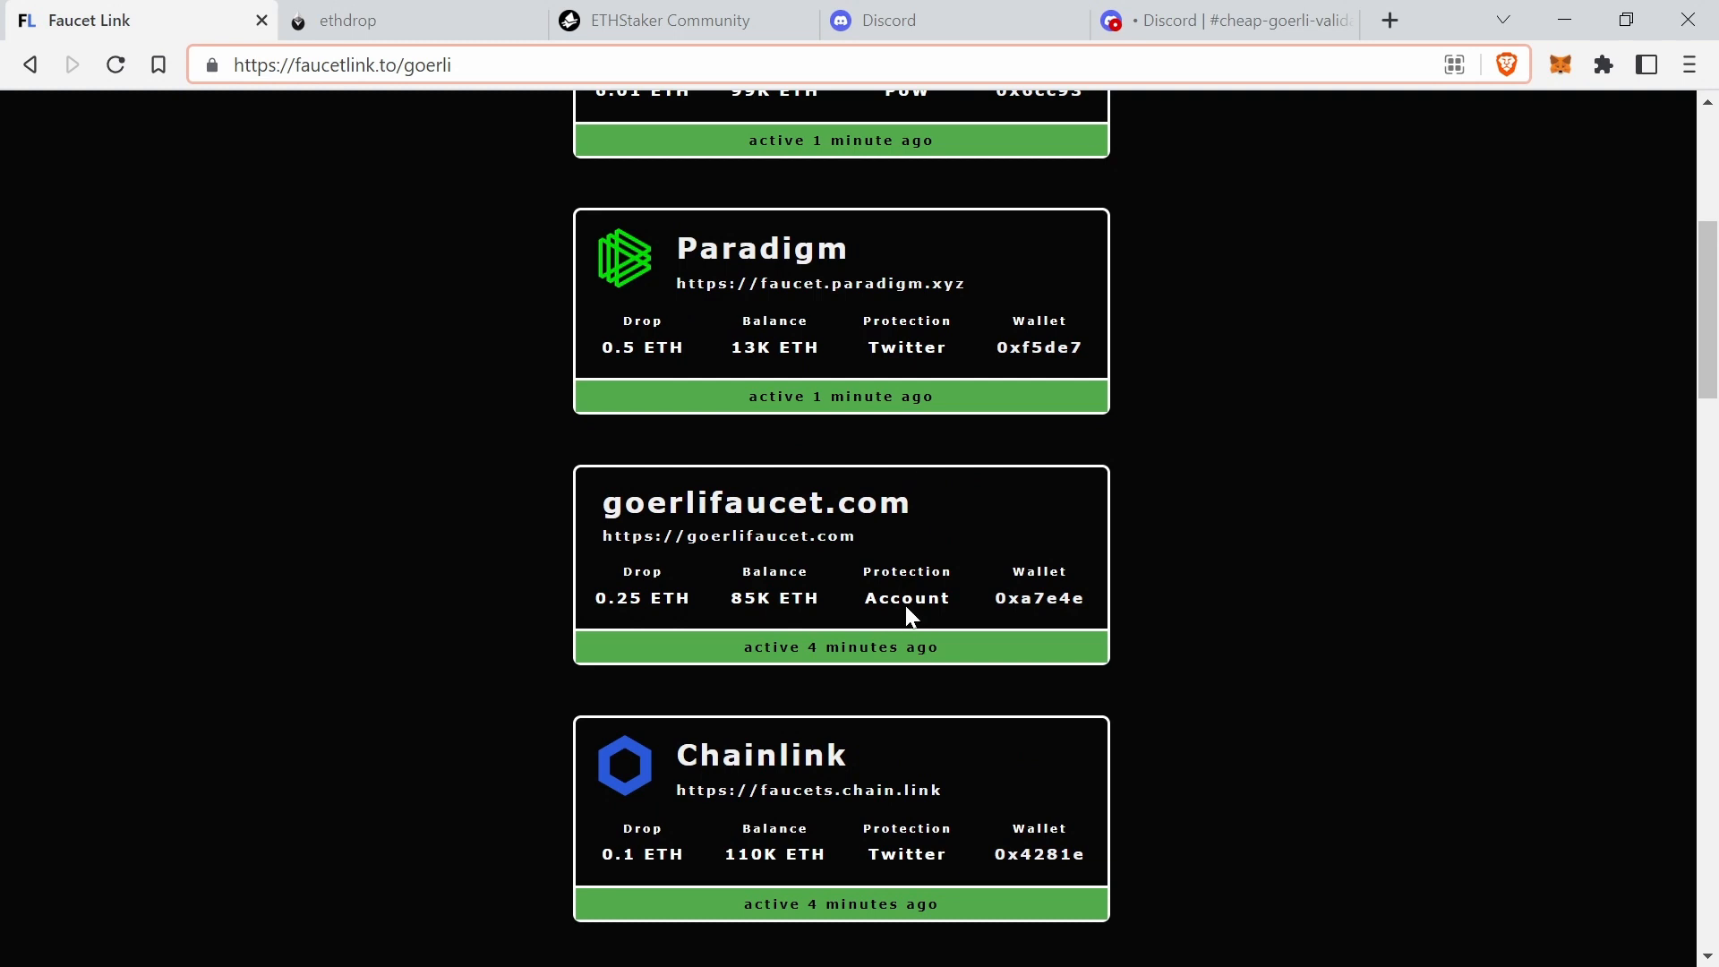
pyautogui.scroll(-3)
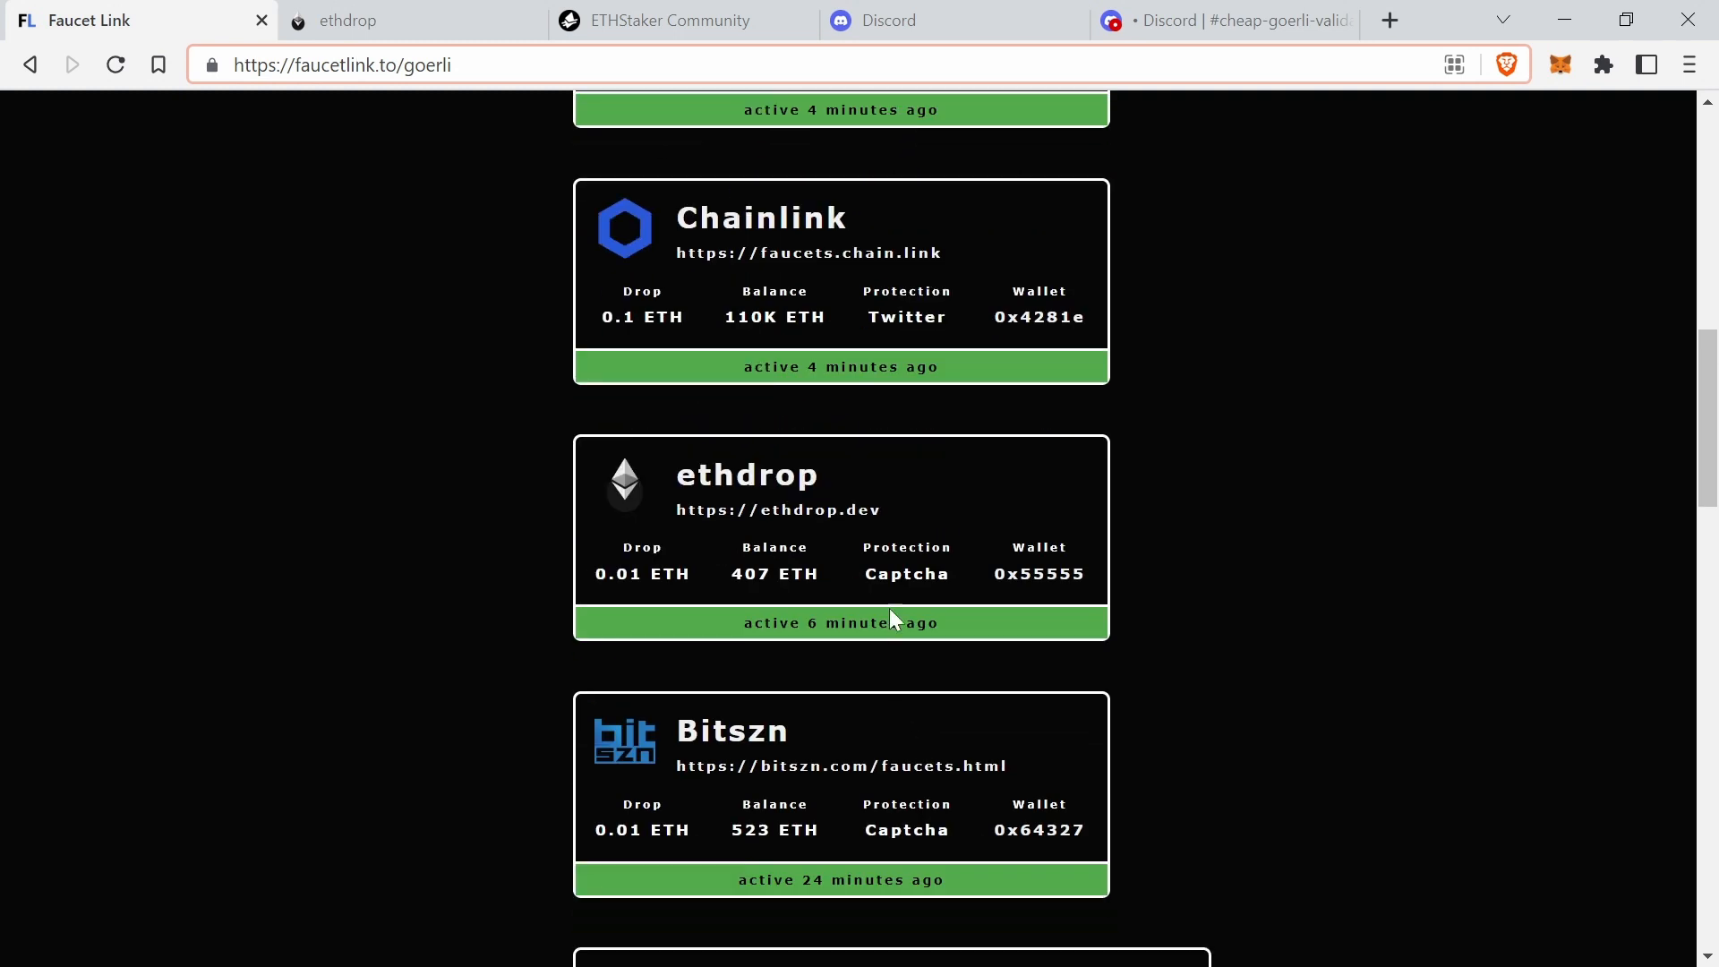
pyautogui.moveTo(745, 487)
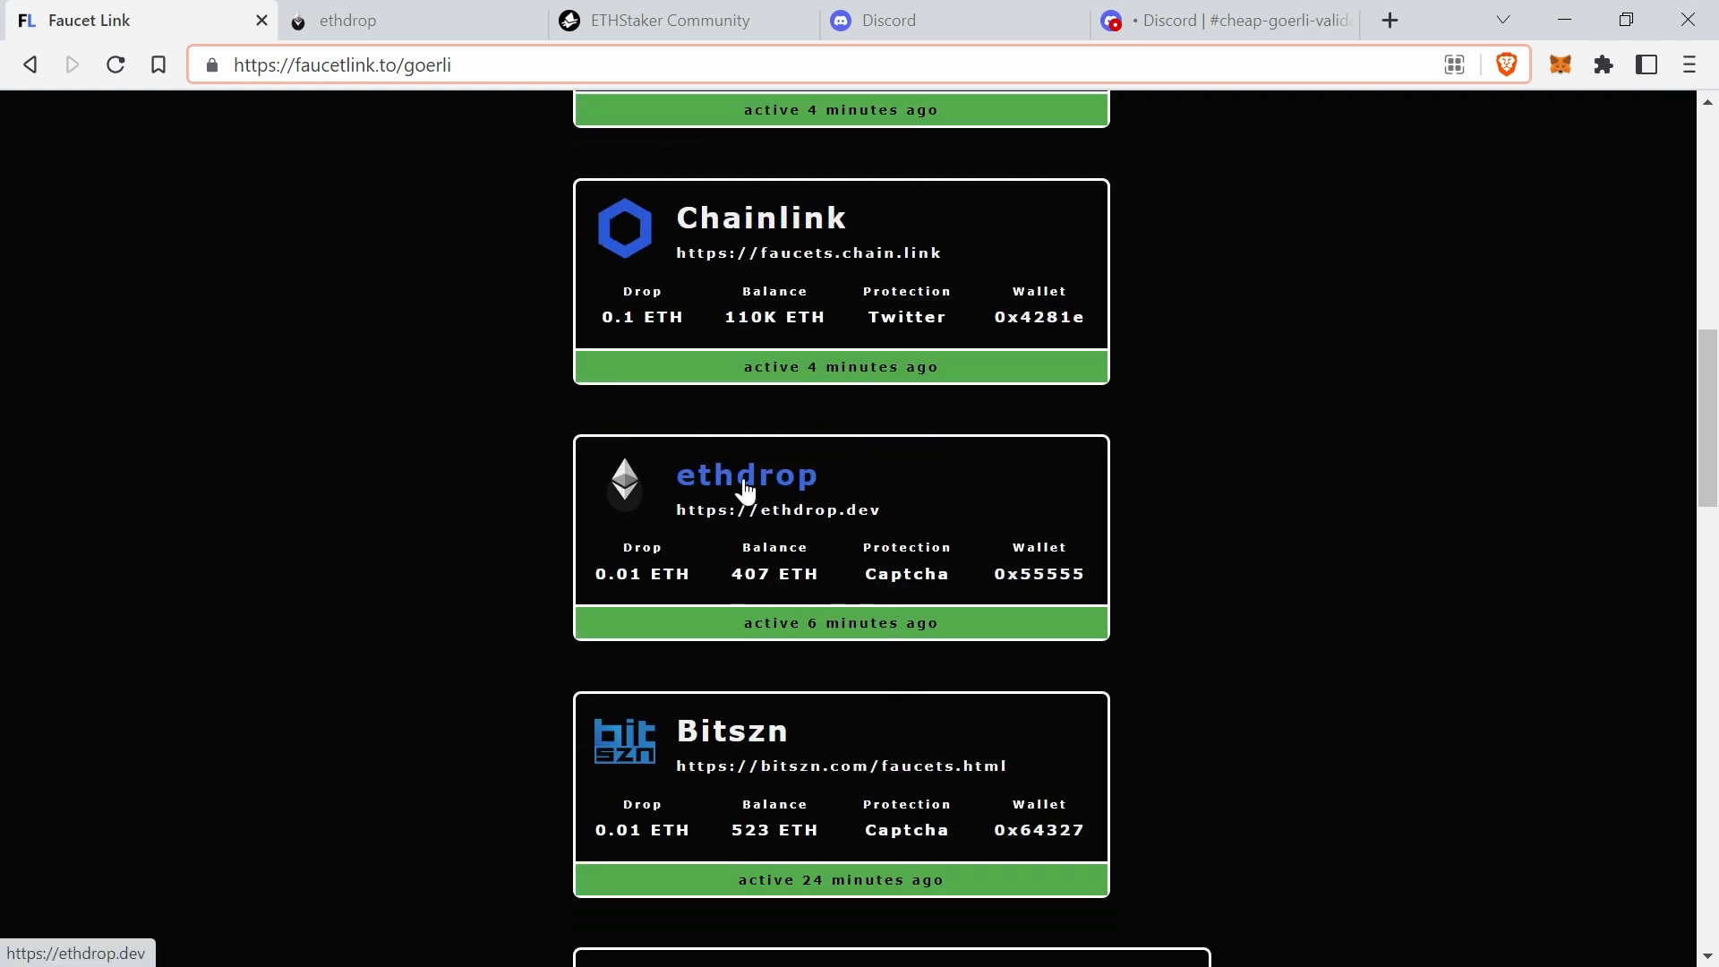
pyautogui.click(745, 477)
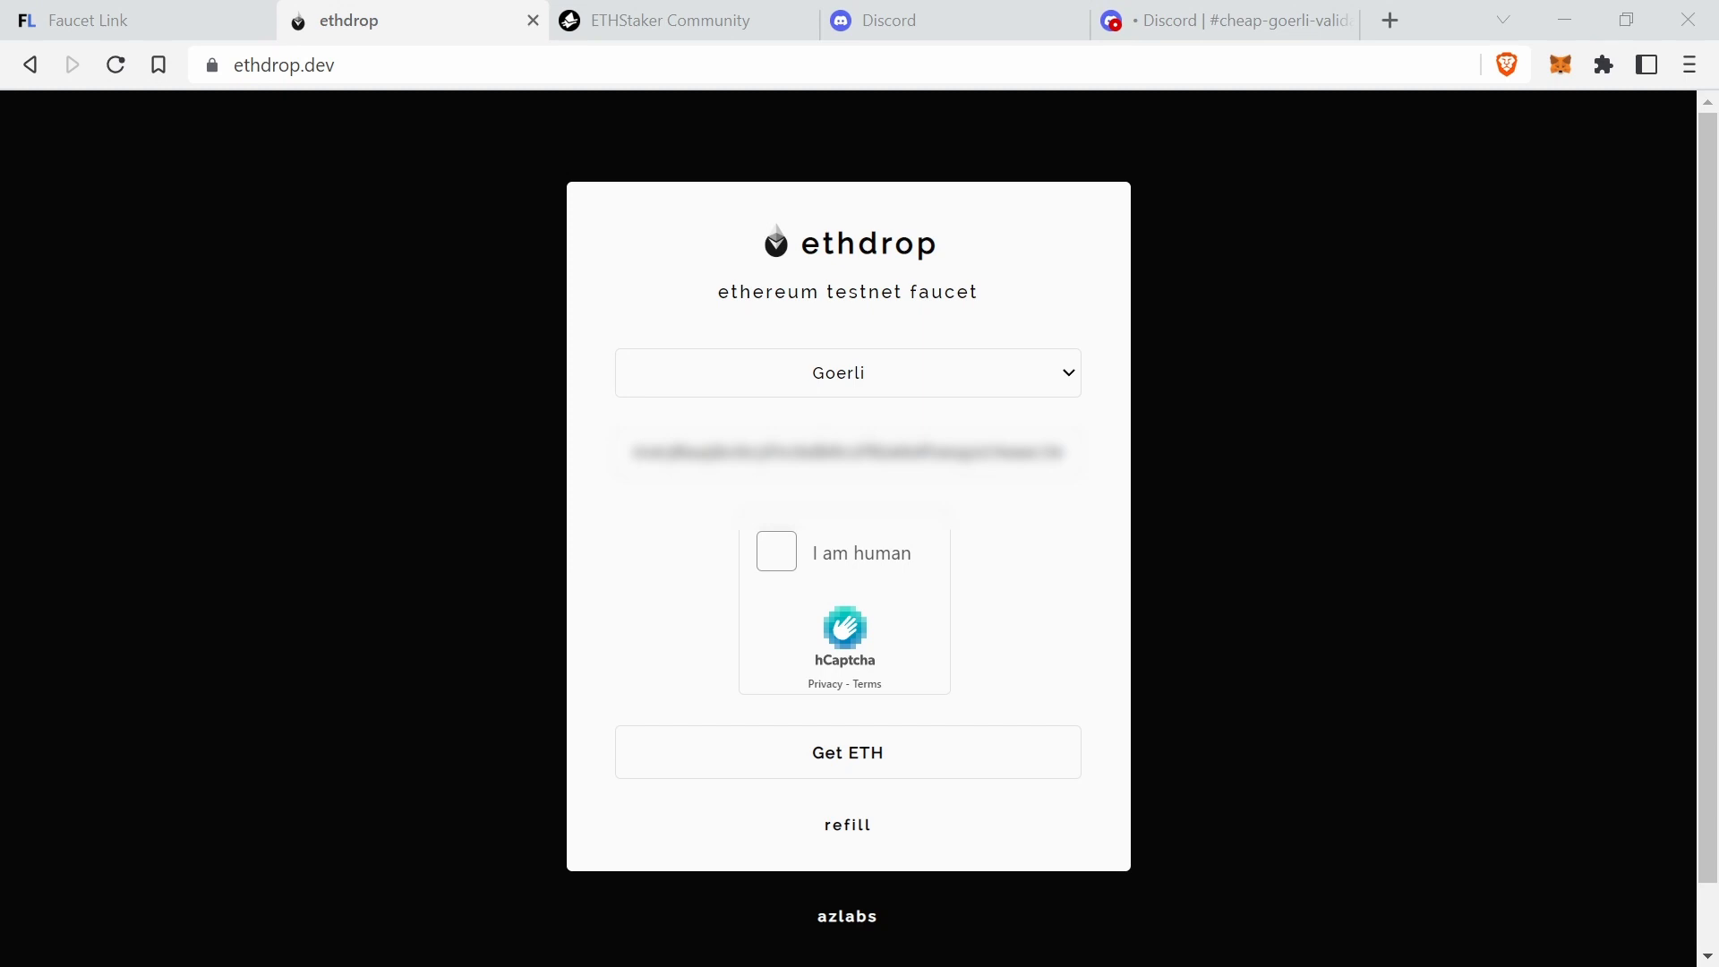
pyautogui.moveTo(1540, 249)
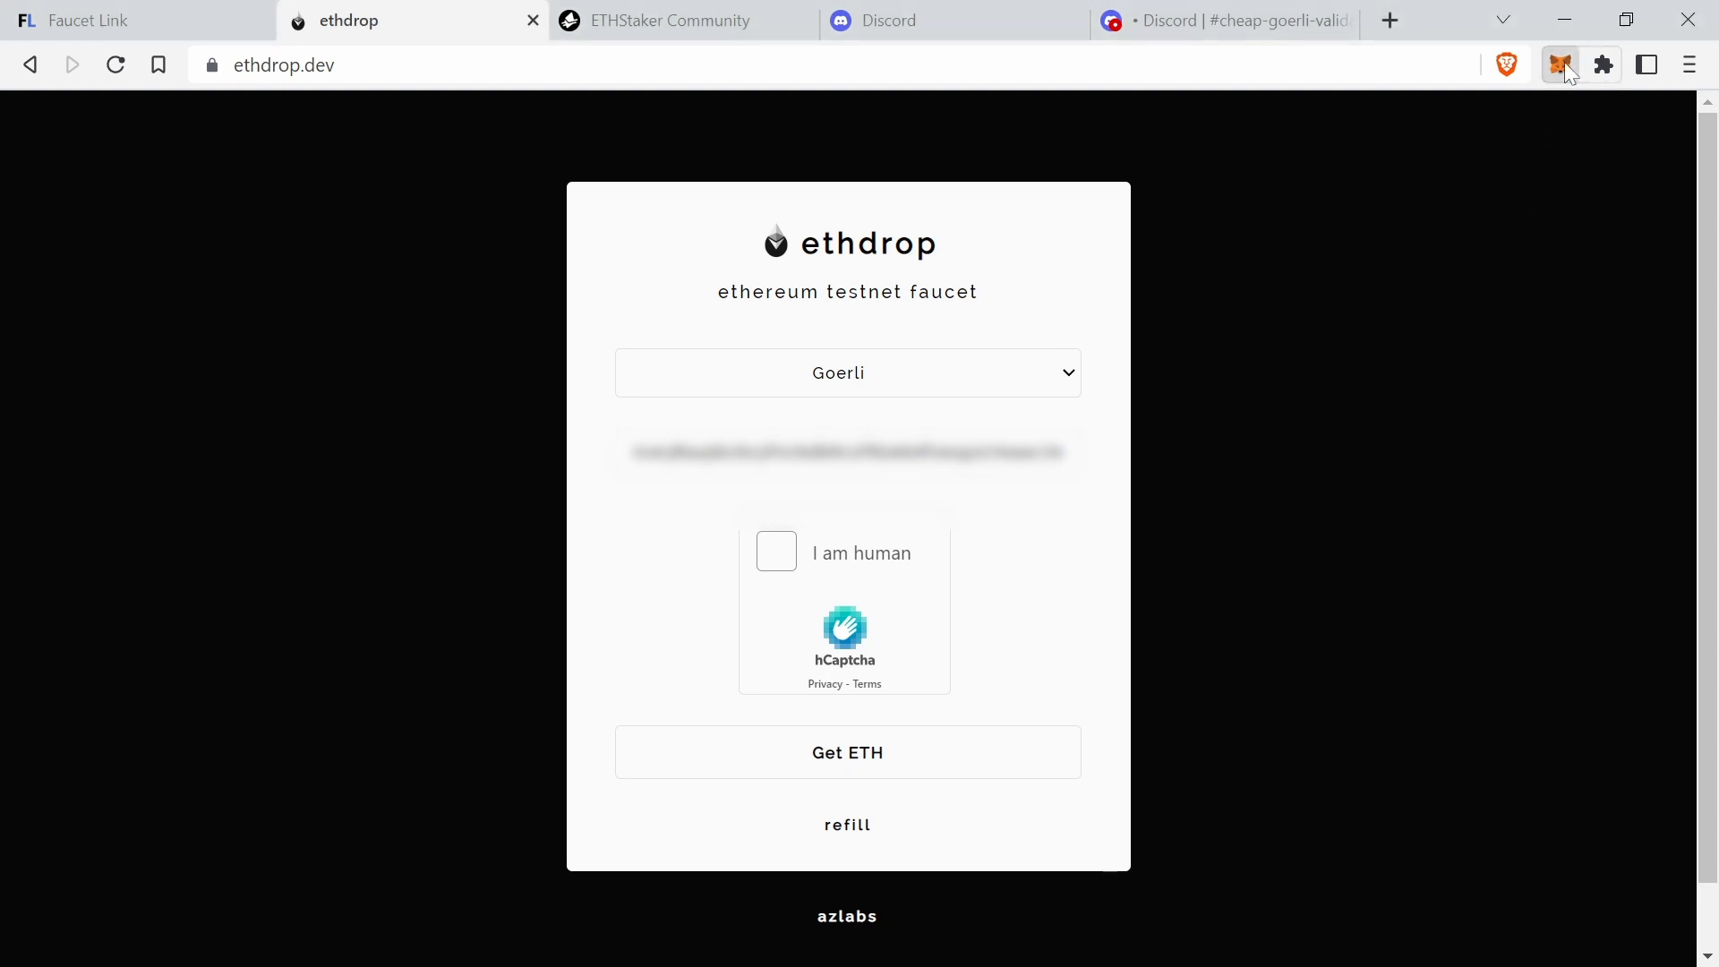
# - Check the wallet's Goerli ETH balance in MetaMask (0.0415 GoerliETH)
pyautogui.click(1560, 64)
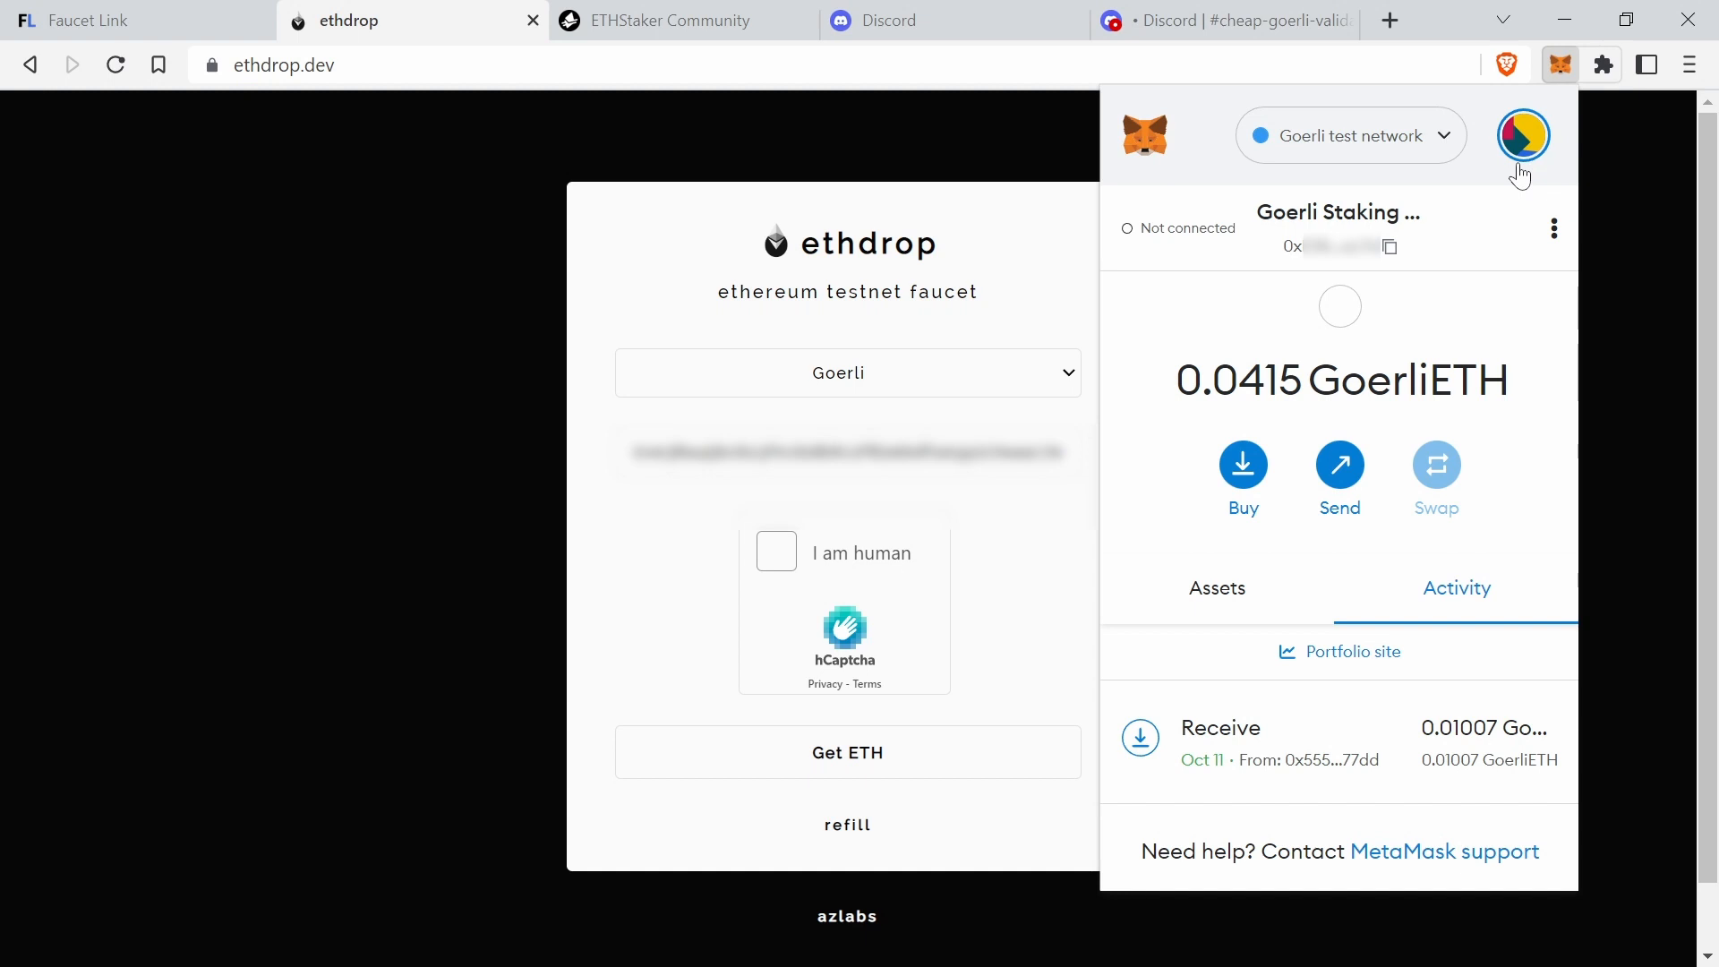
pyautogui.moveTo(1465, 242)
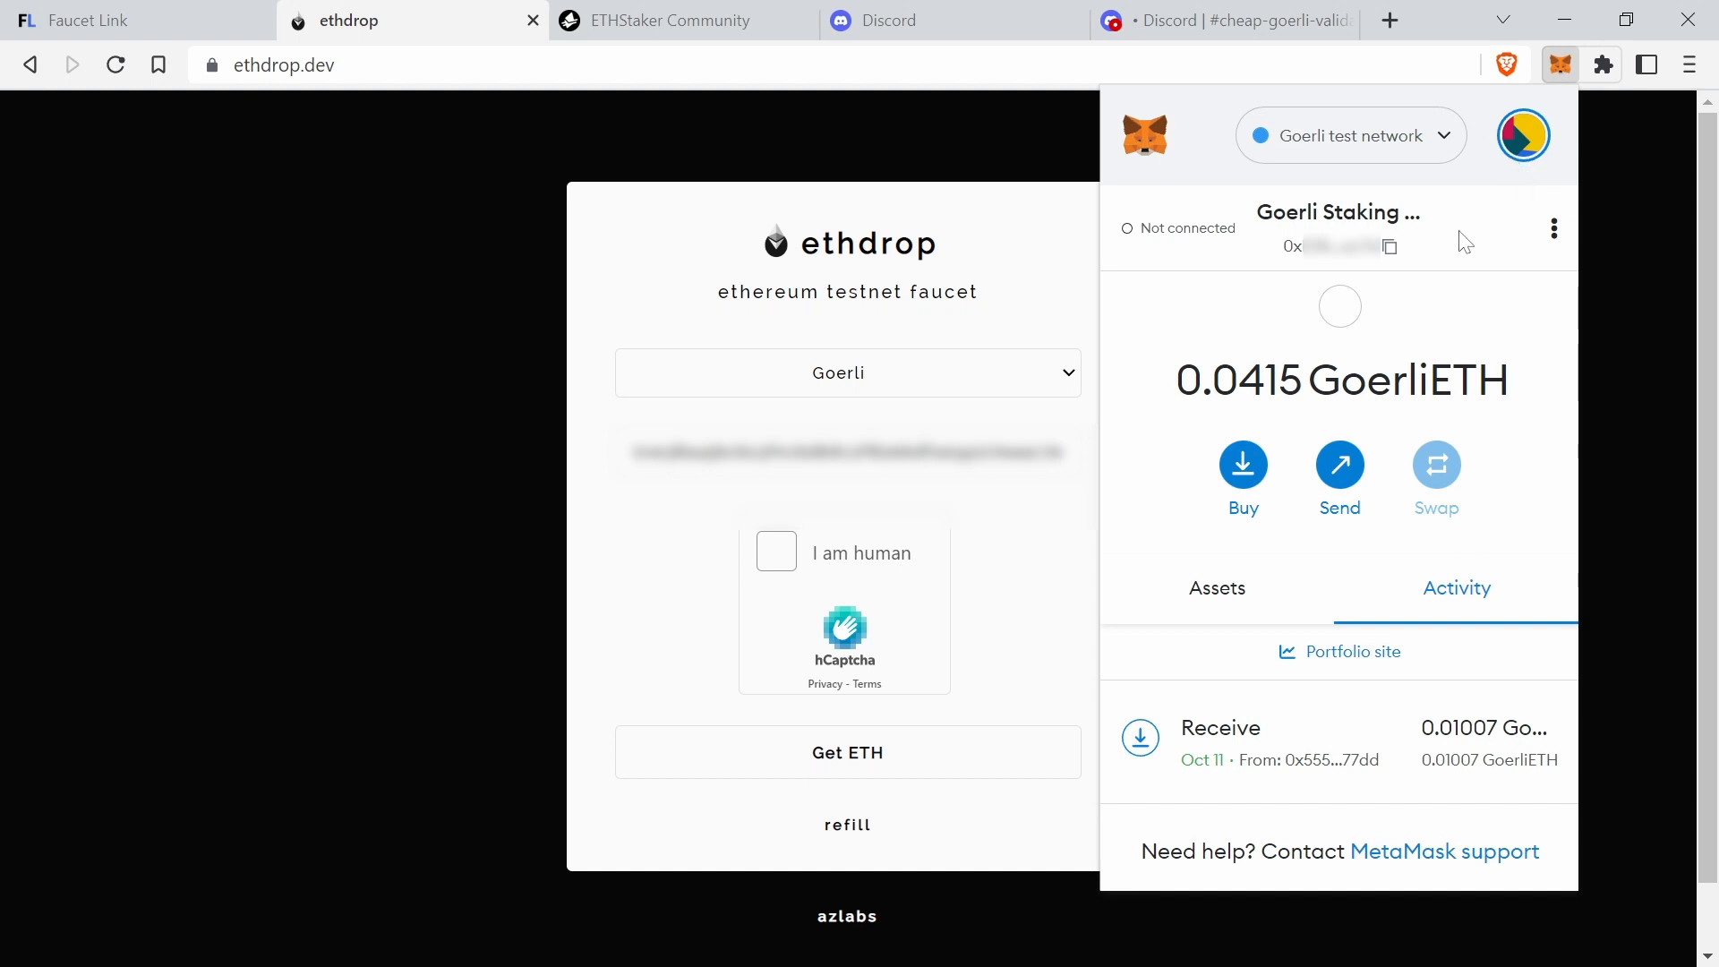
pyautogui.moveTo(1485, 206)
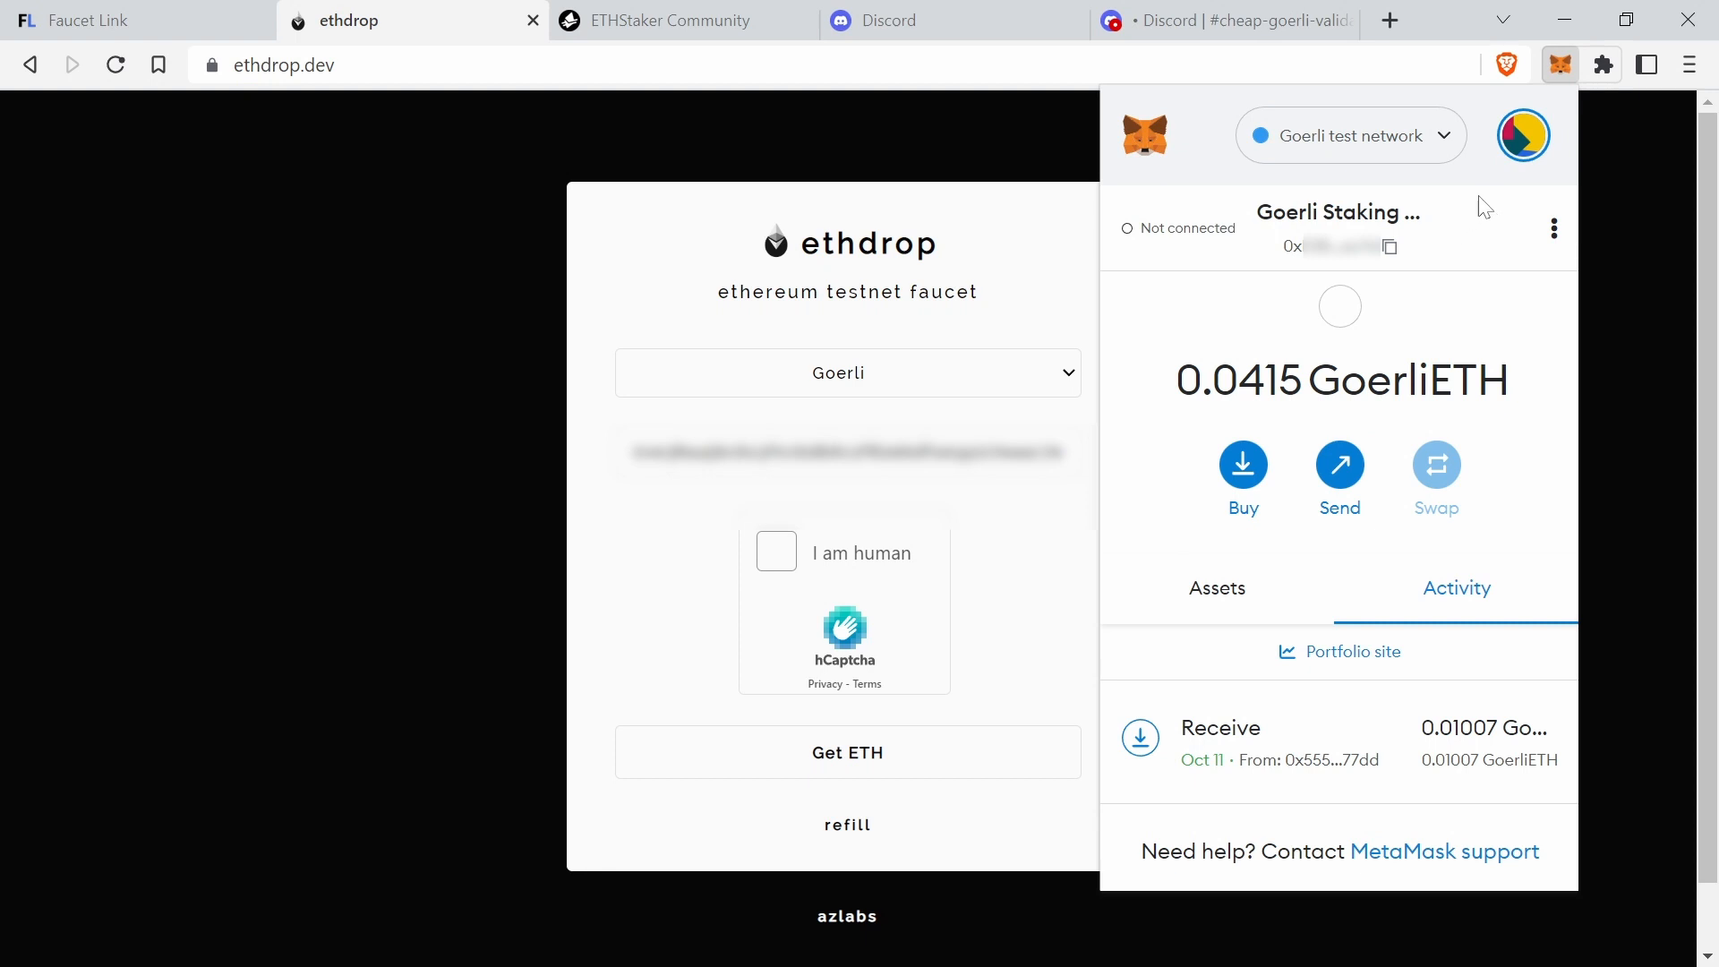
pyautogui.moveTo(1563, 65)
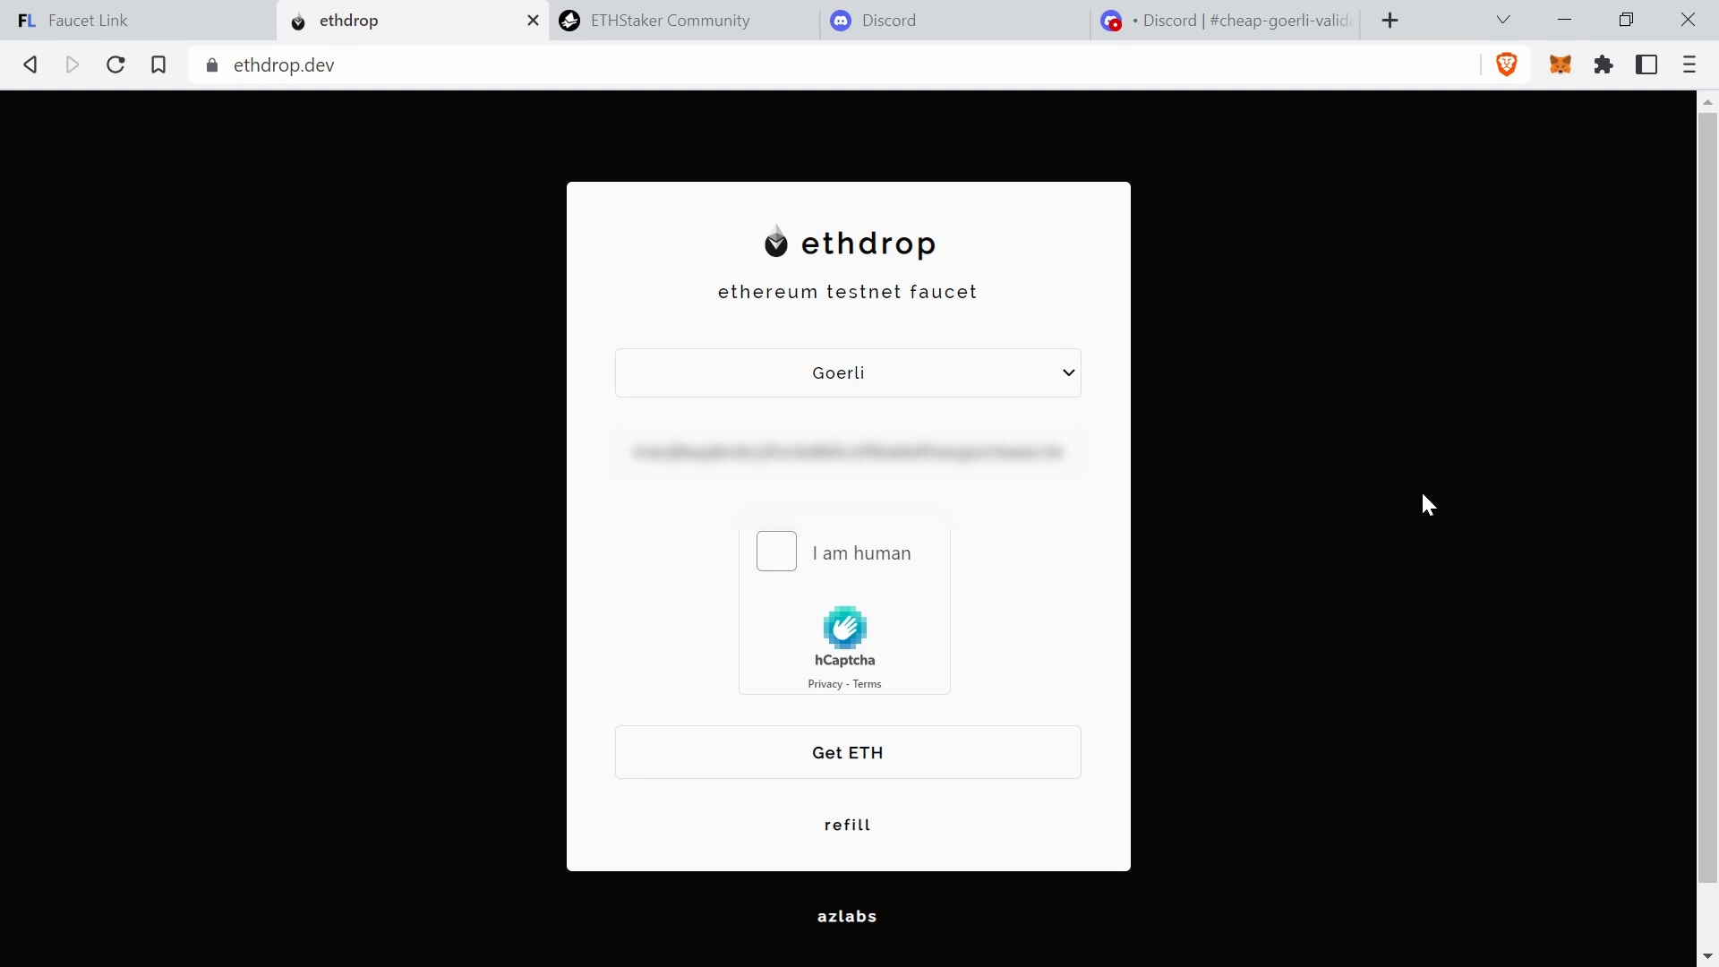
pyautogui.moveTo(1383, 497)
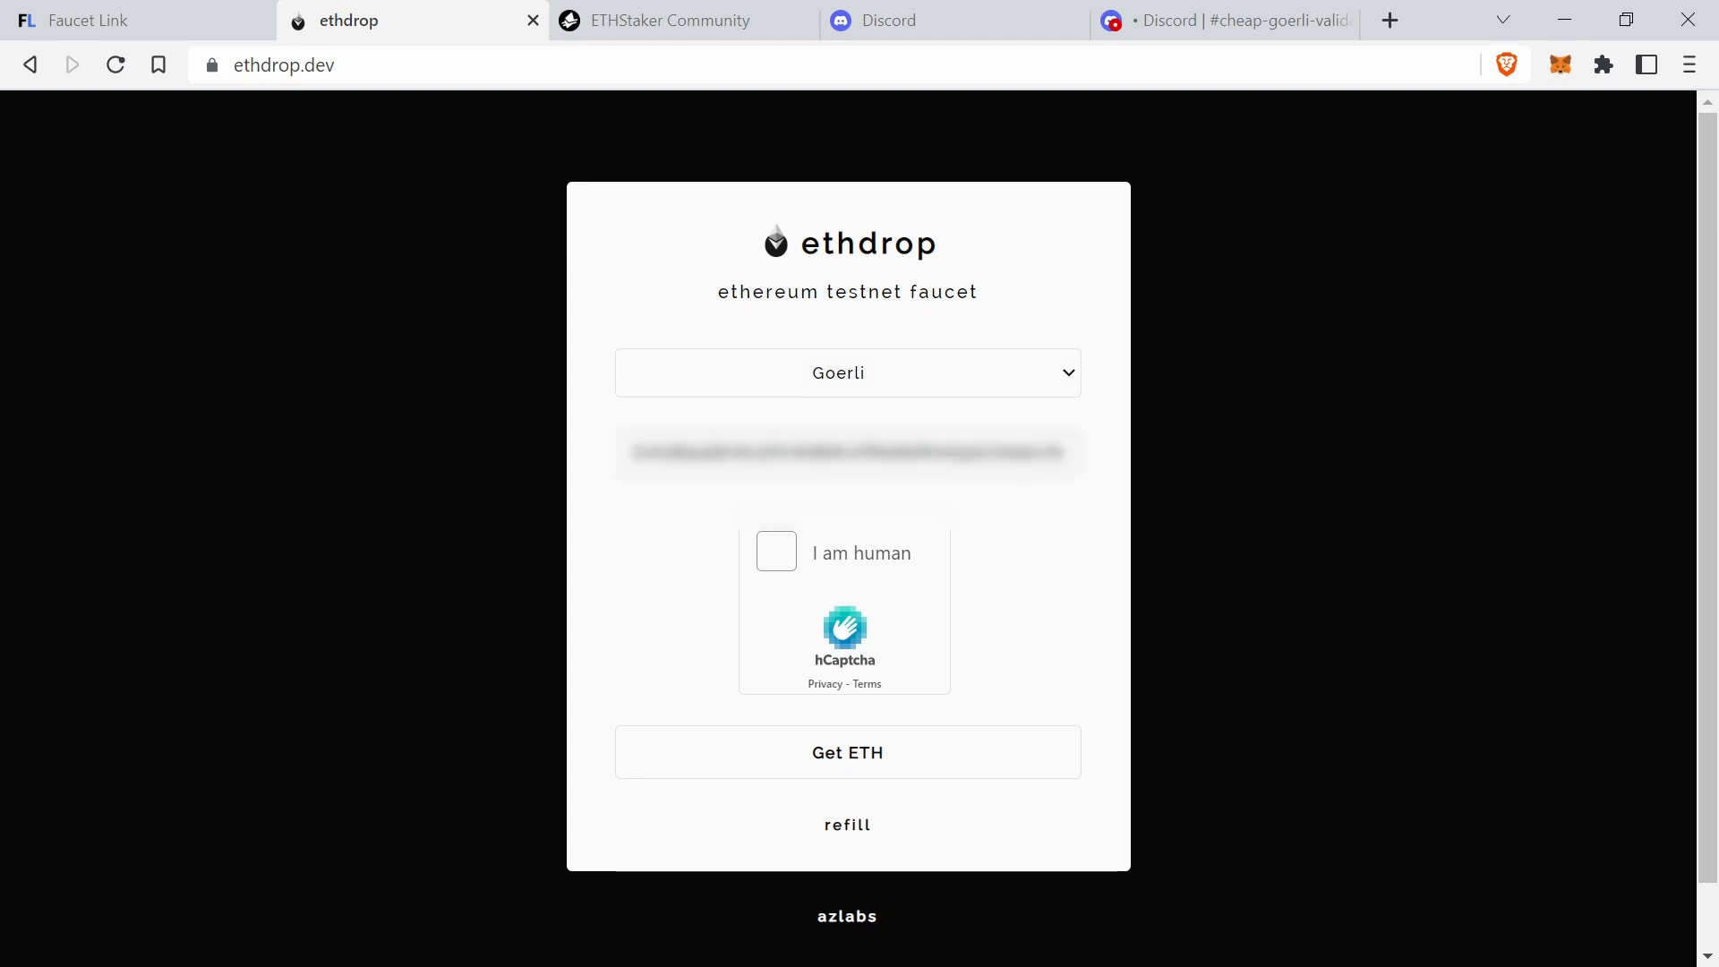
# - Pass the captcha, request Goerli ETH from ethdrop and confirm the balance rose to 0.0516 GoerliETH
pyautogui.click(777, 552)
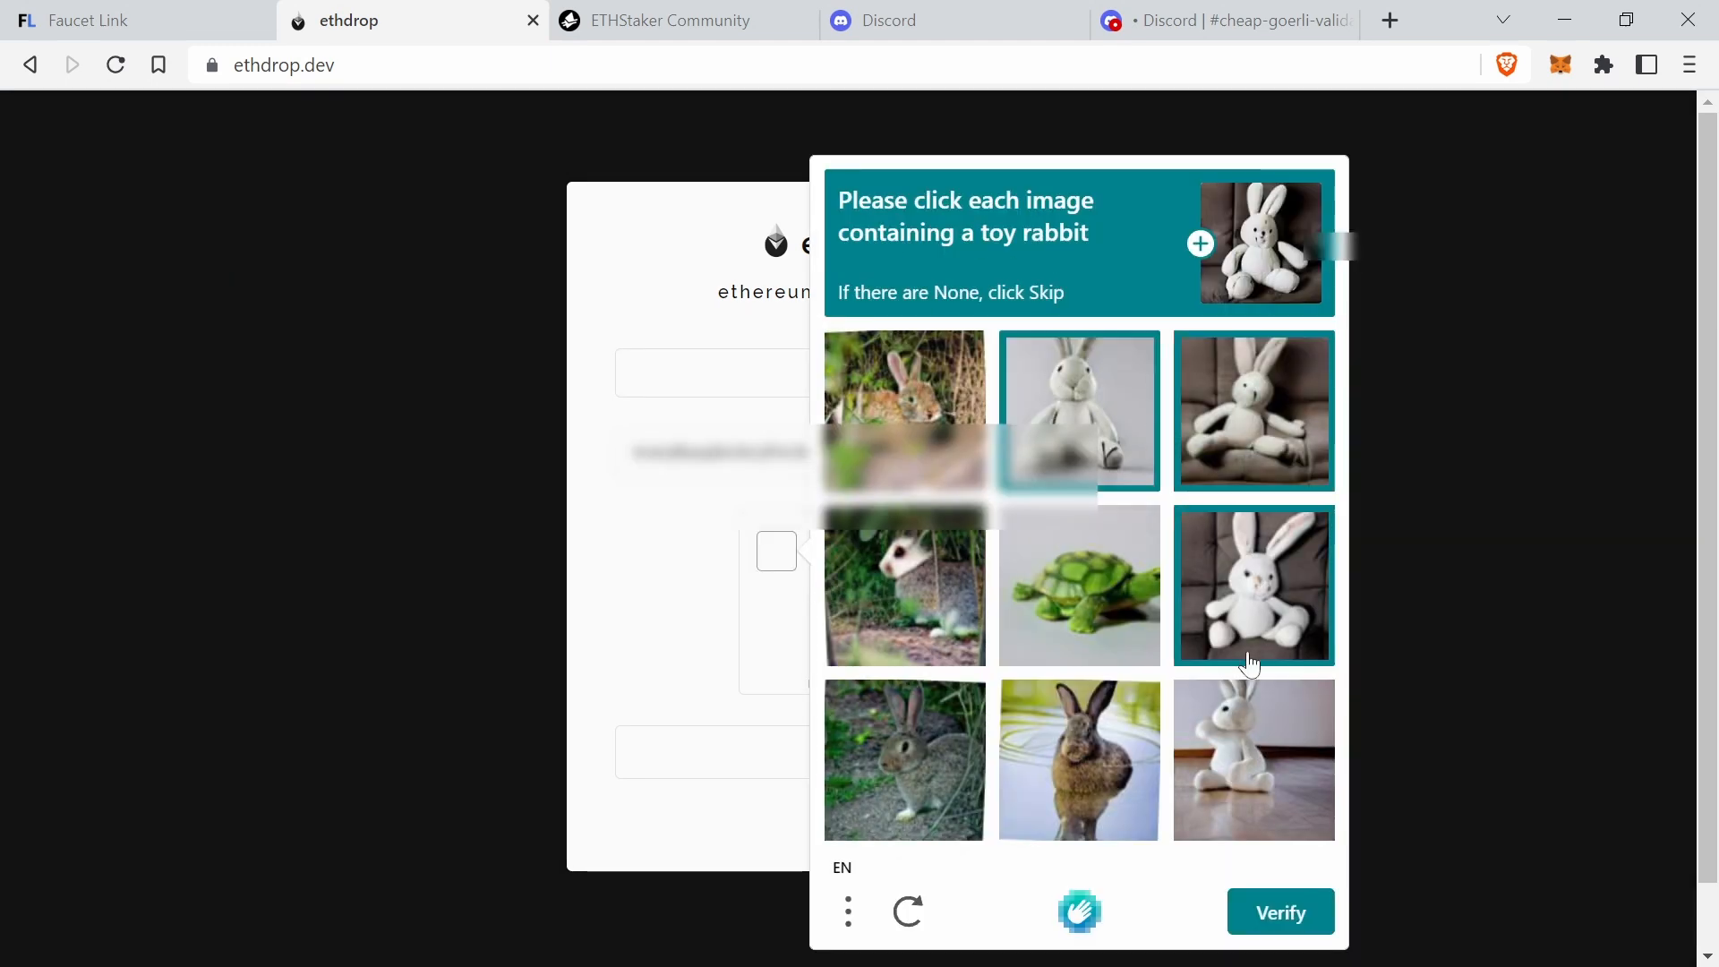
pyautogui.click(1280, 912)
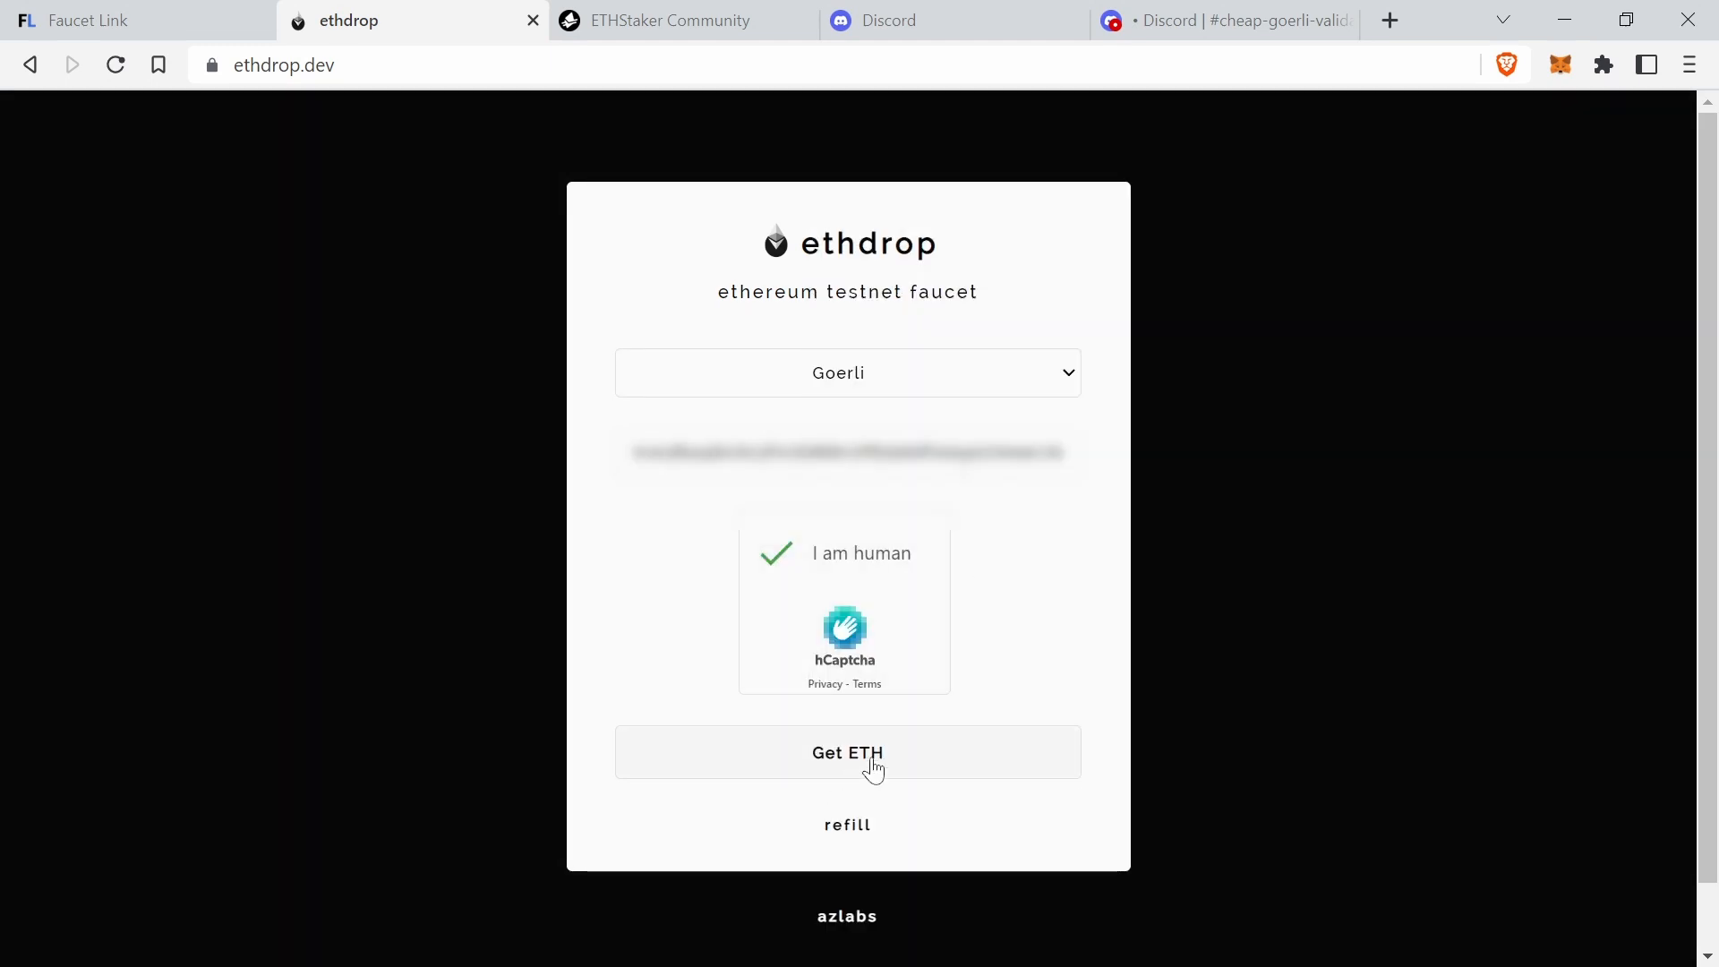
pyautogui.click(847, 752)
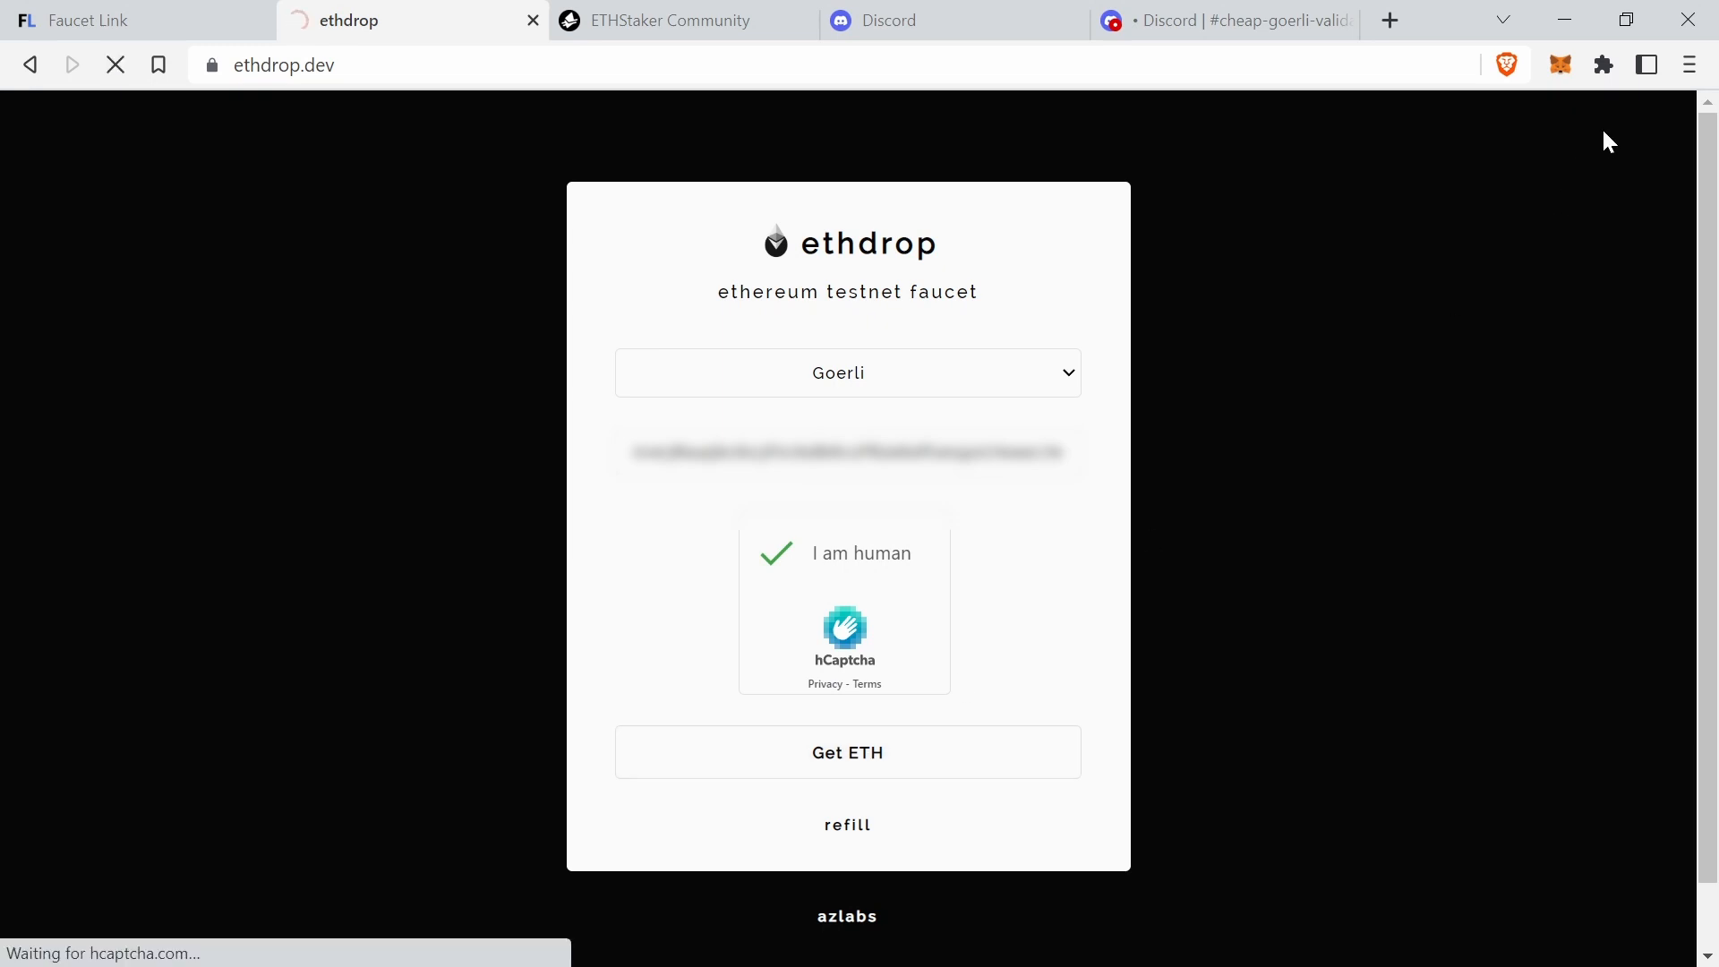
pyautogui.moveTo(1560, 64)
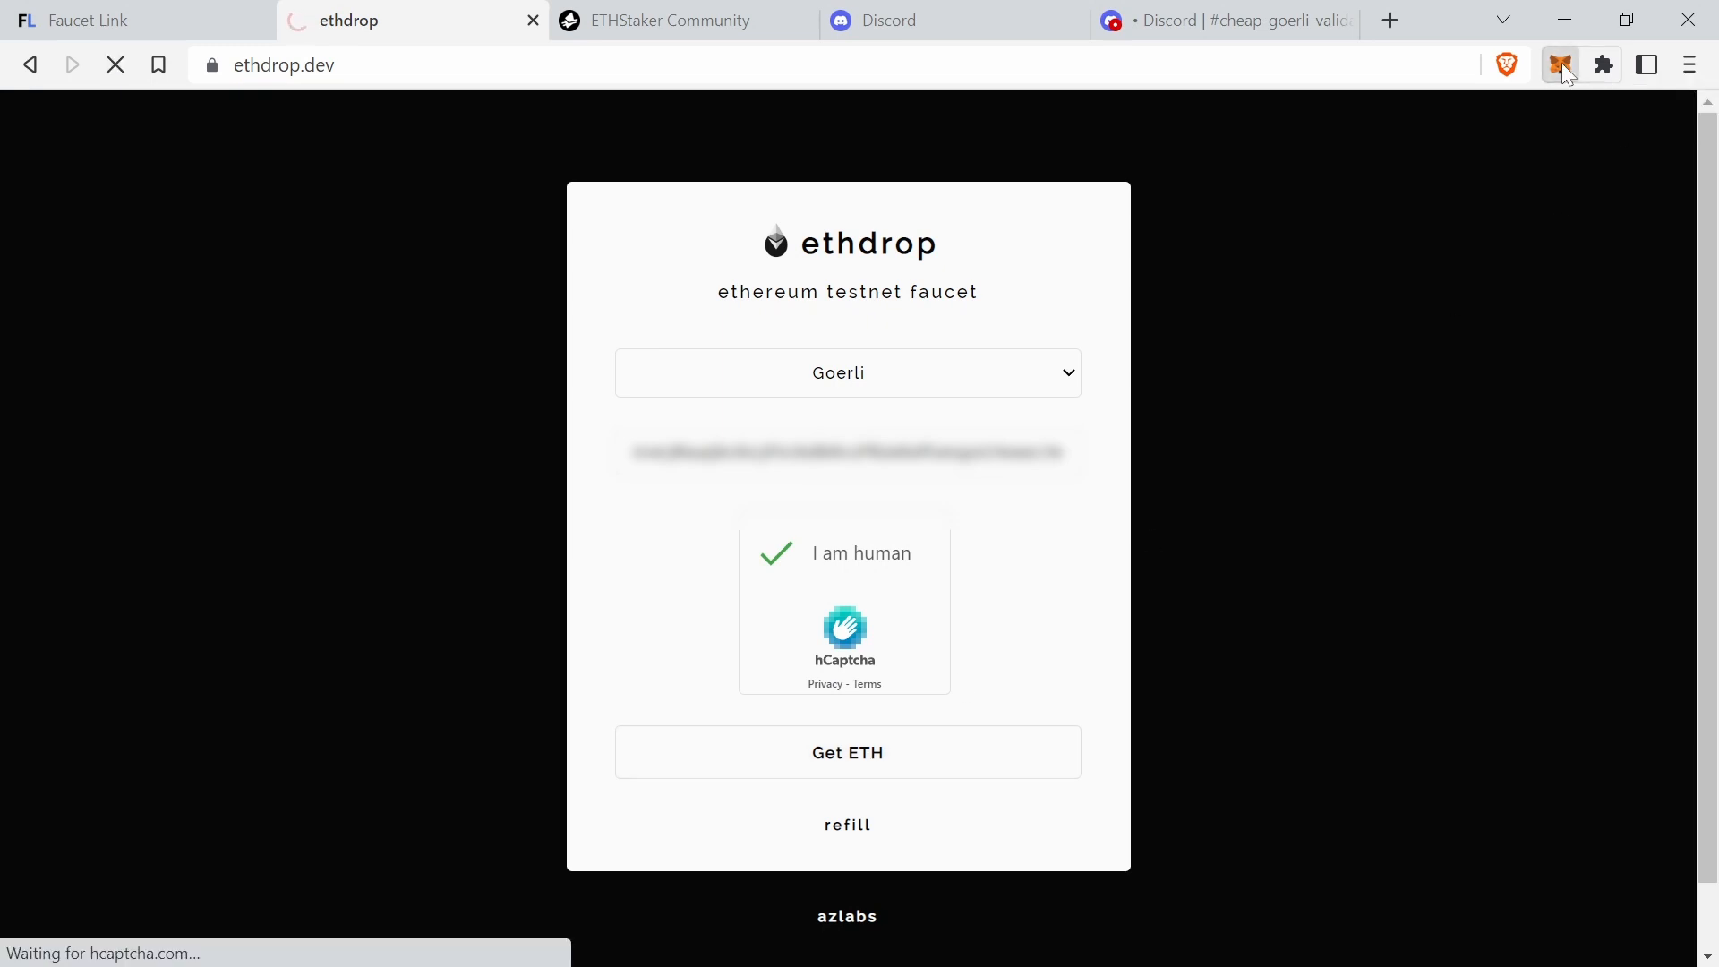
pyautogui.click(1558, 64)
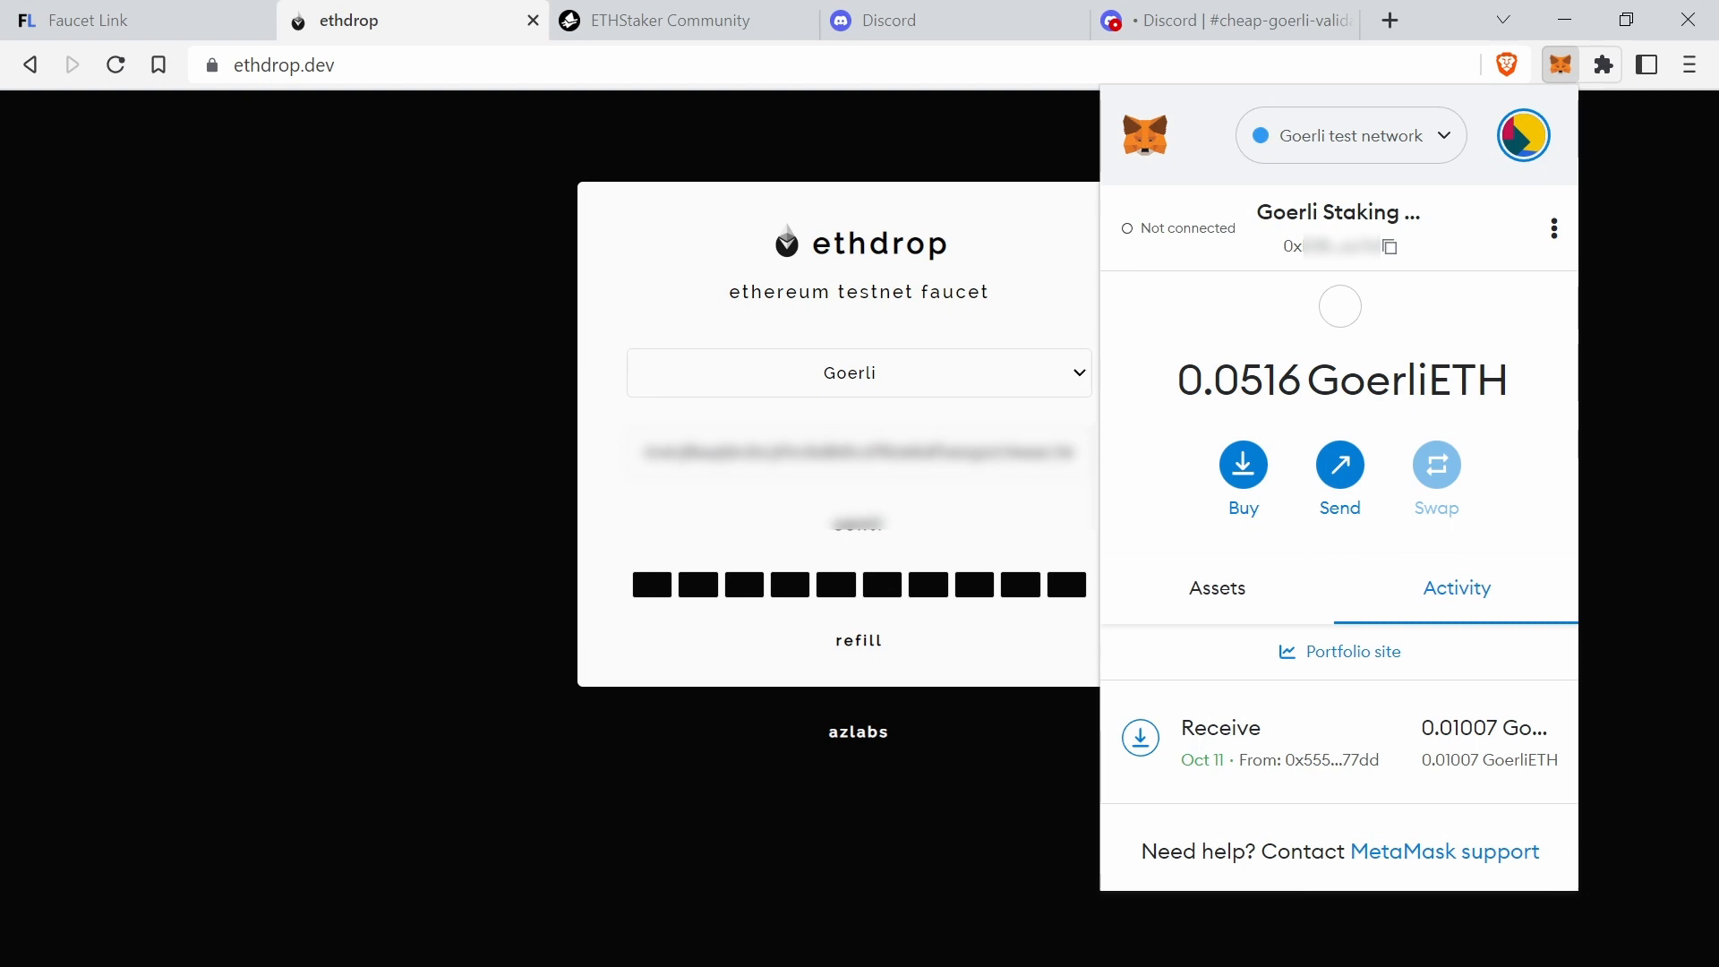
pyautogui.moveTo(1166, 426)
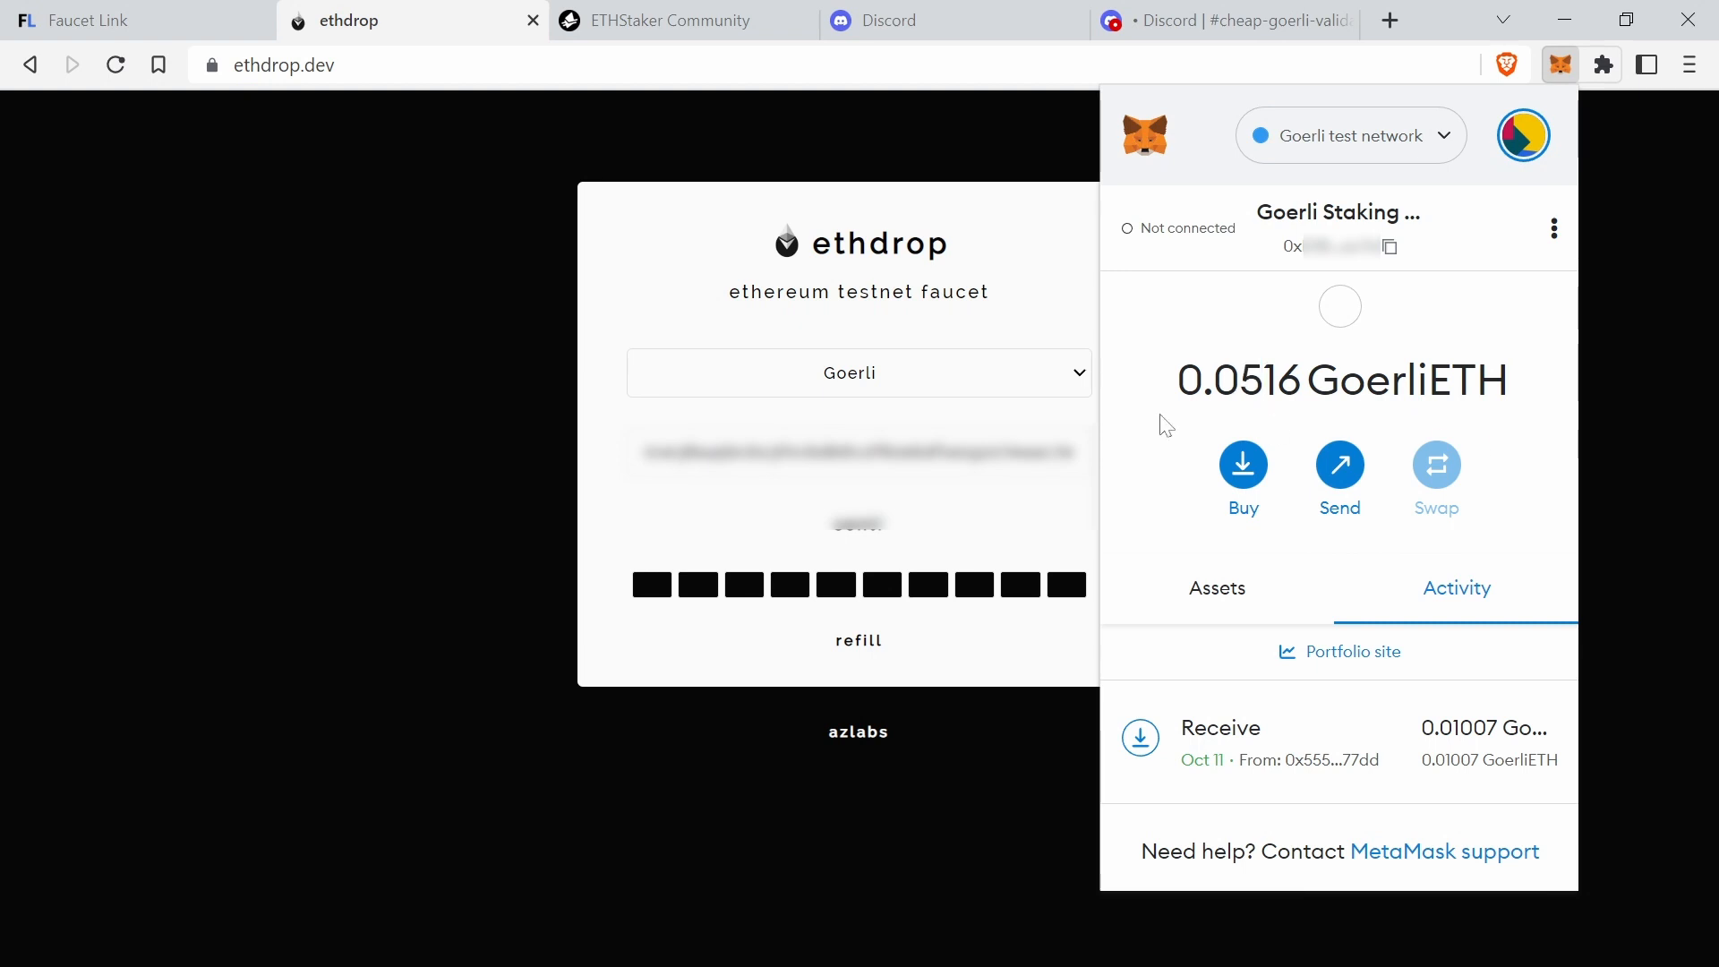
pyautogui.moveTo(1207, 432)
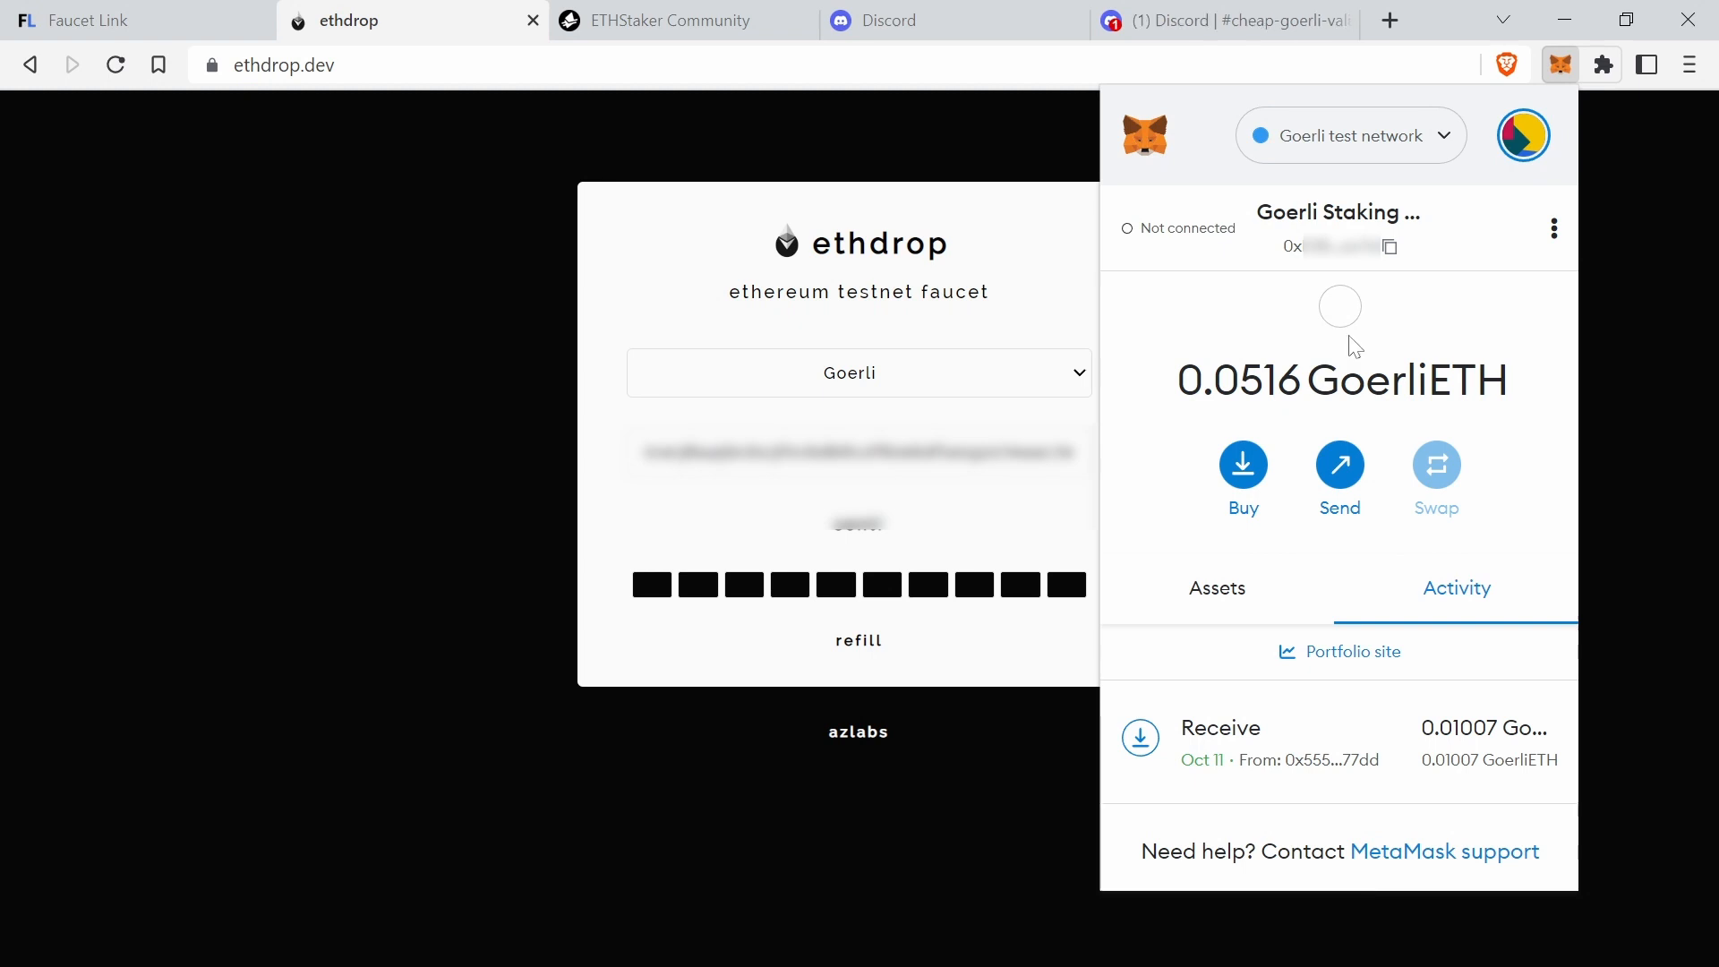
# - Open the ethstaker Discord invite from the ETHStaker Community site's sidebar
pyautogui.click(1388, 247)
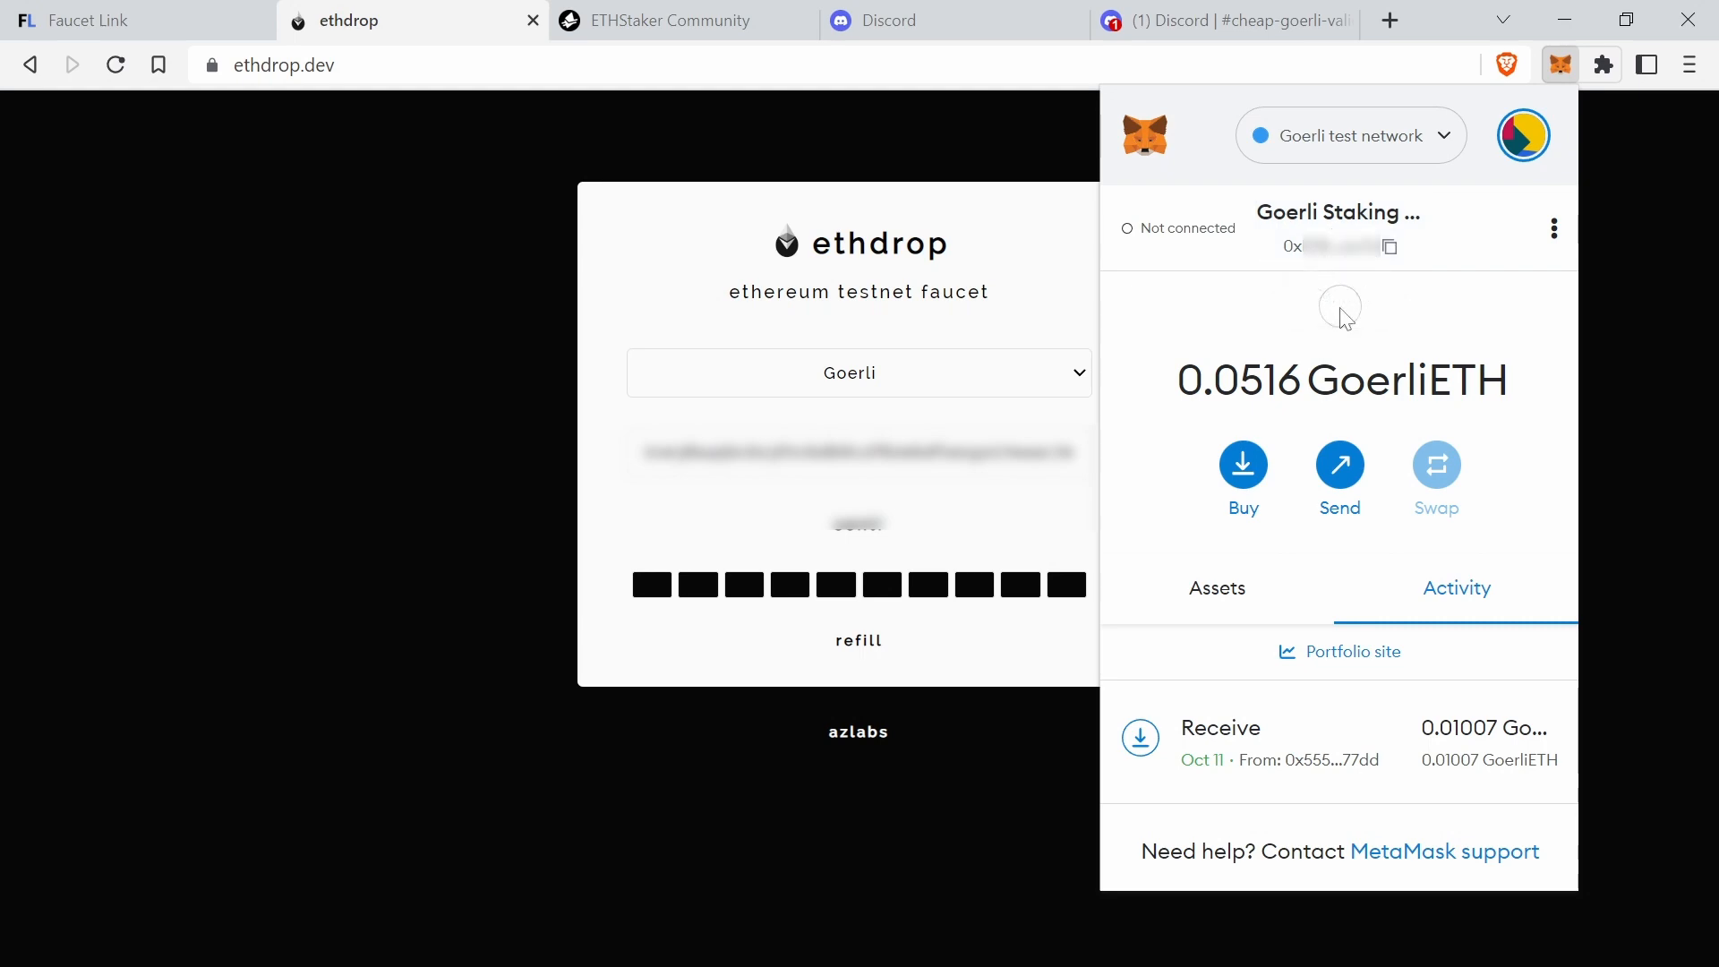
pyautogui.click(670, 22)
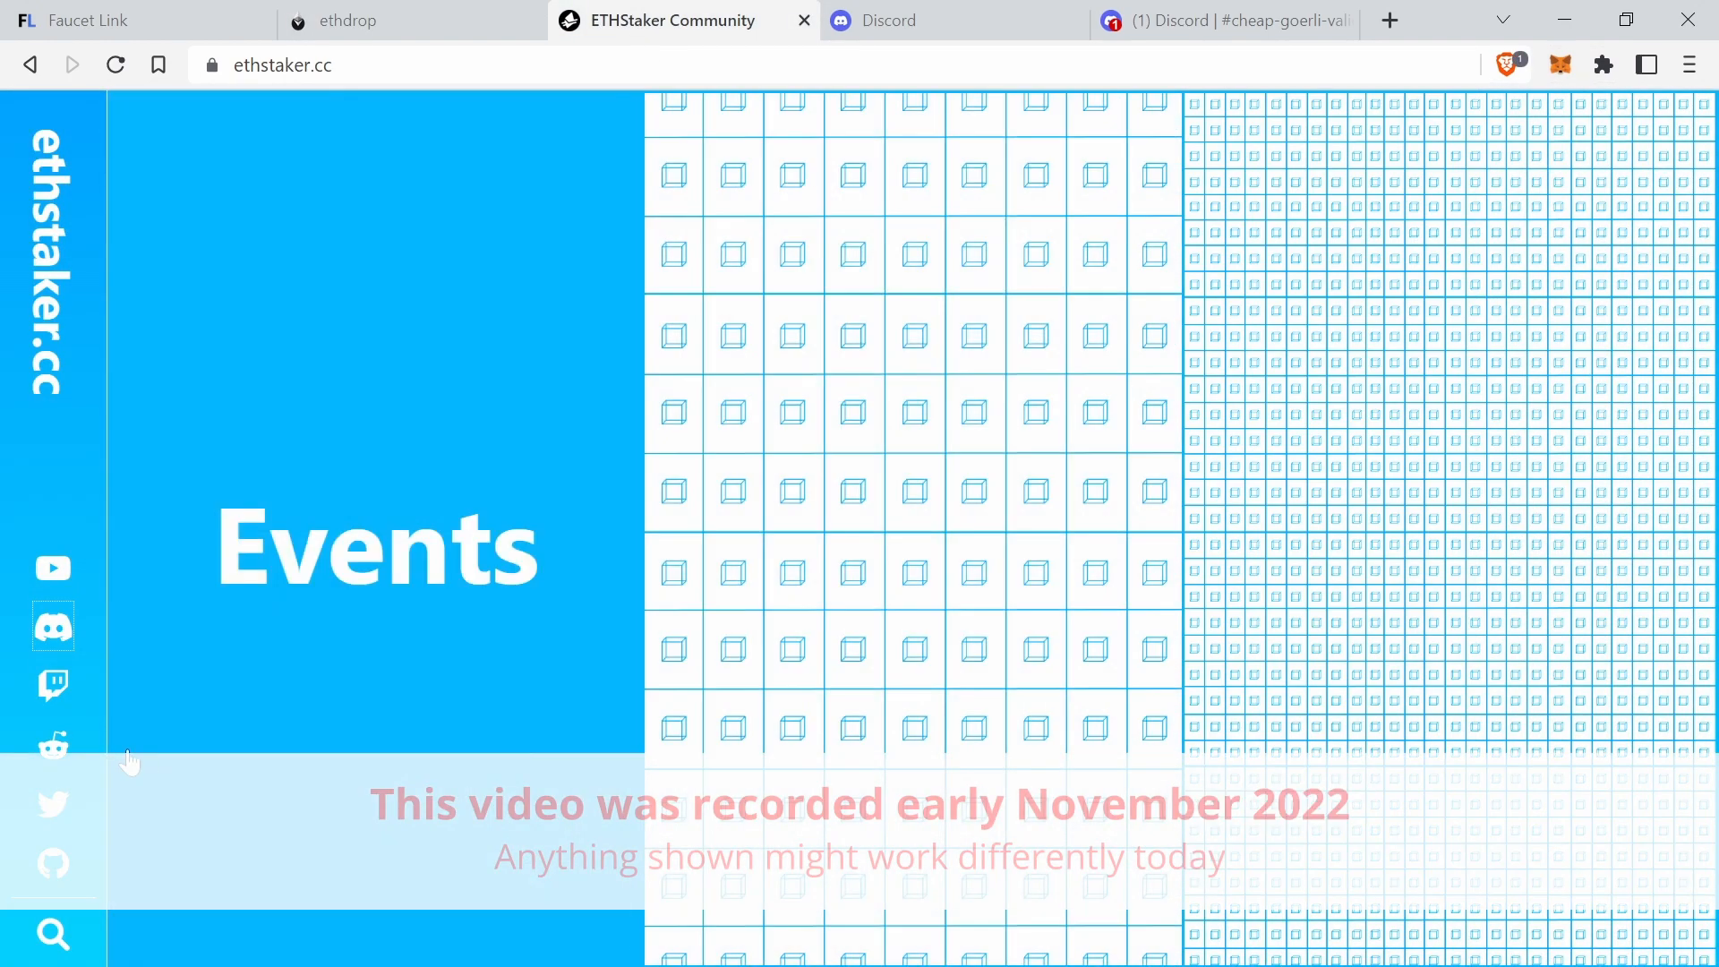
pyautogui.moveTo(54, 634)
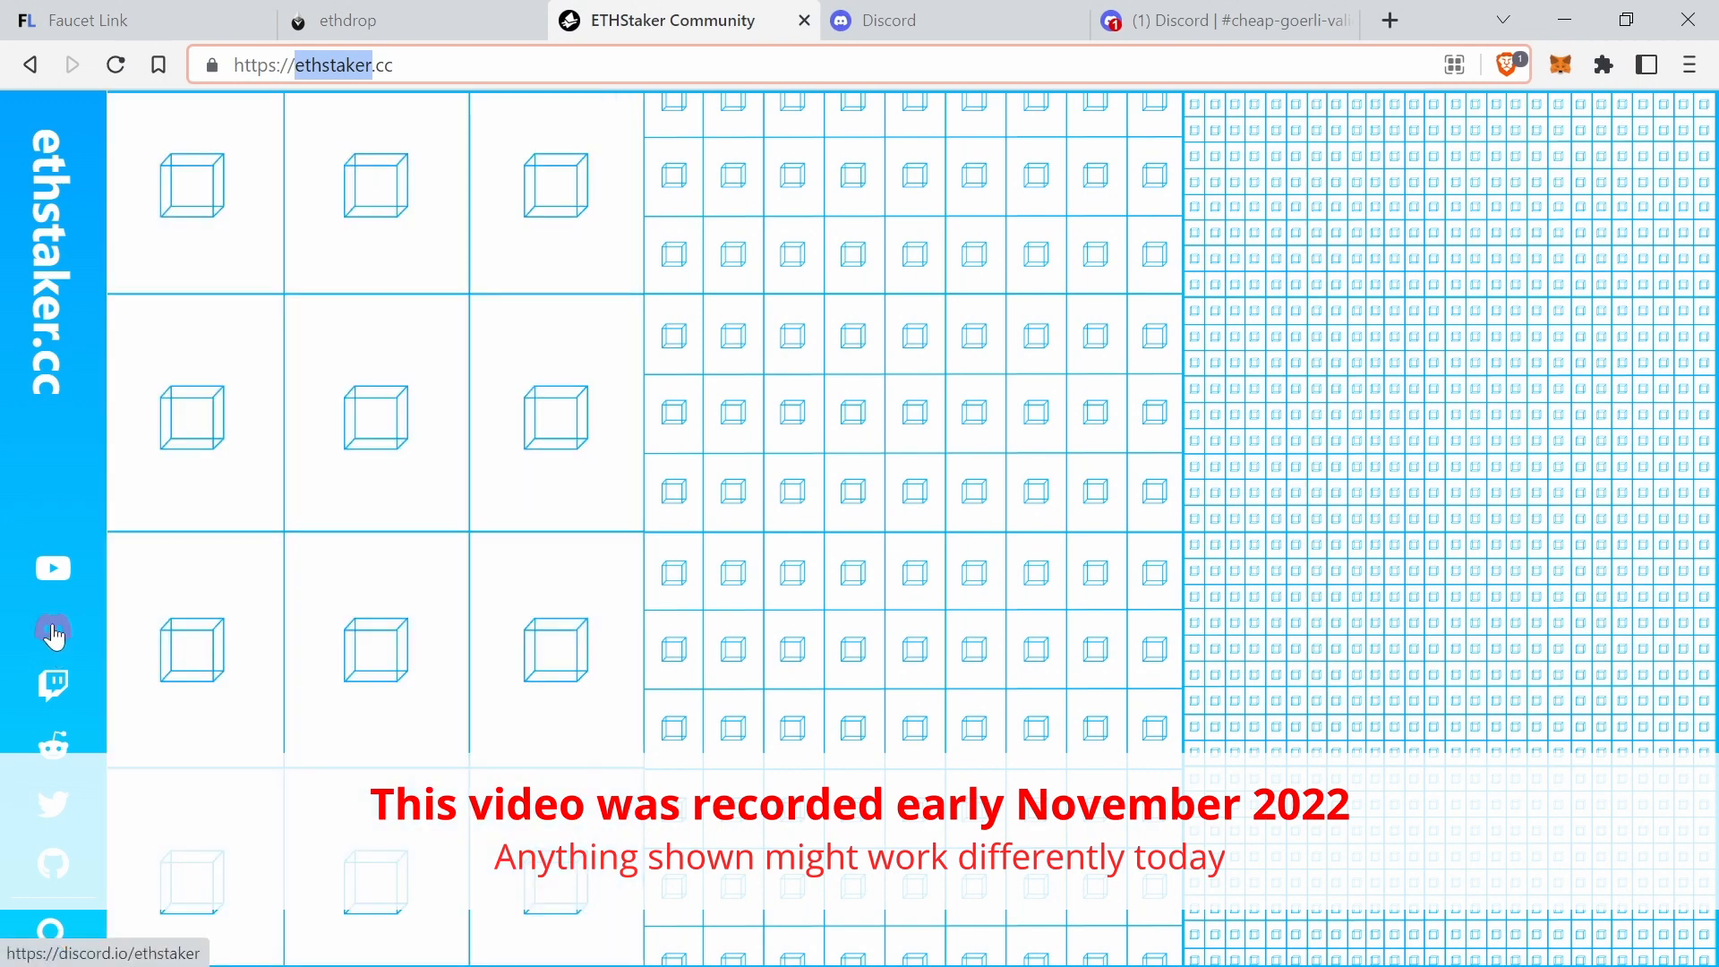
pyautogui.click(52, 628)
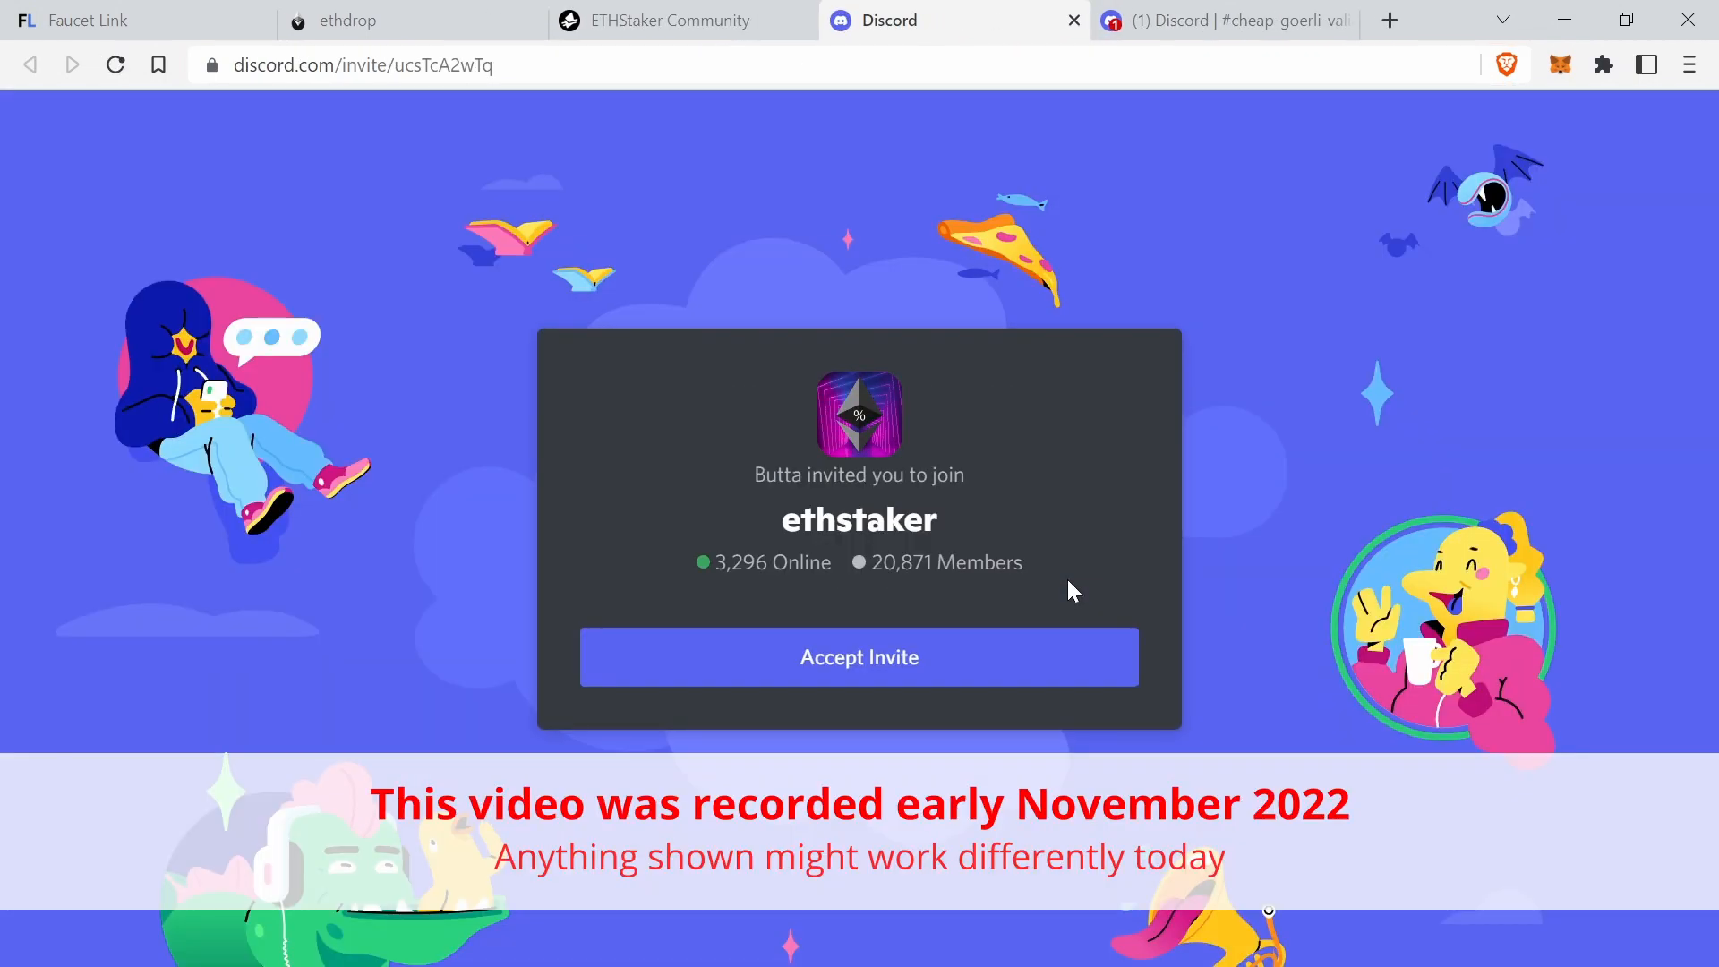
# - Go to the cheap-goerli-validator channel to send the /cheap-goerli-deposit command
pyautogui.click(1225, 19)
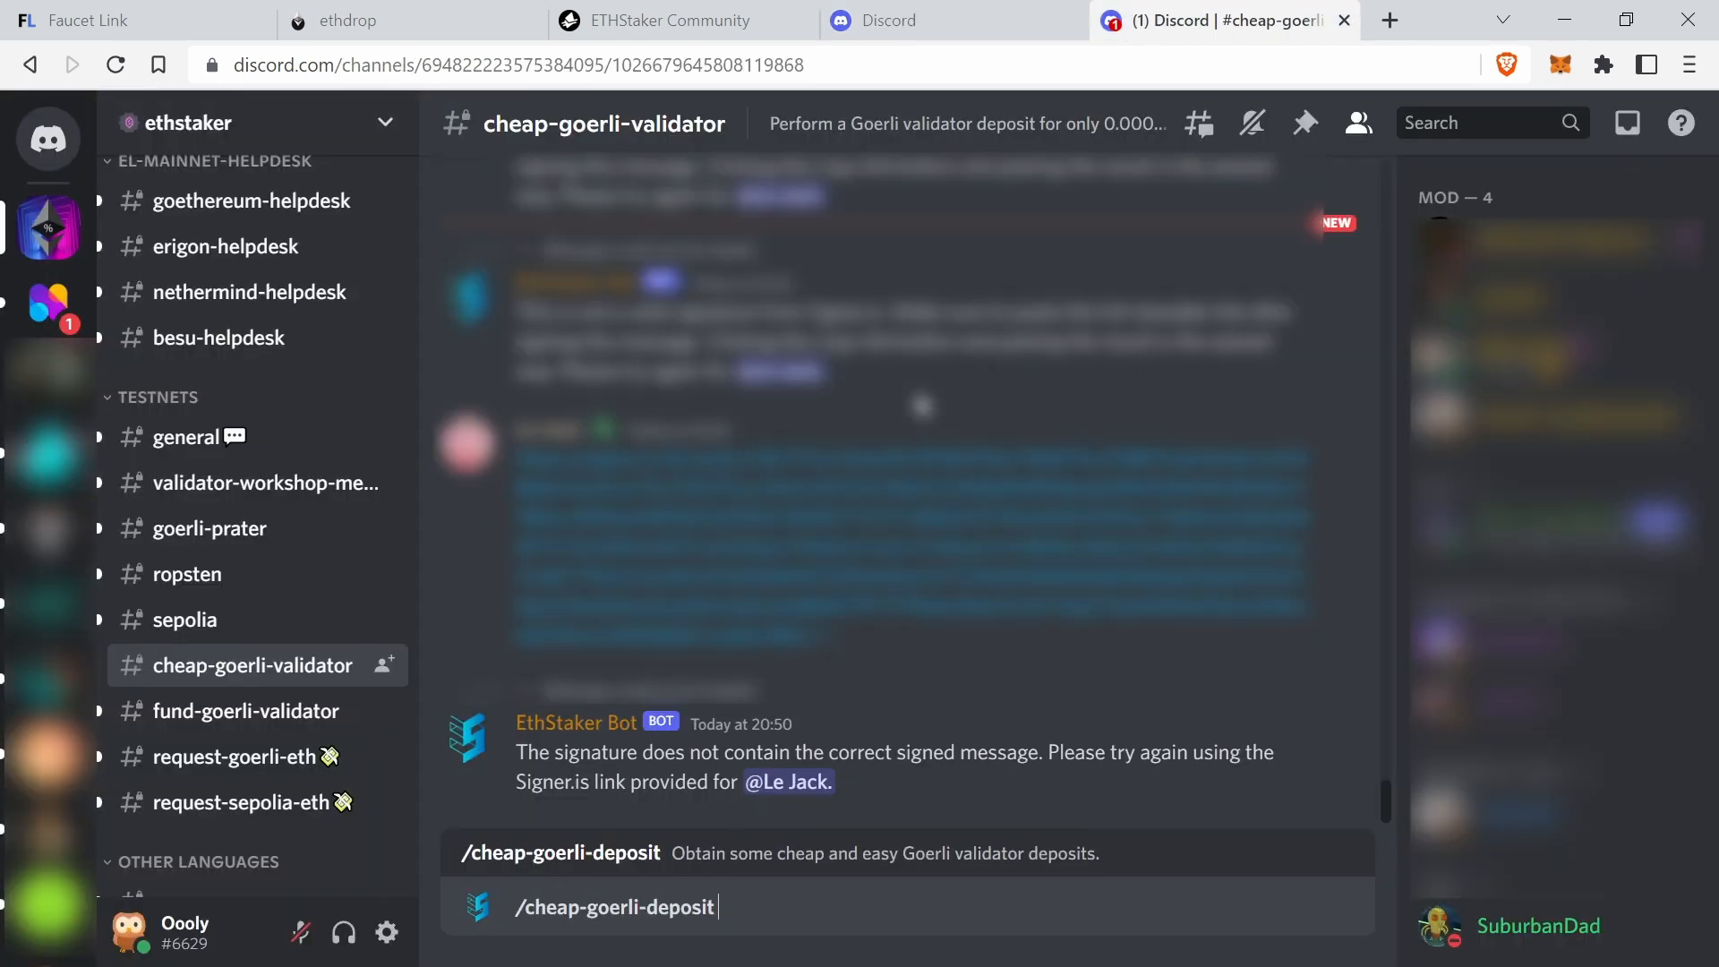
pyautogui.moveTo(559, 949)
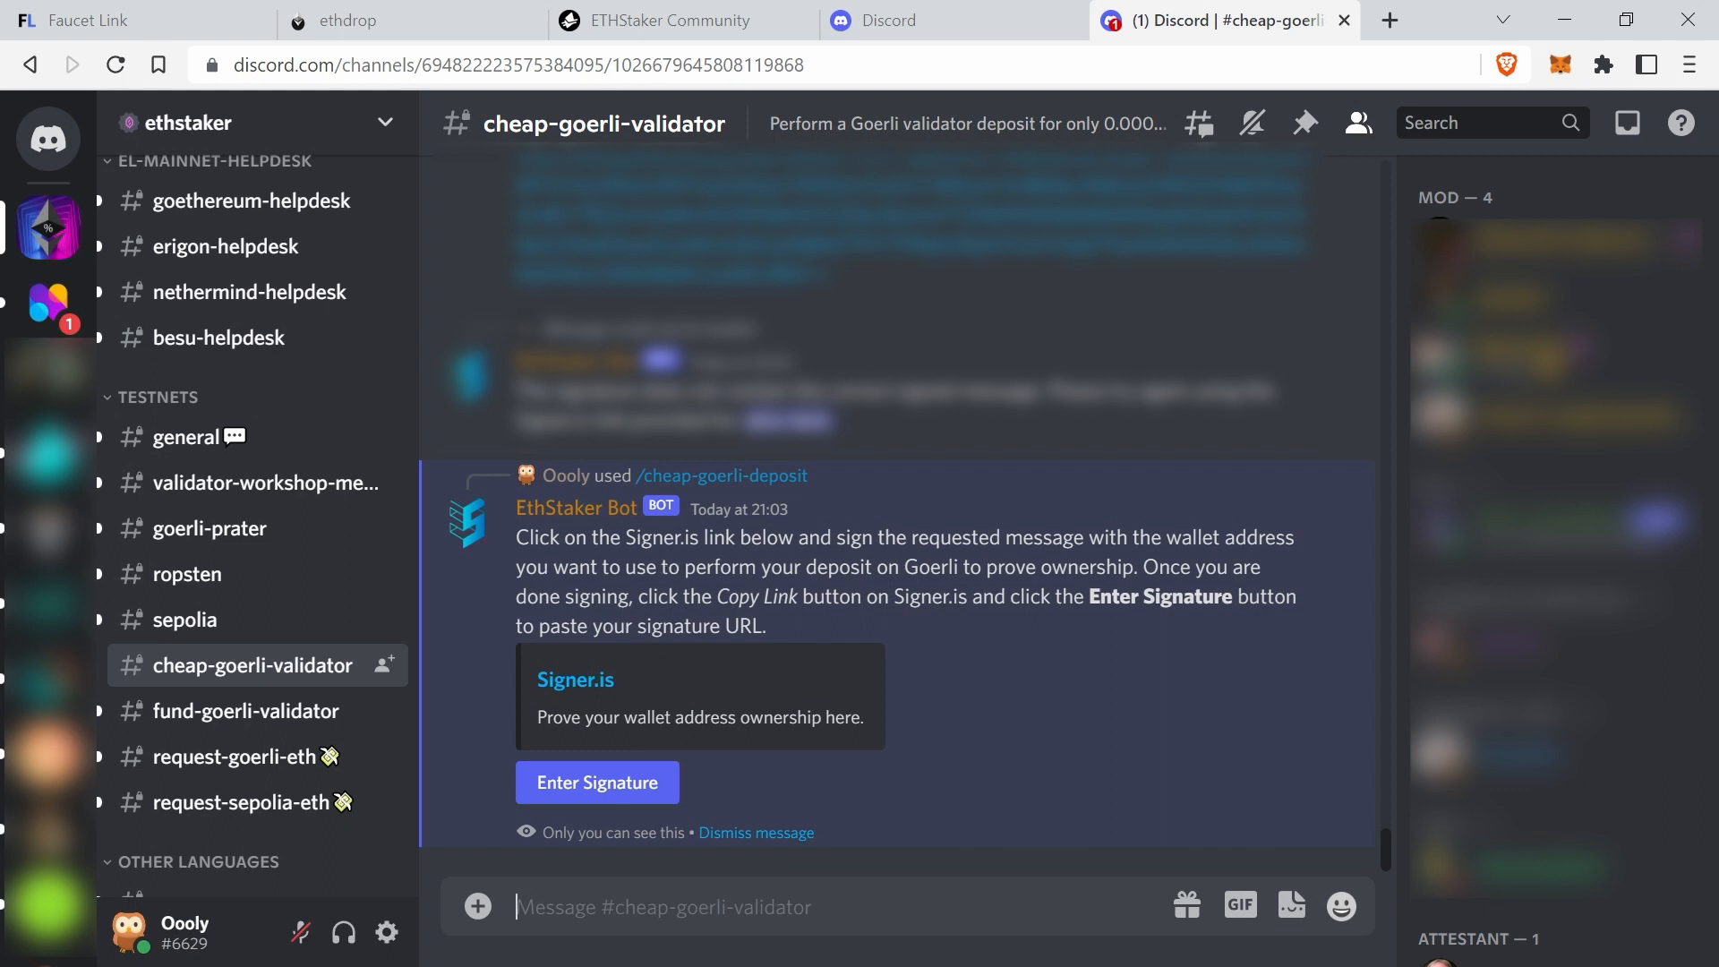
pyautogui.moveTo(577, 680)
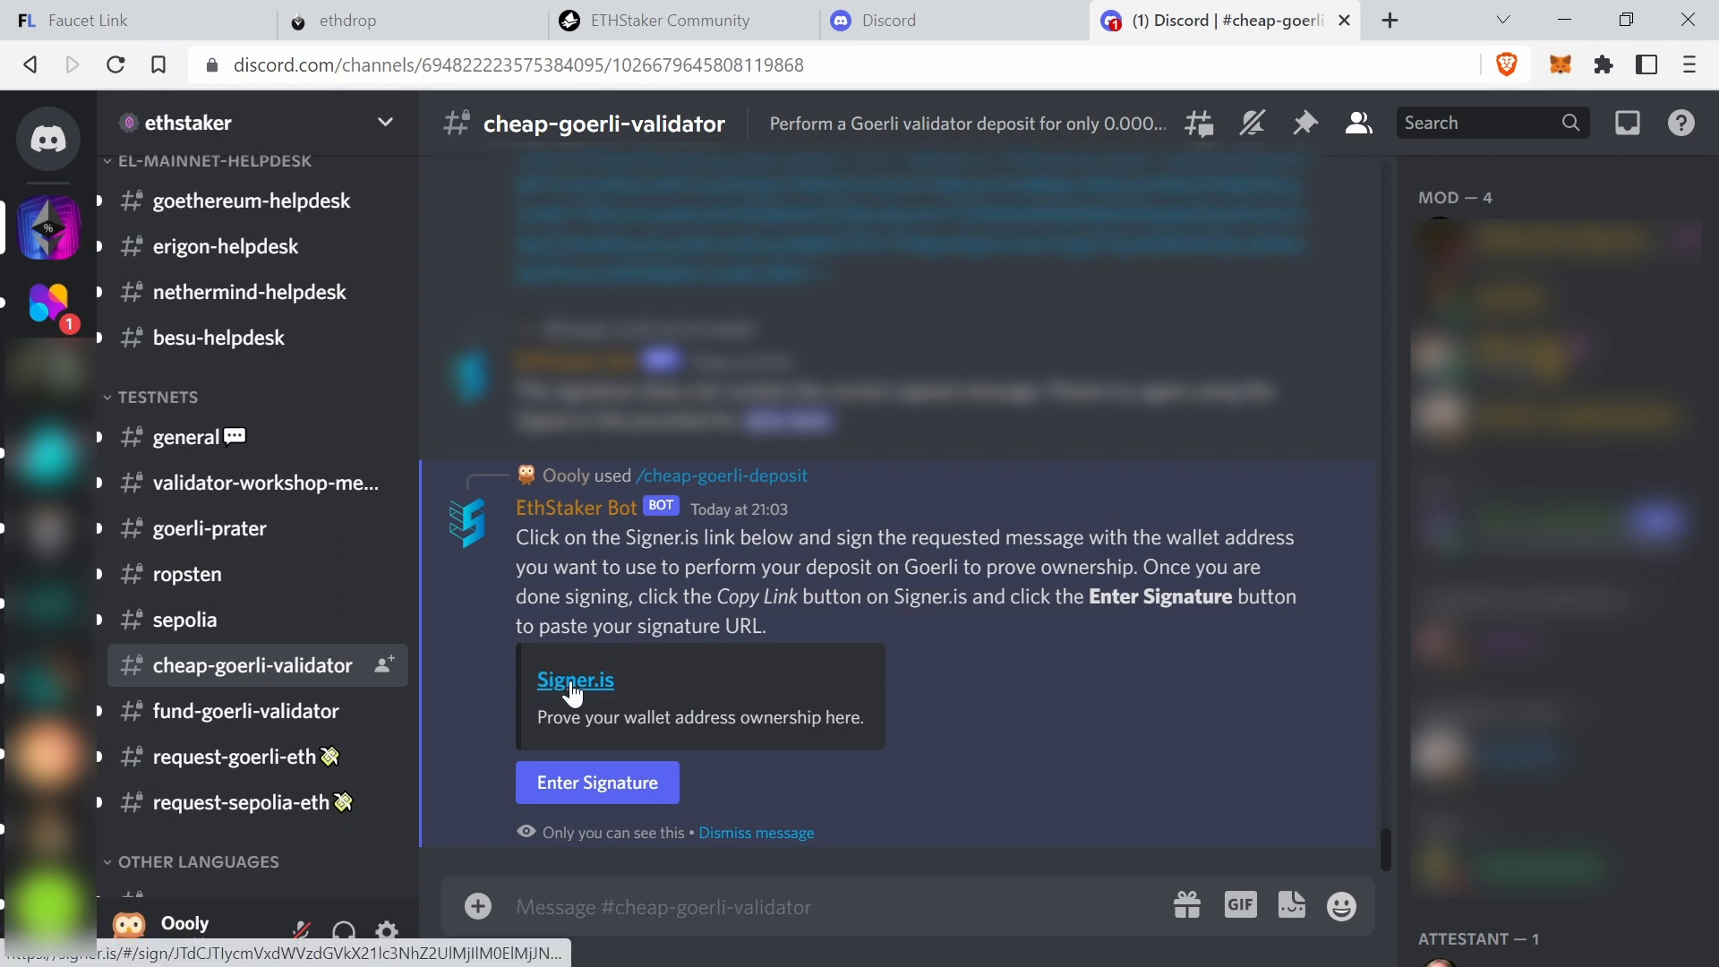
# - Connect the Goerli staking account to Signer.is through MetaMask
pyautogui.click(577, 680)
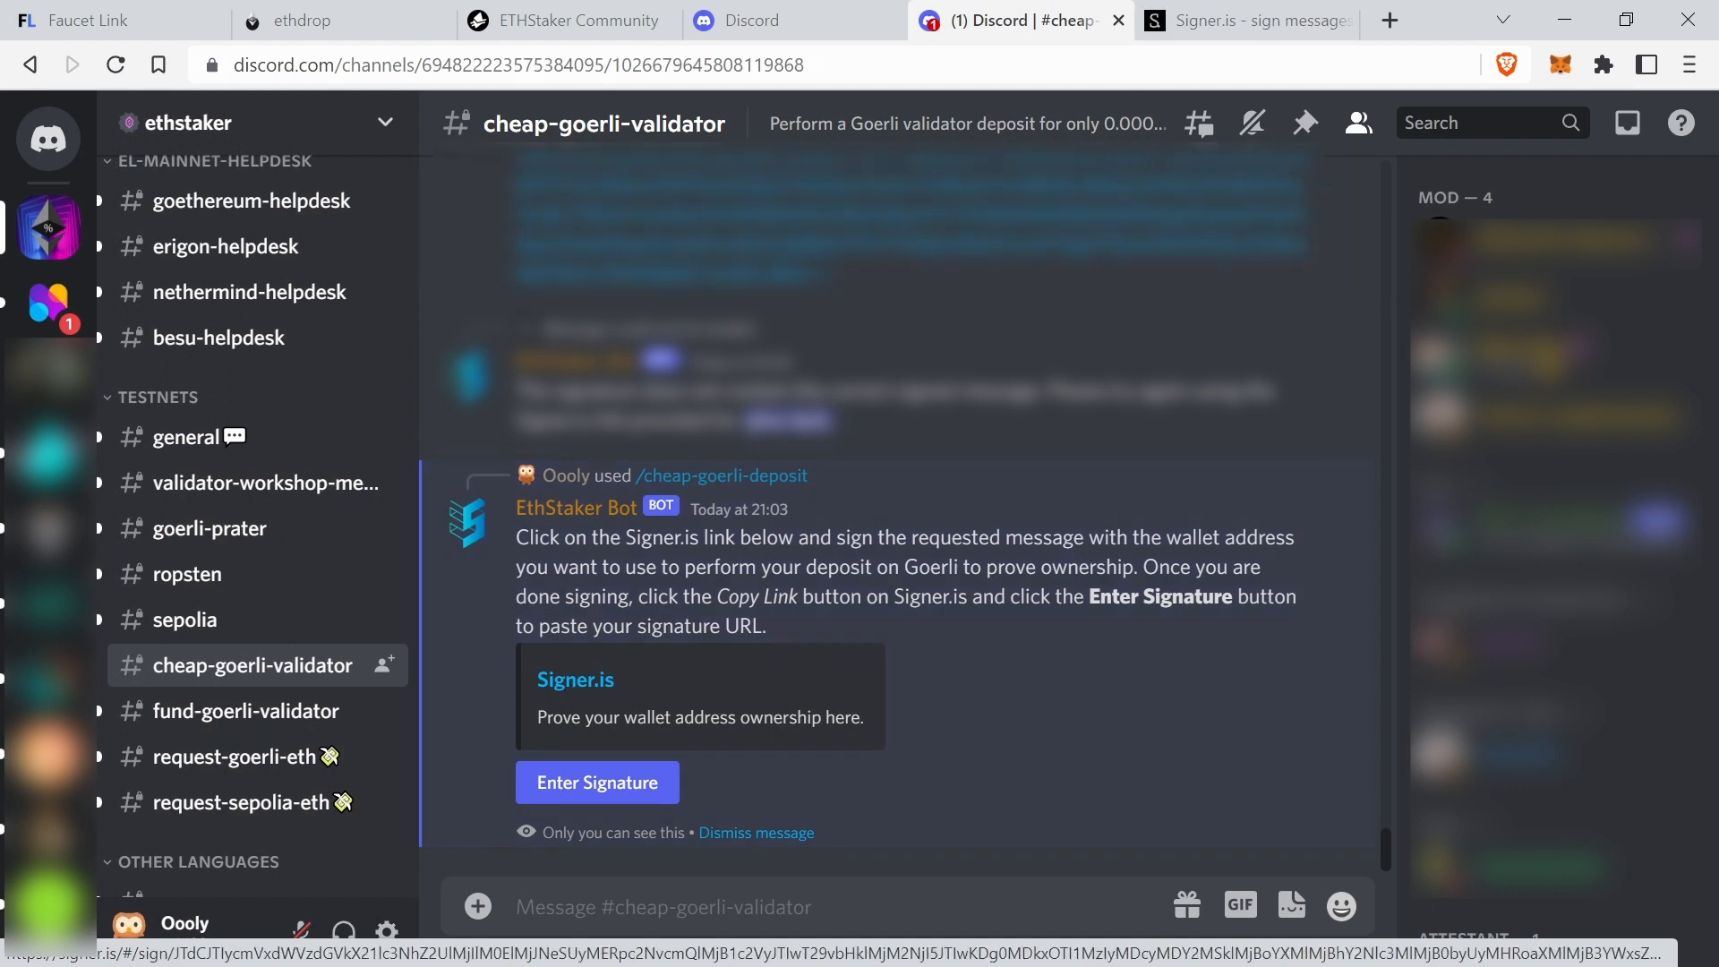
pyautogui.click(1243, 20)
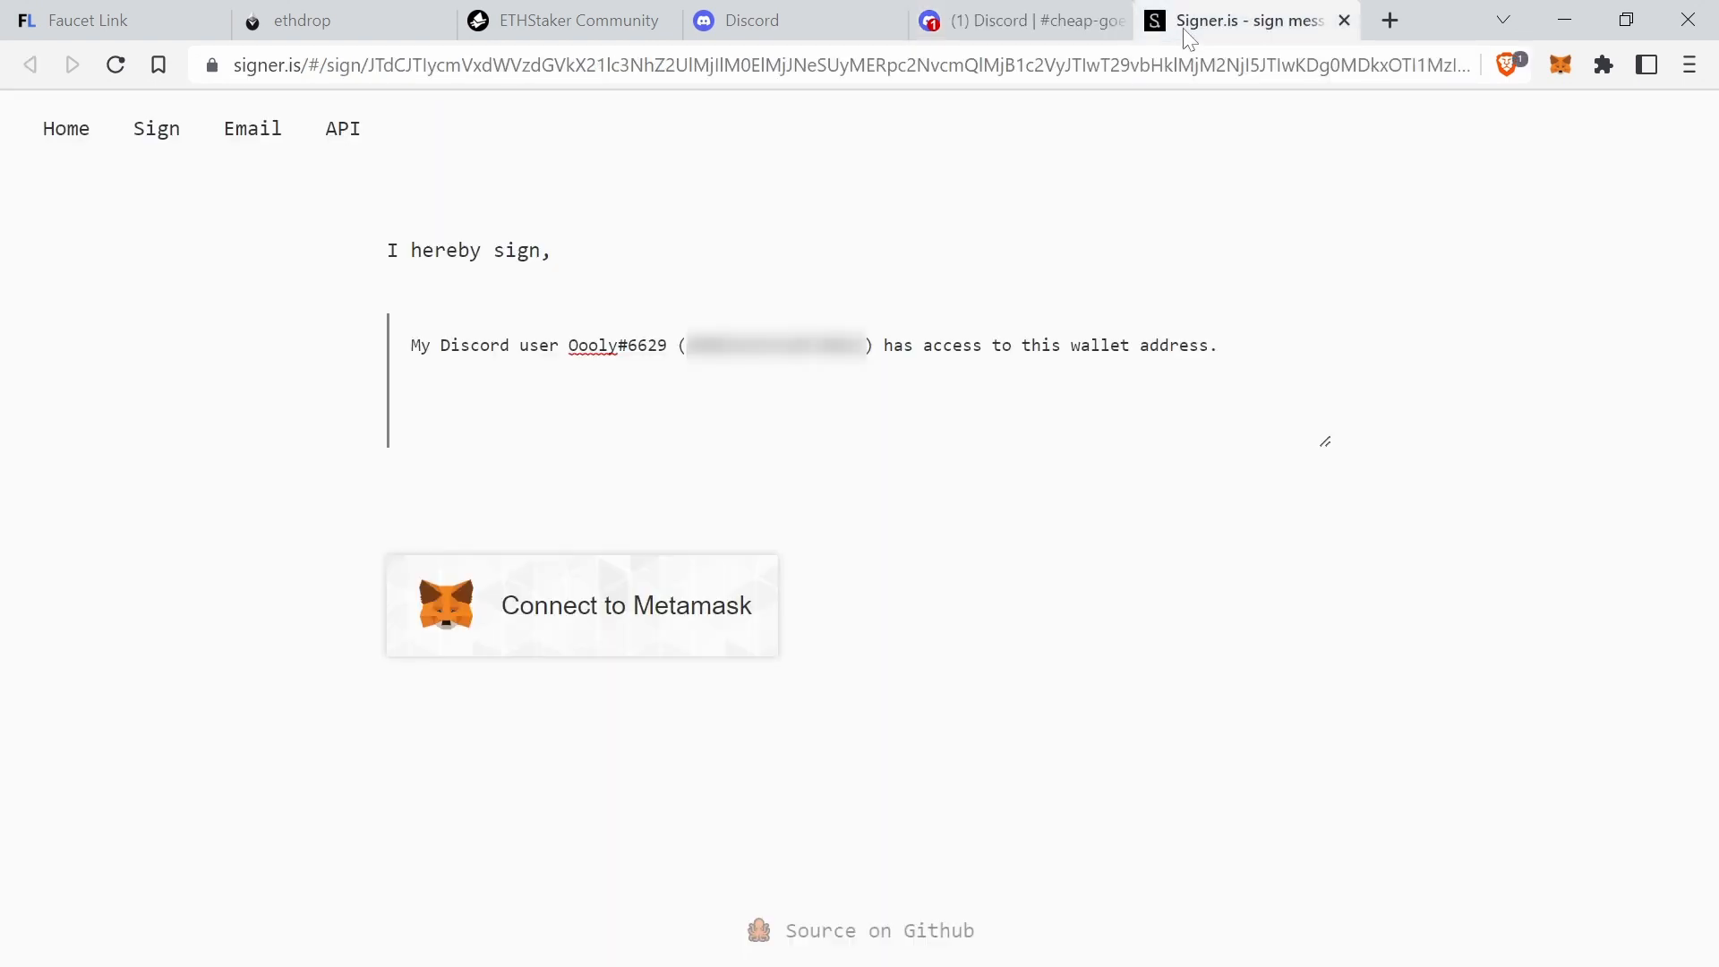
pyautogui.moveTo(598, 627)
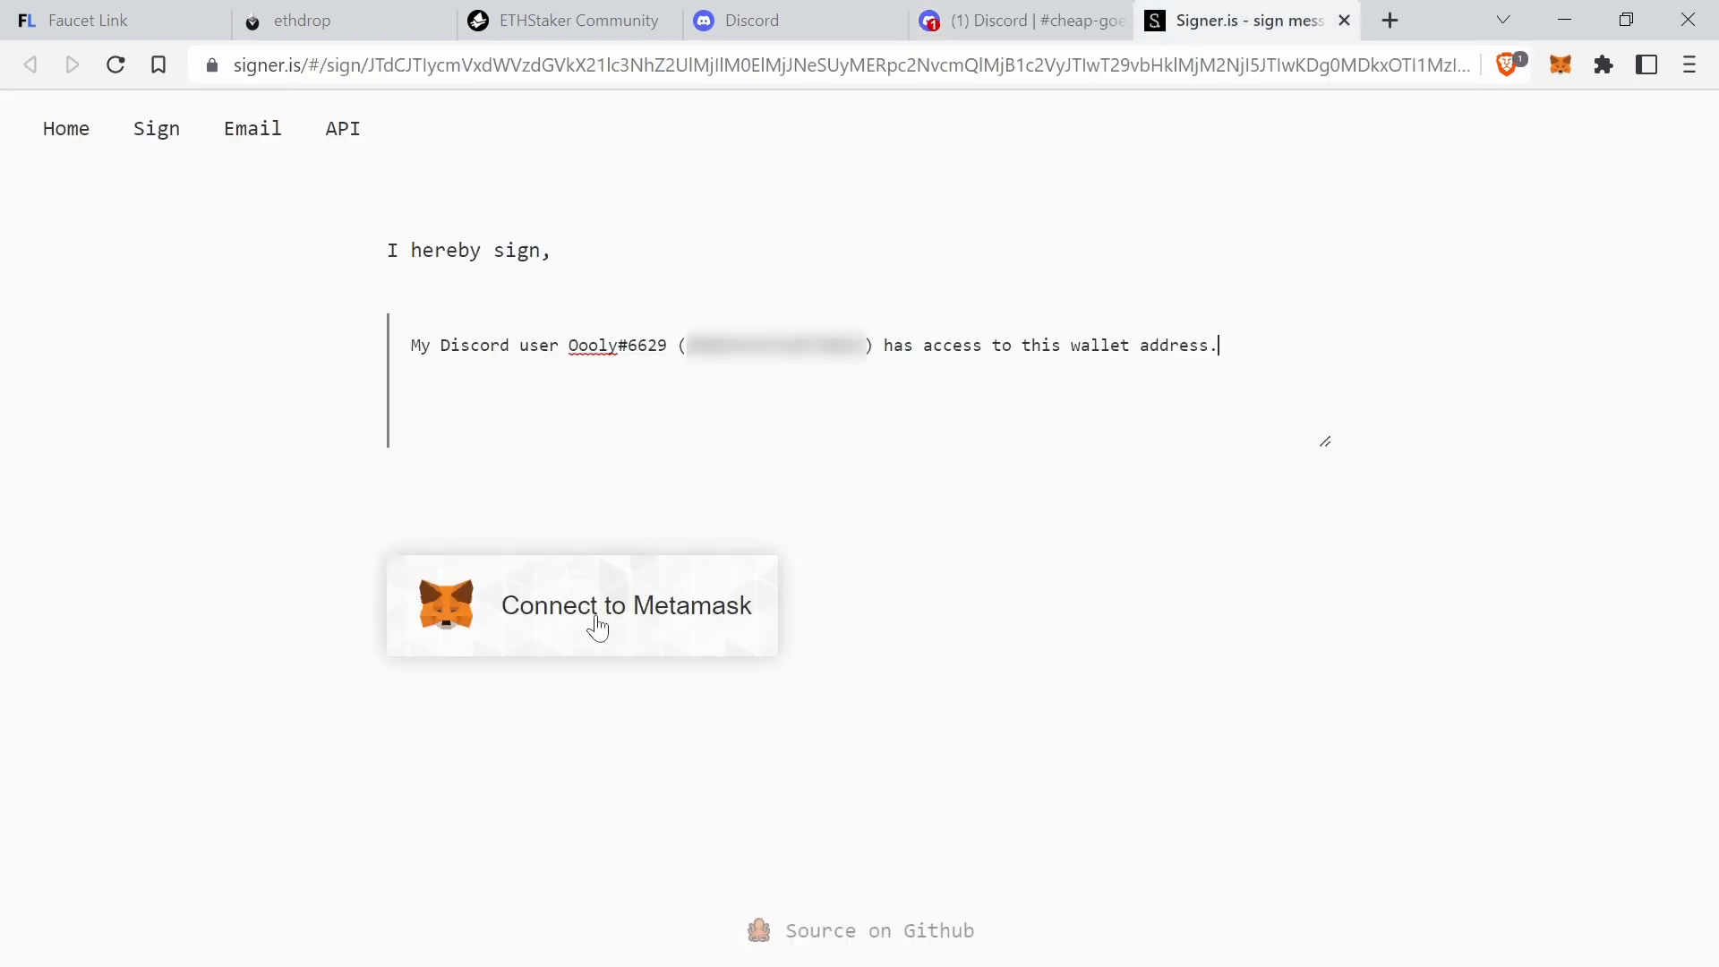
pyautogui.click(598, 612)
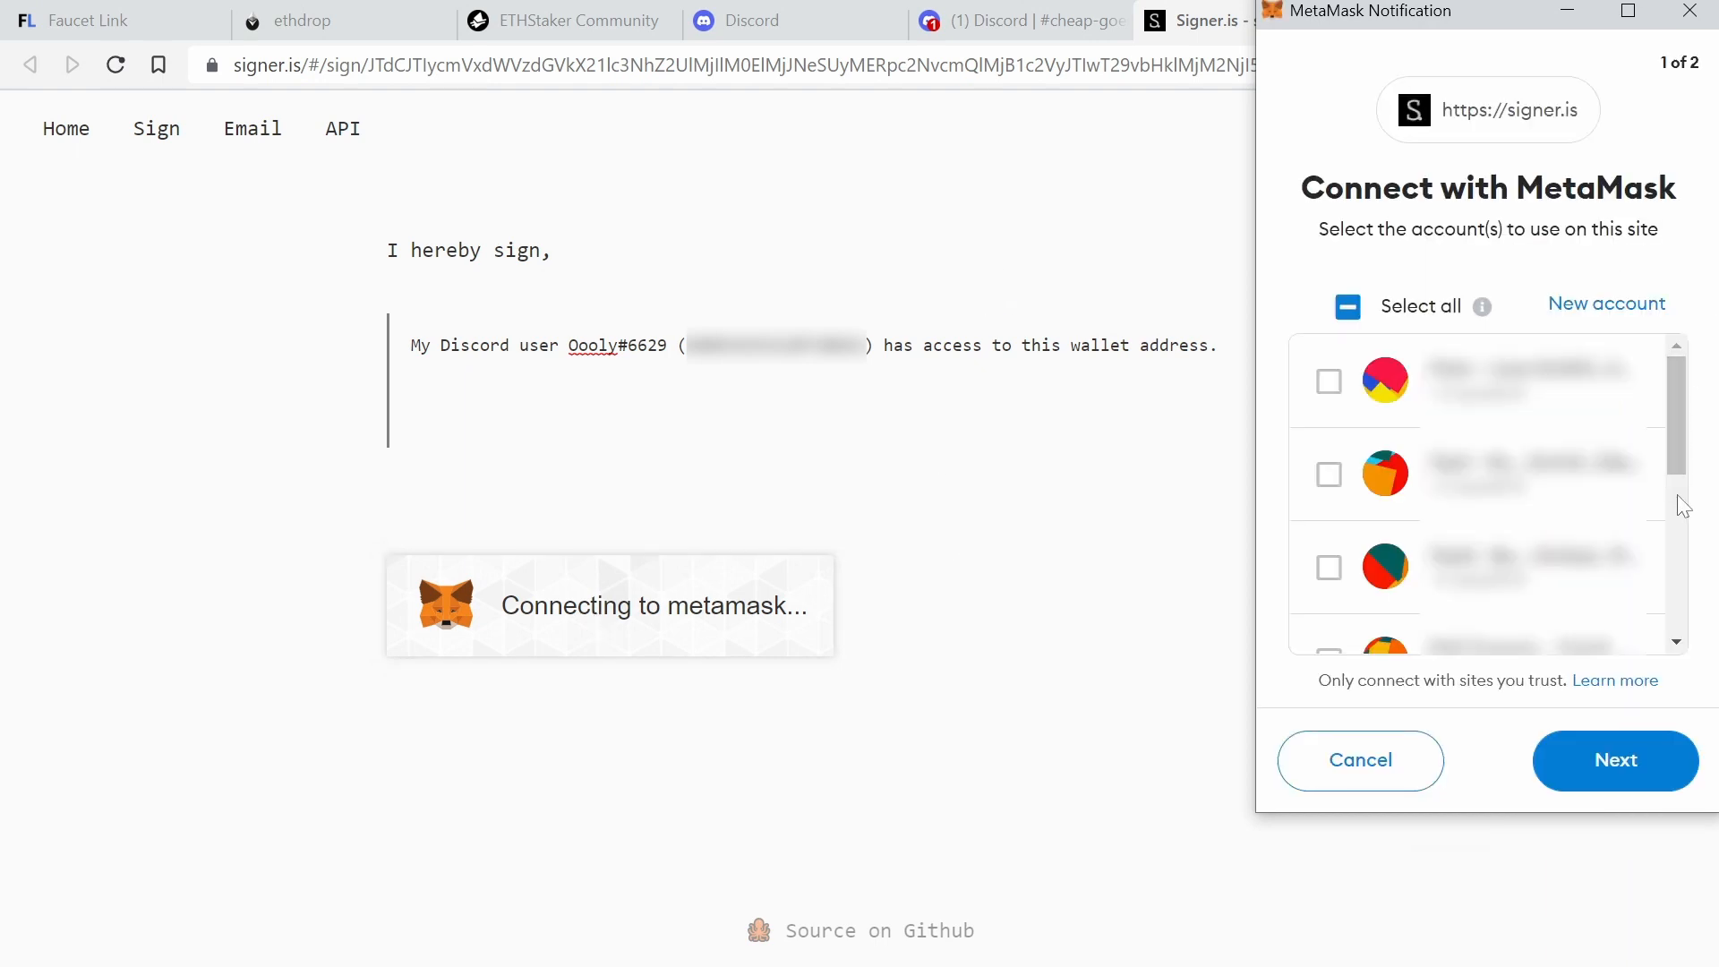
pyautogui.click(1329, 567)
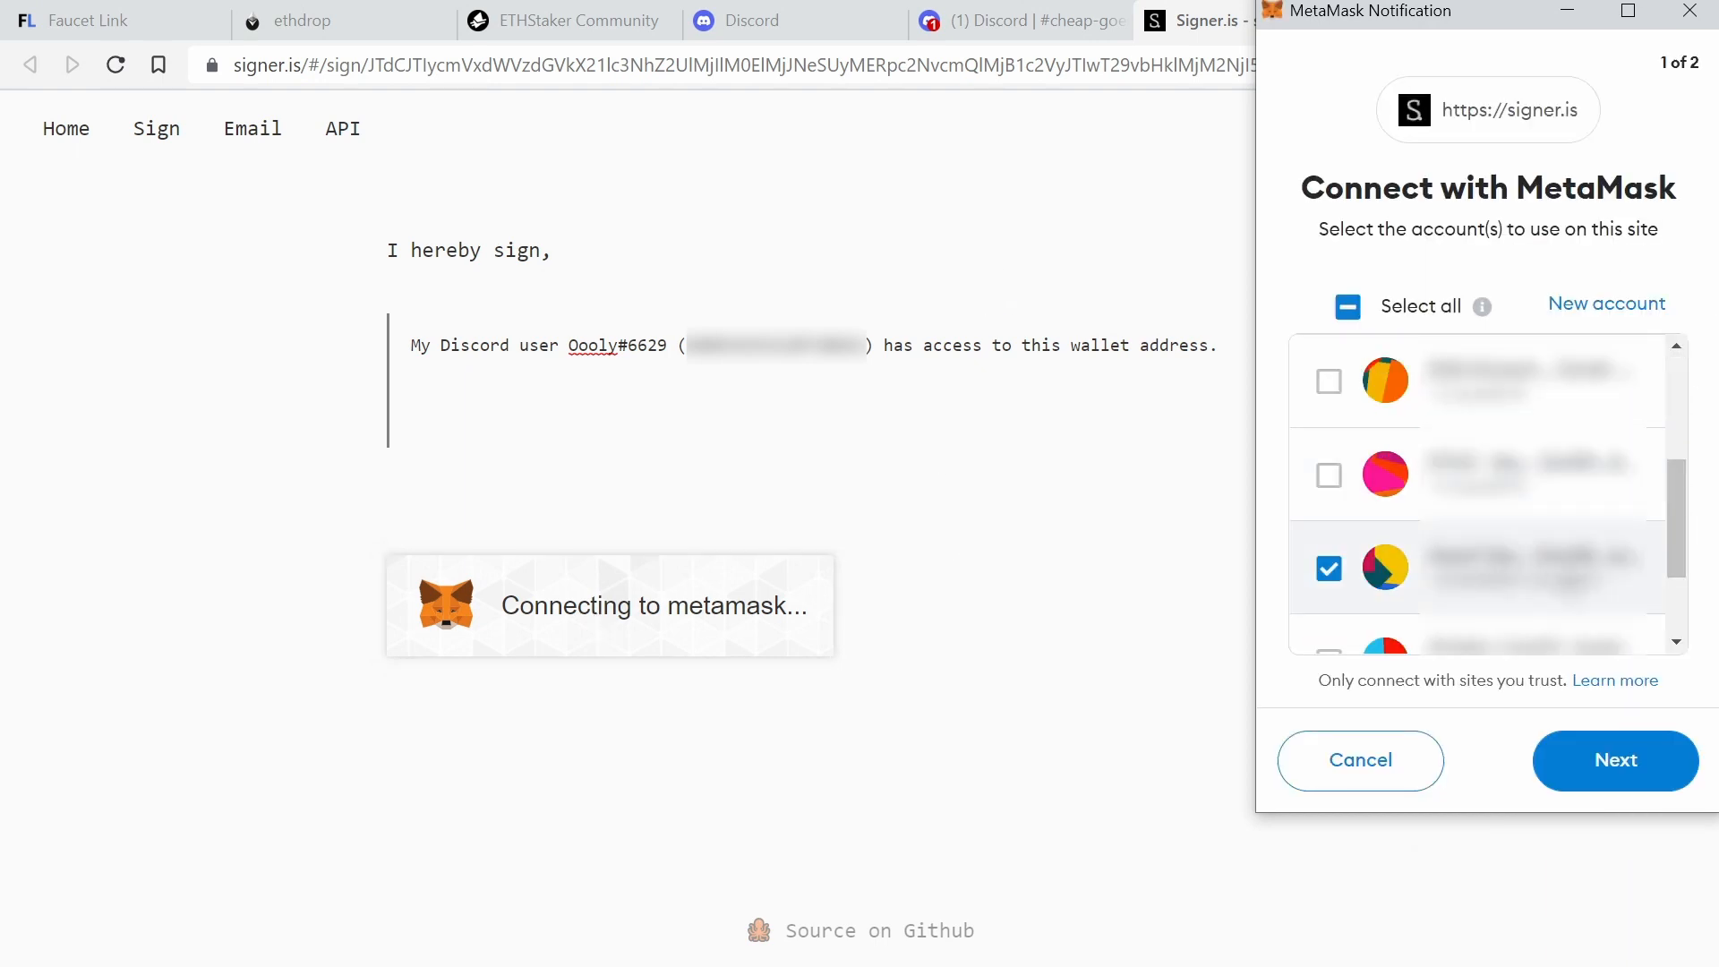
pyautogui.click(1615, 759)
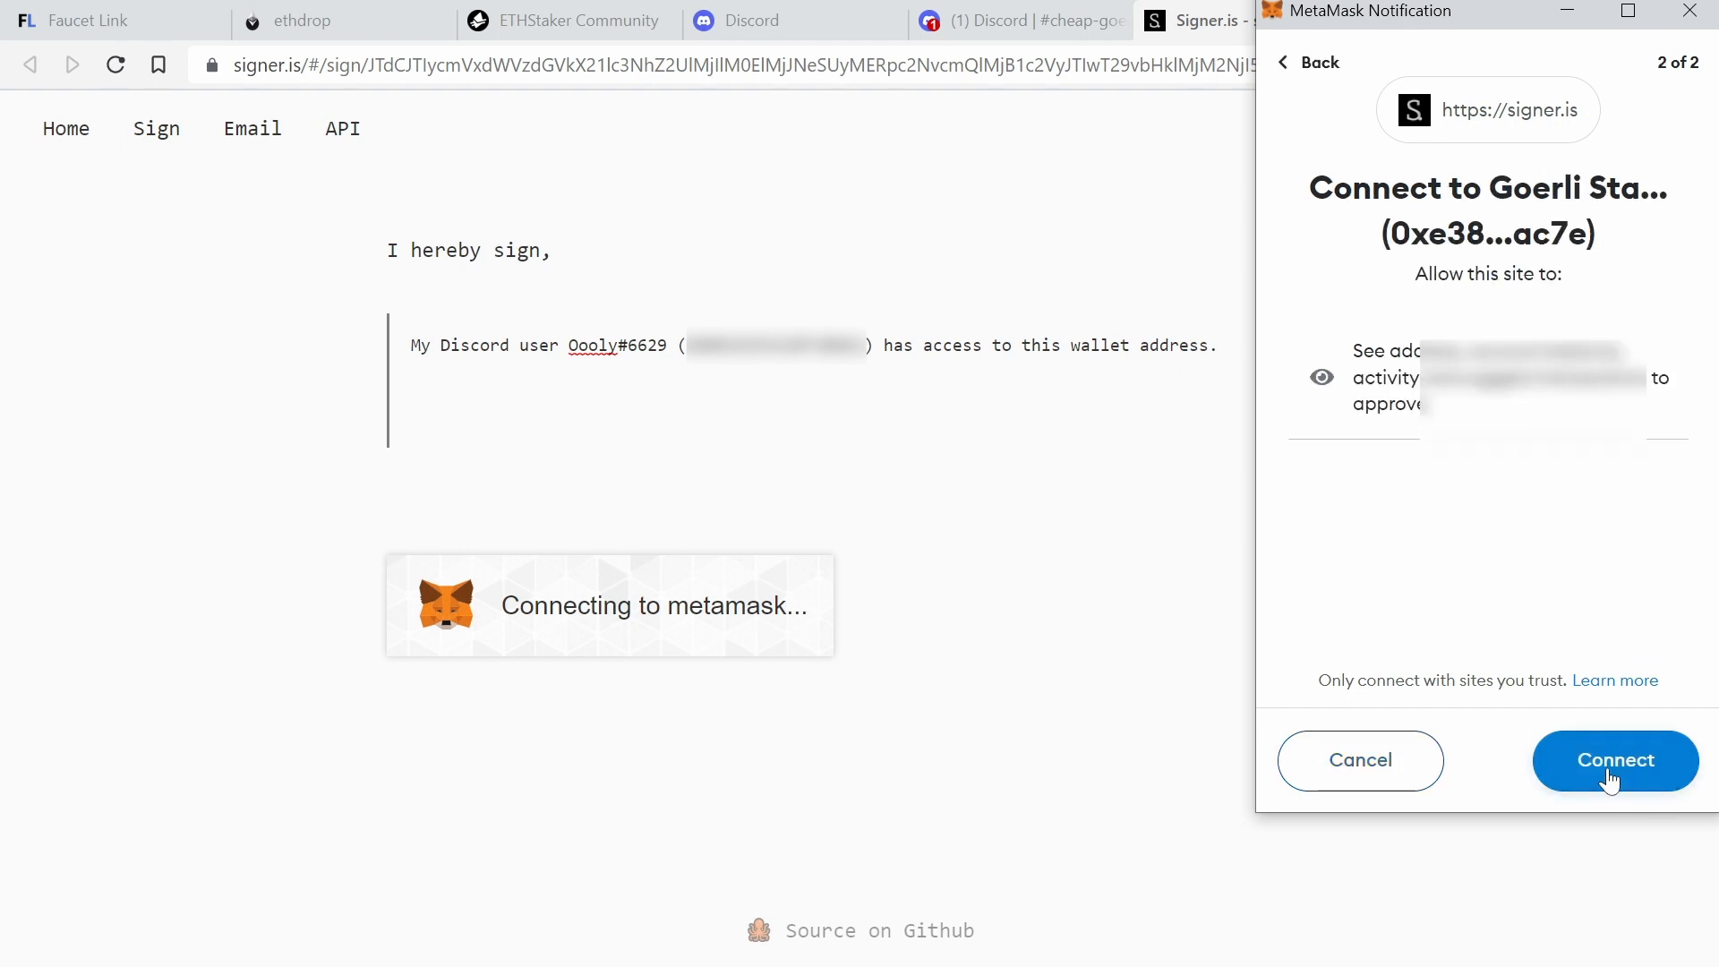
pyautogui.click(1616, 760)
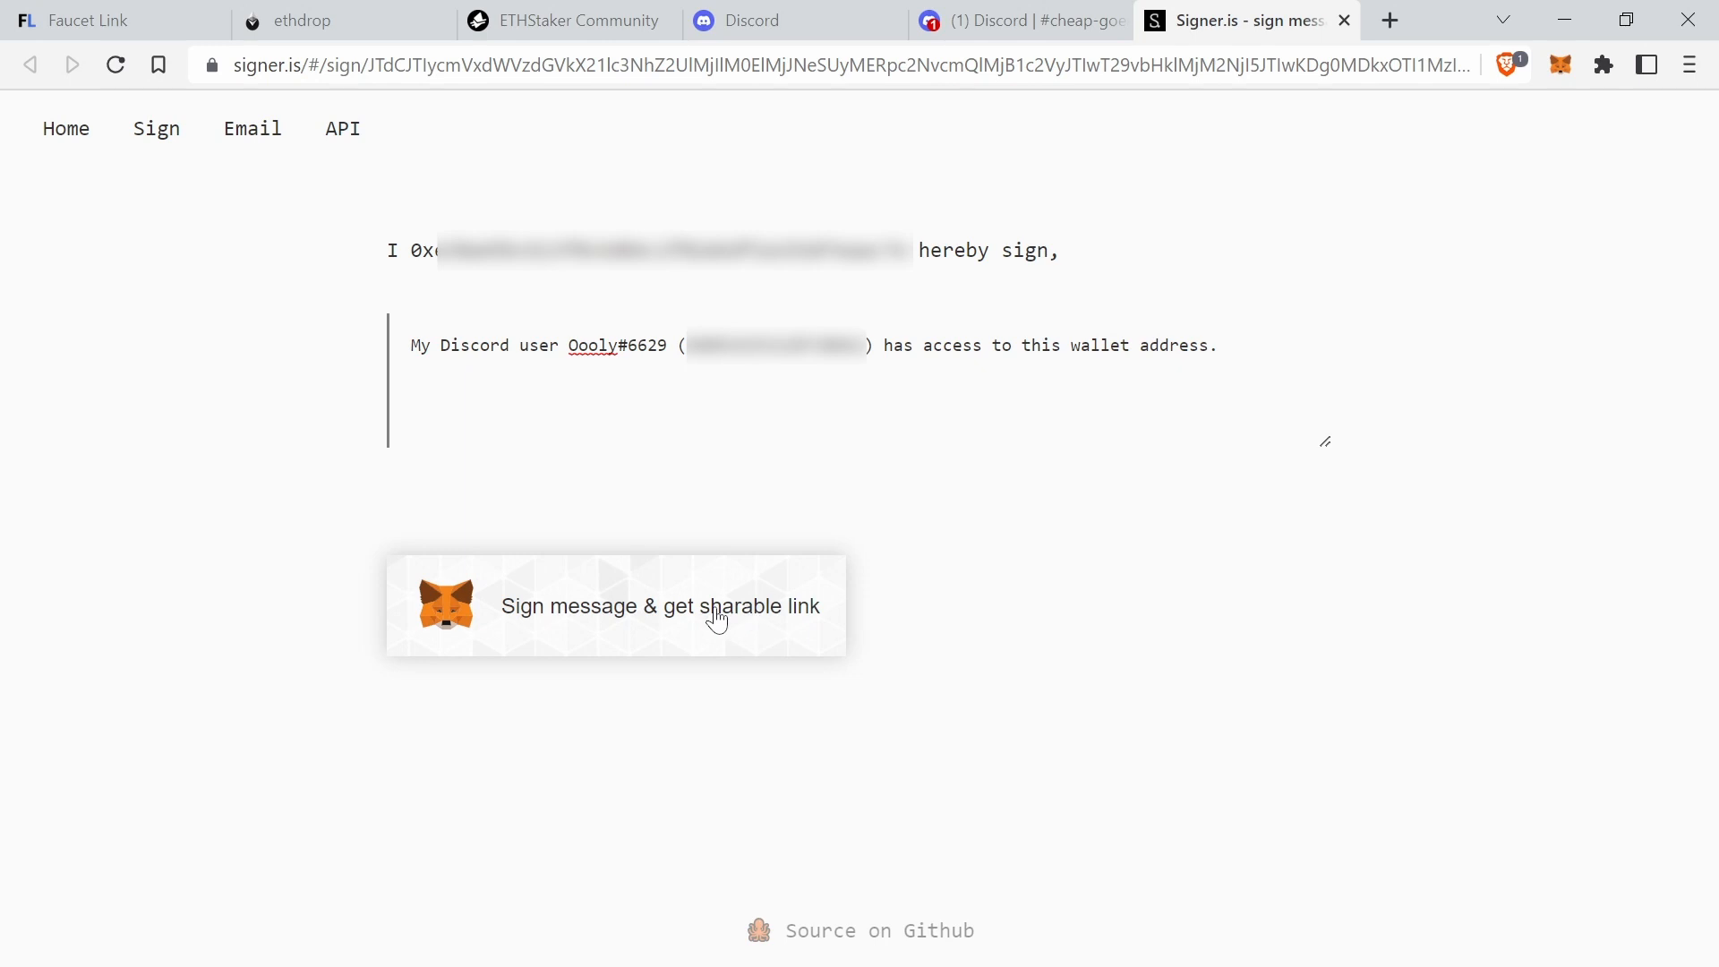
pyautogui.moveTo(645, 620)
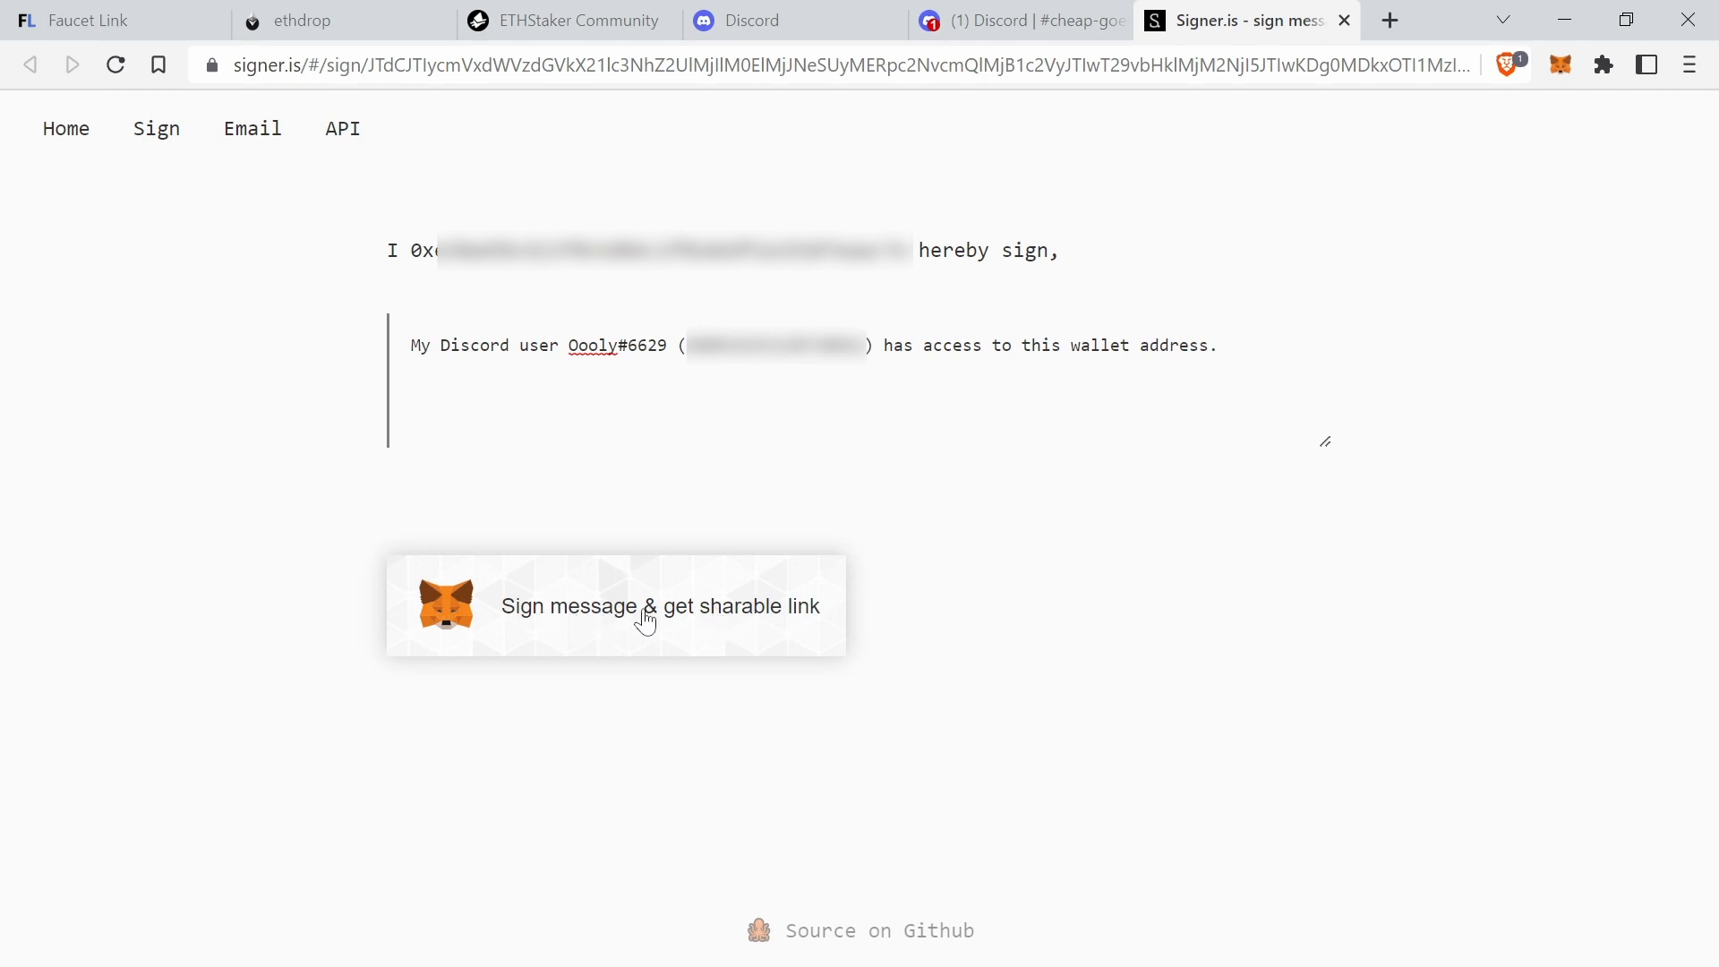
# - Sign the Discord ownership message and copy the shareable verification link
pyautogui.click(643, 618)
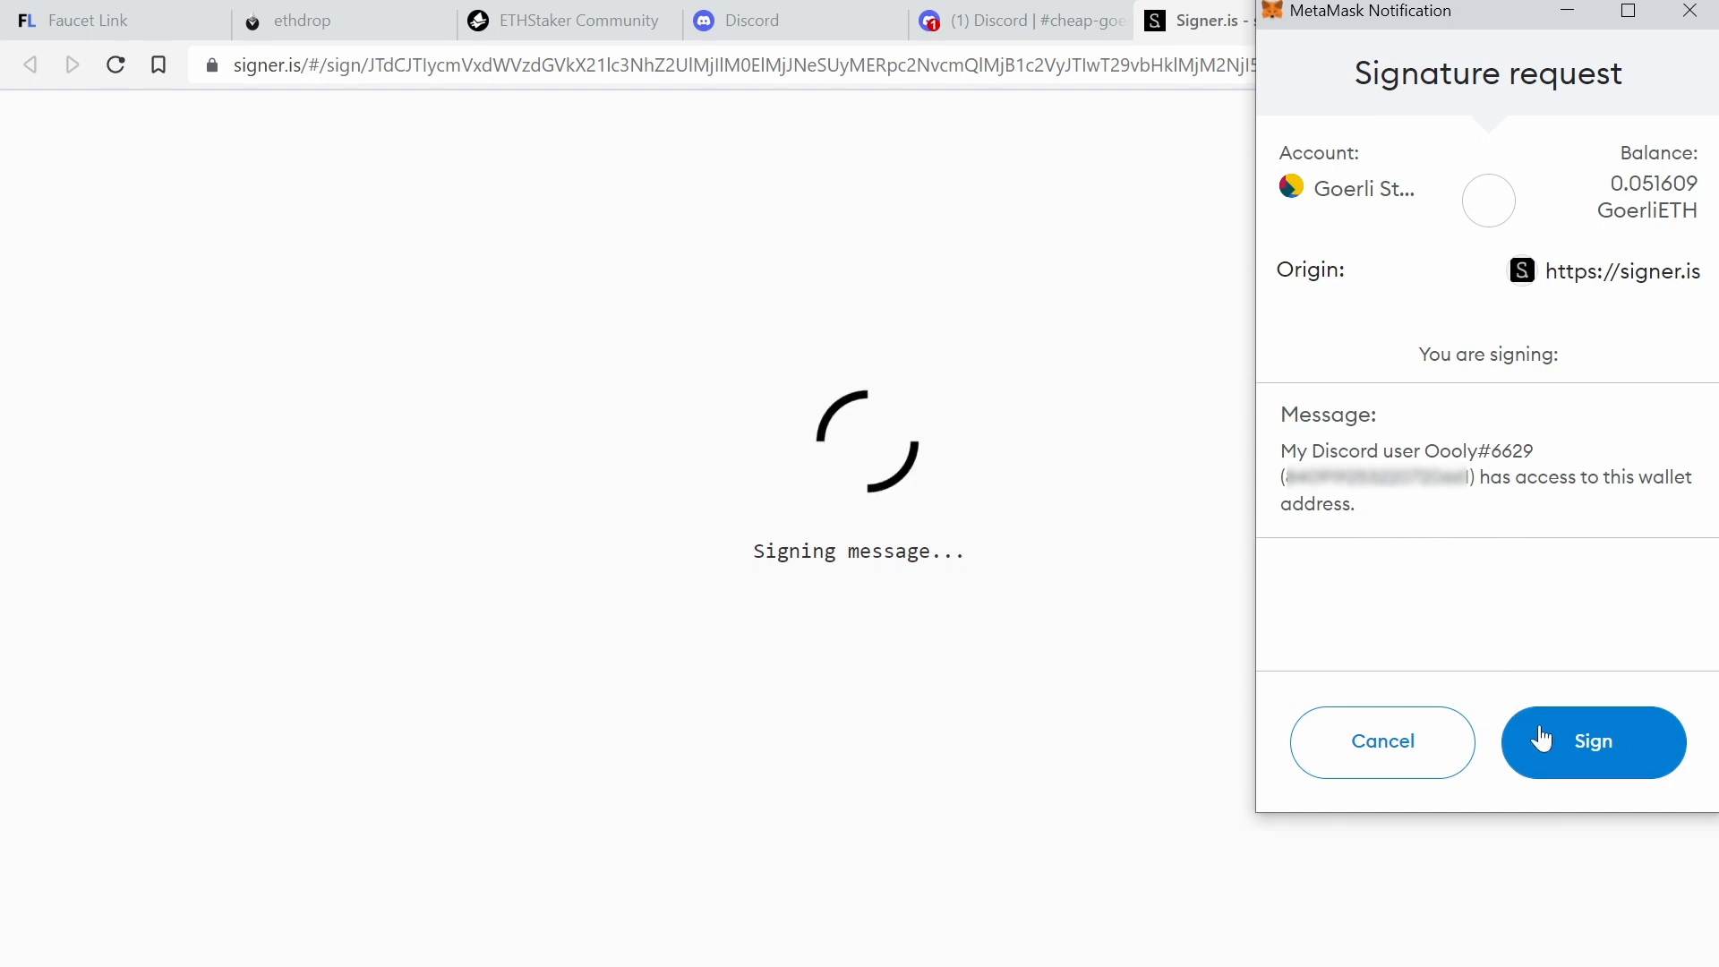
pyautogui.click(1594, 741)
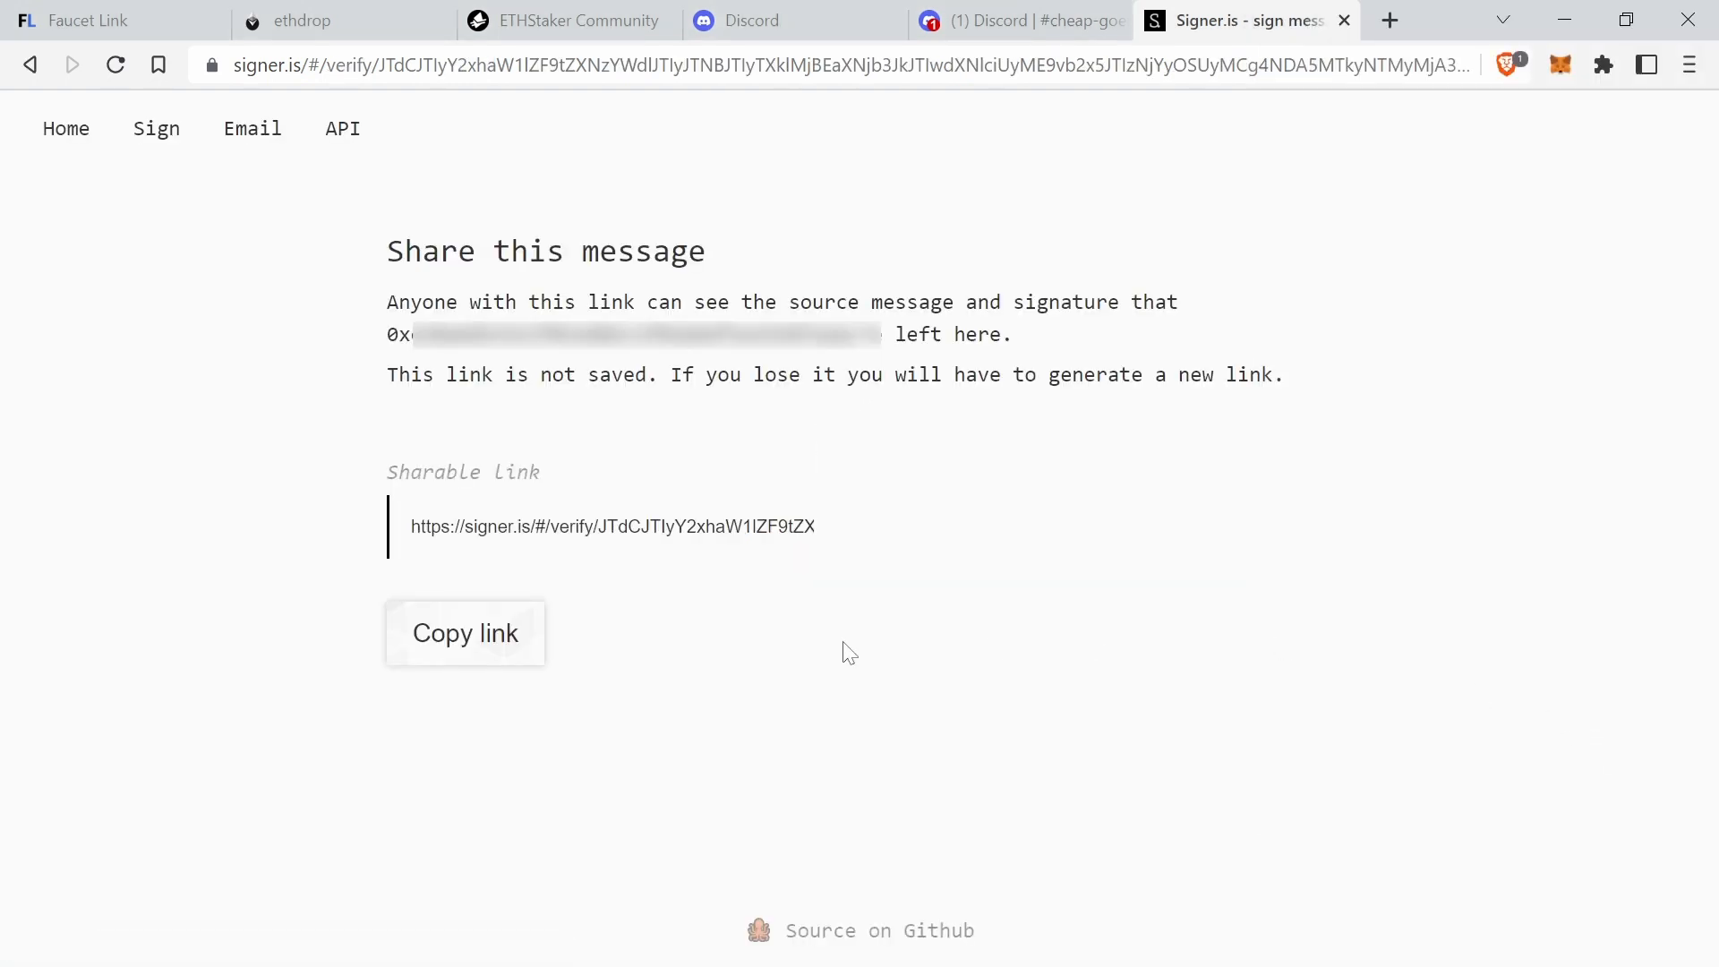
pyautogui.click(465, 634)
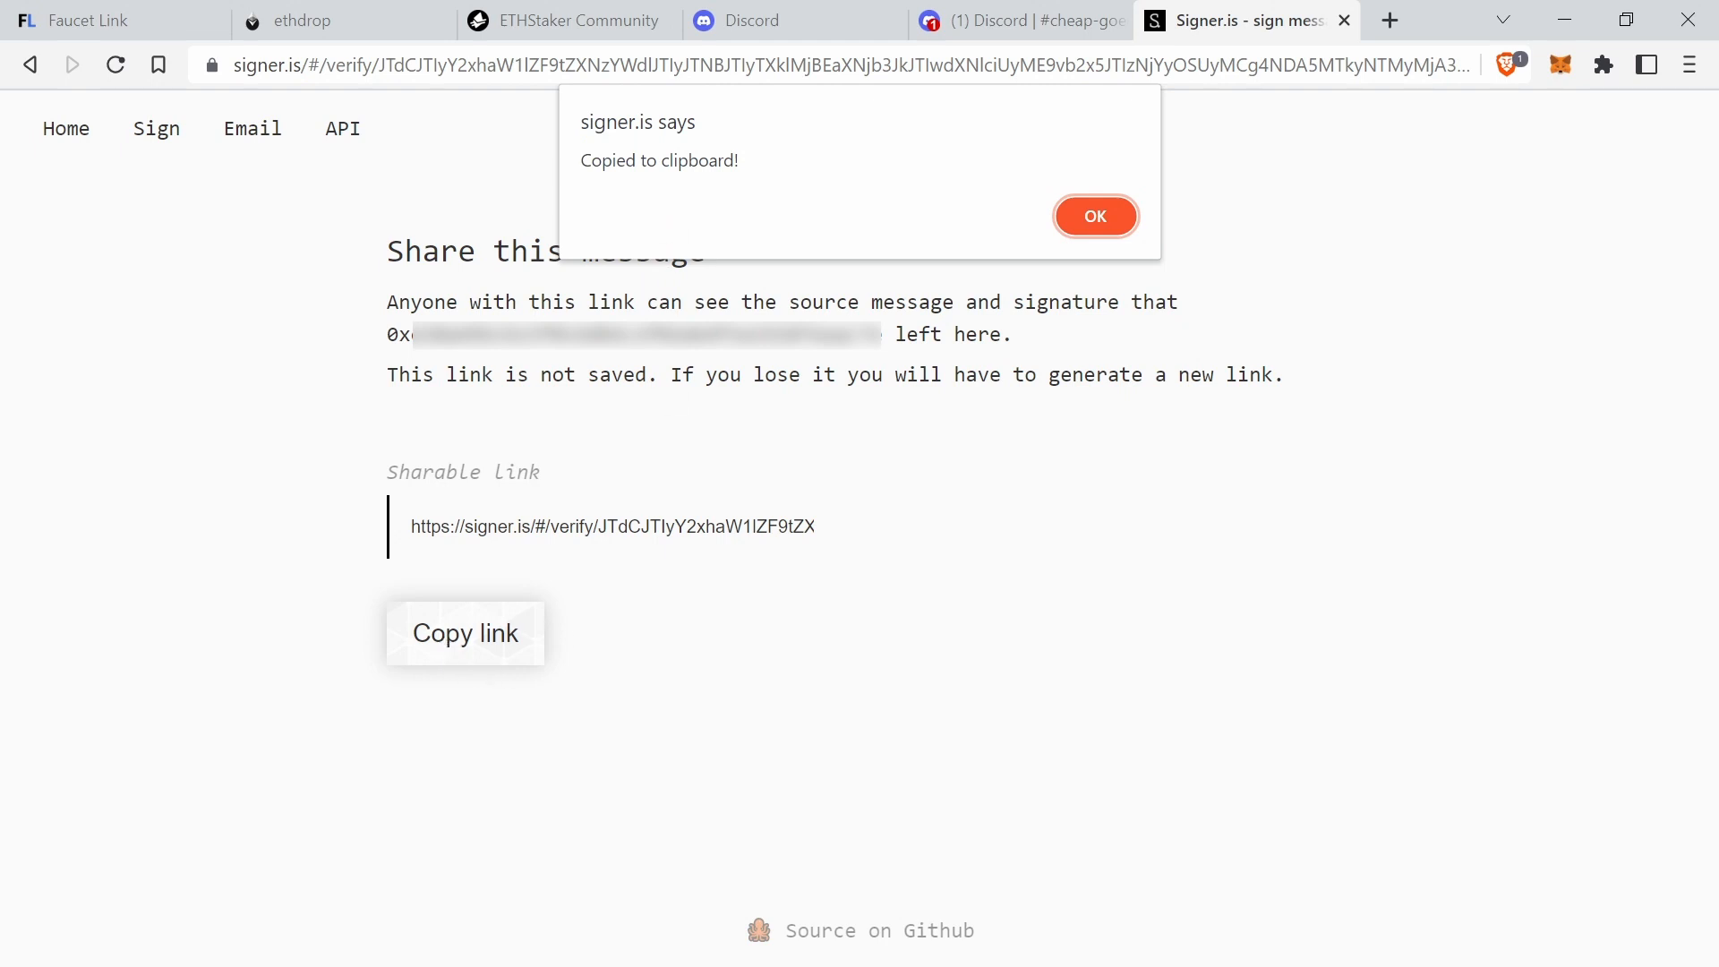
# - Submit the signed link in the bot's Wallet ownership form to unlock 2 cheap Goerli deposits
pyautogui.click(1001, 19)
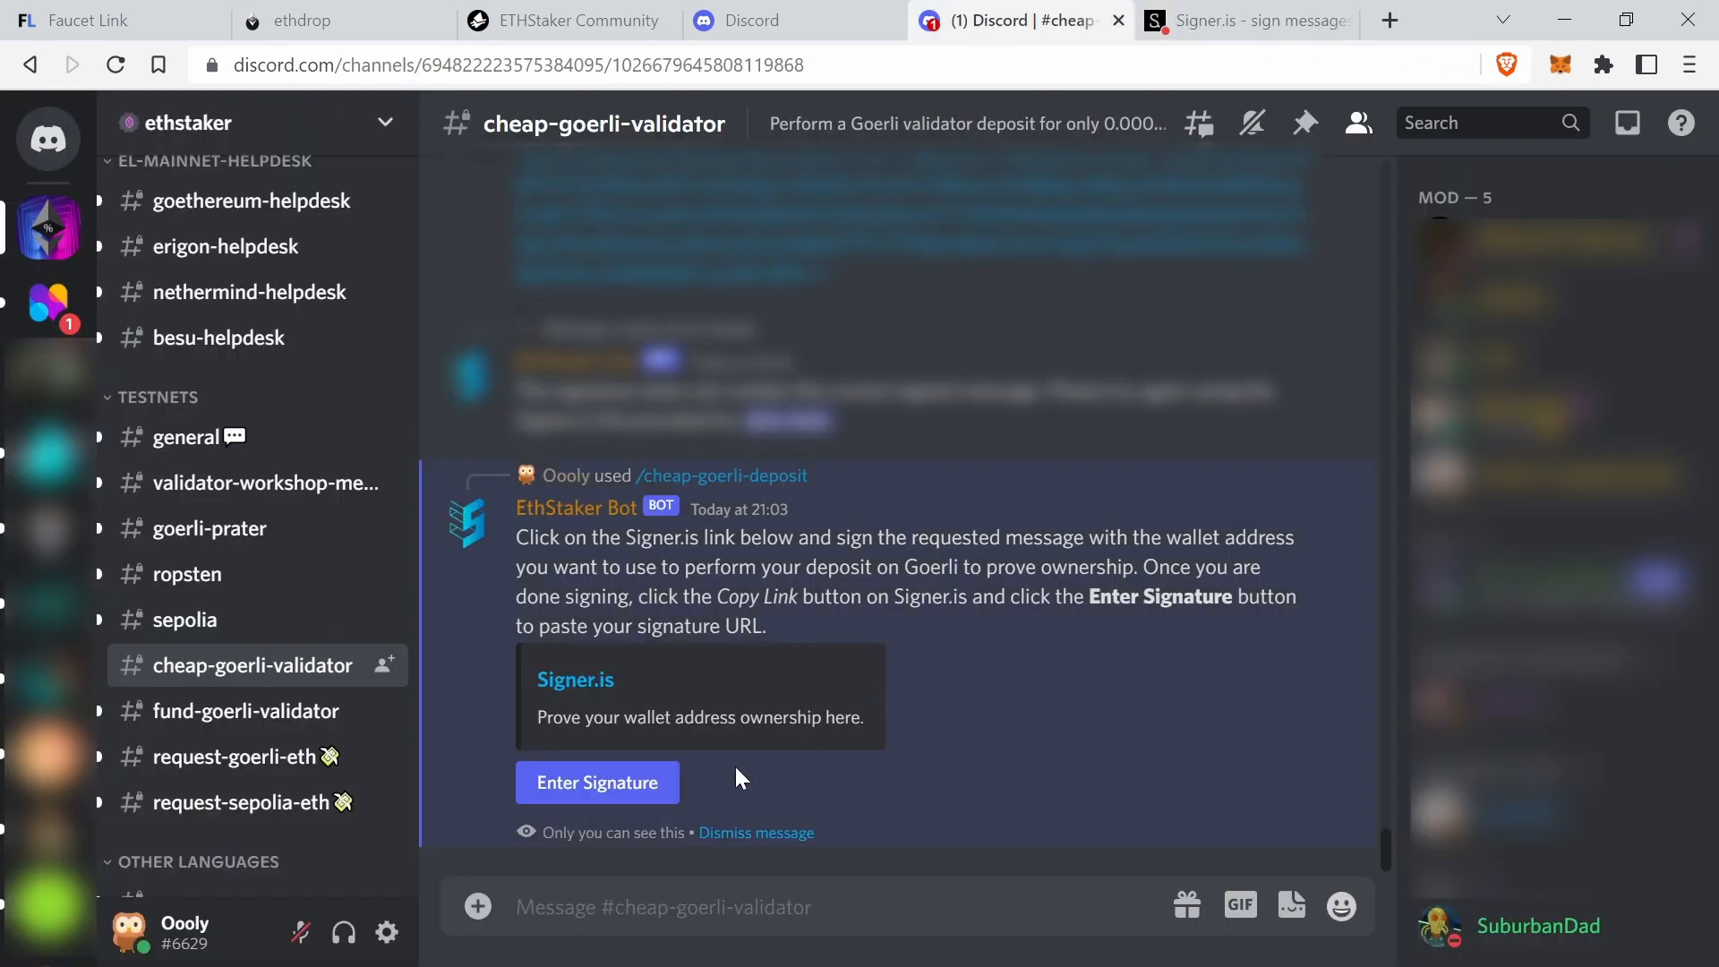
pyautogui.click(598, 783)
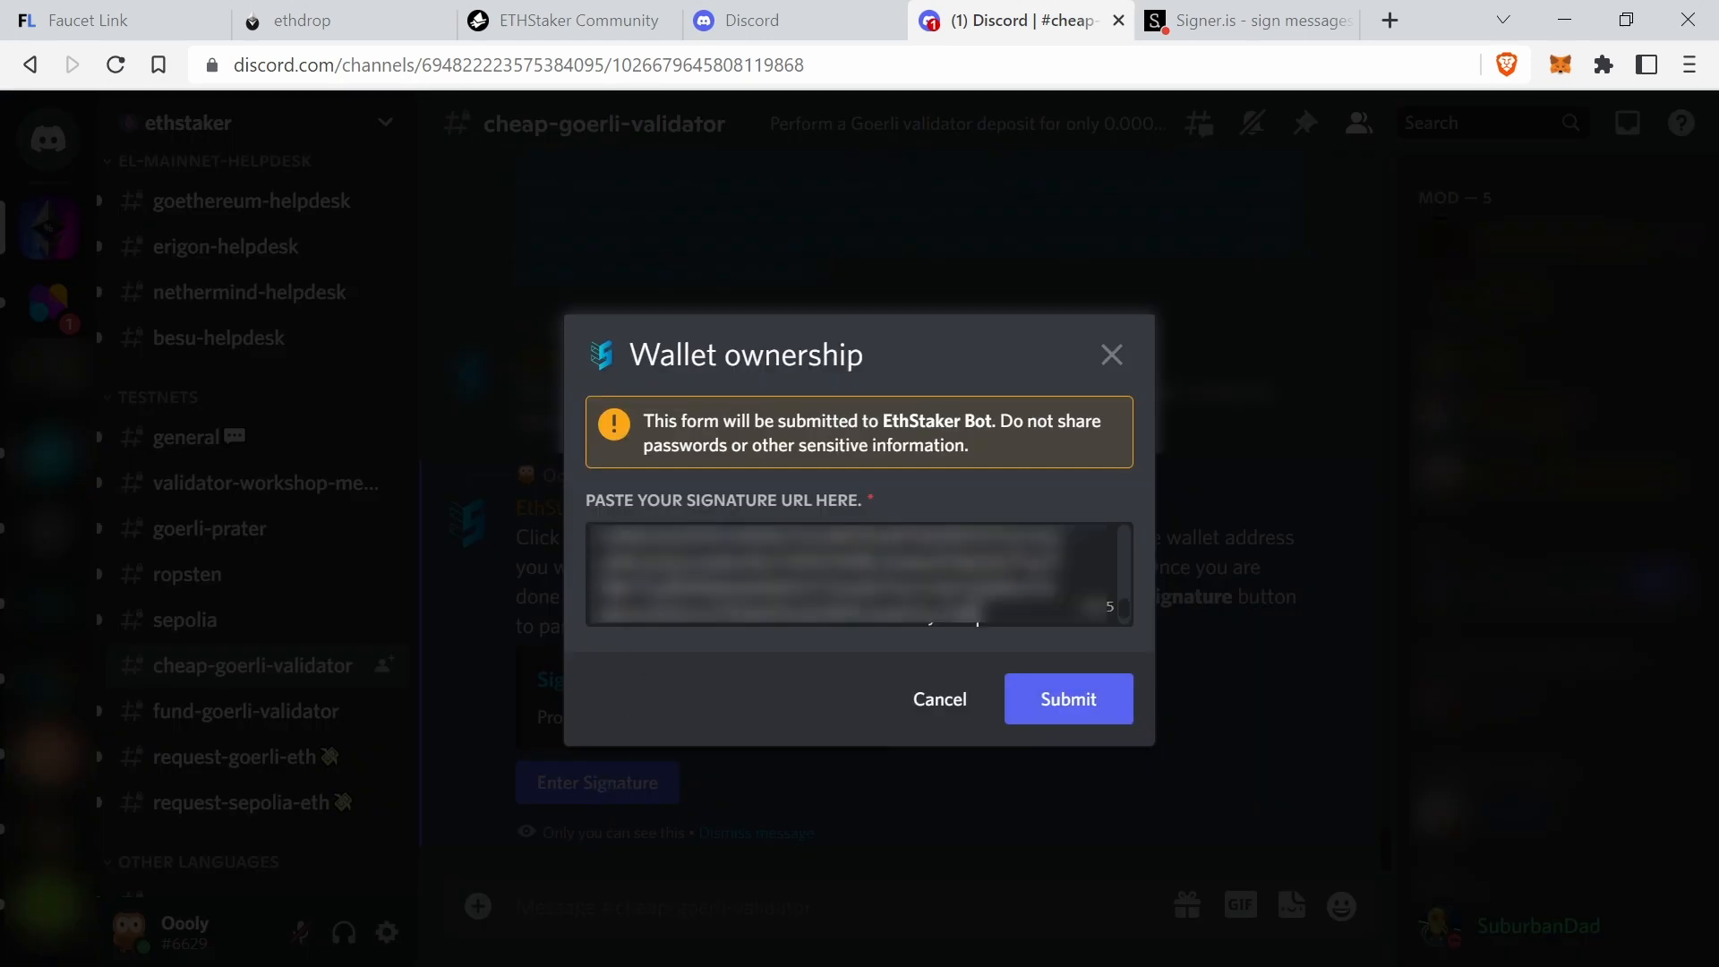
pyautogui.moveTo(1065, 713)
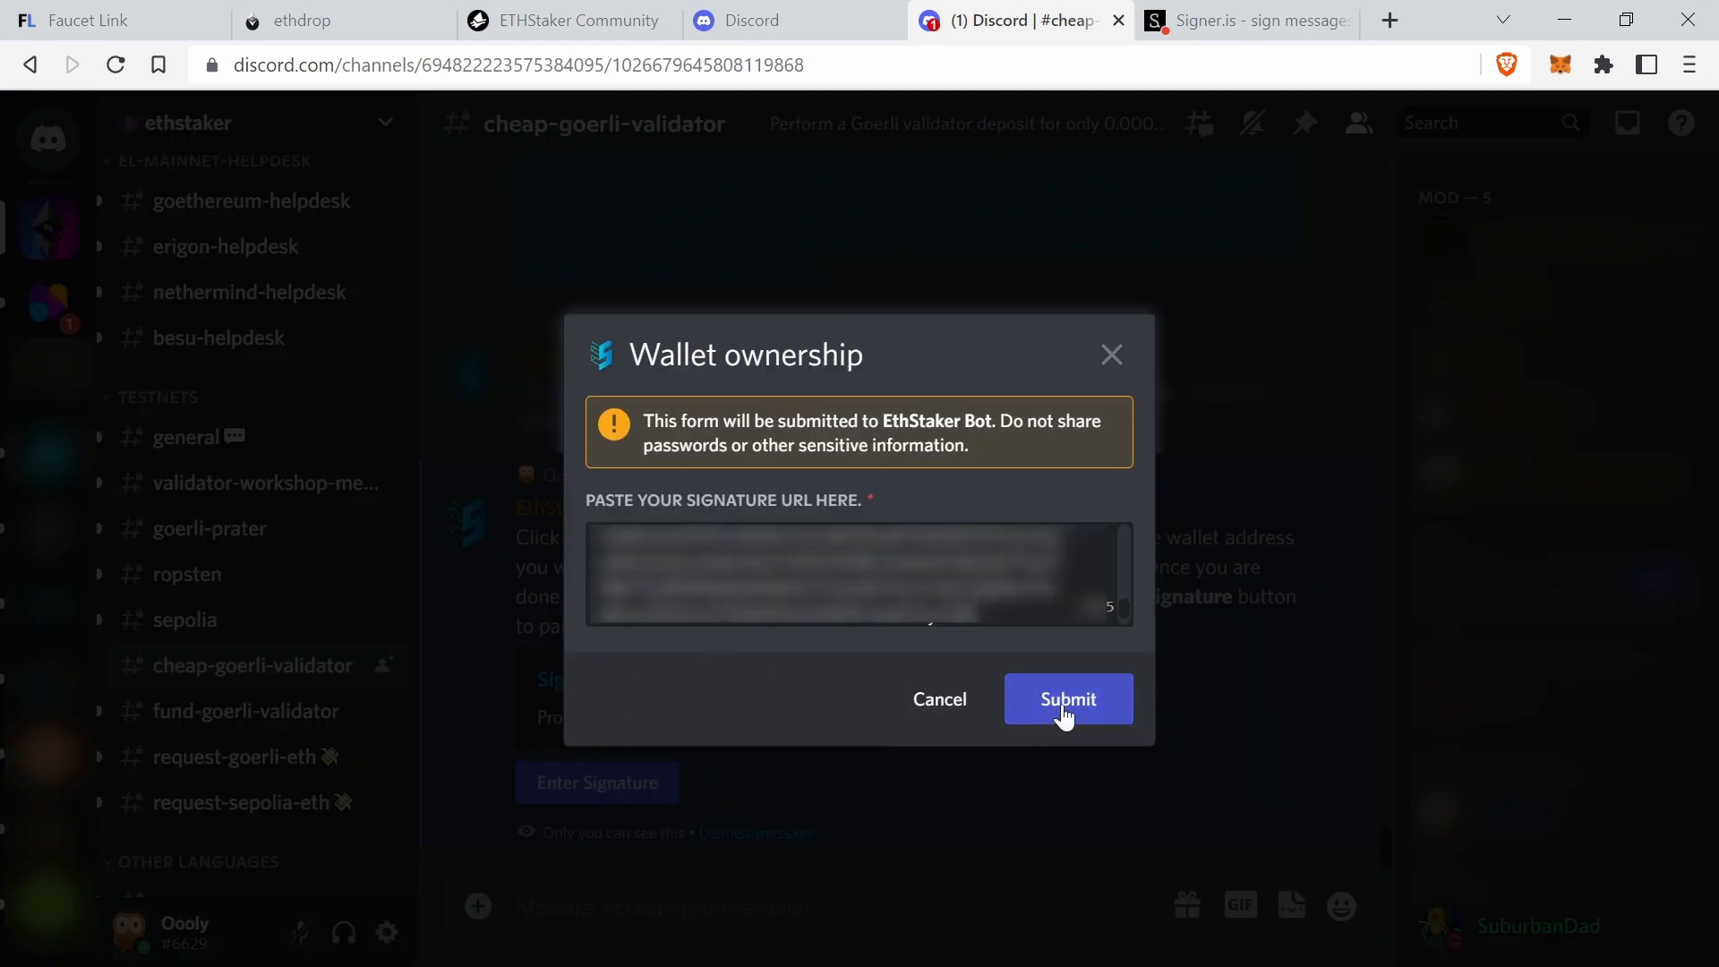
pyautogui.click(1068, 699)
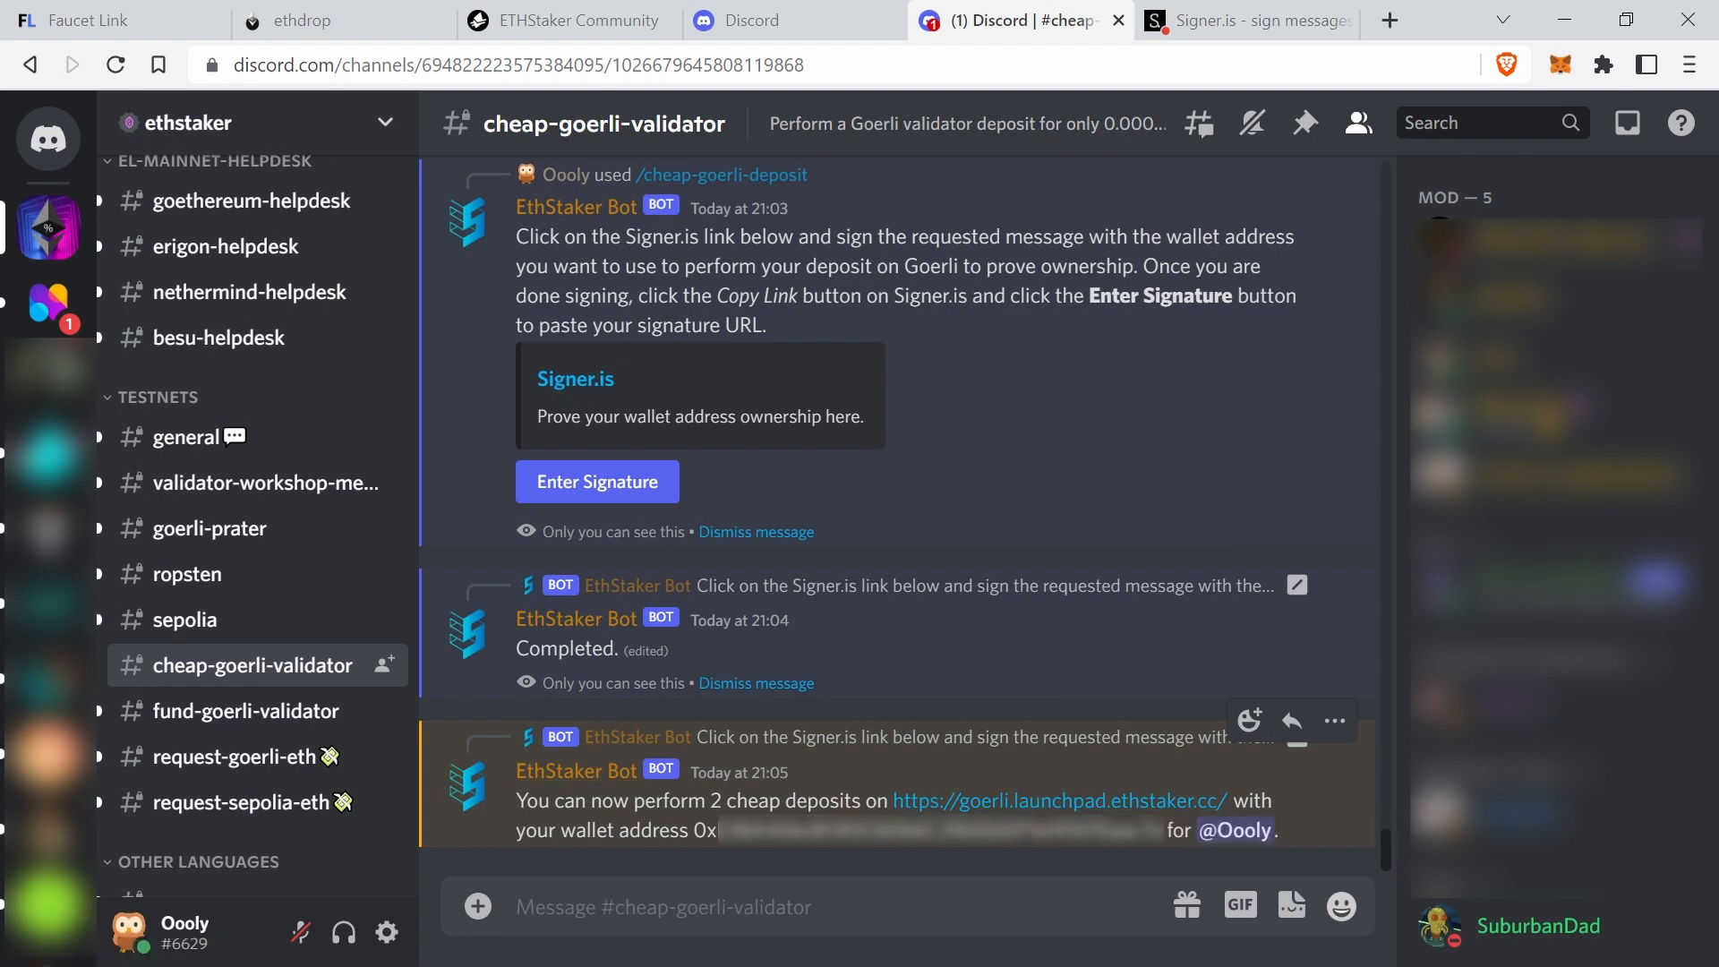
pyautogui.moveTo(1100, 810)
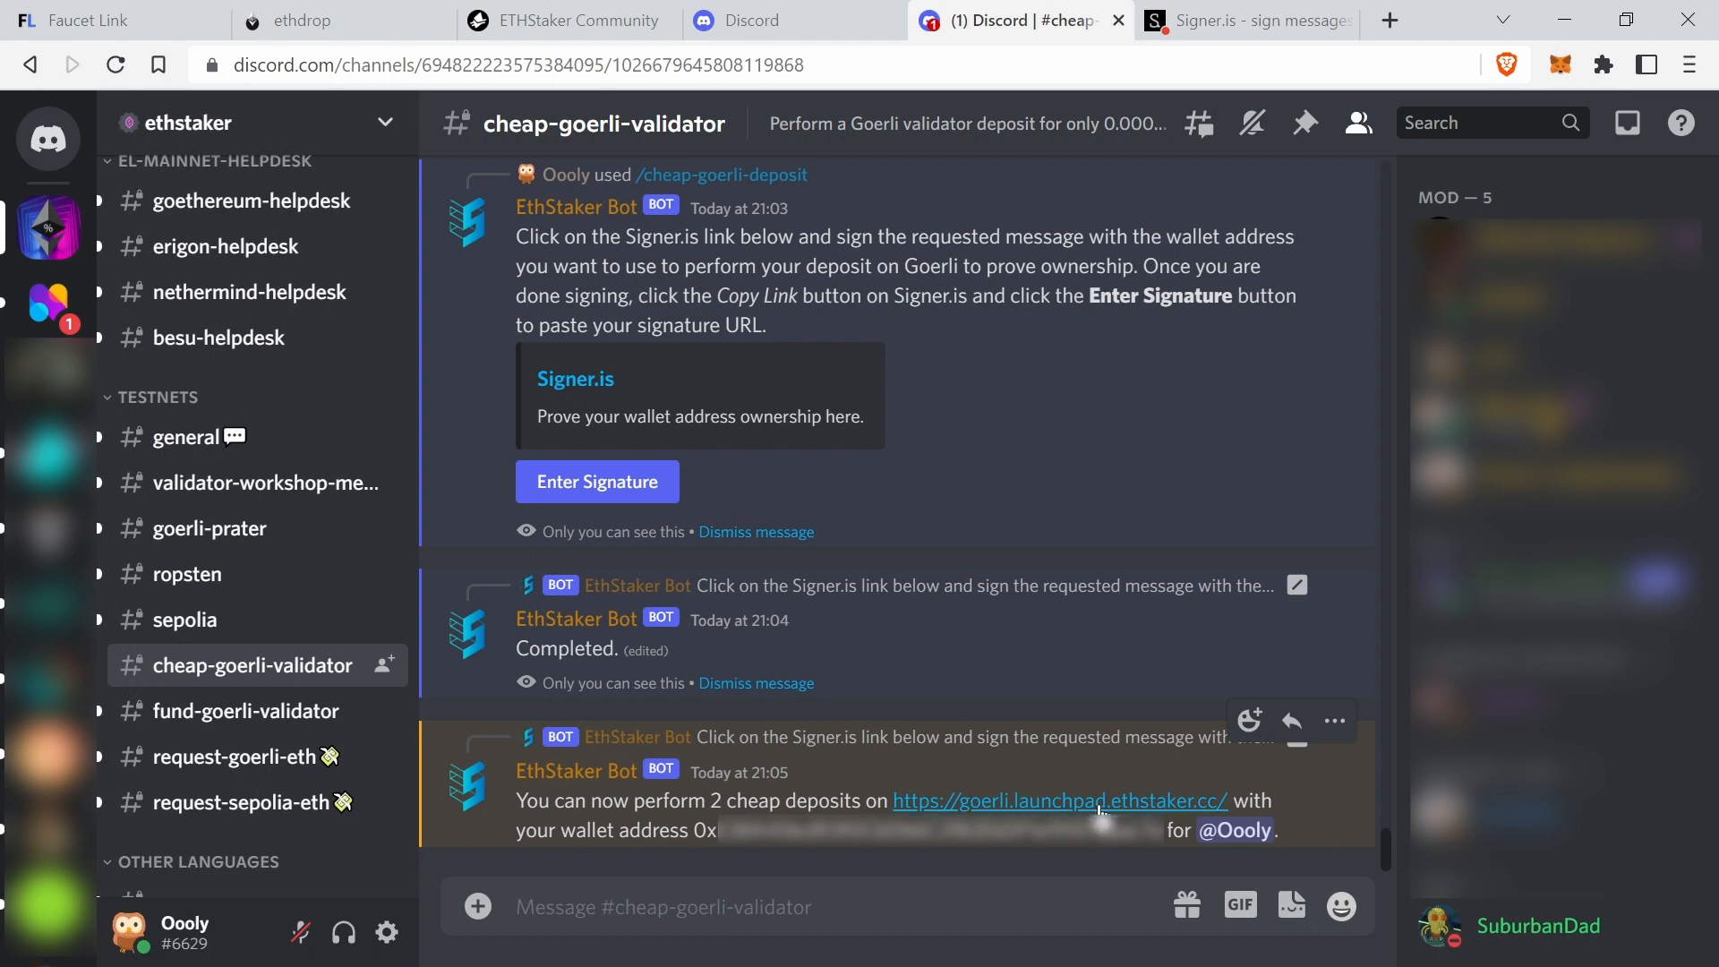
# - Open the Goerli Staking Launchpad and continue through the proof of stake and deposit advisories
pyautogui.click(1083, 800)
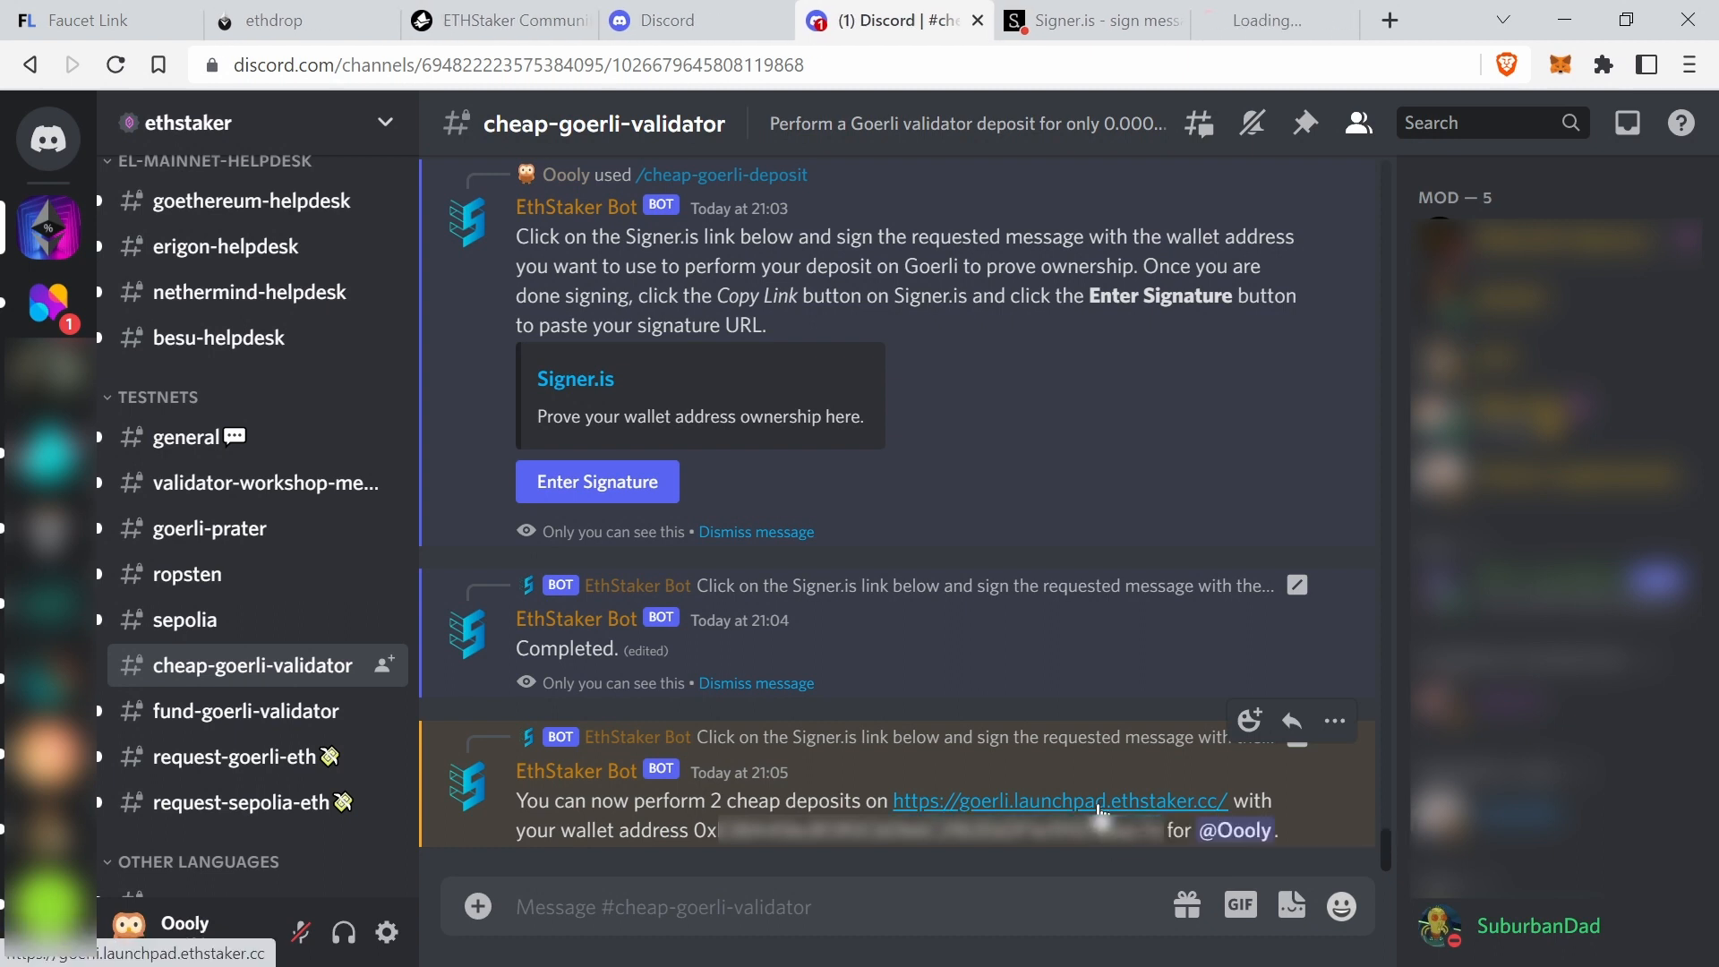
pyautogui.click(1085, 801)
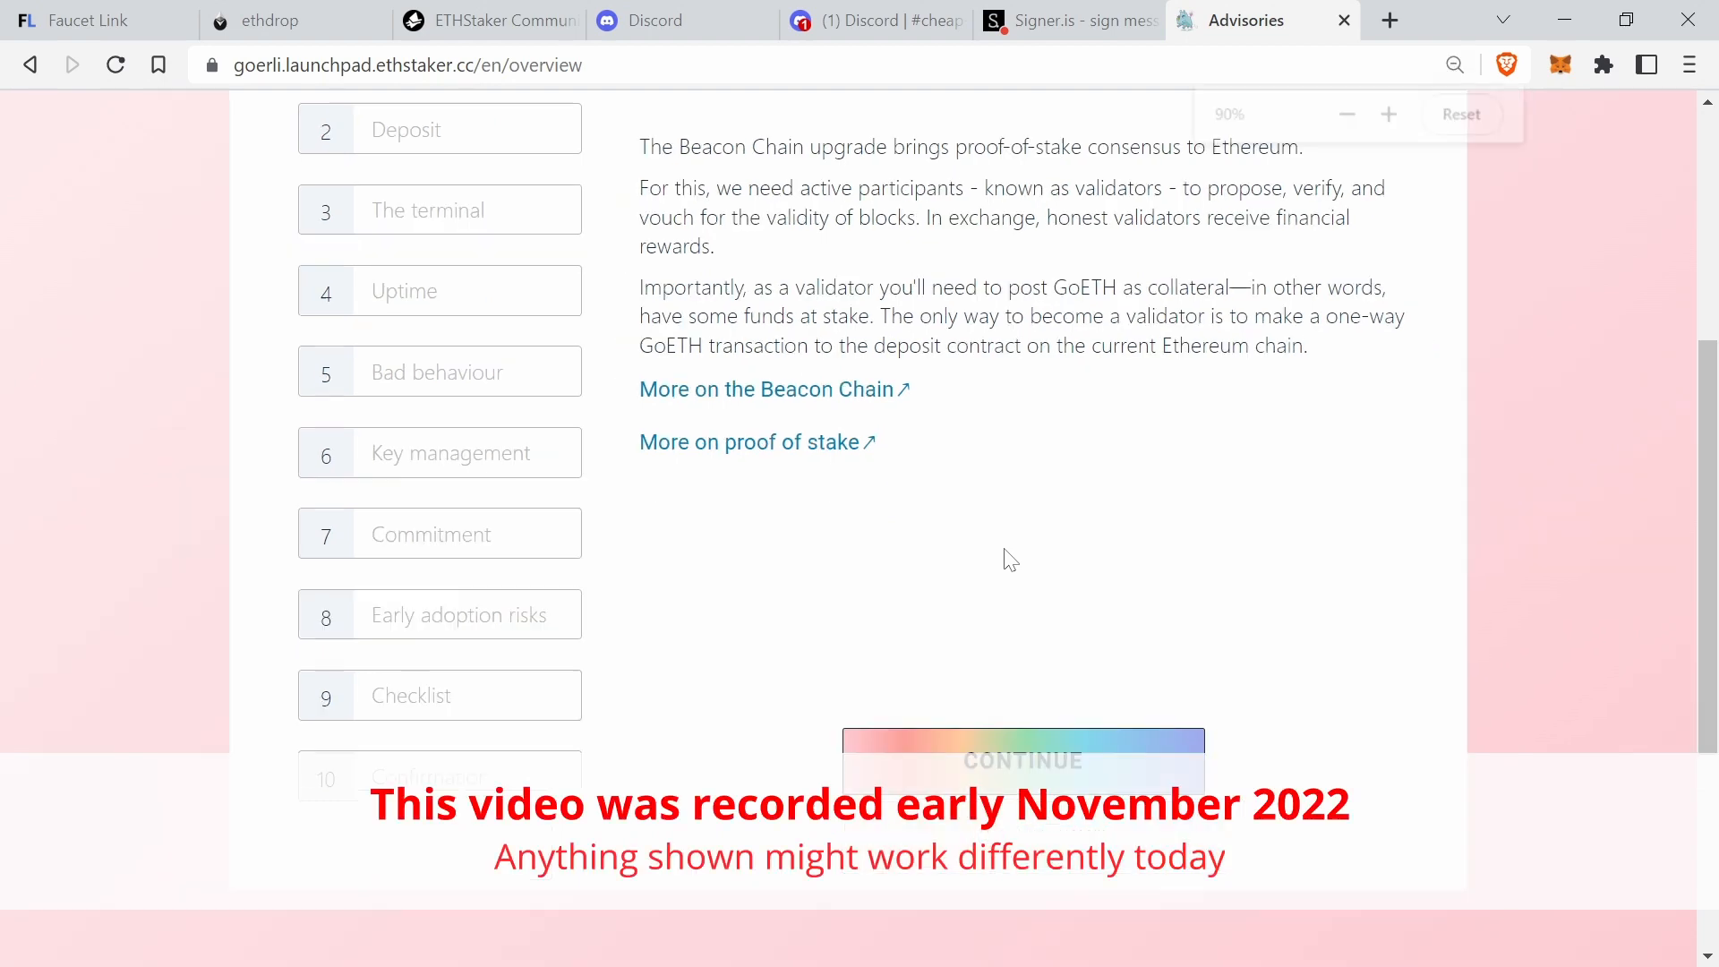
pyautogui.click(1023, 759)
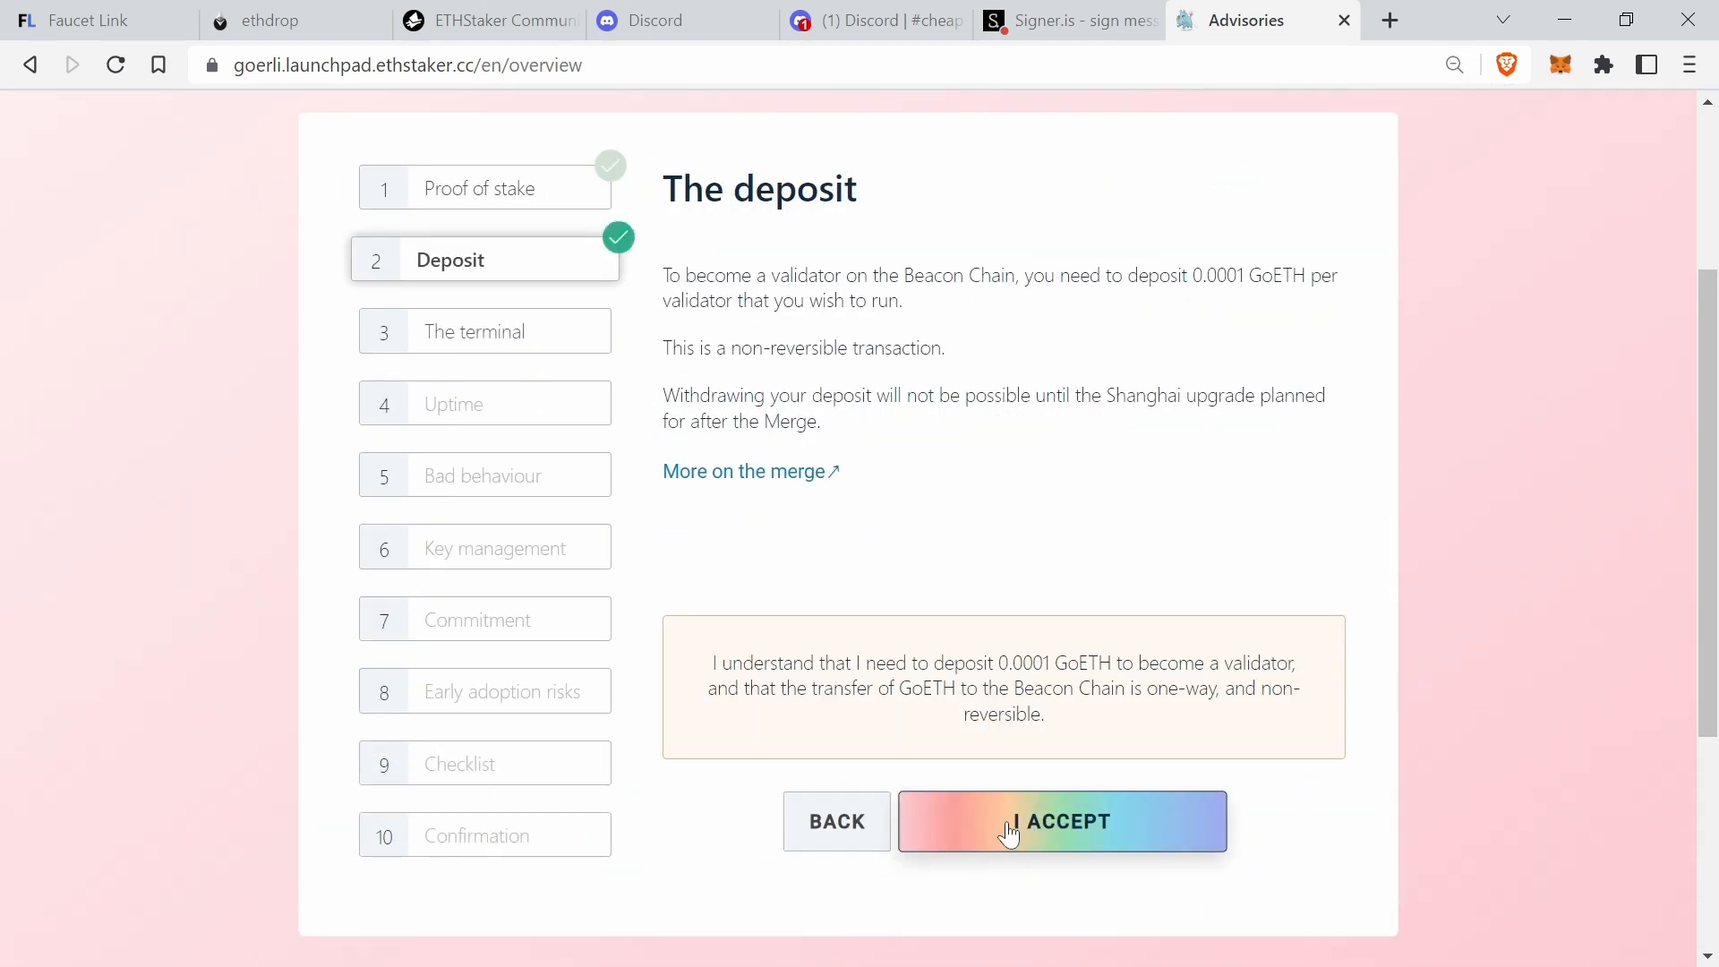
pyautogui.click(1062, 821)
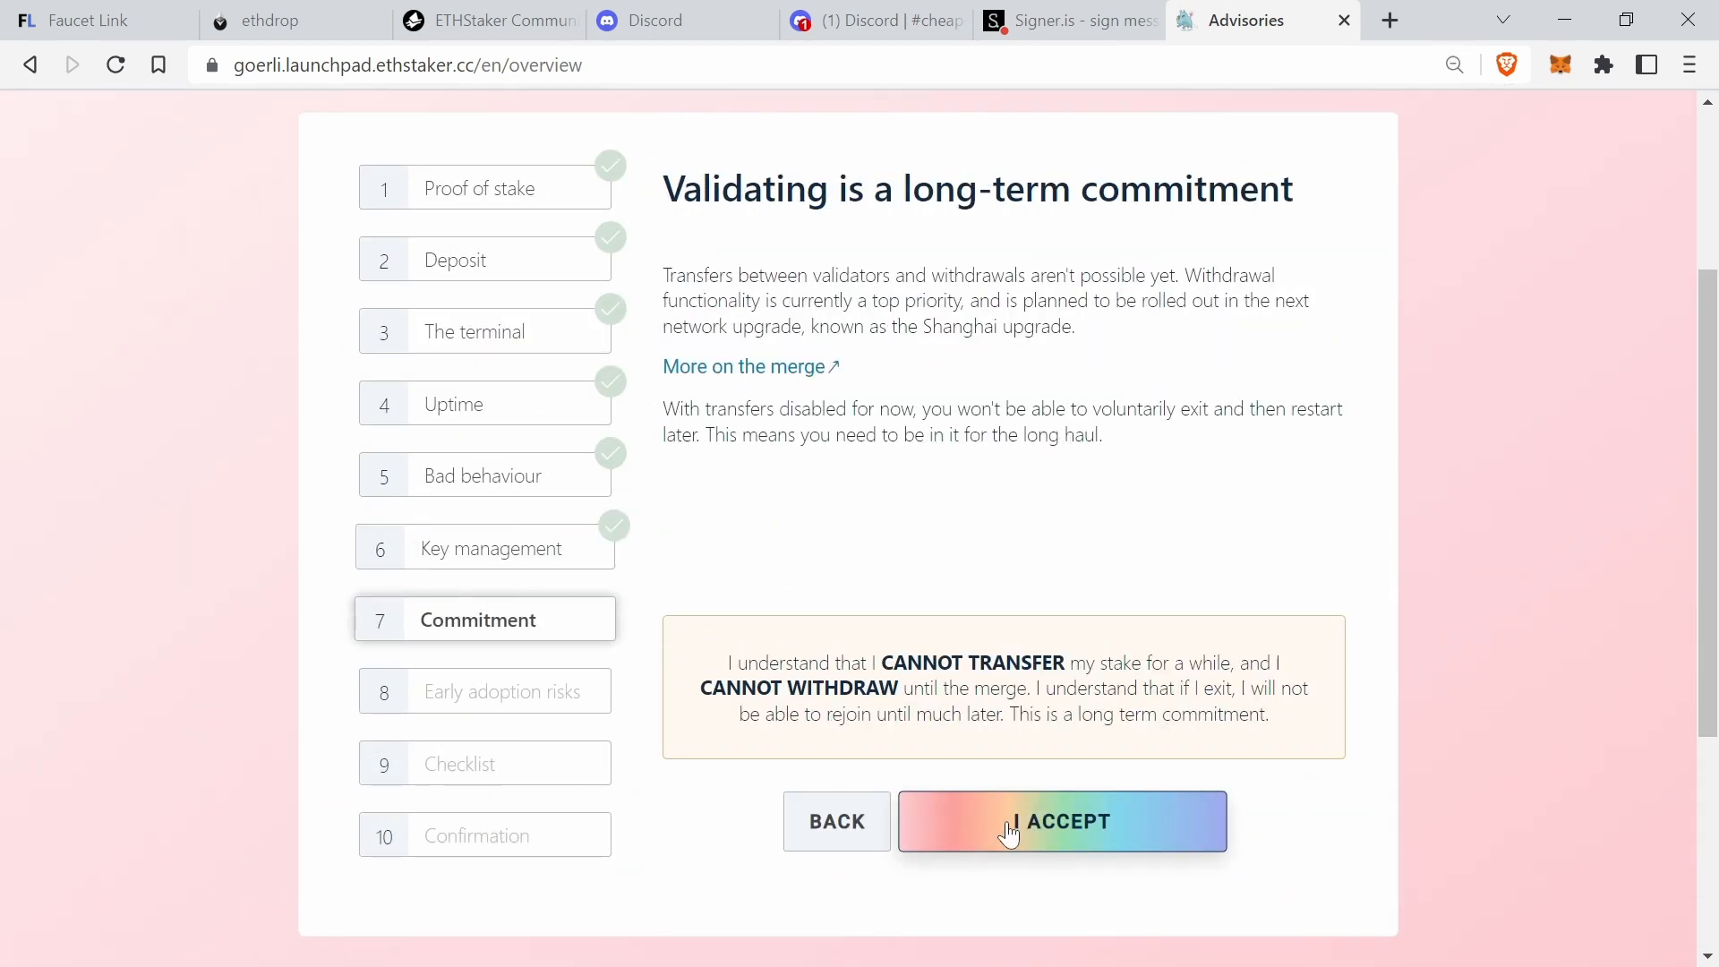
pyautogui.click(1015, 835)
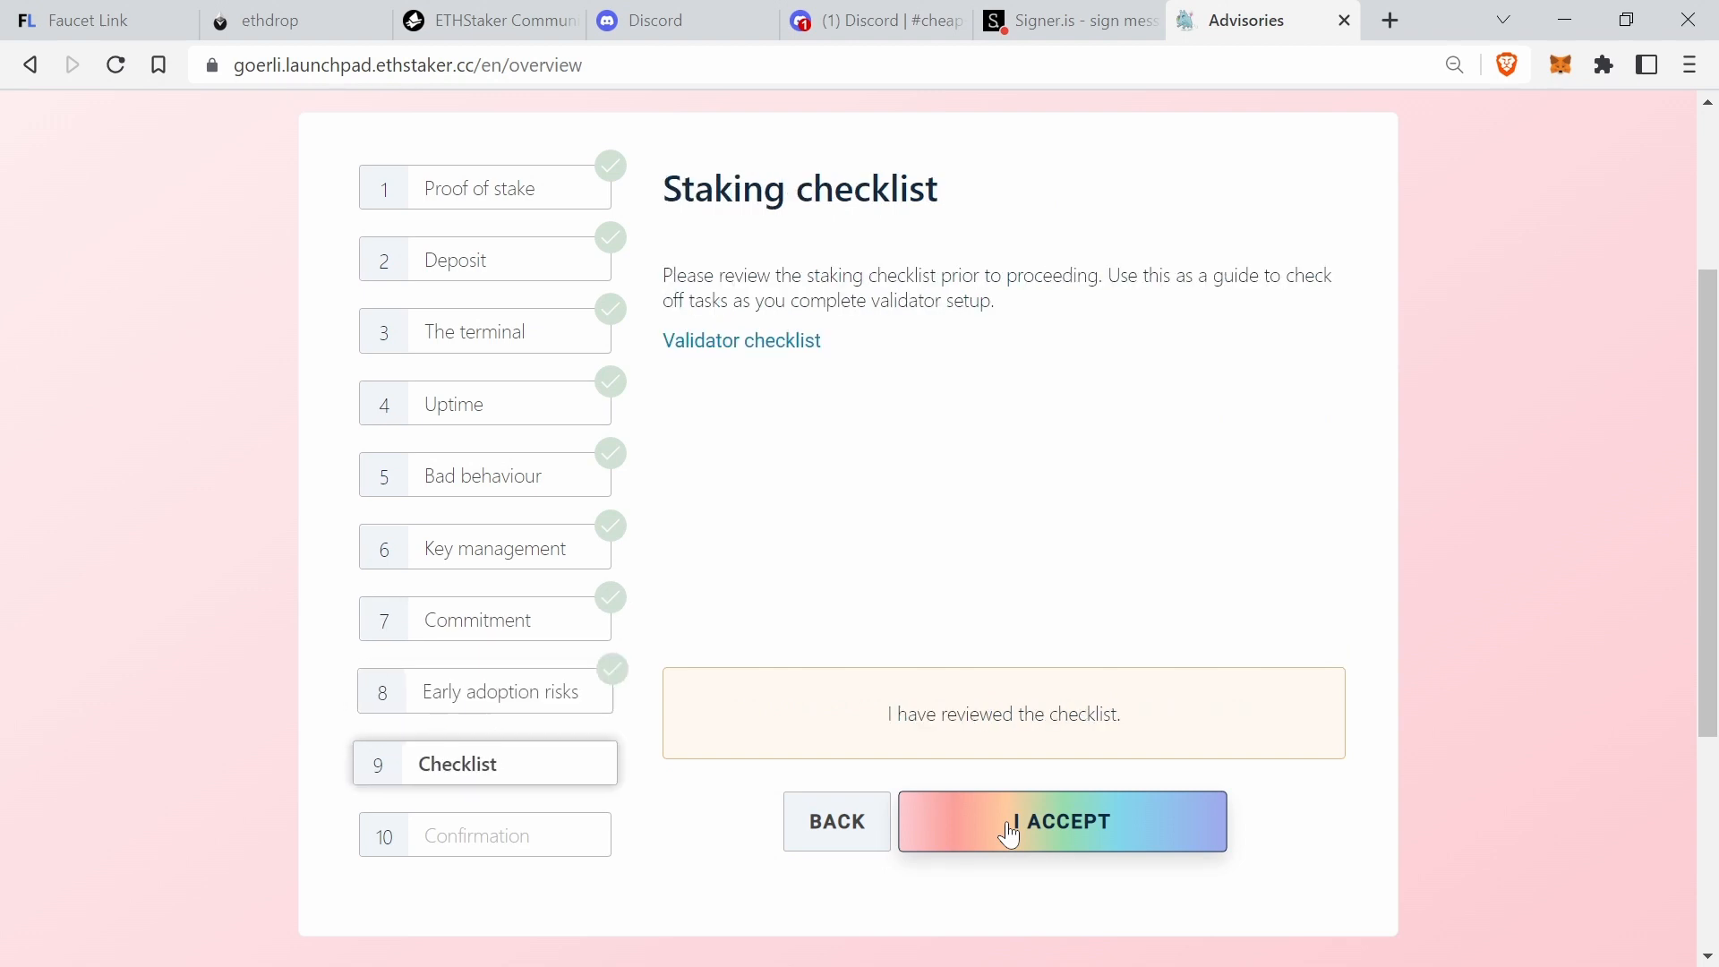
# - Accept the checklist and terms of service to reach the execution client choice
pyautogui.click(1010, 833)
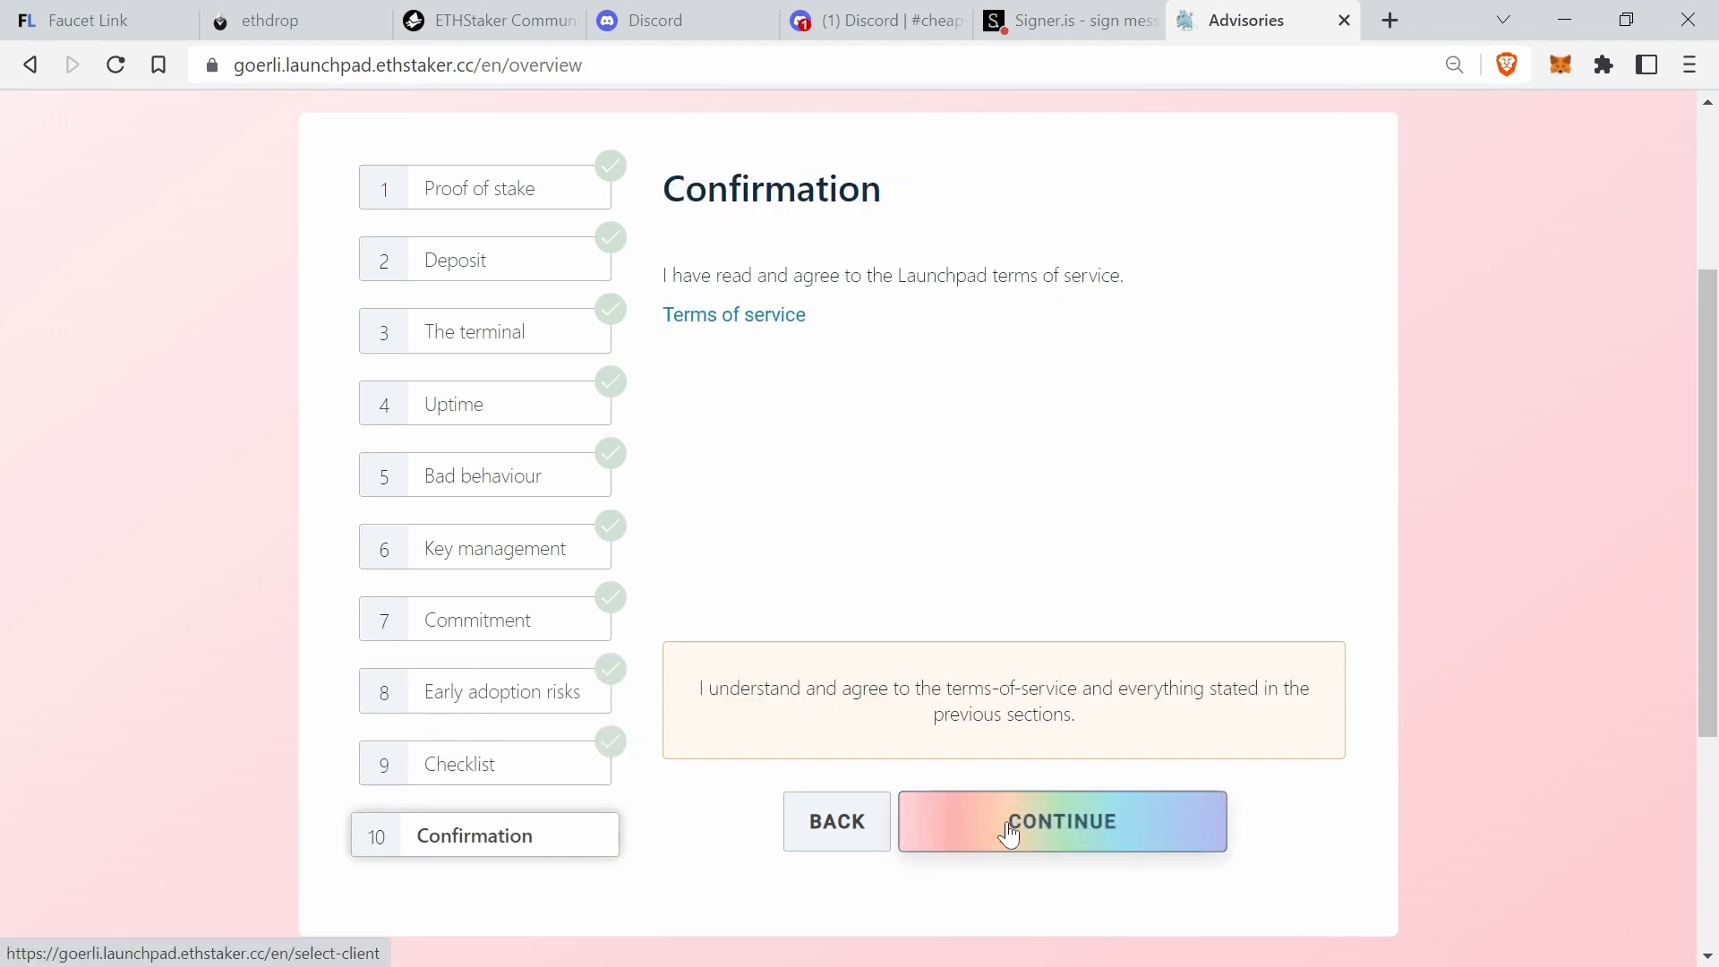
pyautogui.click(1016, 831)
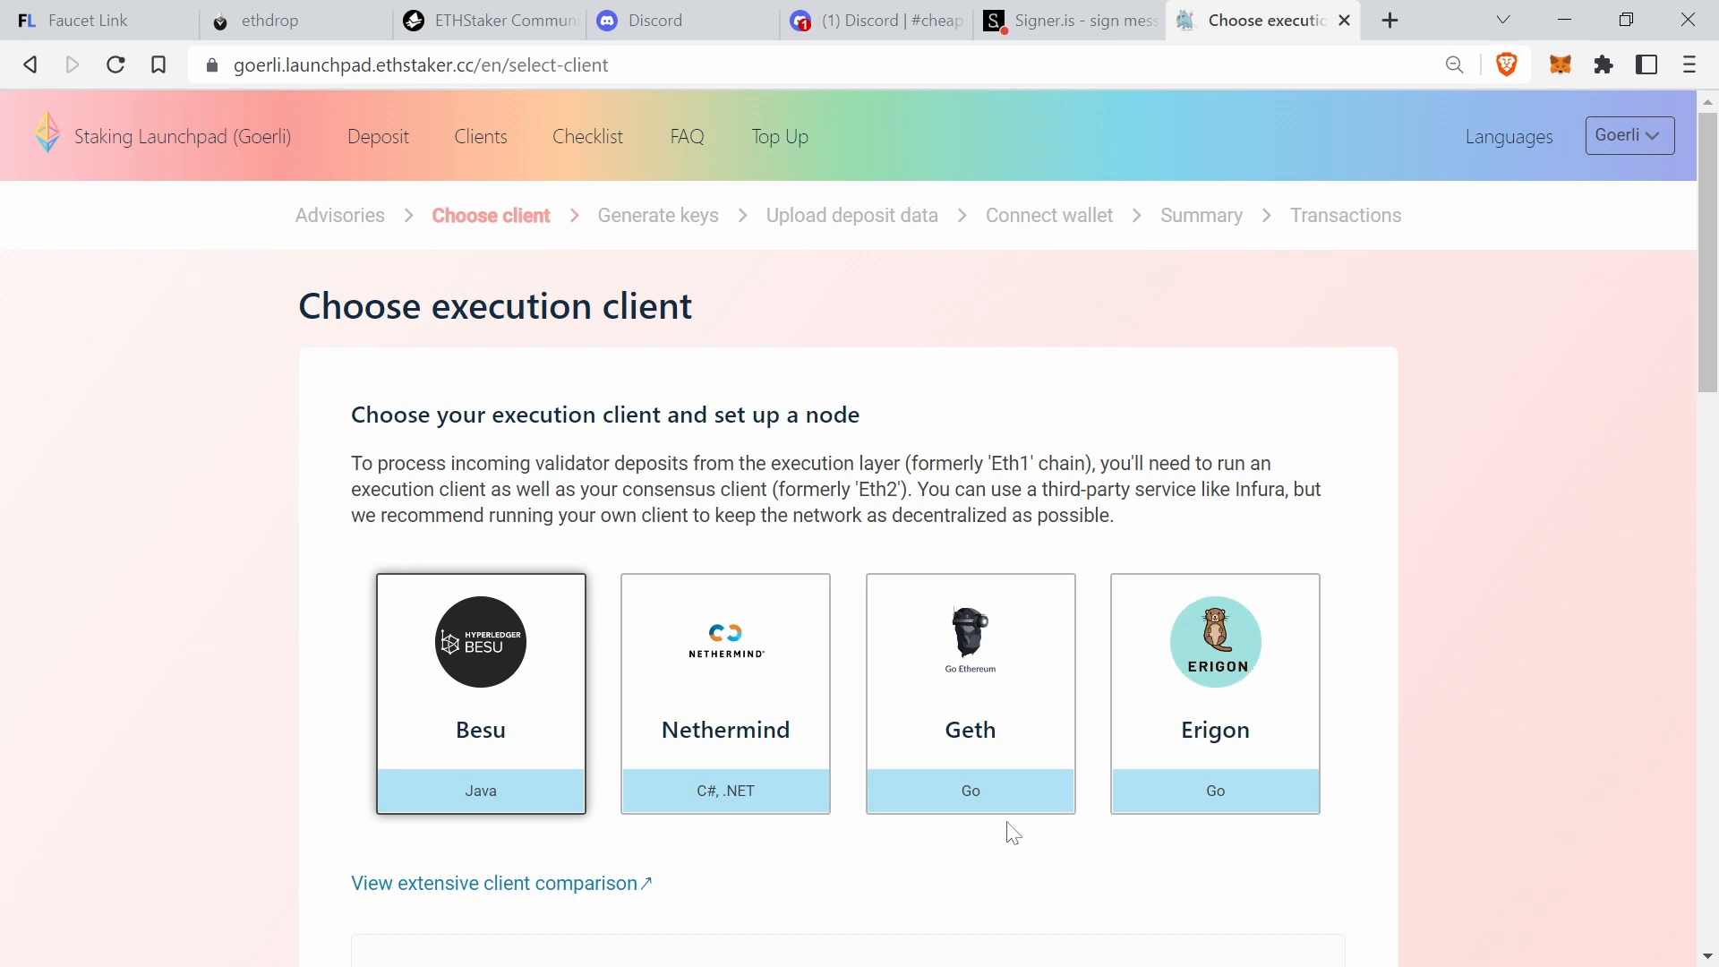
pyautogui.moveTo(1236, 706)
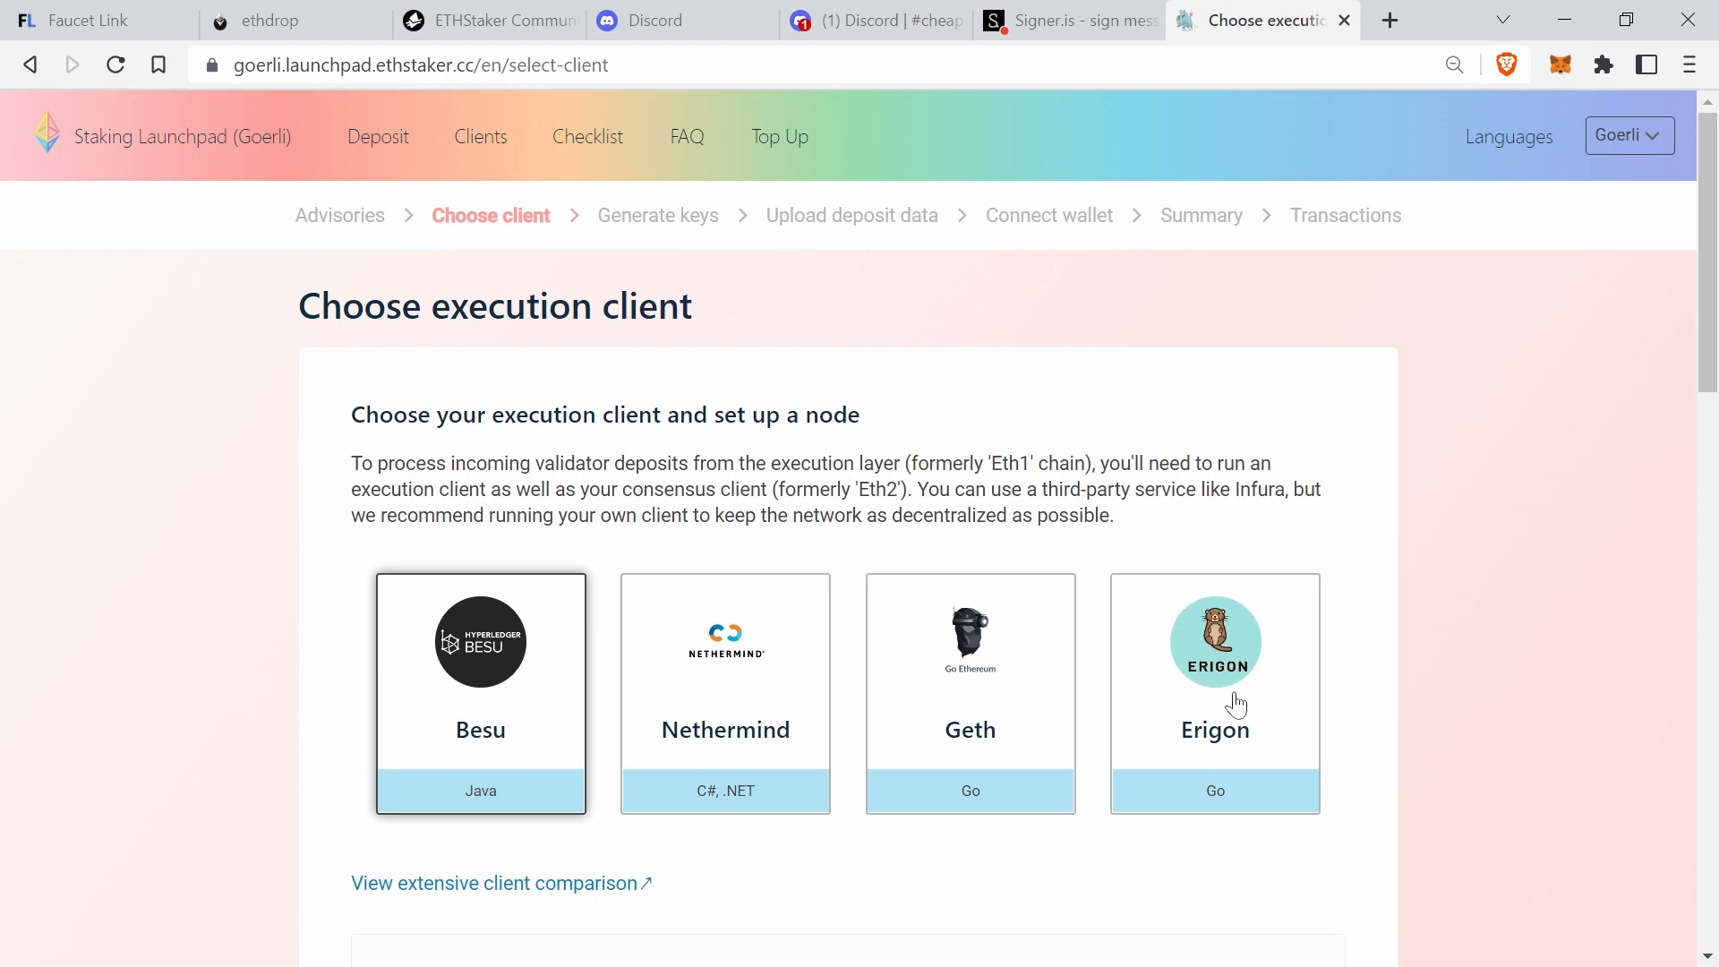
pyautogui.moveTo(648, 620)
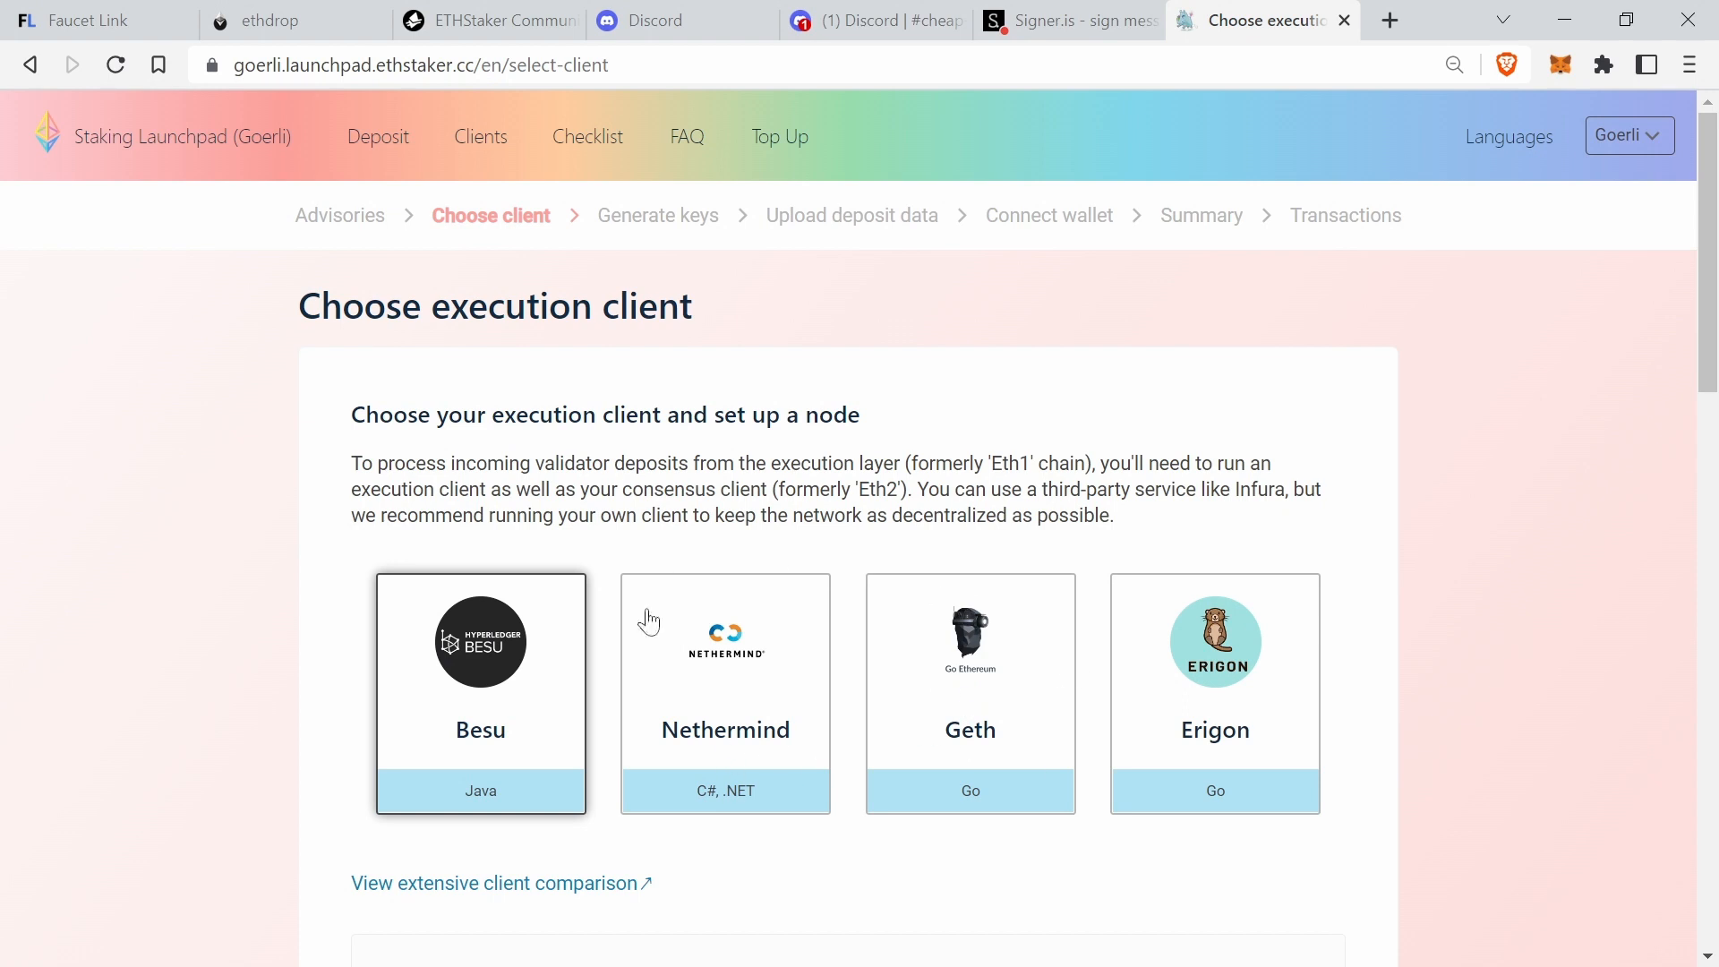
pyautogui.moveTo(964, 695)
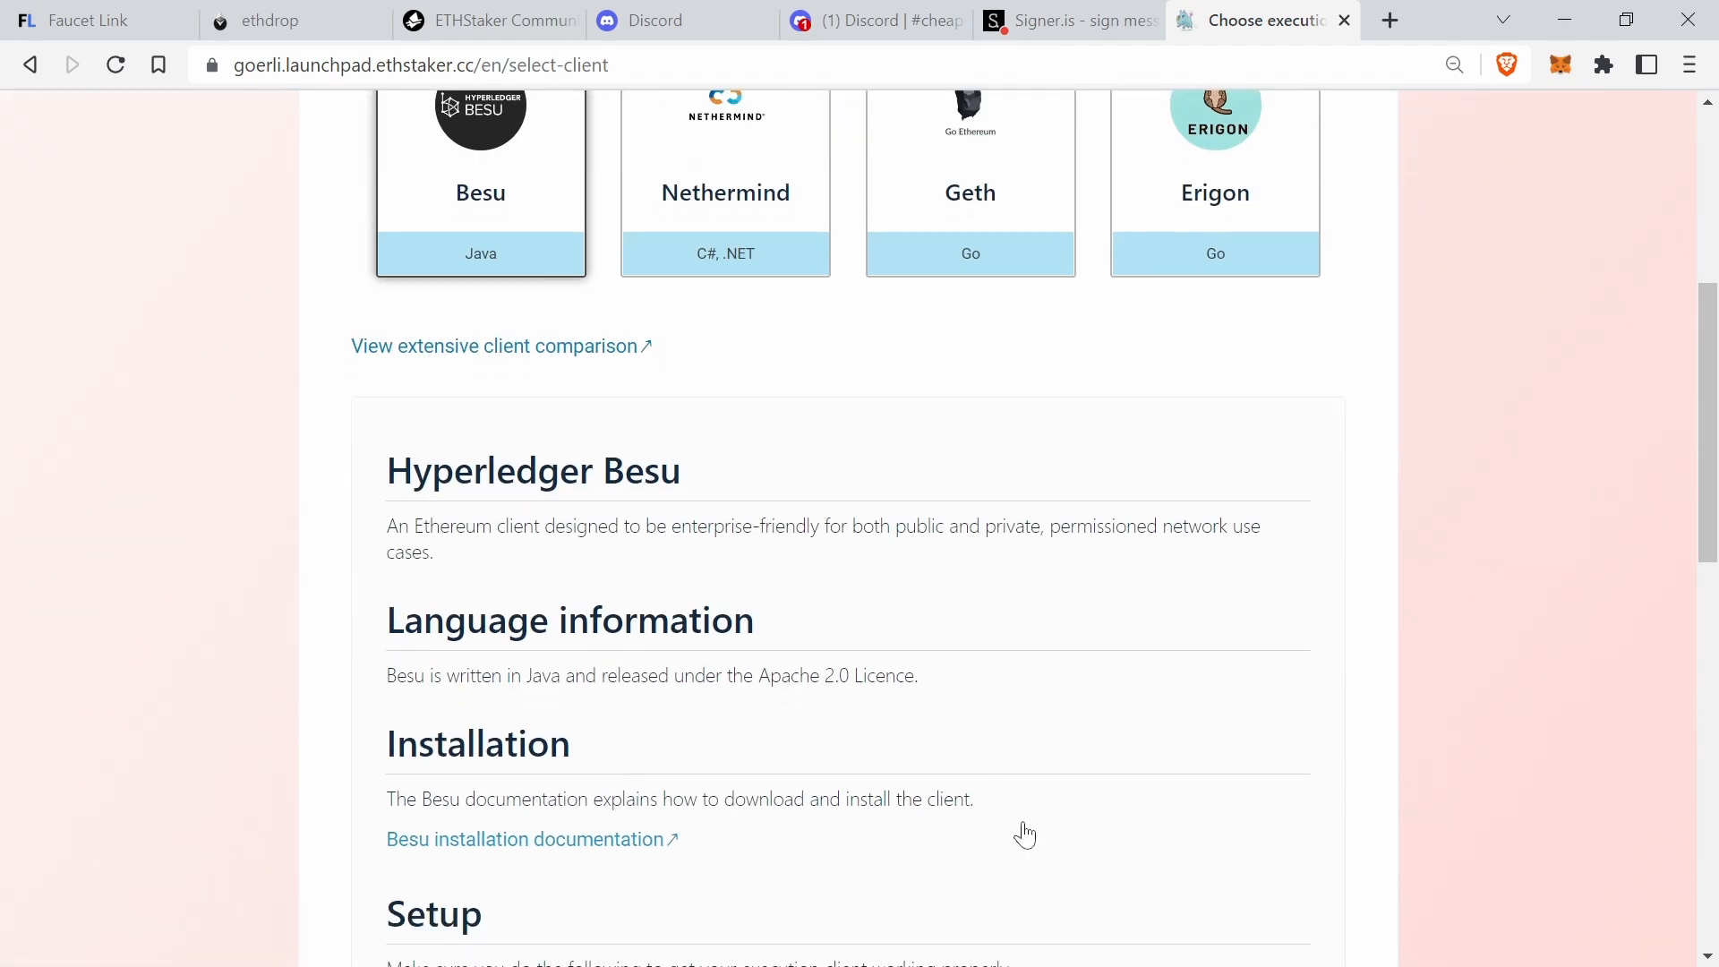
# - Review the Besu execution client details and the Lighthouse consensus client information
pyautogui.scroll(-3)
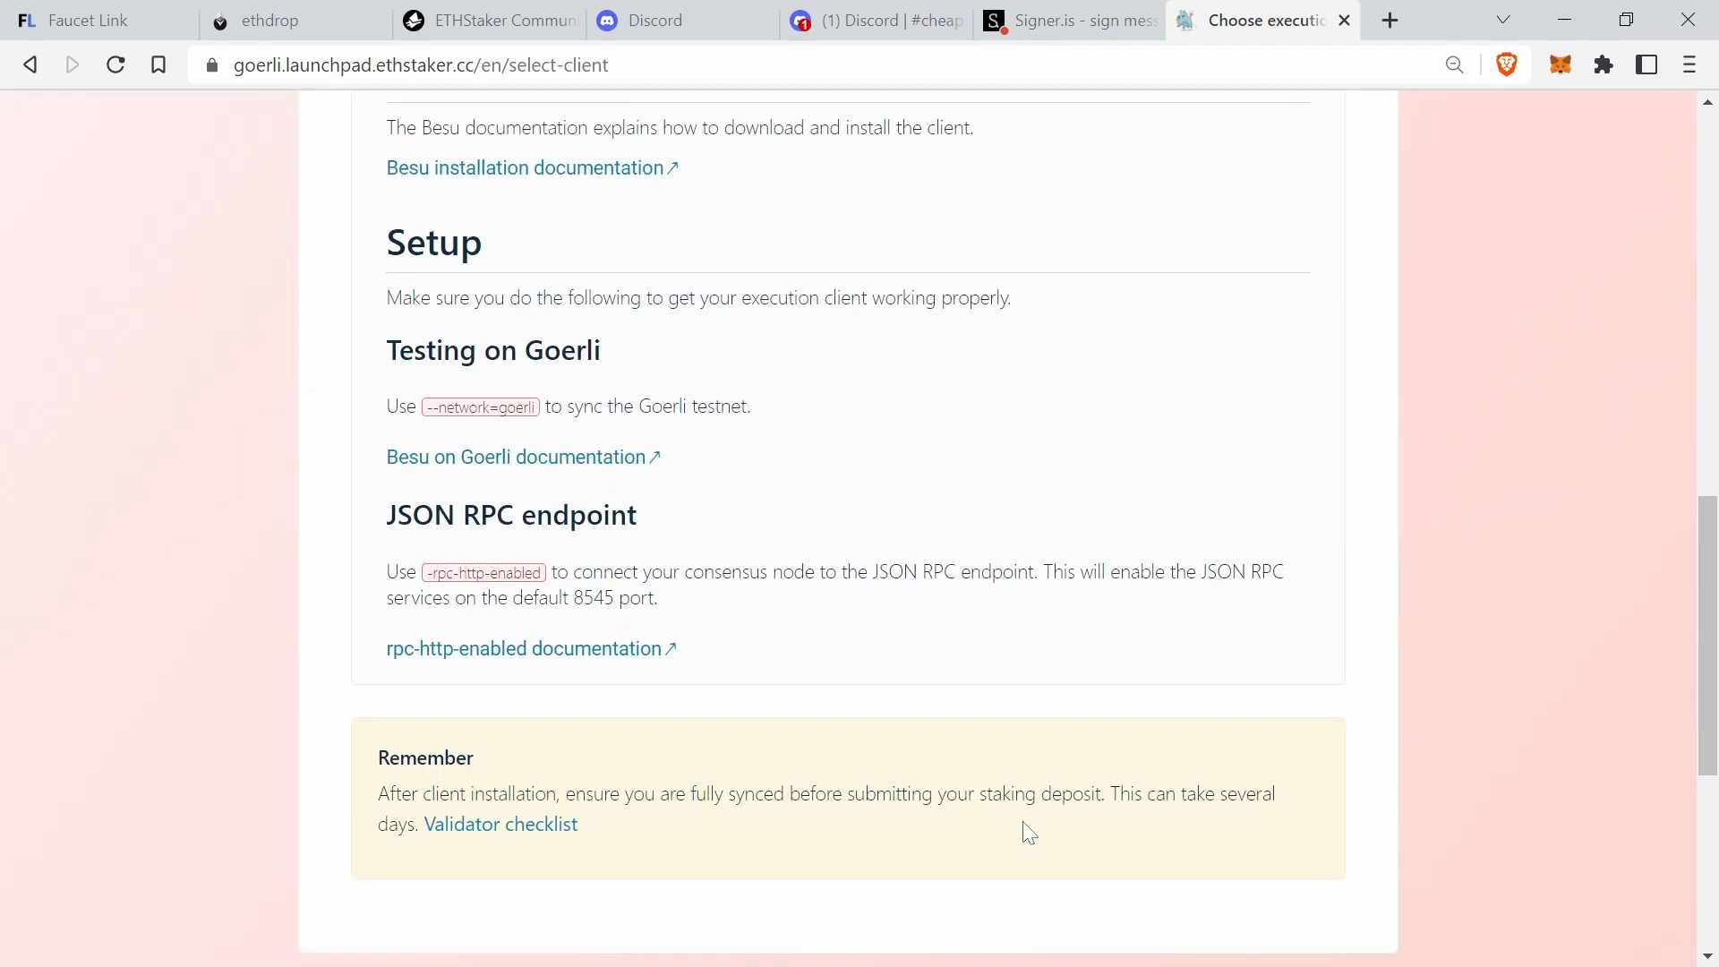
pyautogui.scroll(3)
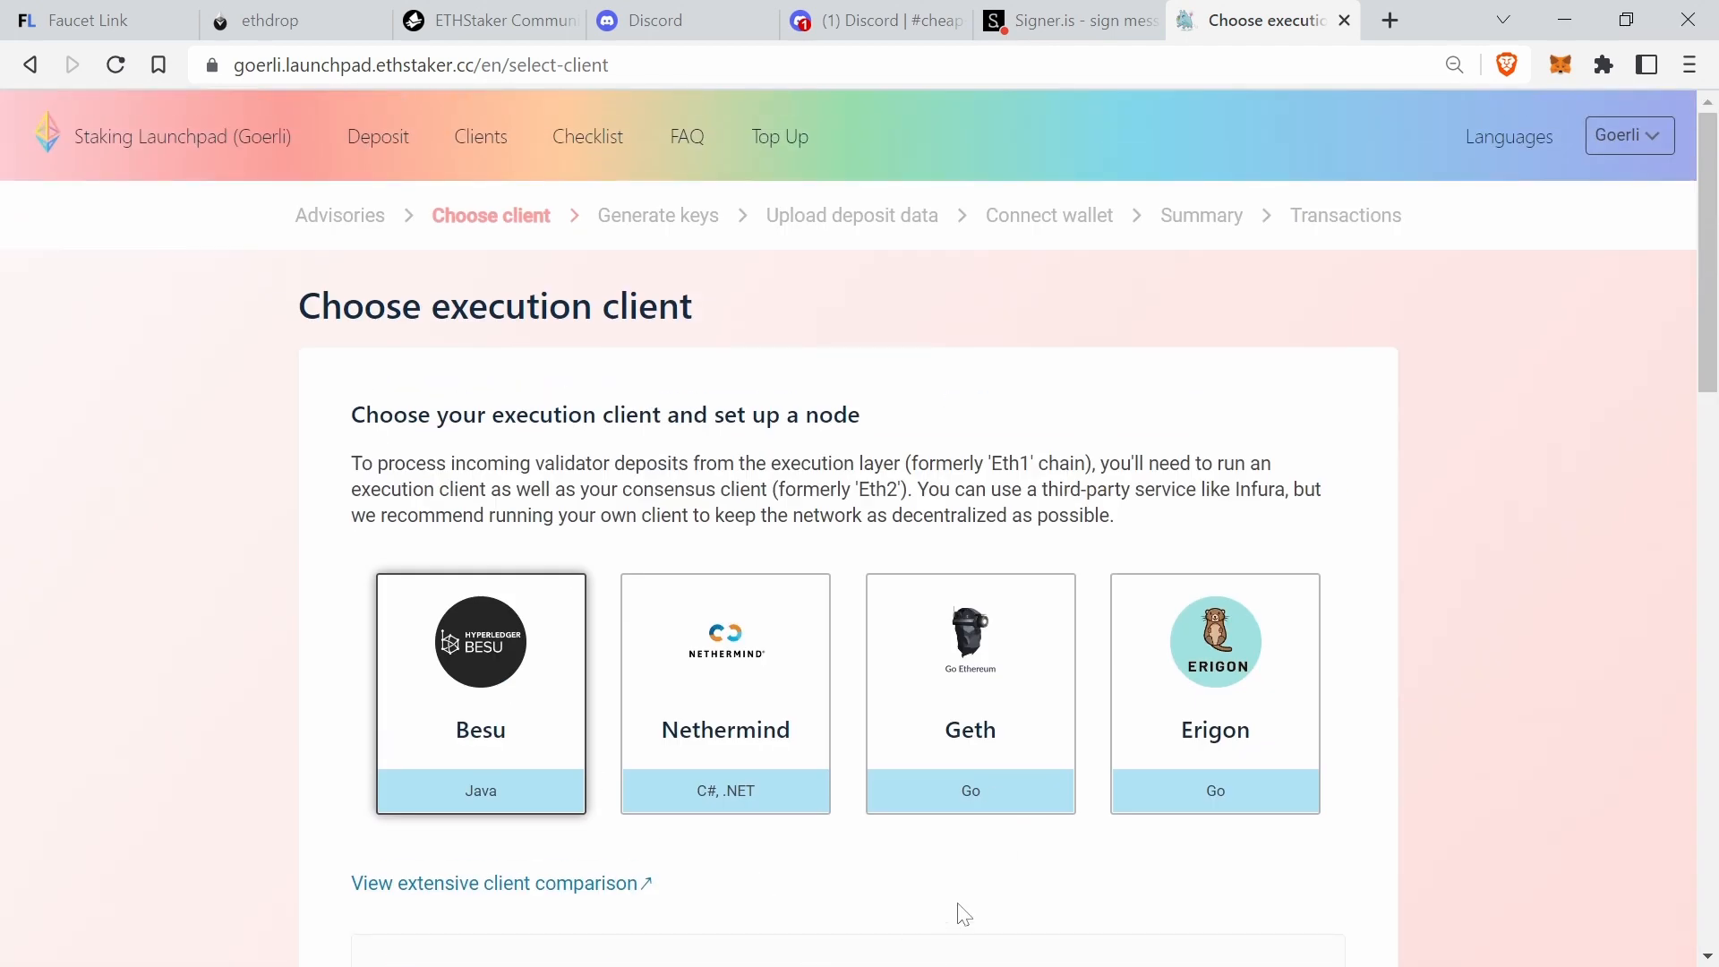
pyautogui.scroll(-3)
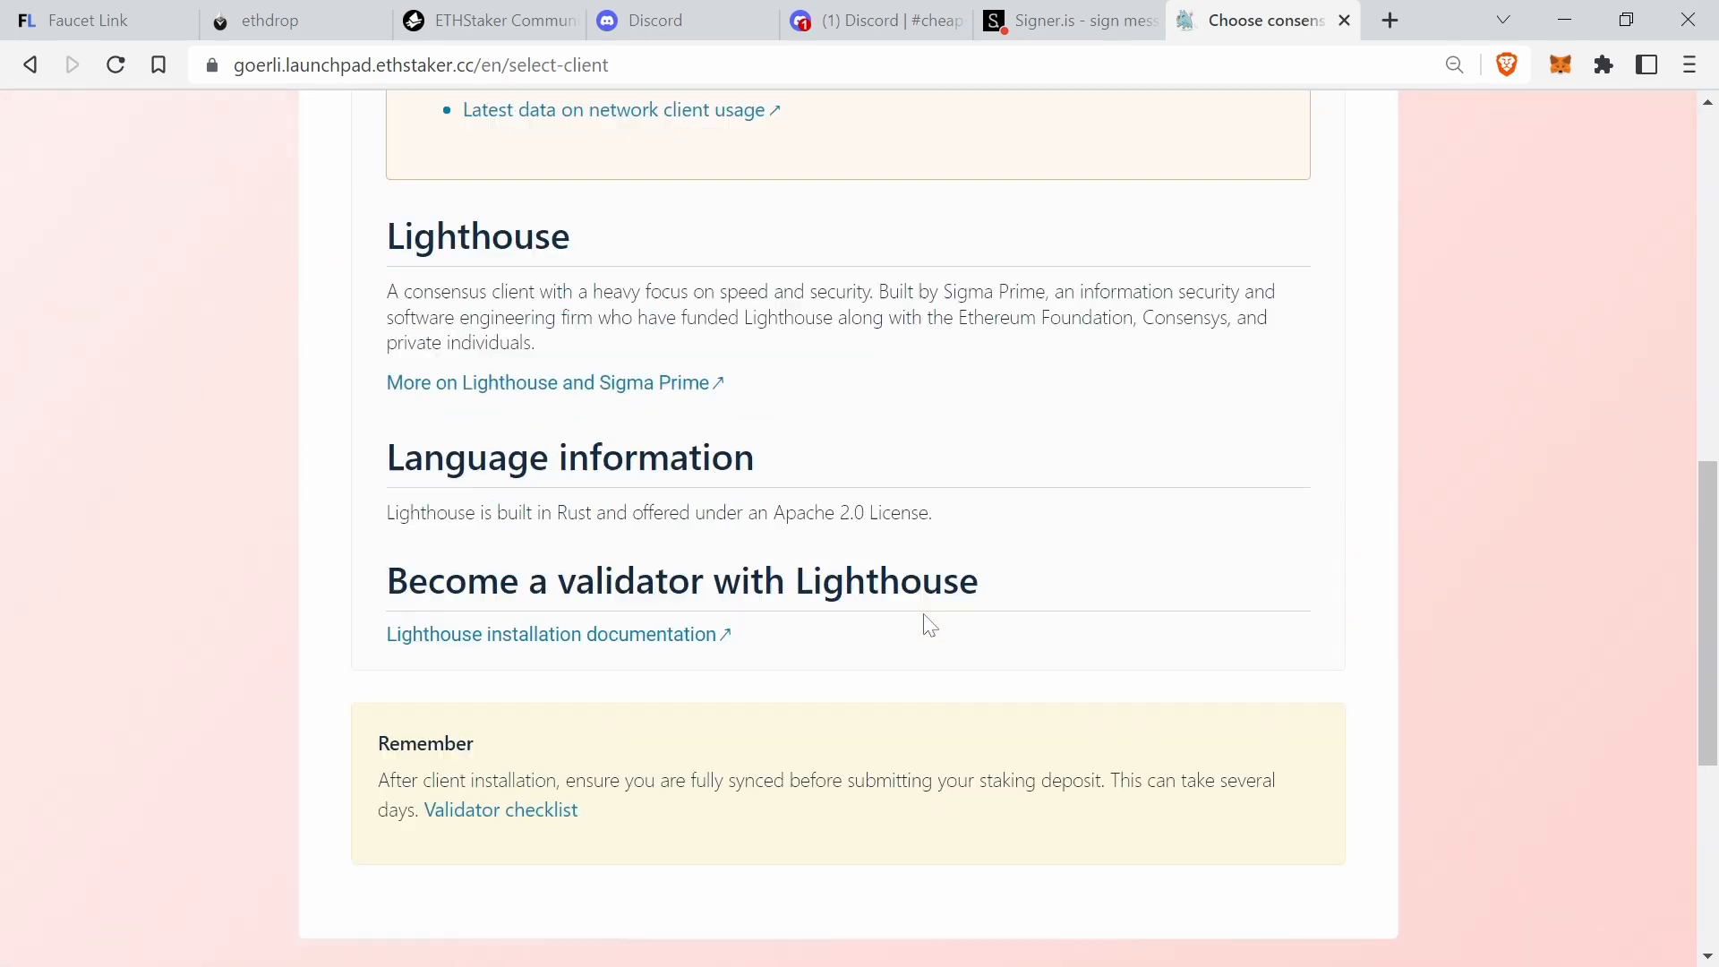
pyautogui.scroll(3)
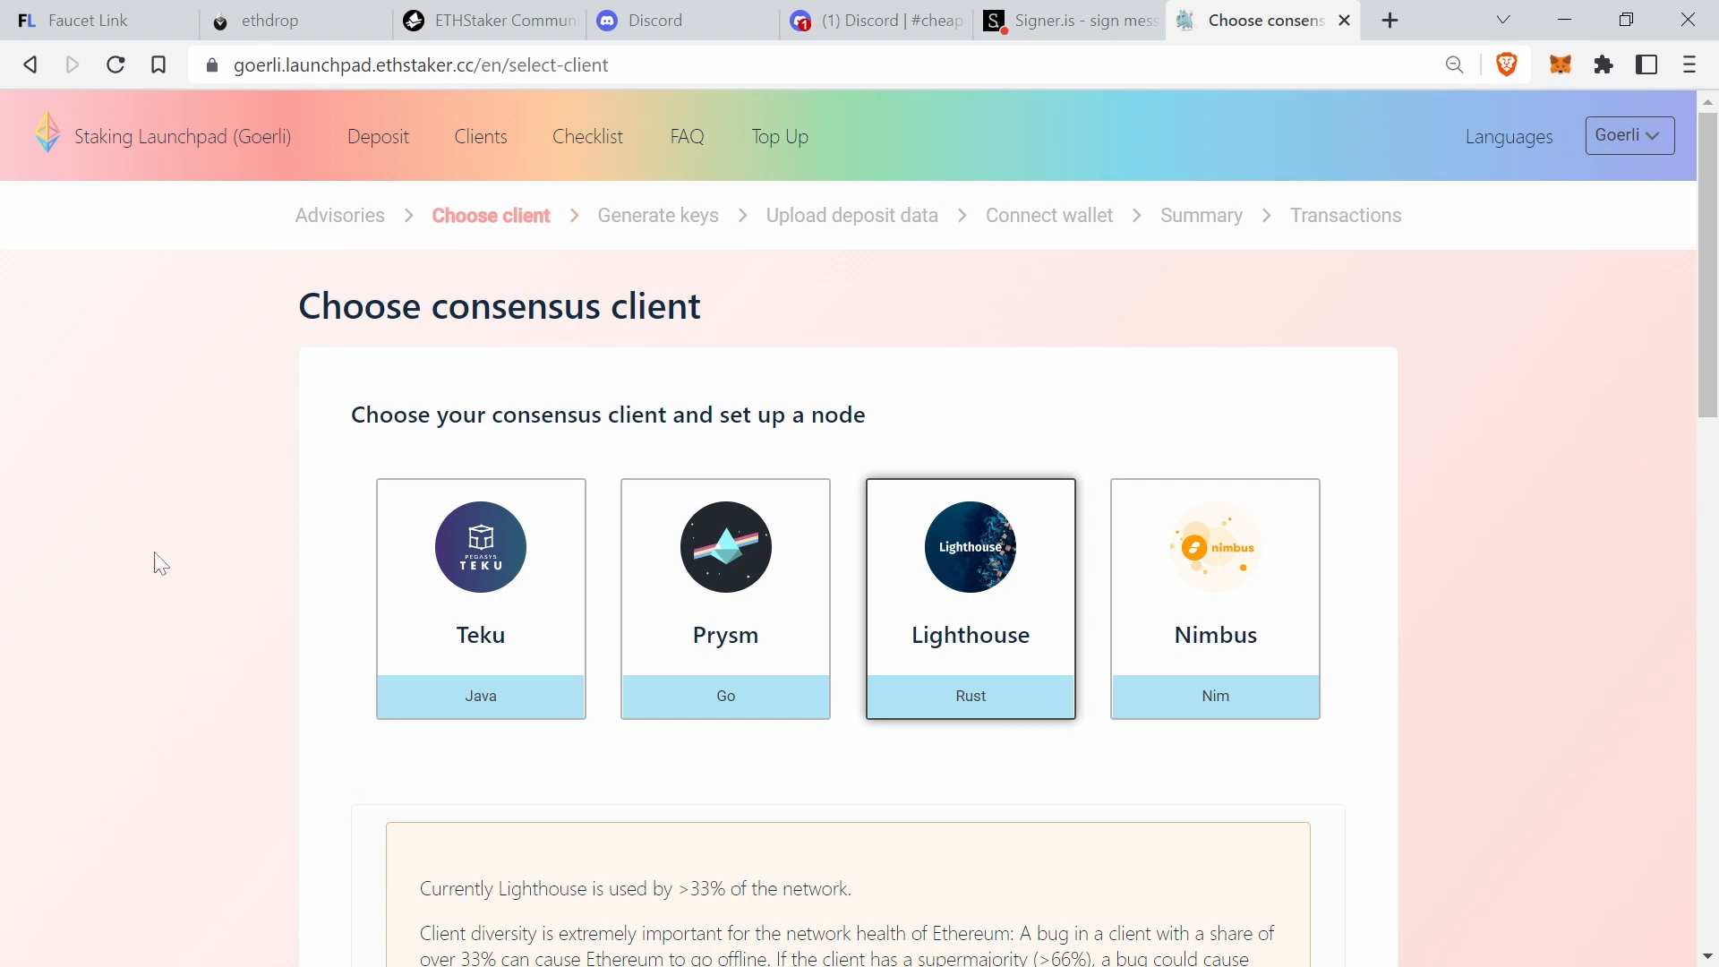
pyautogui.moveTo(405, 672)
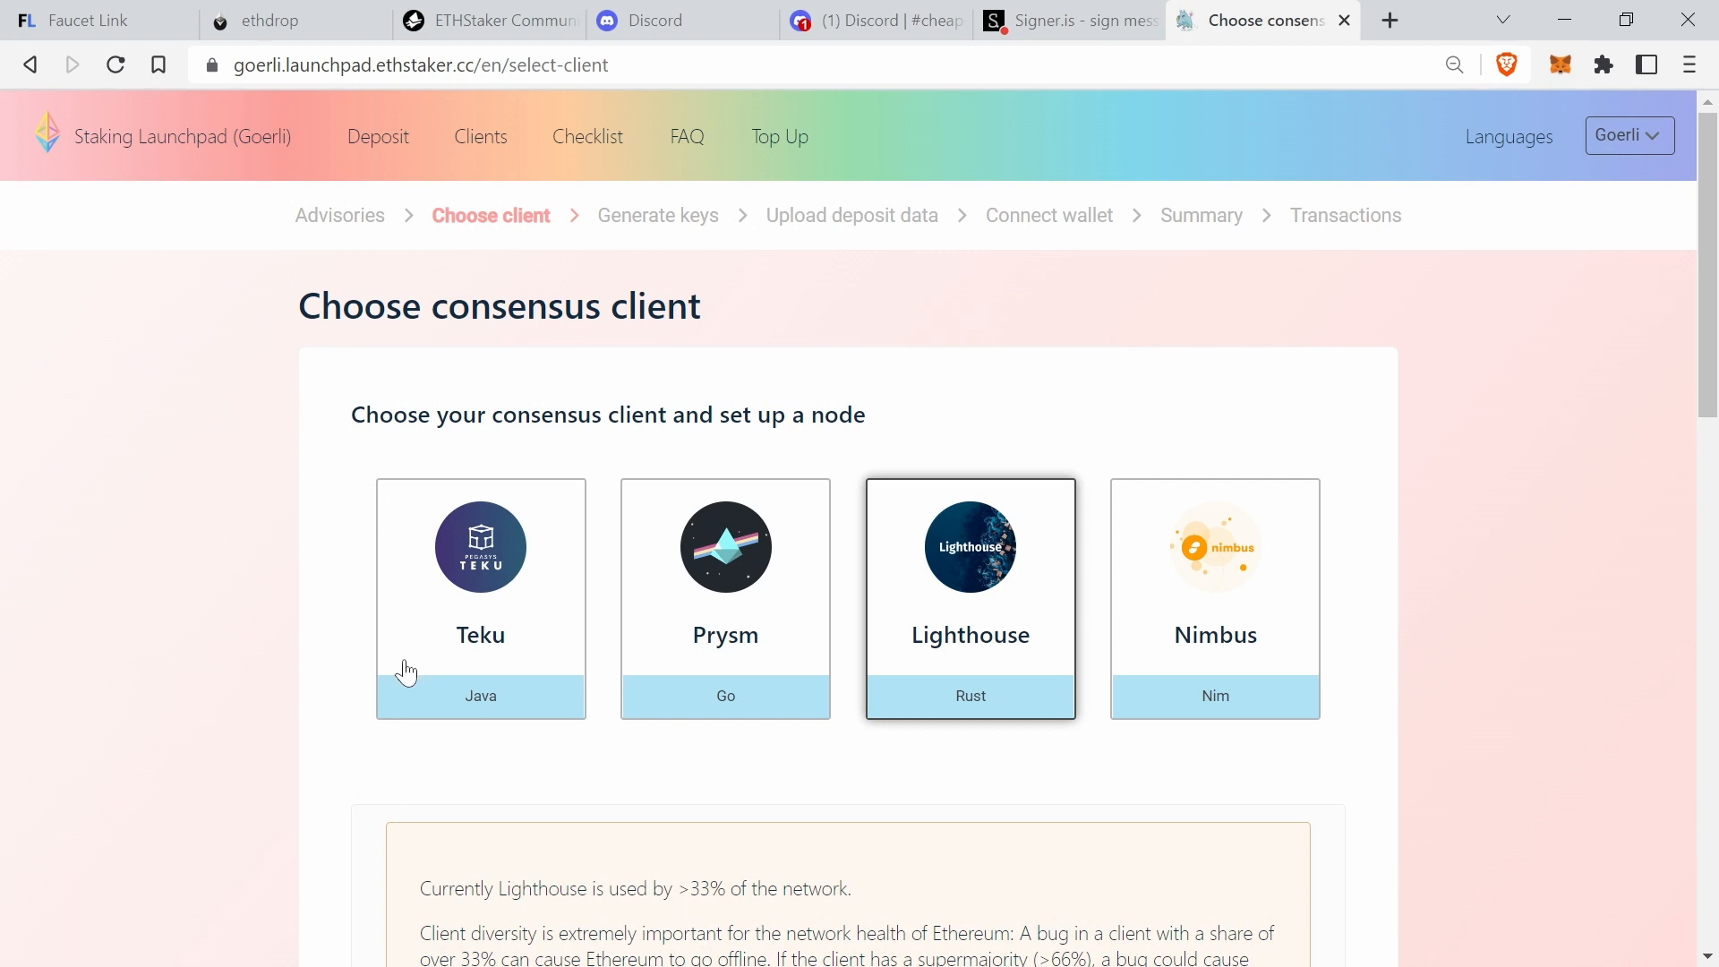
pyautogui.moveTo(414, 623)
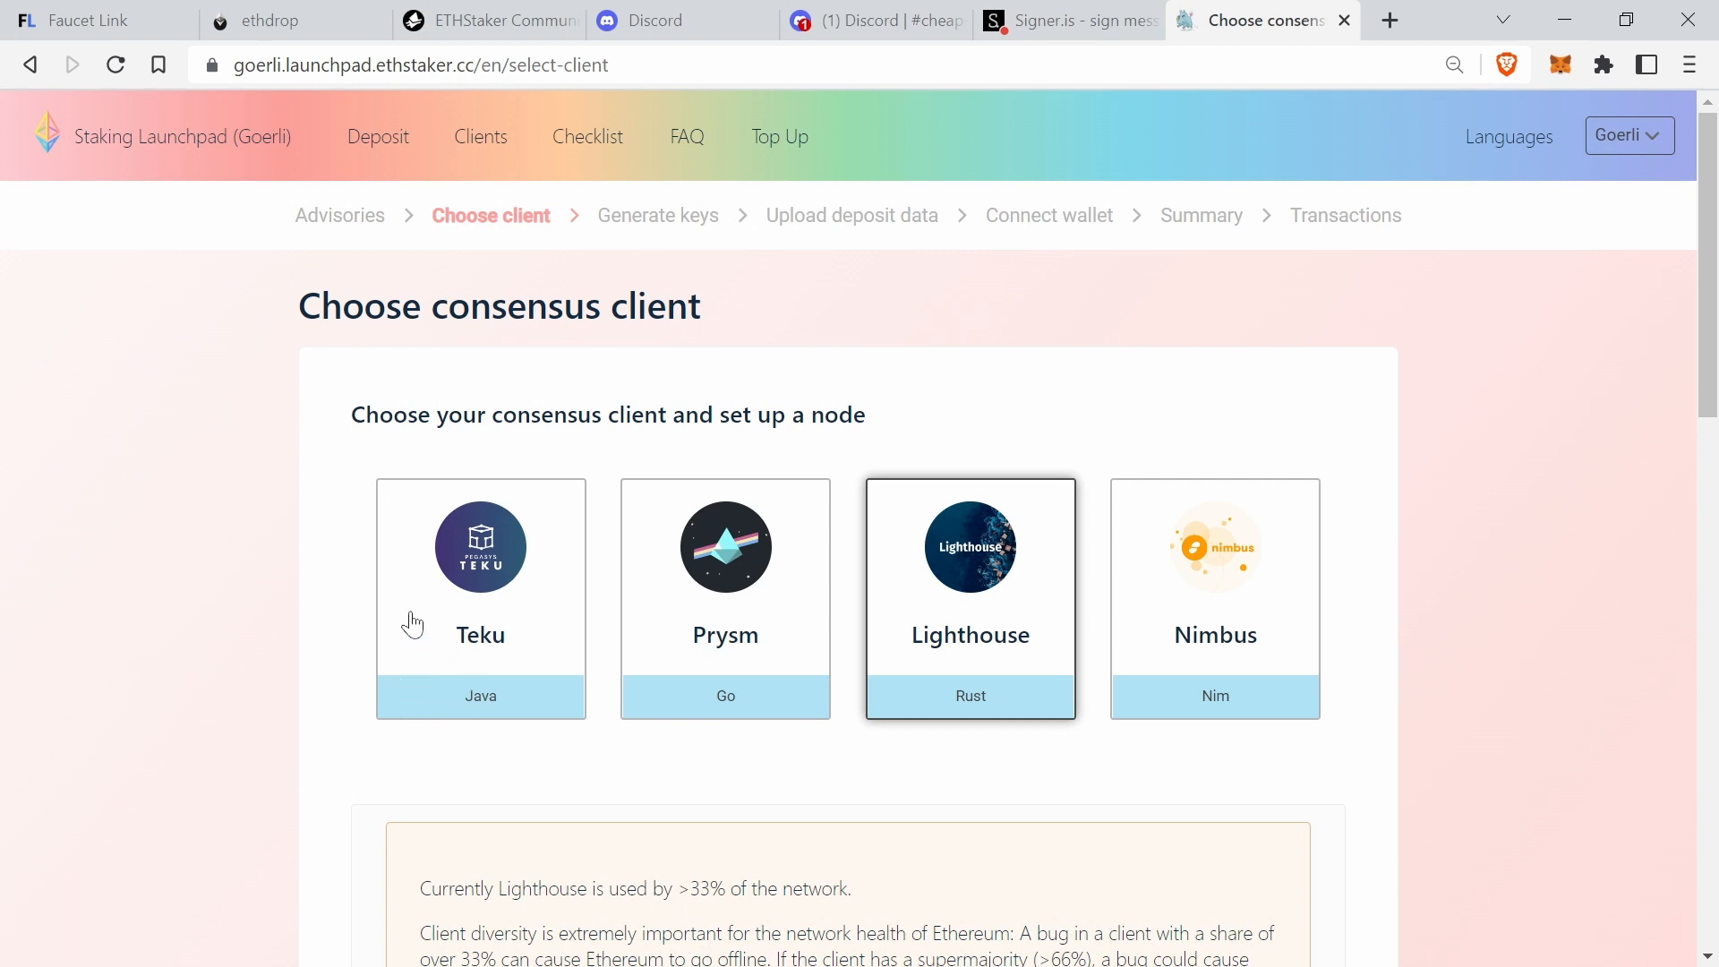
pyautogui.moveTo(938, 824)
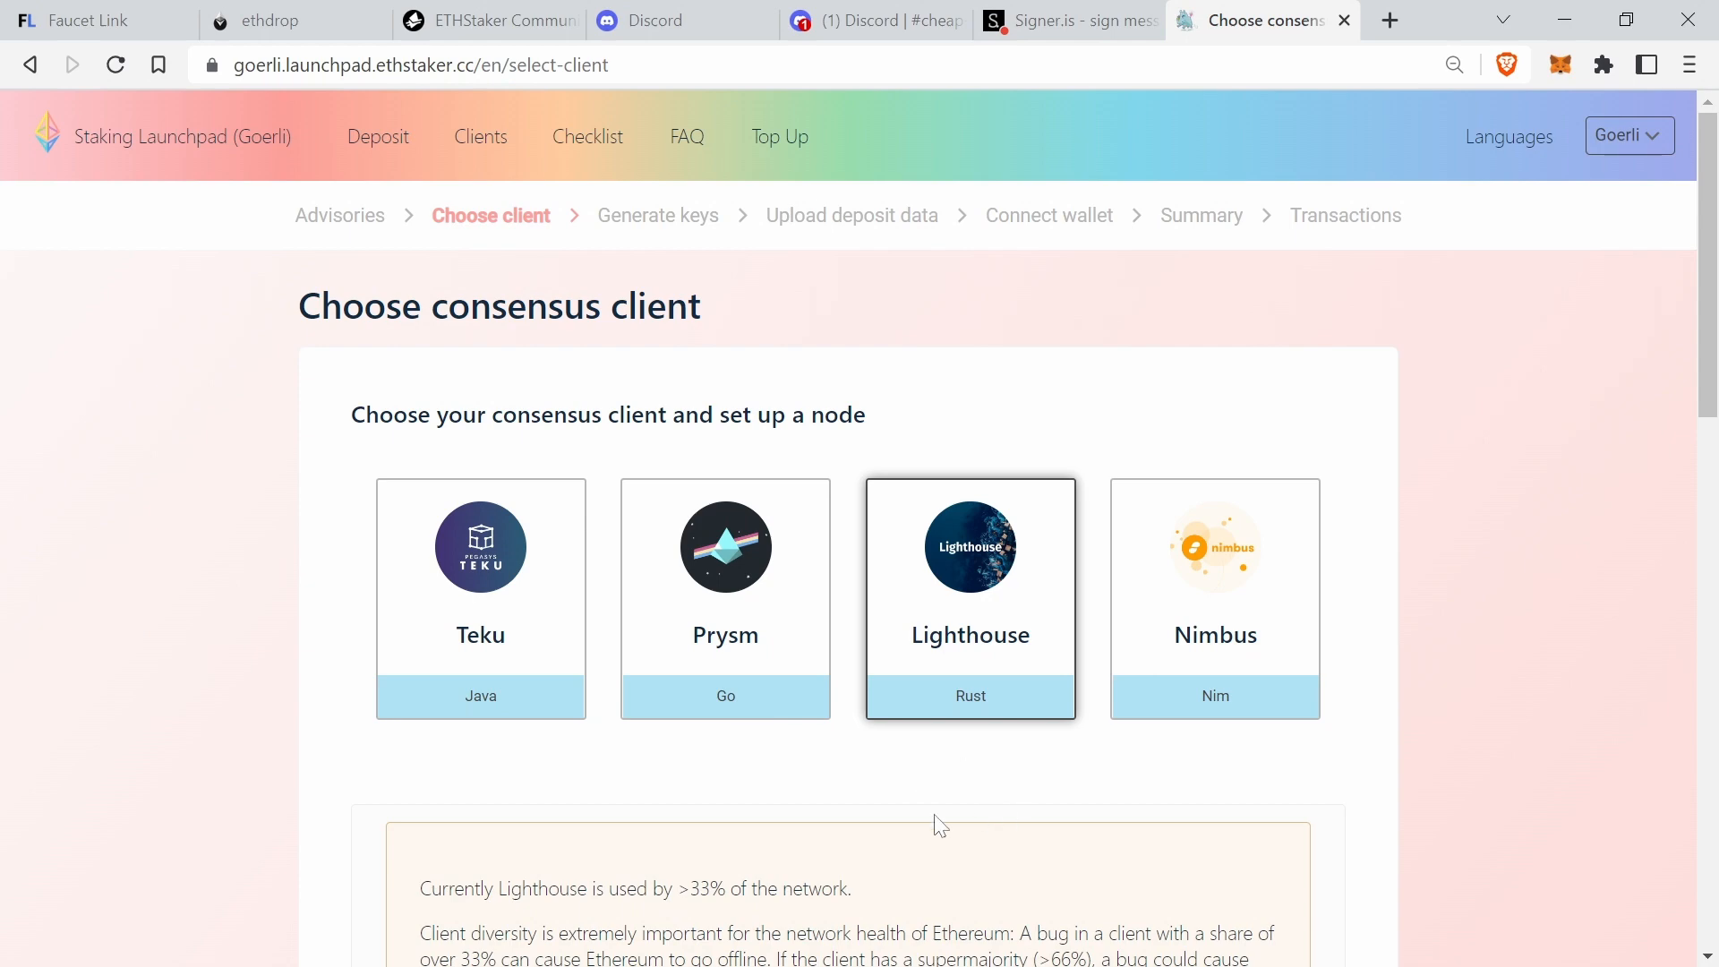
pyautogui.scroll(-3)
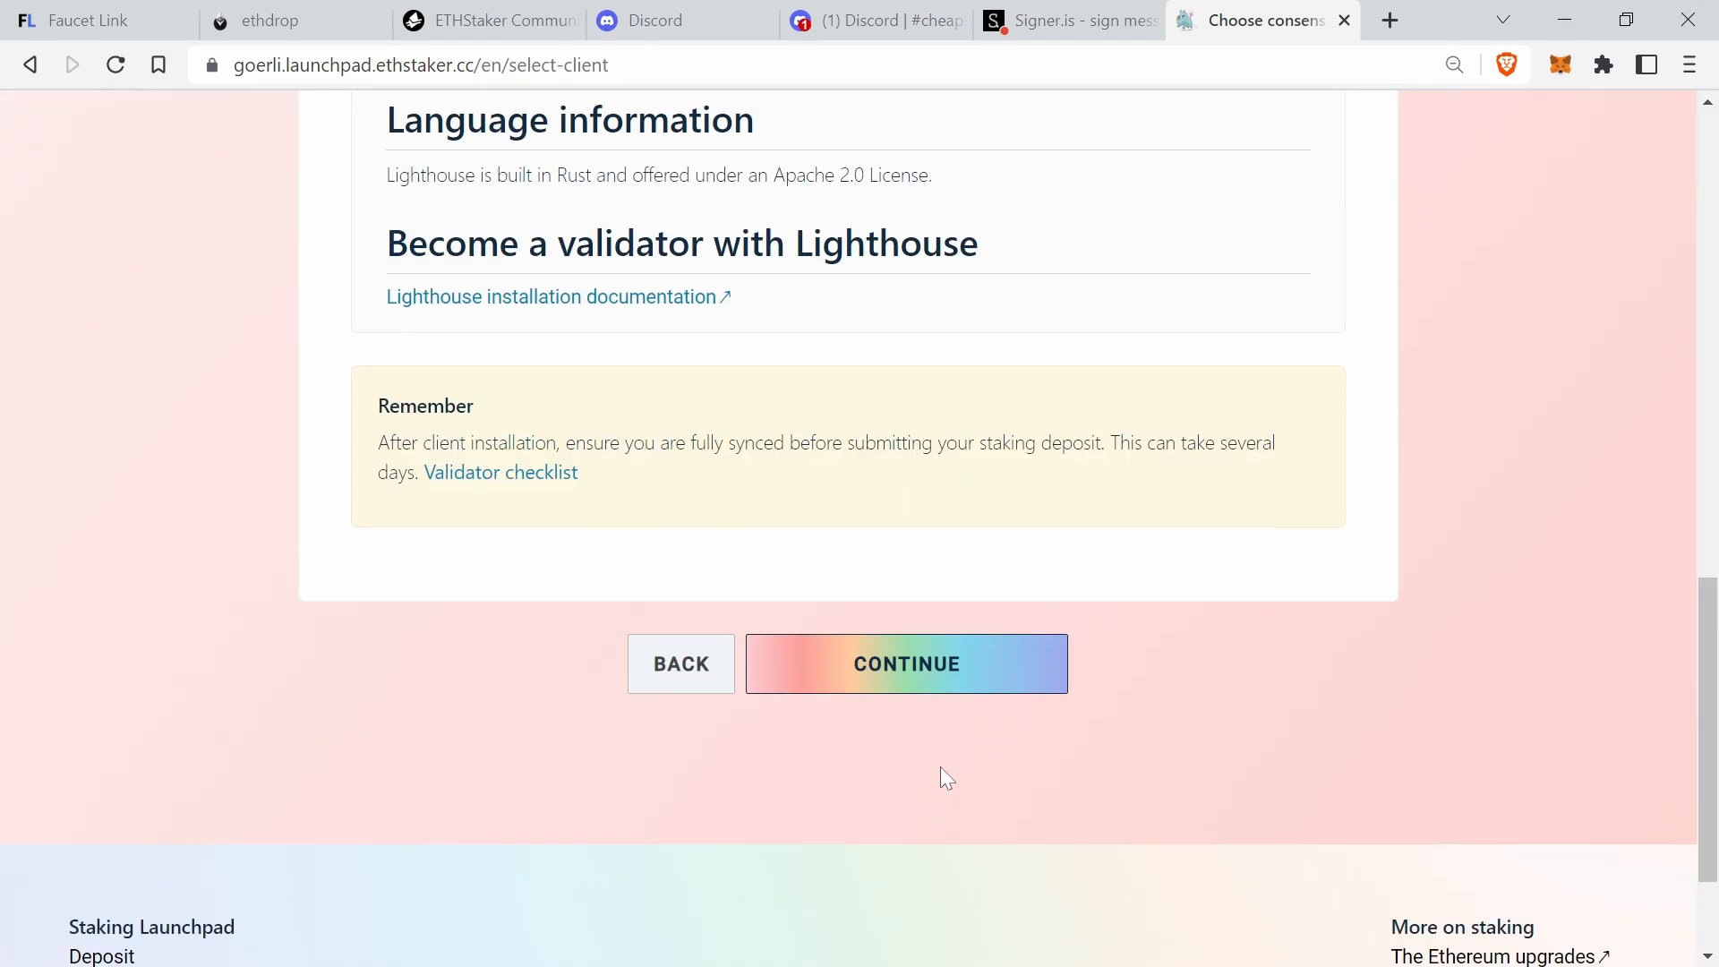
# - Accept Lighthouse, set 1 validator (0.0001 GoETH) and reach the Key Gen GUI download section
pyautogui.click(906, 663)
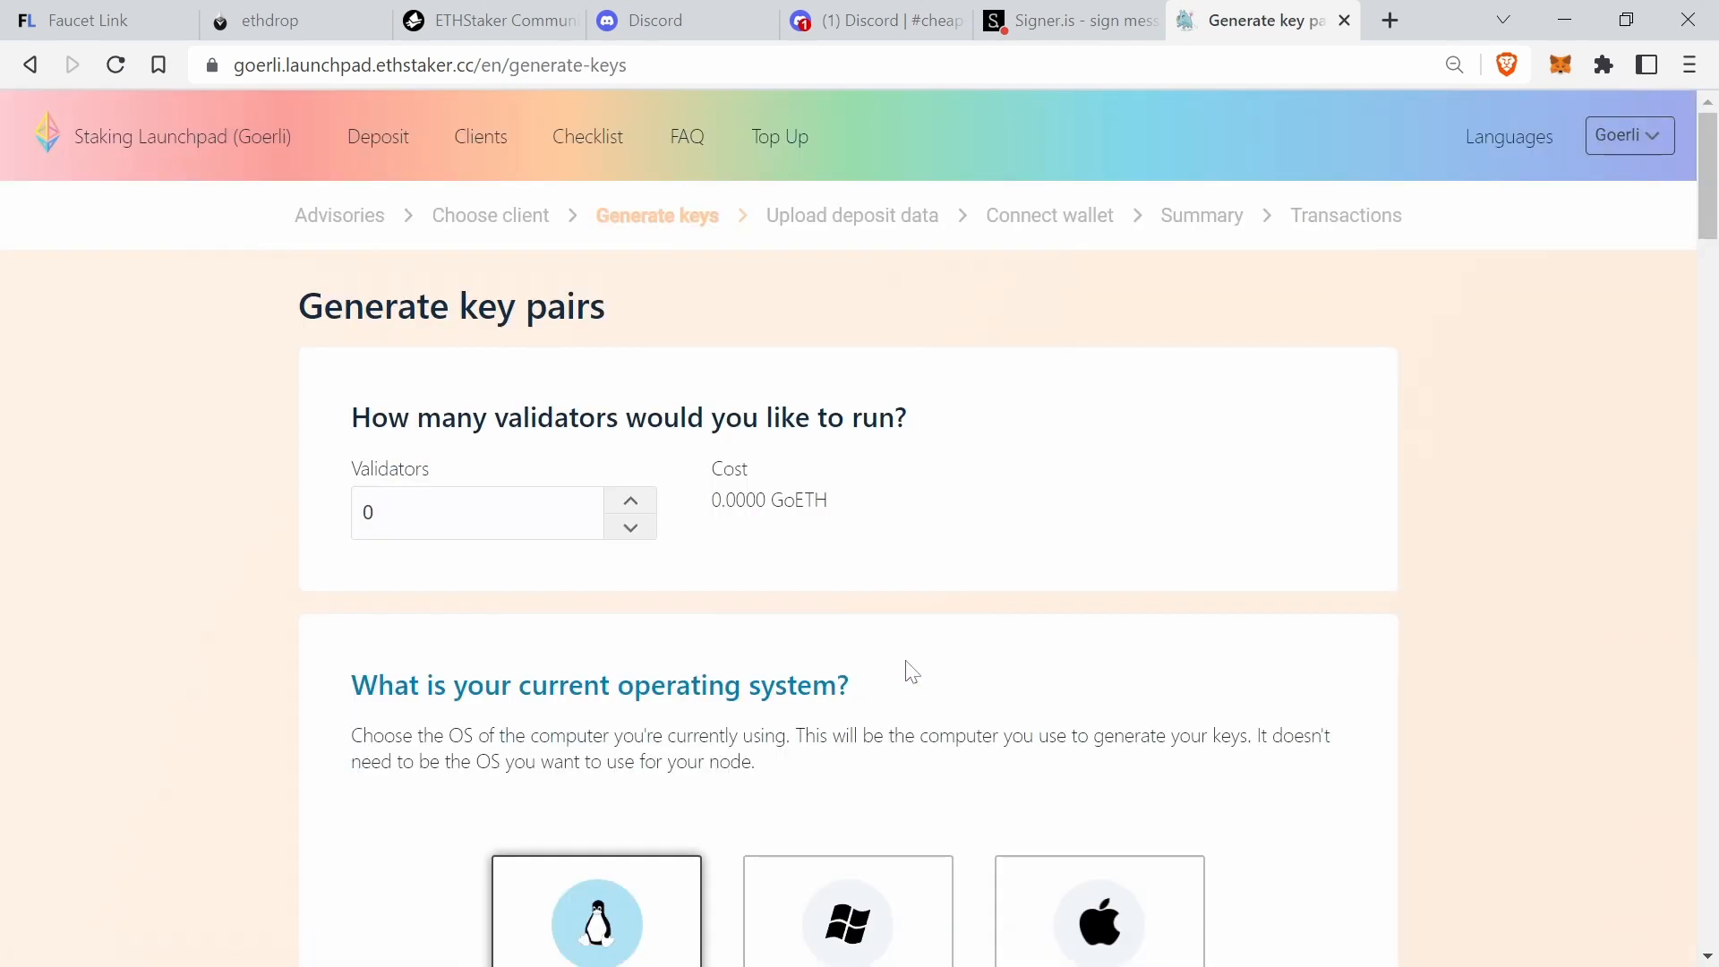
pyautogui.moveTo(928, 695)
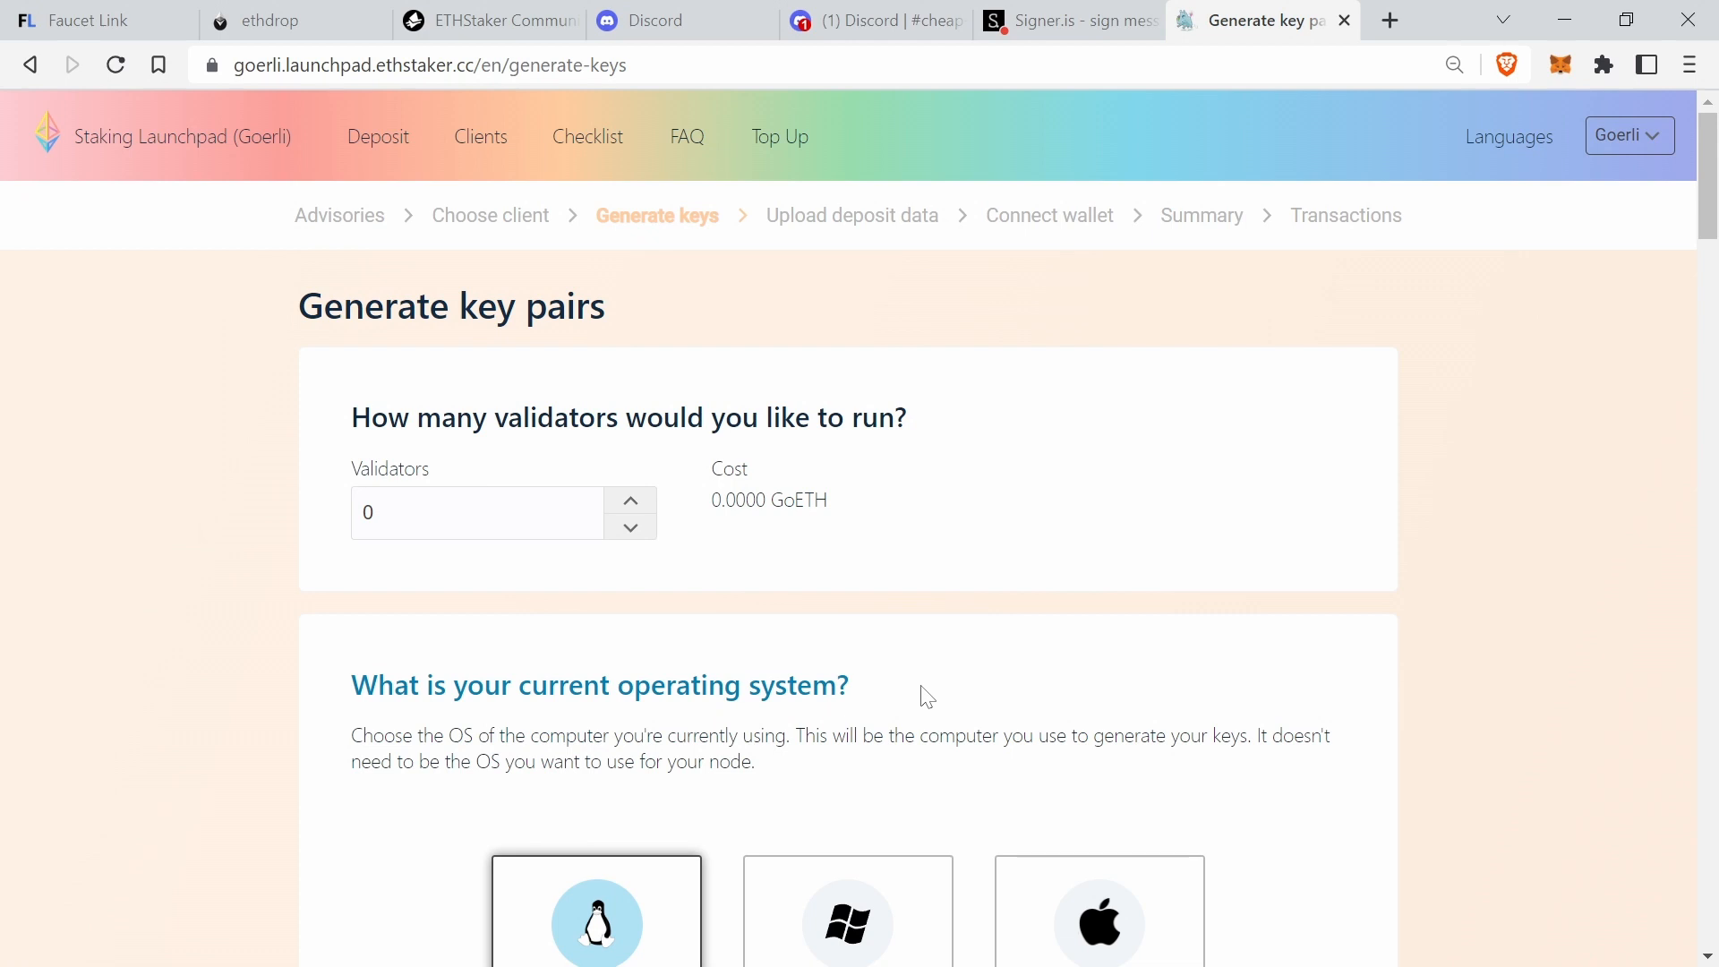
pyautogui.moveTo(659, 571)
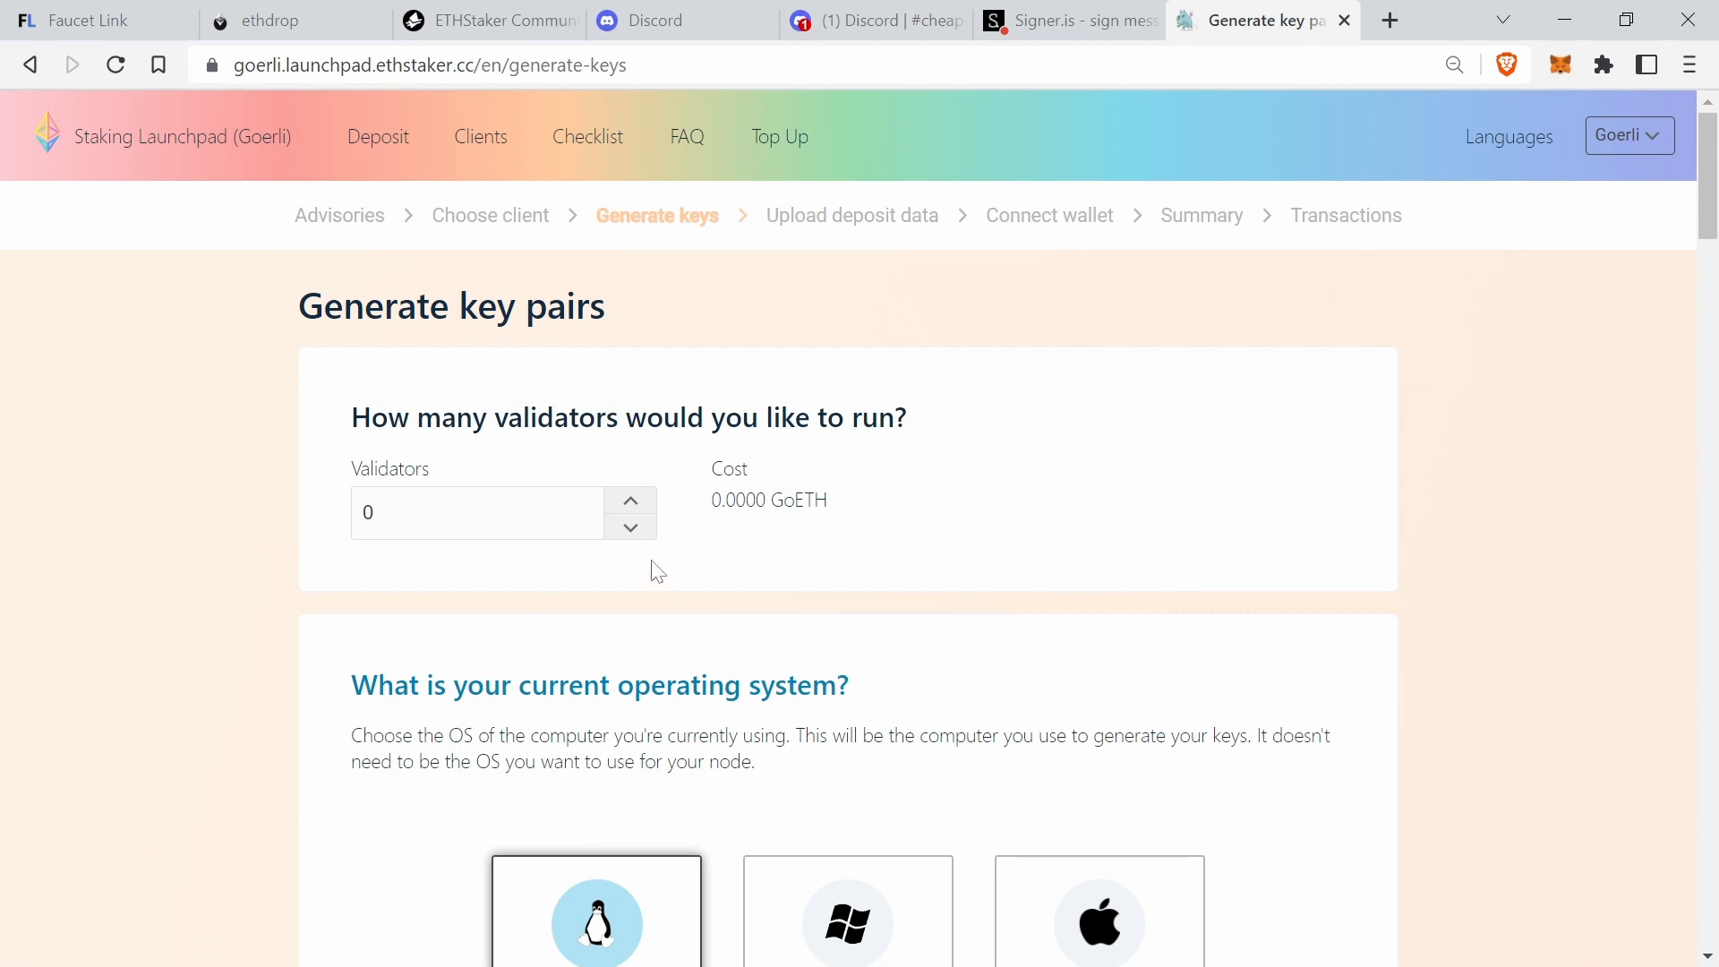
pyautogui.click(631, 497)
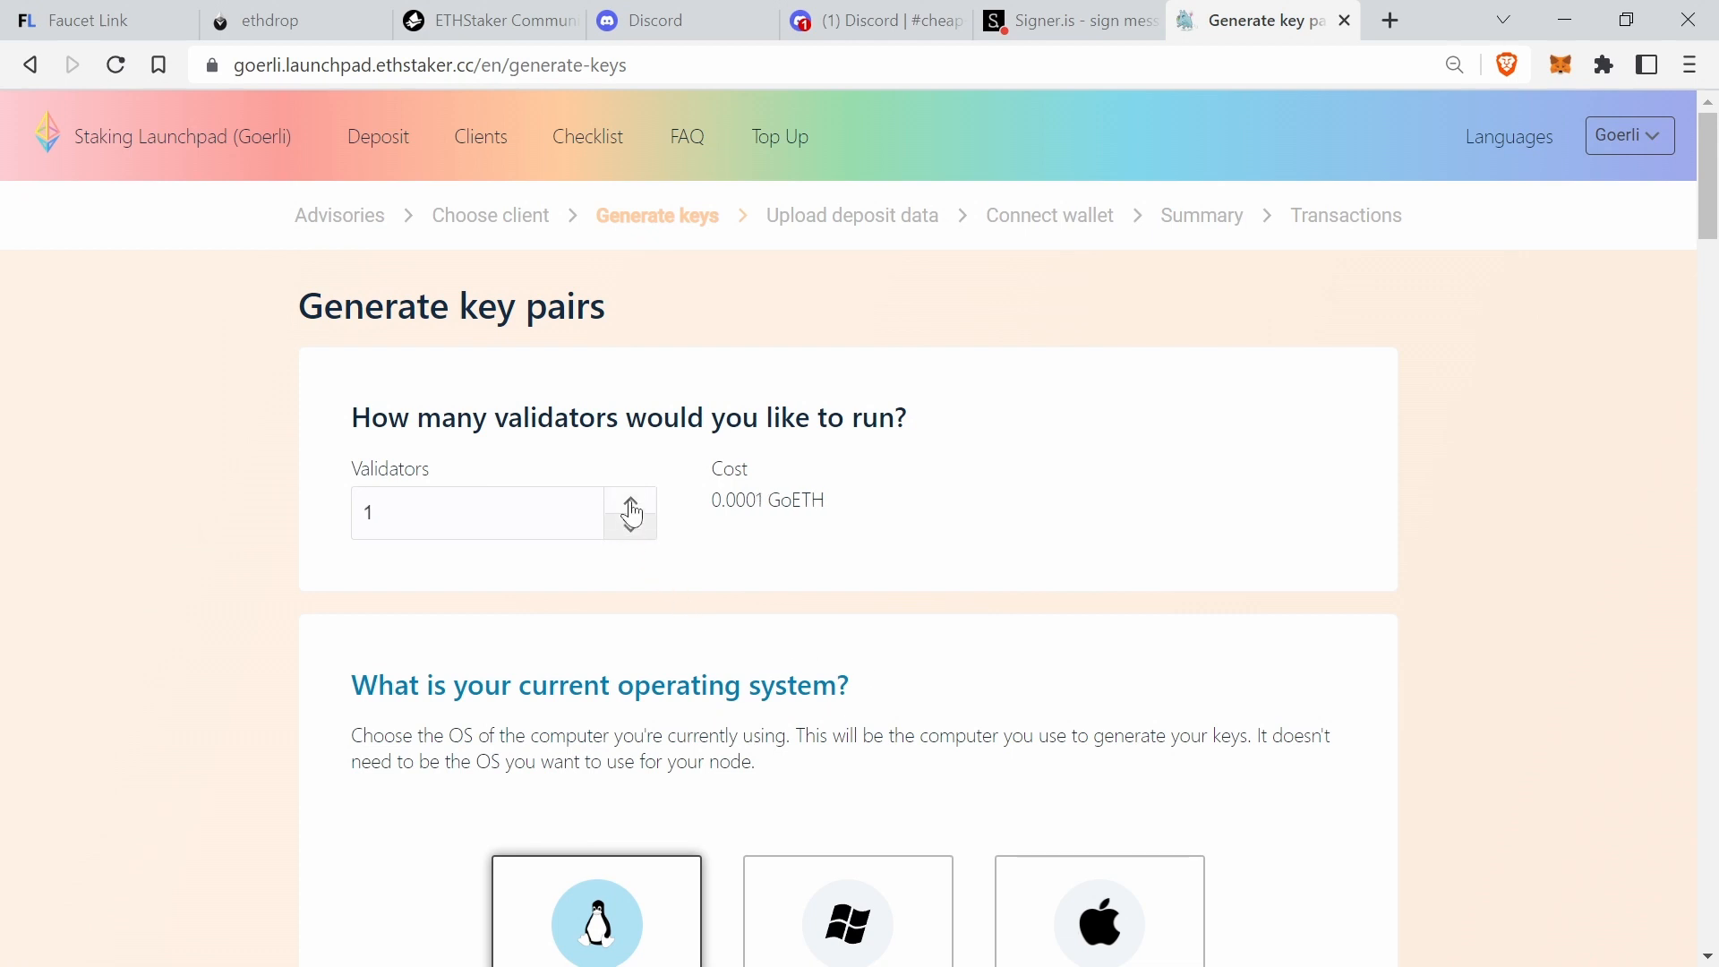
pyautogui.moveTo(831, 575)
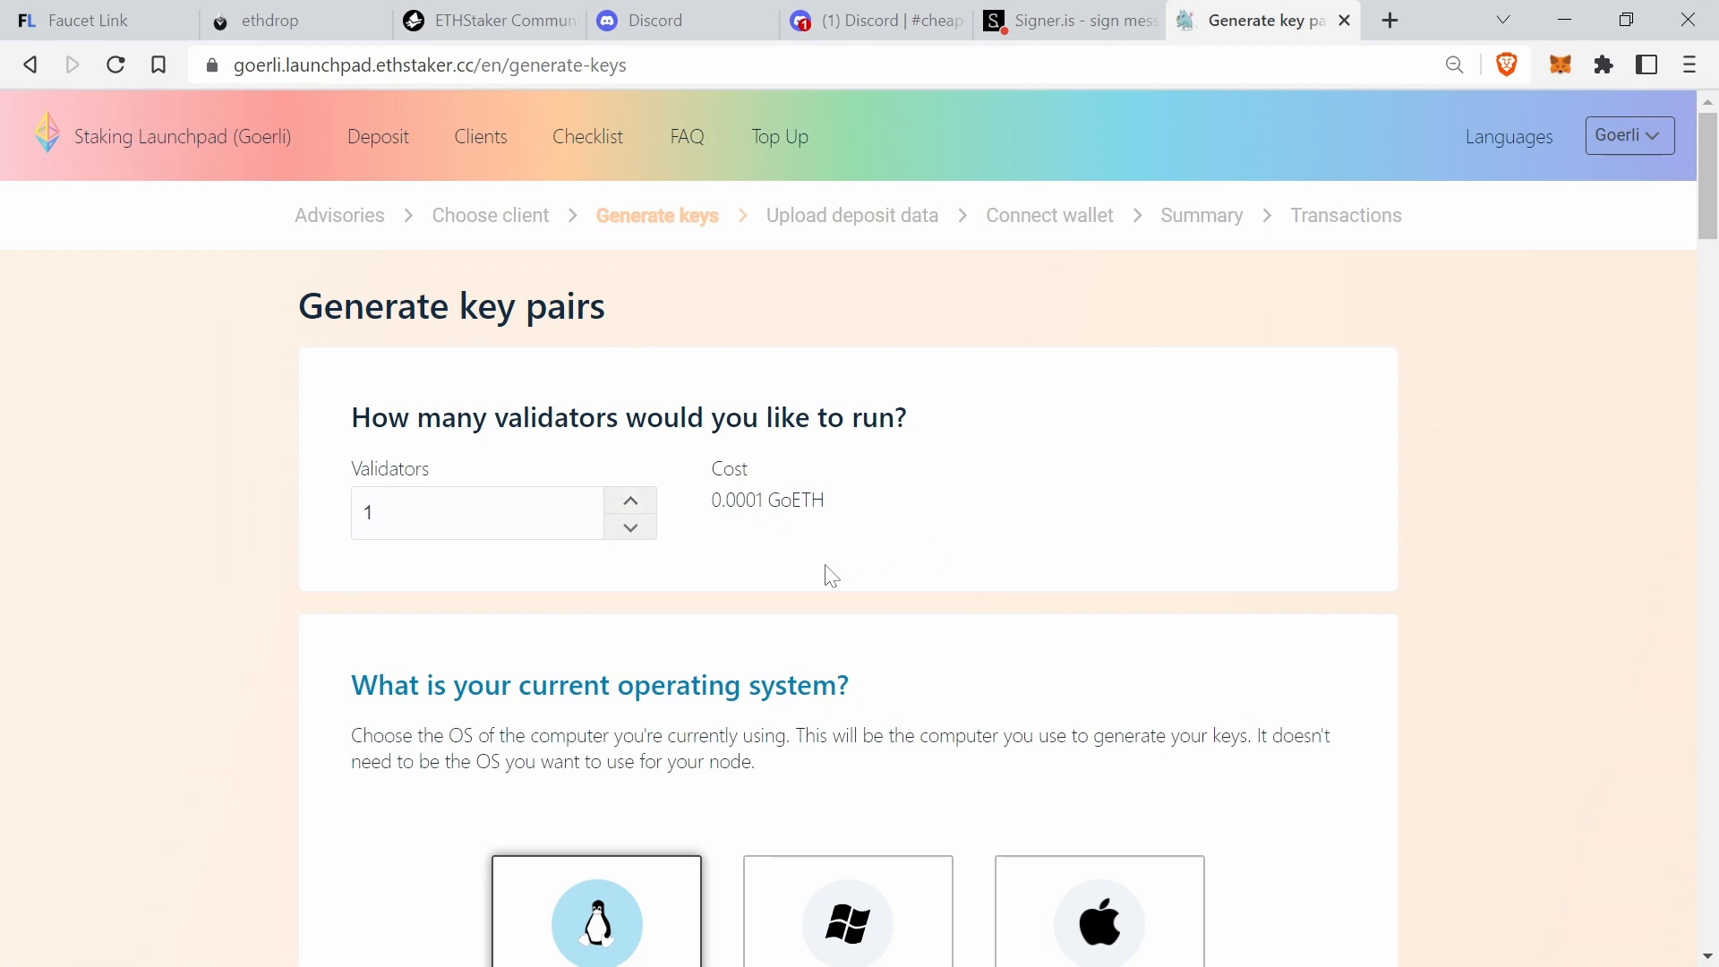
pyautogui.scroll(-3)
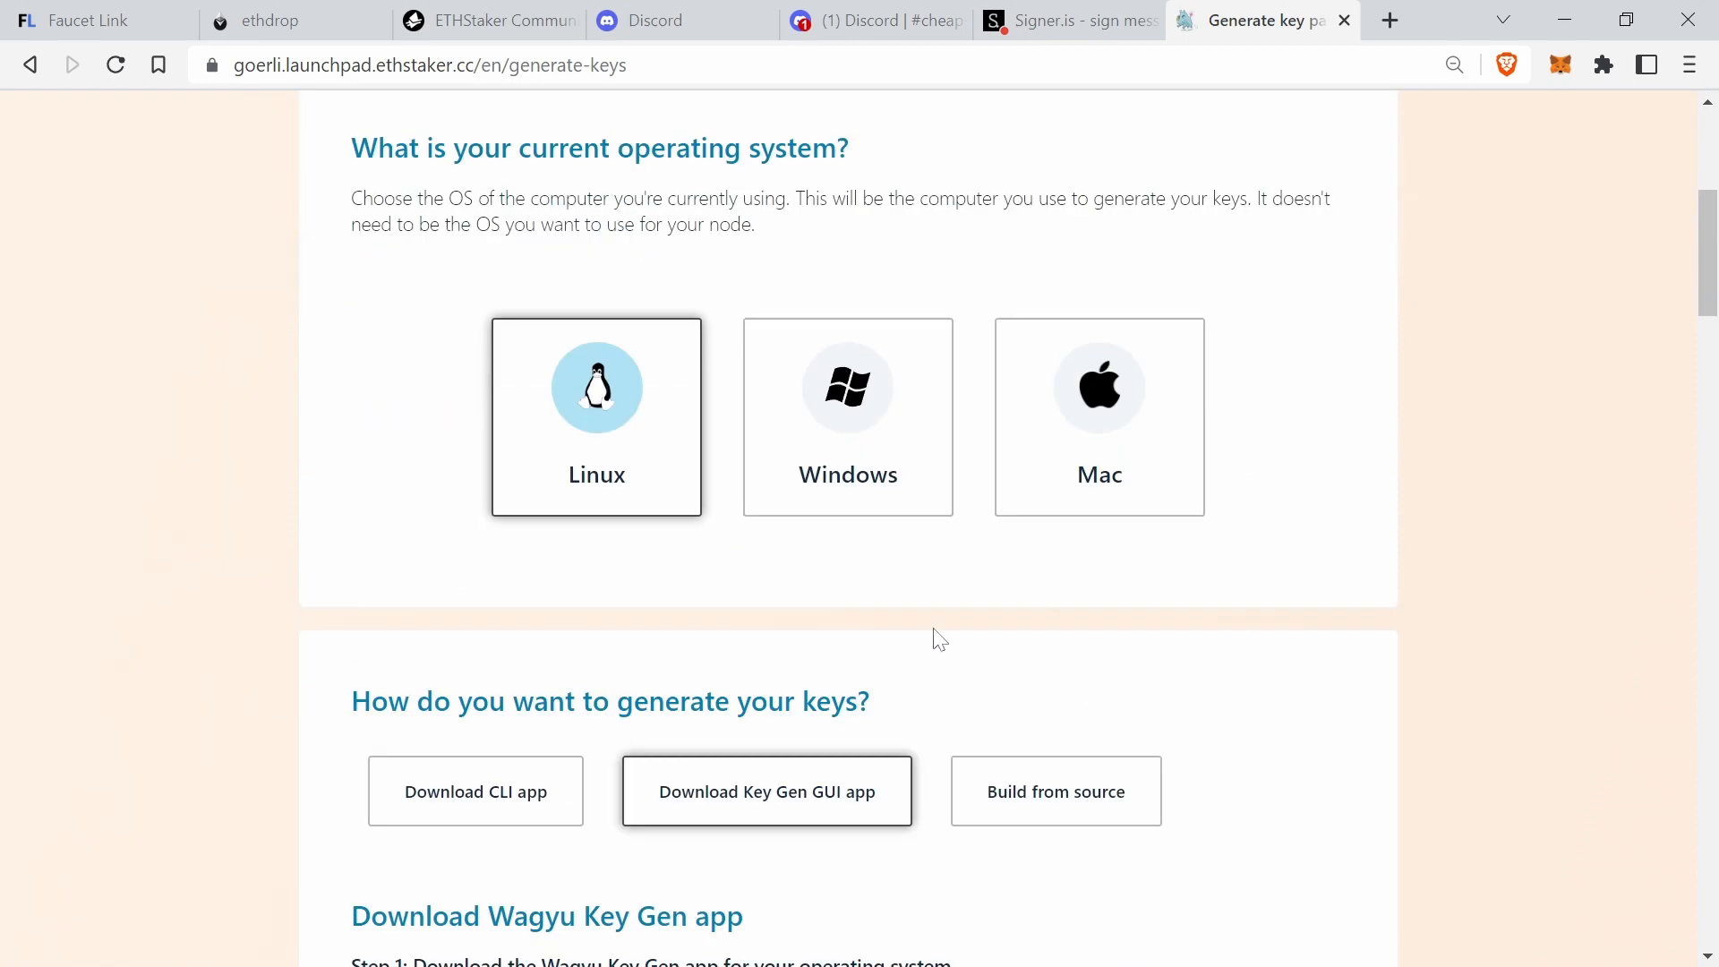
pyautogui.scroll(-3)
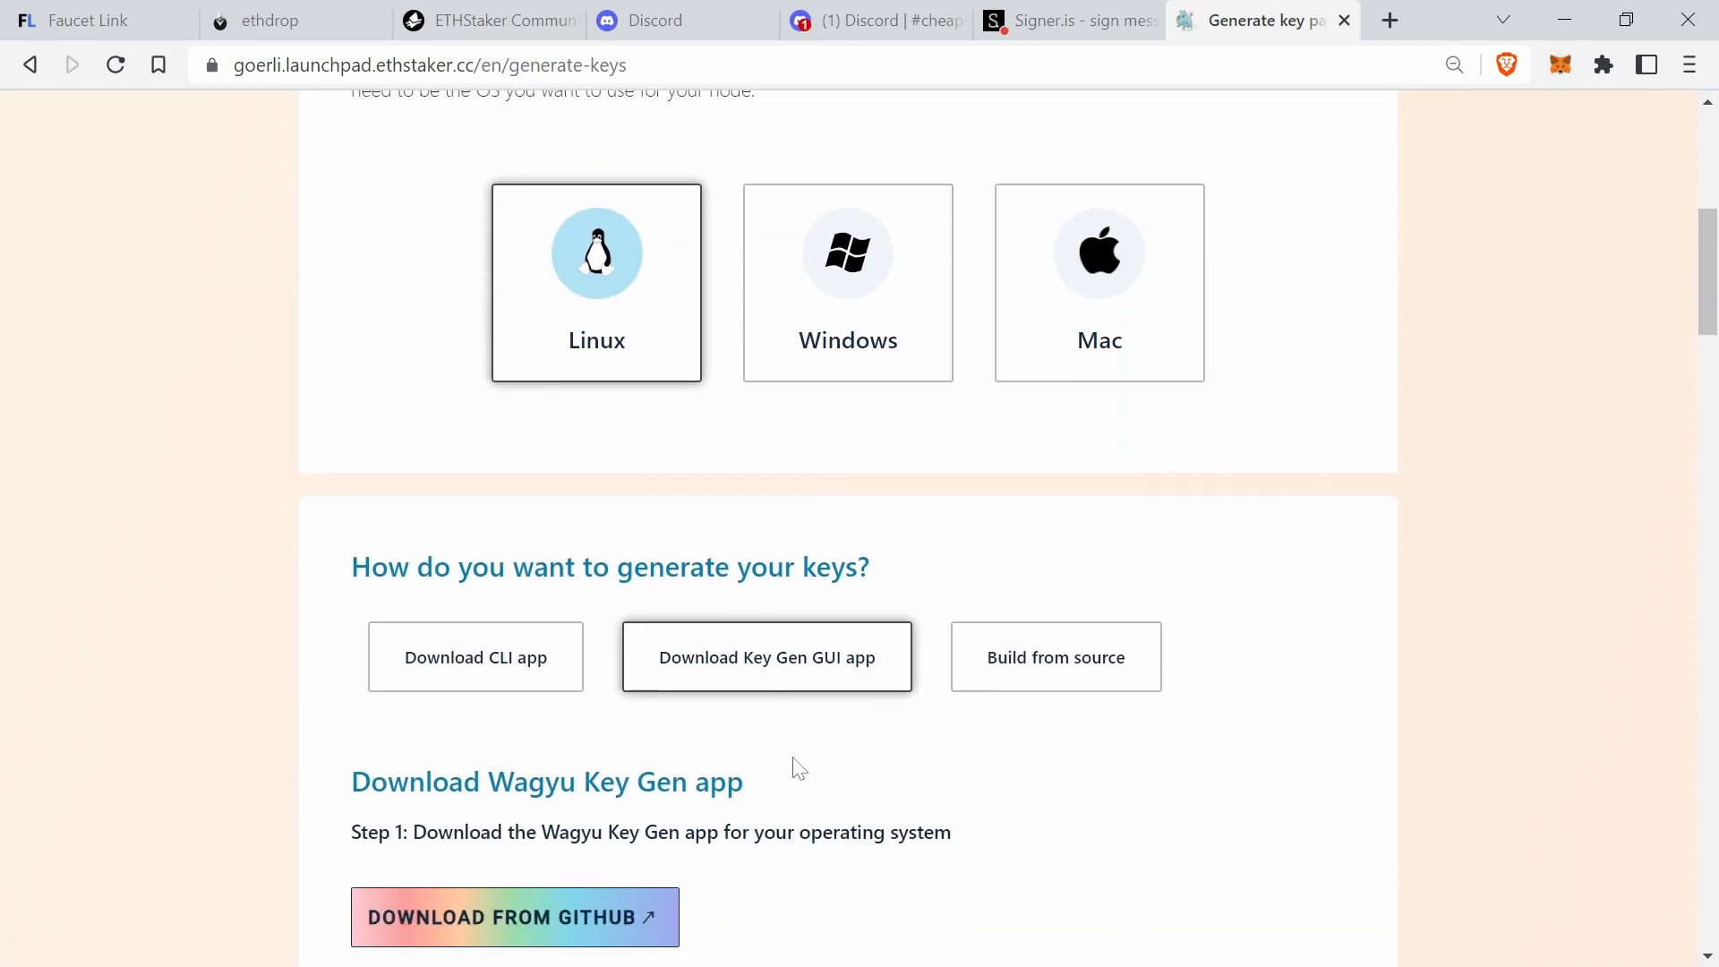
pyautogui.scroll(-3)
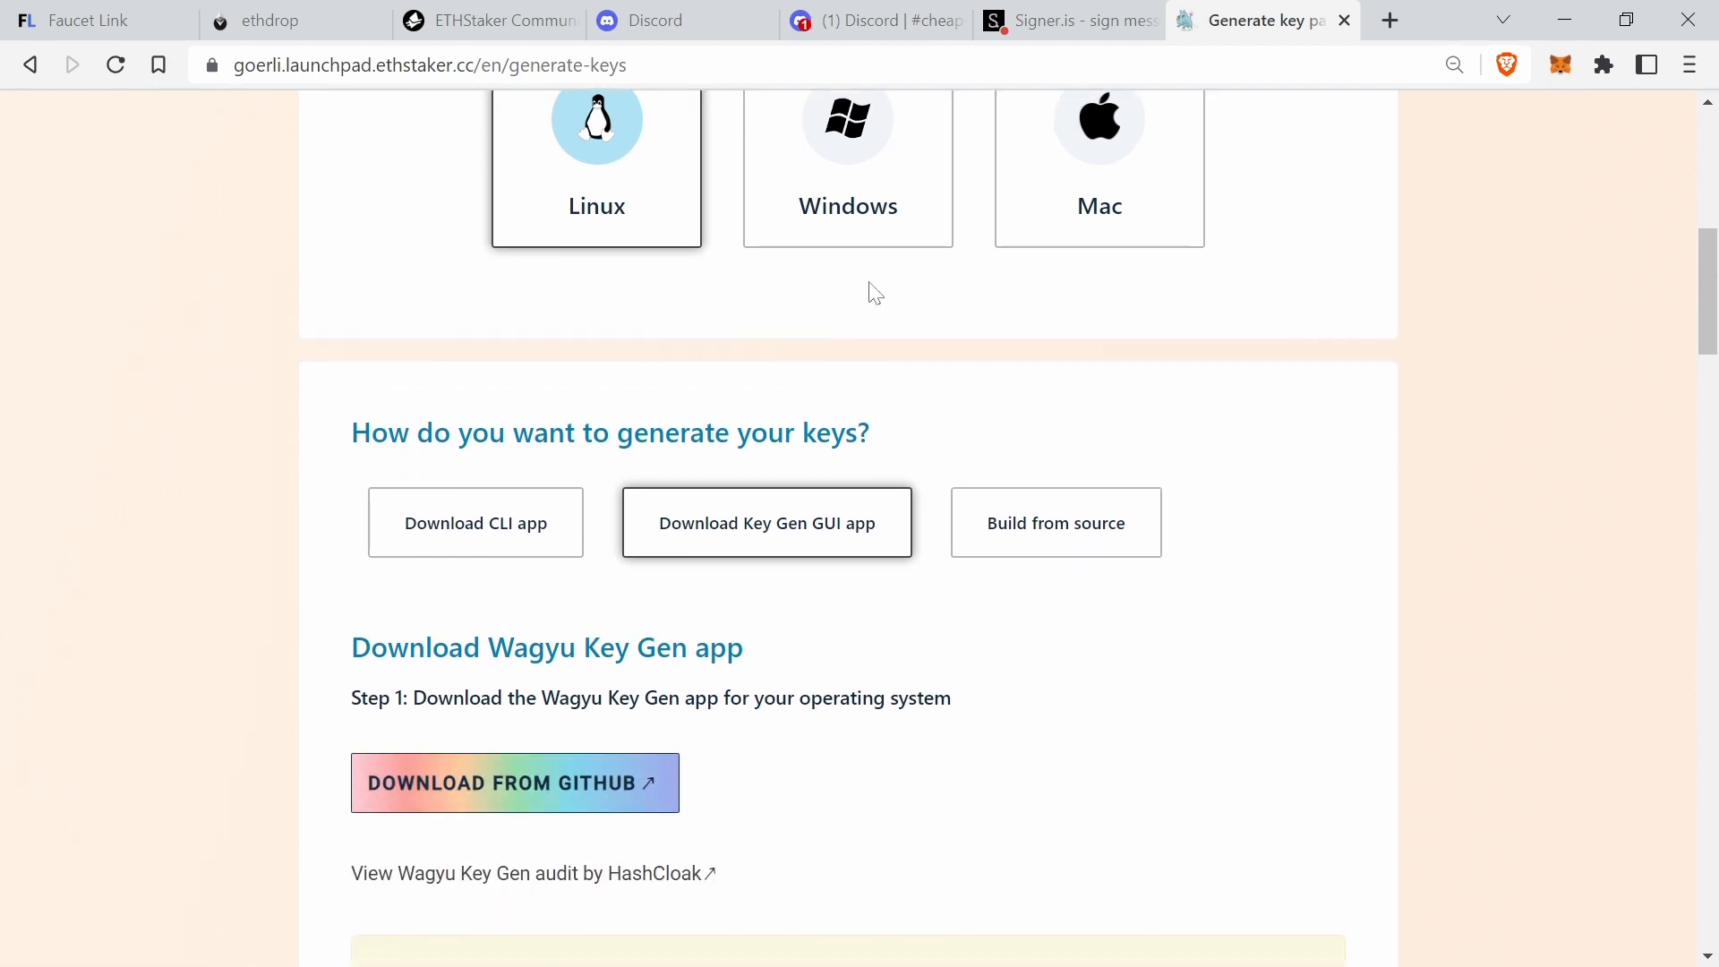
pyautogui.moveTo(793, 630)
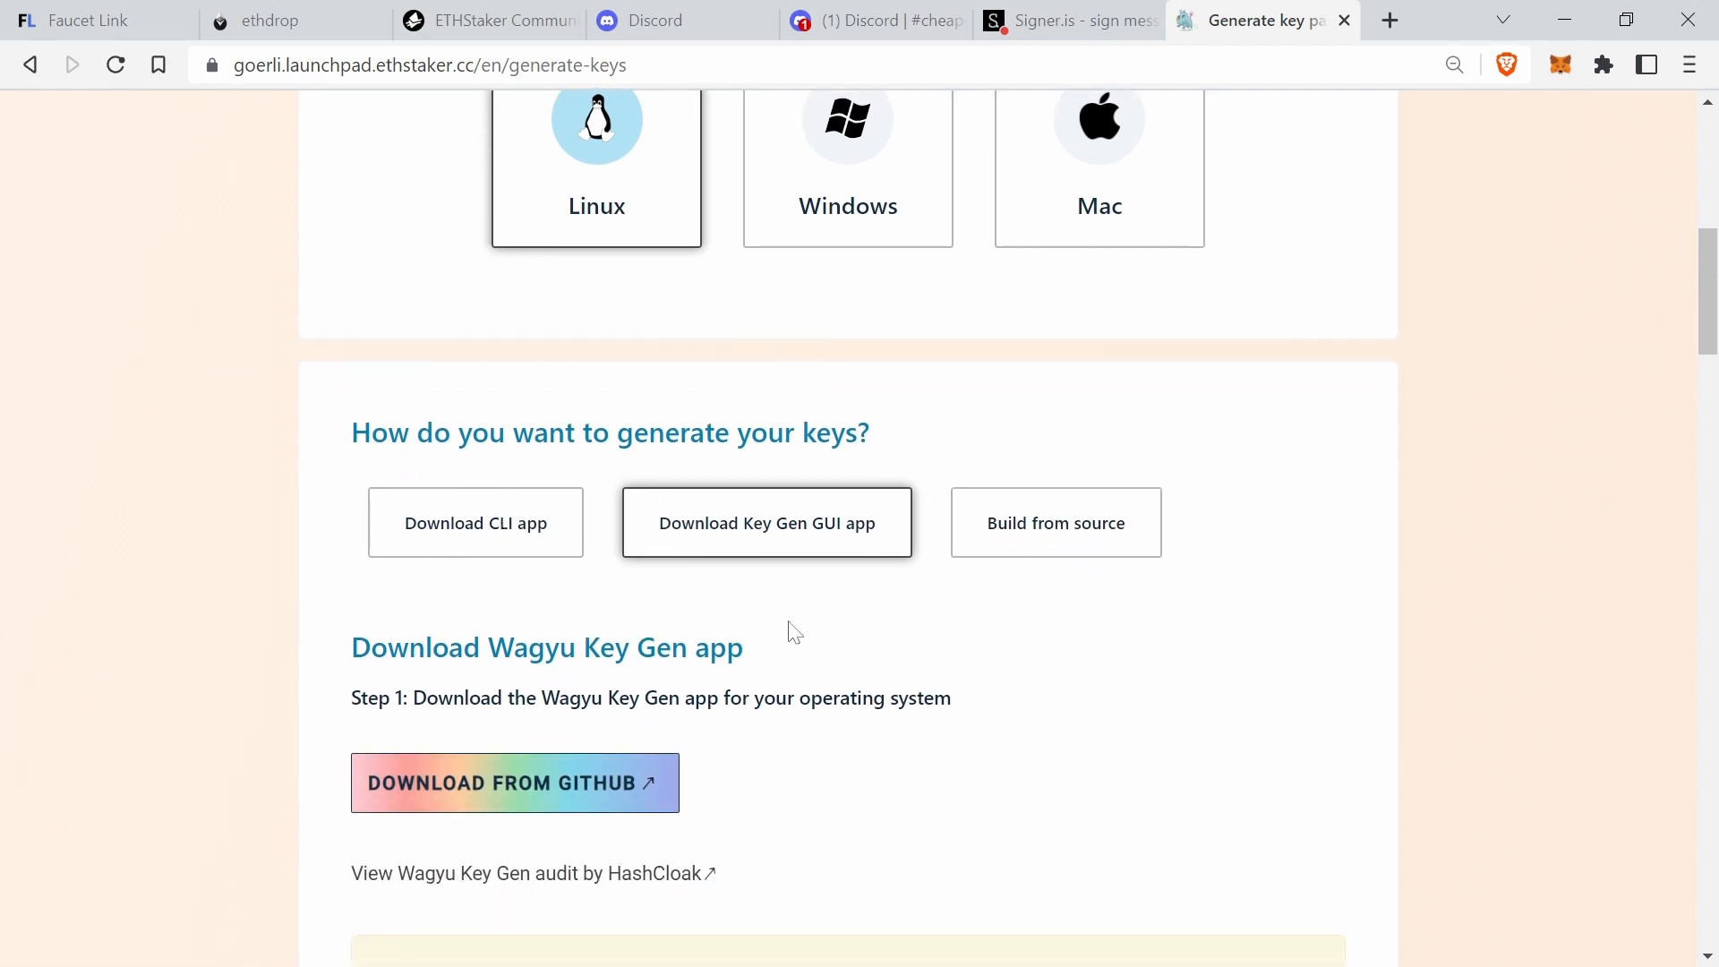
pyautogui.moveTo(462, 795)
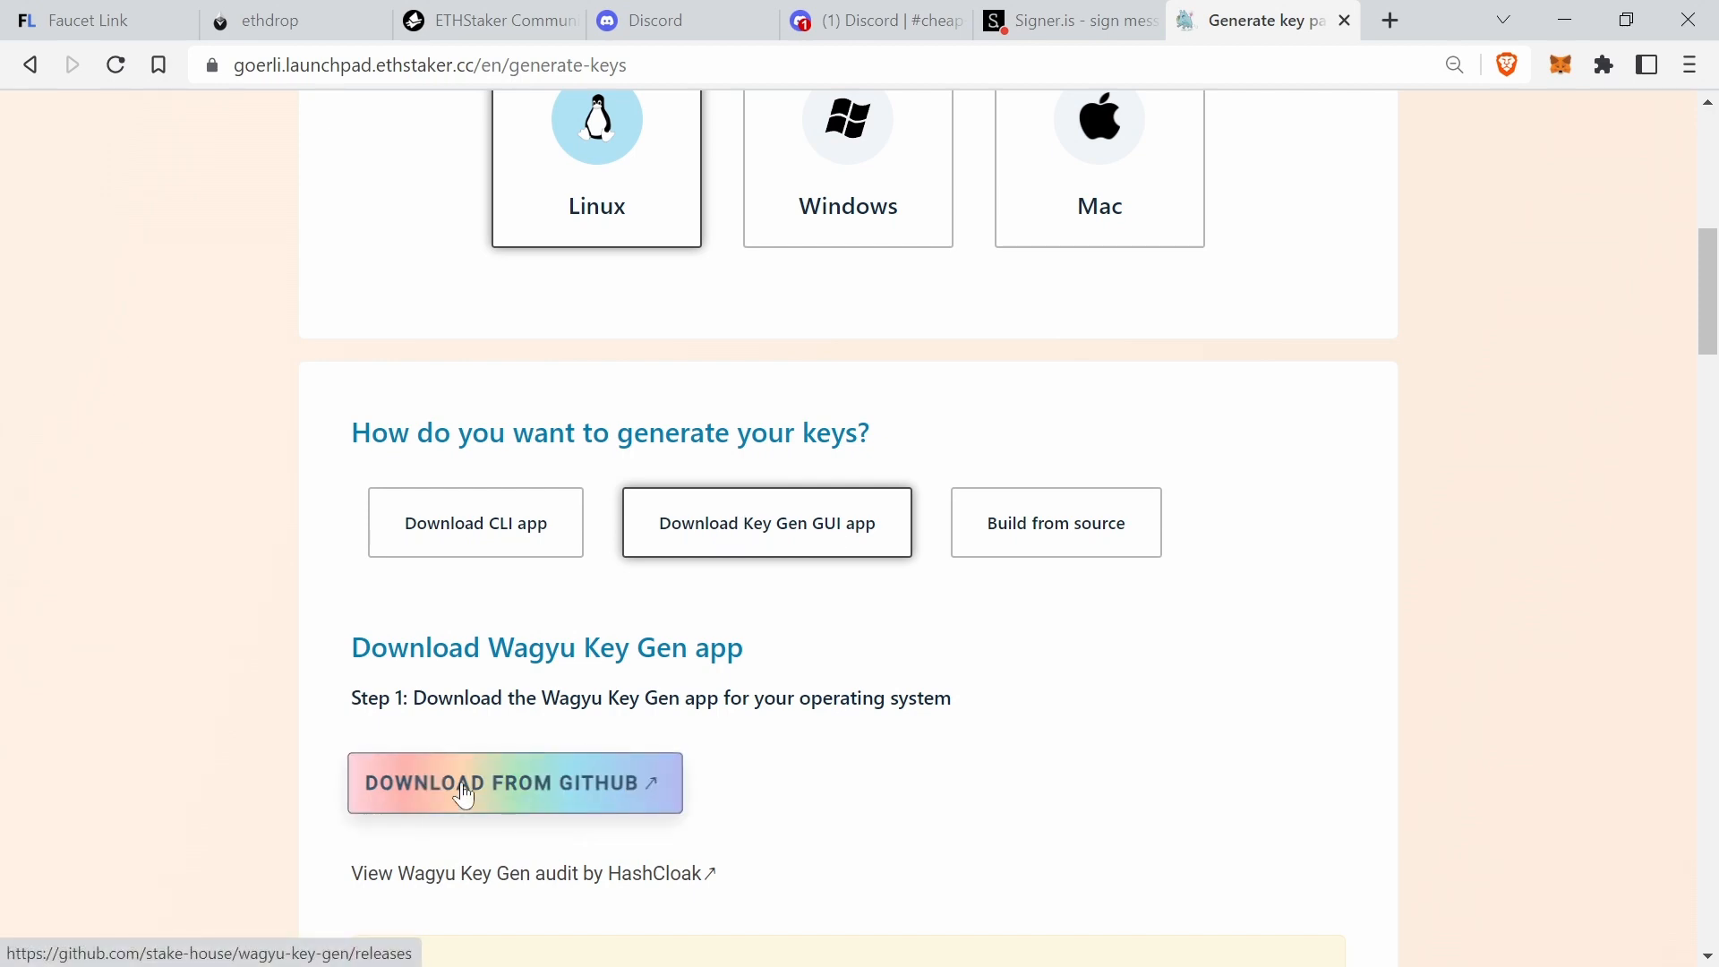
# - Download Wagyu.Key.Gen.1.5.0.exe from the GitHub Version 1.5.0 release binaries
pyautogui.click(466, 785)
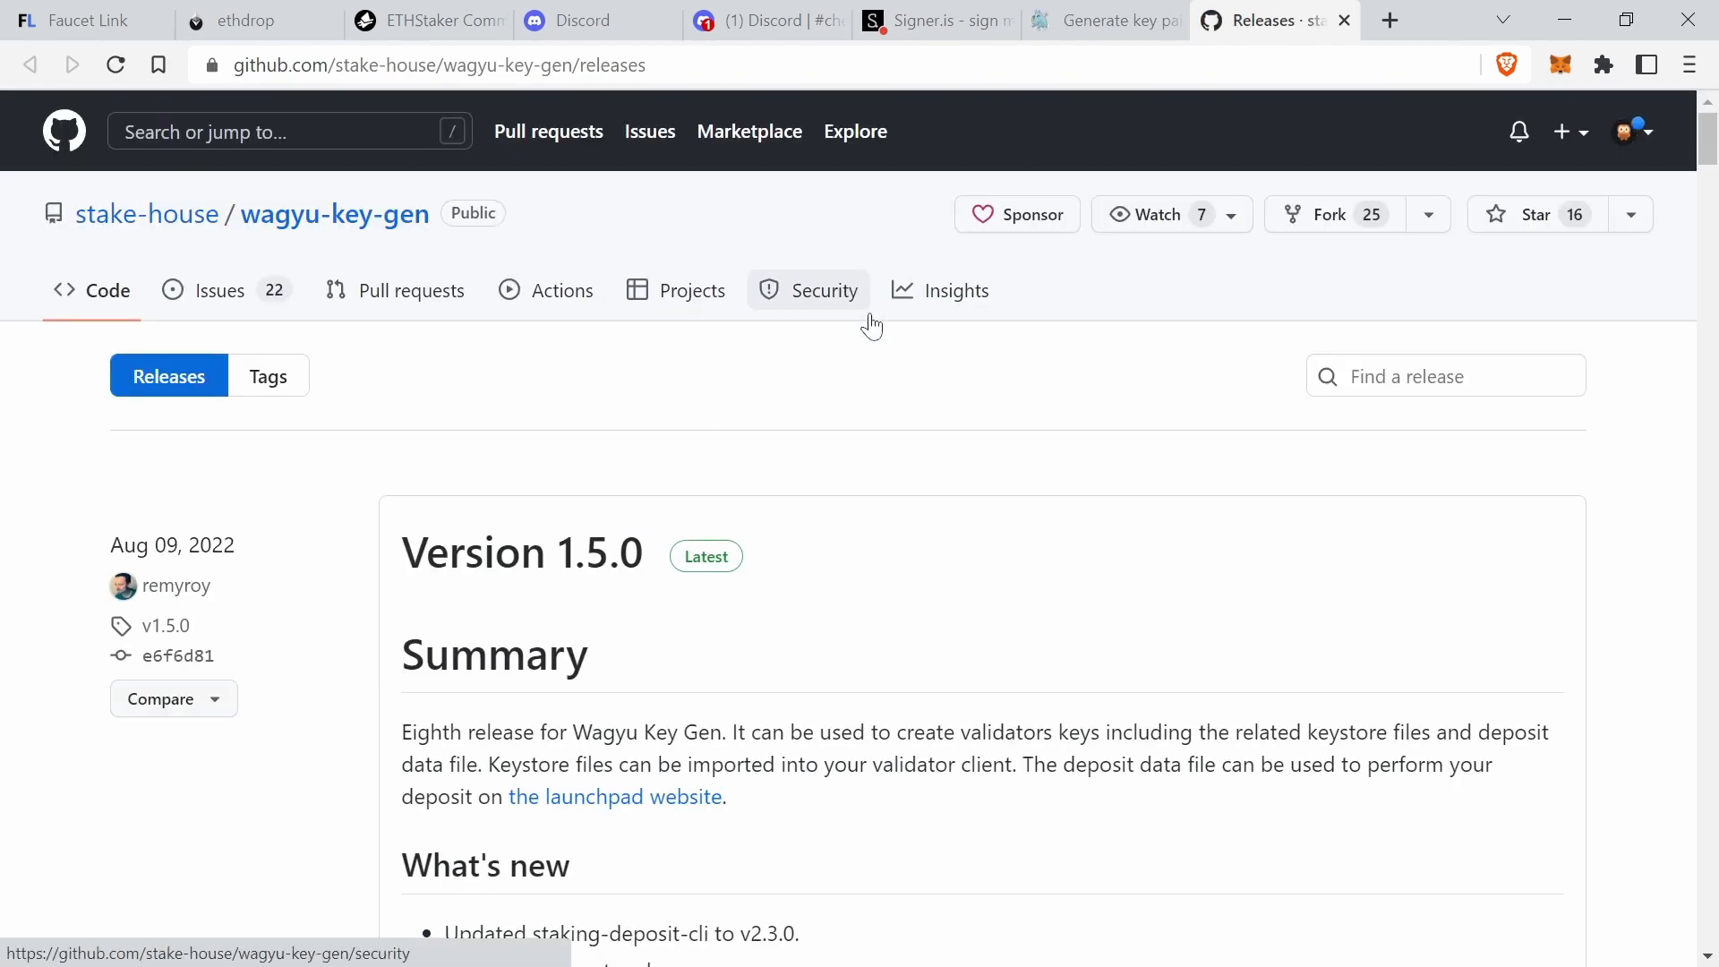
pyautogui.scroll(-3)
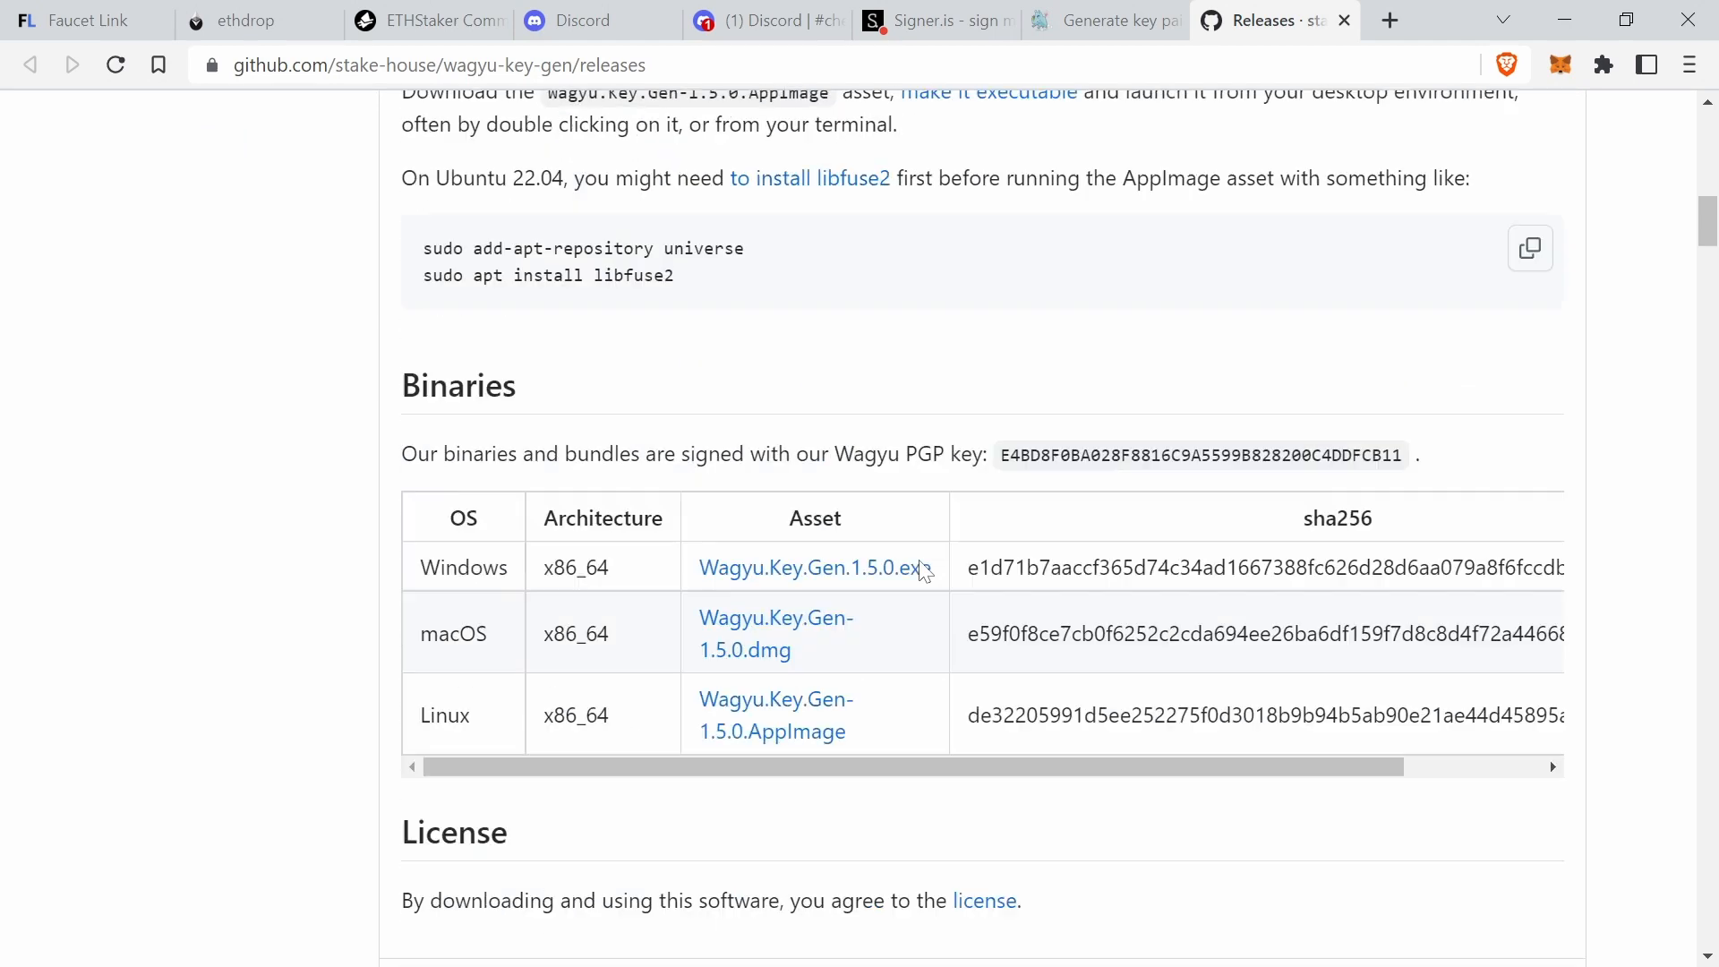
pyautogui.scroll(-3)
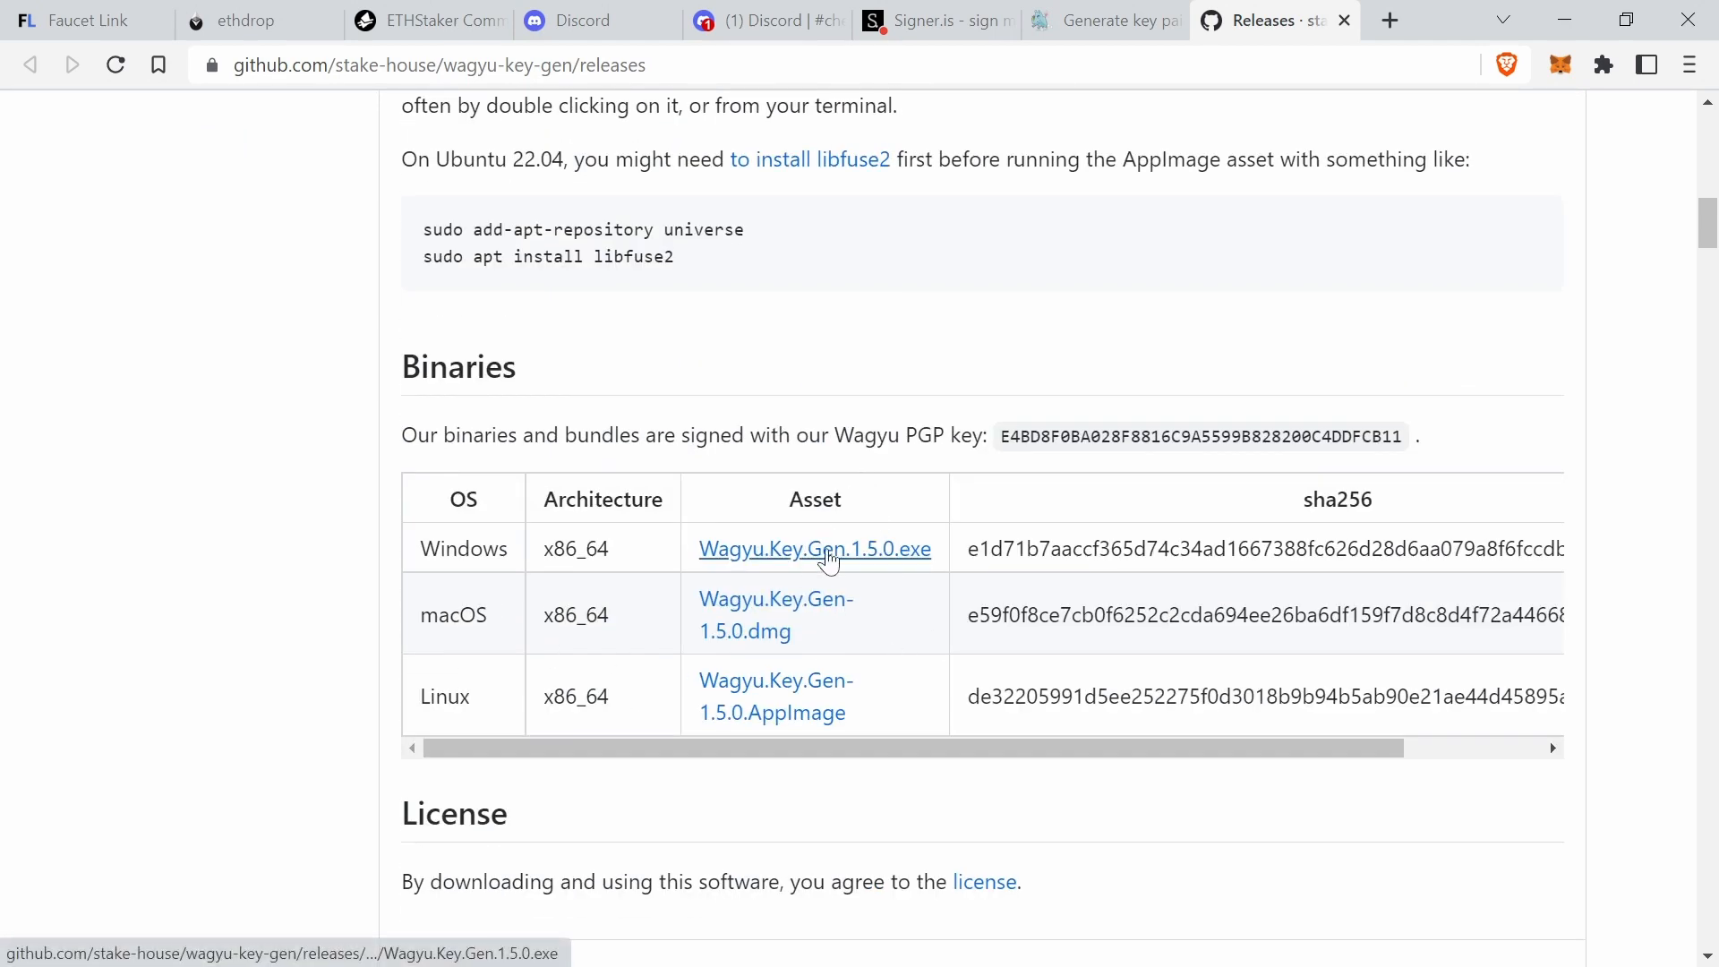
pyautogui.click(828, 550)
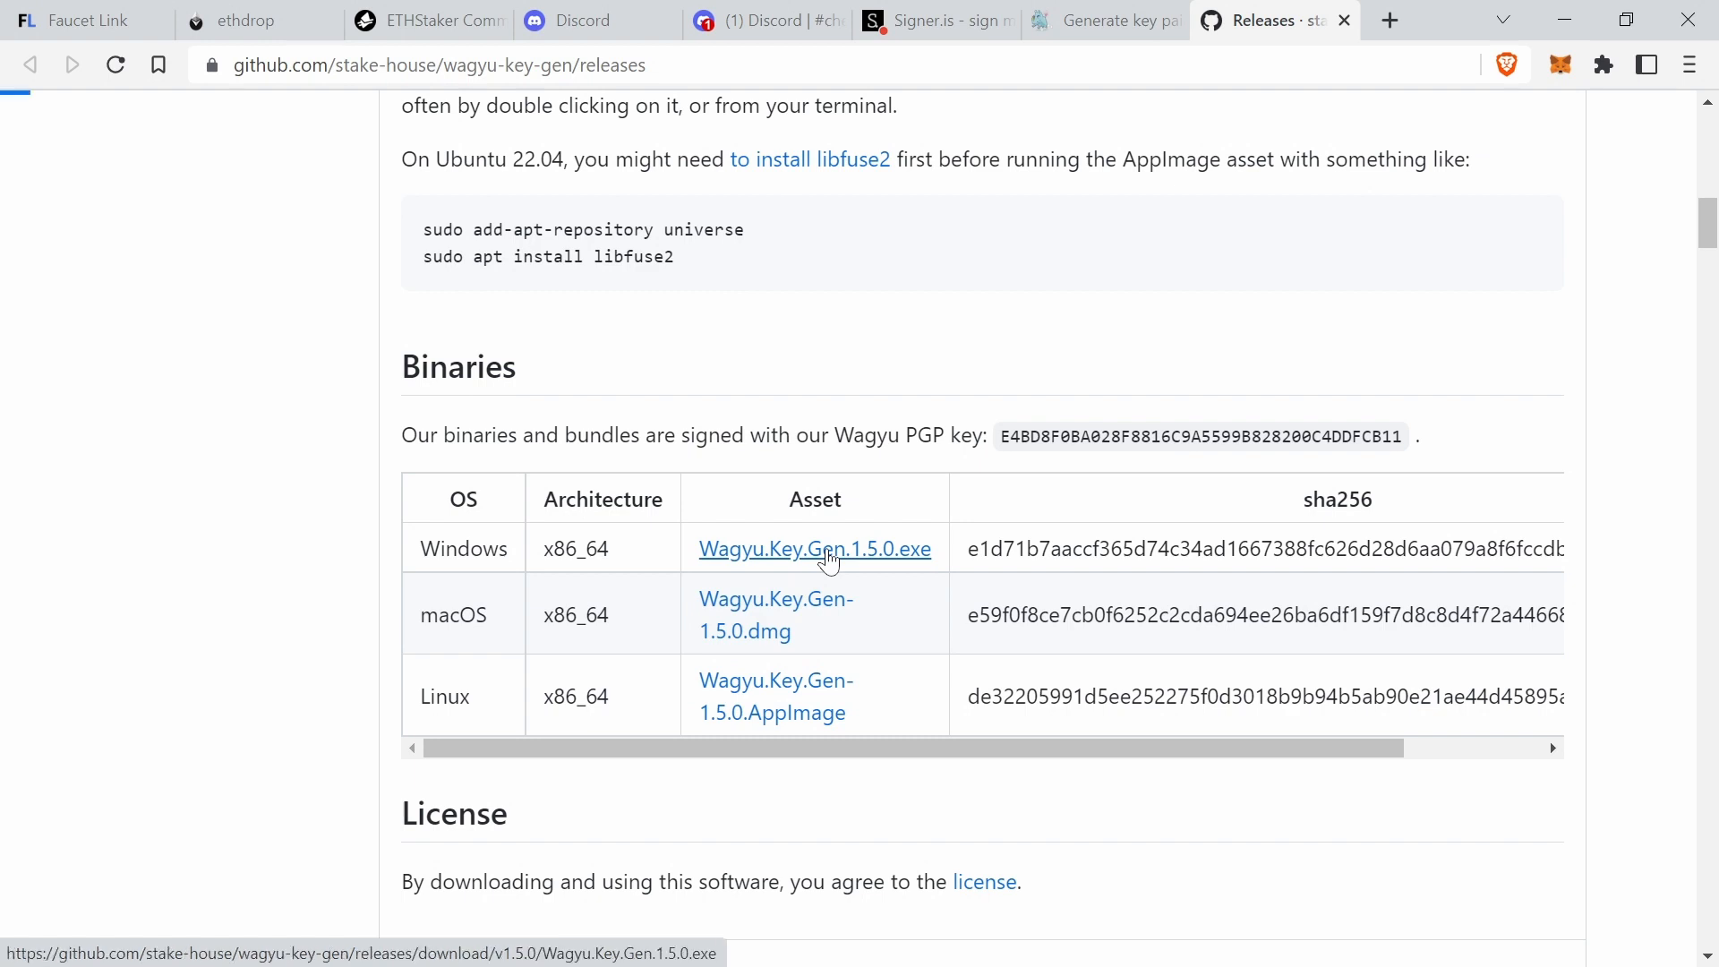
pyautogui.click(815, 549)
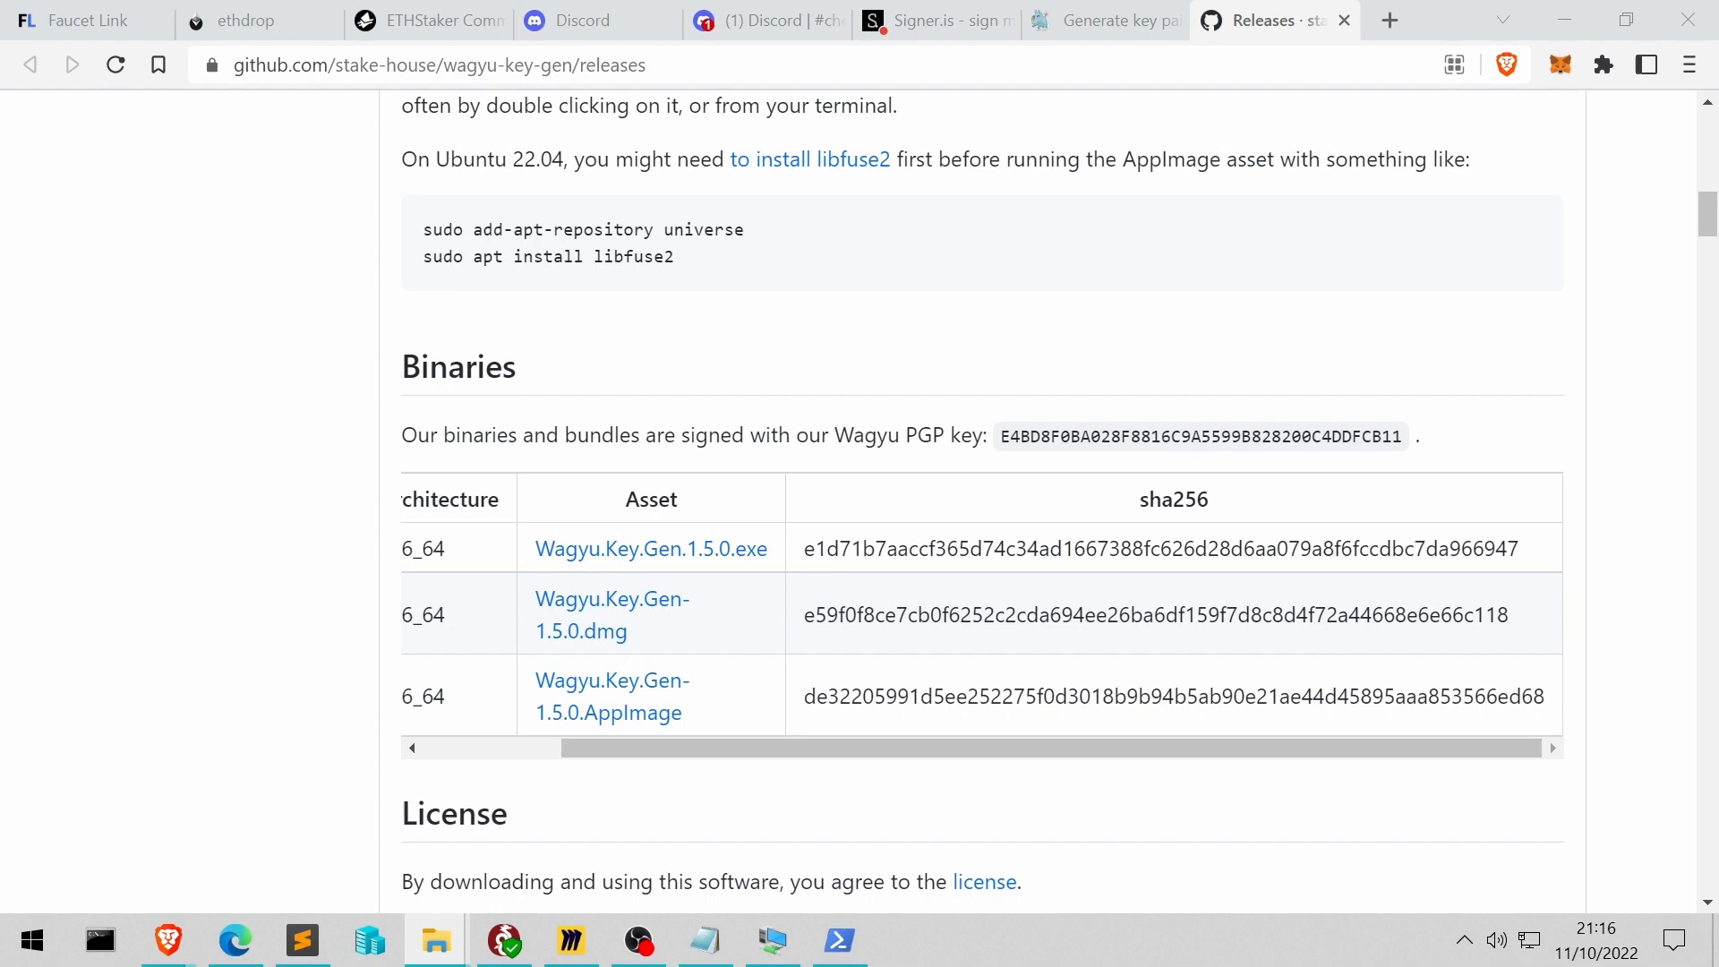
# - Confirm the executable is saved on the USB drive in File Explorer
pyautogui.click(430, 941)
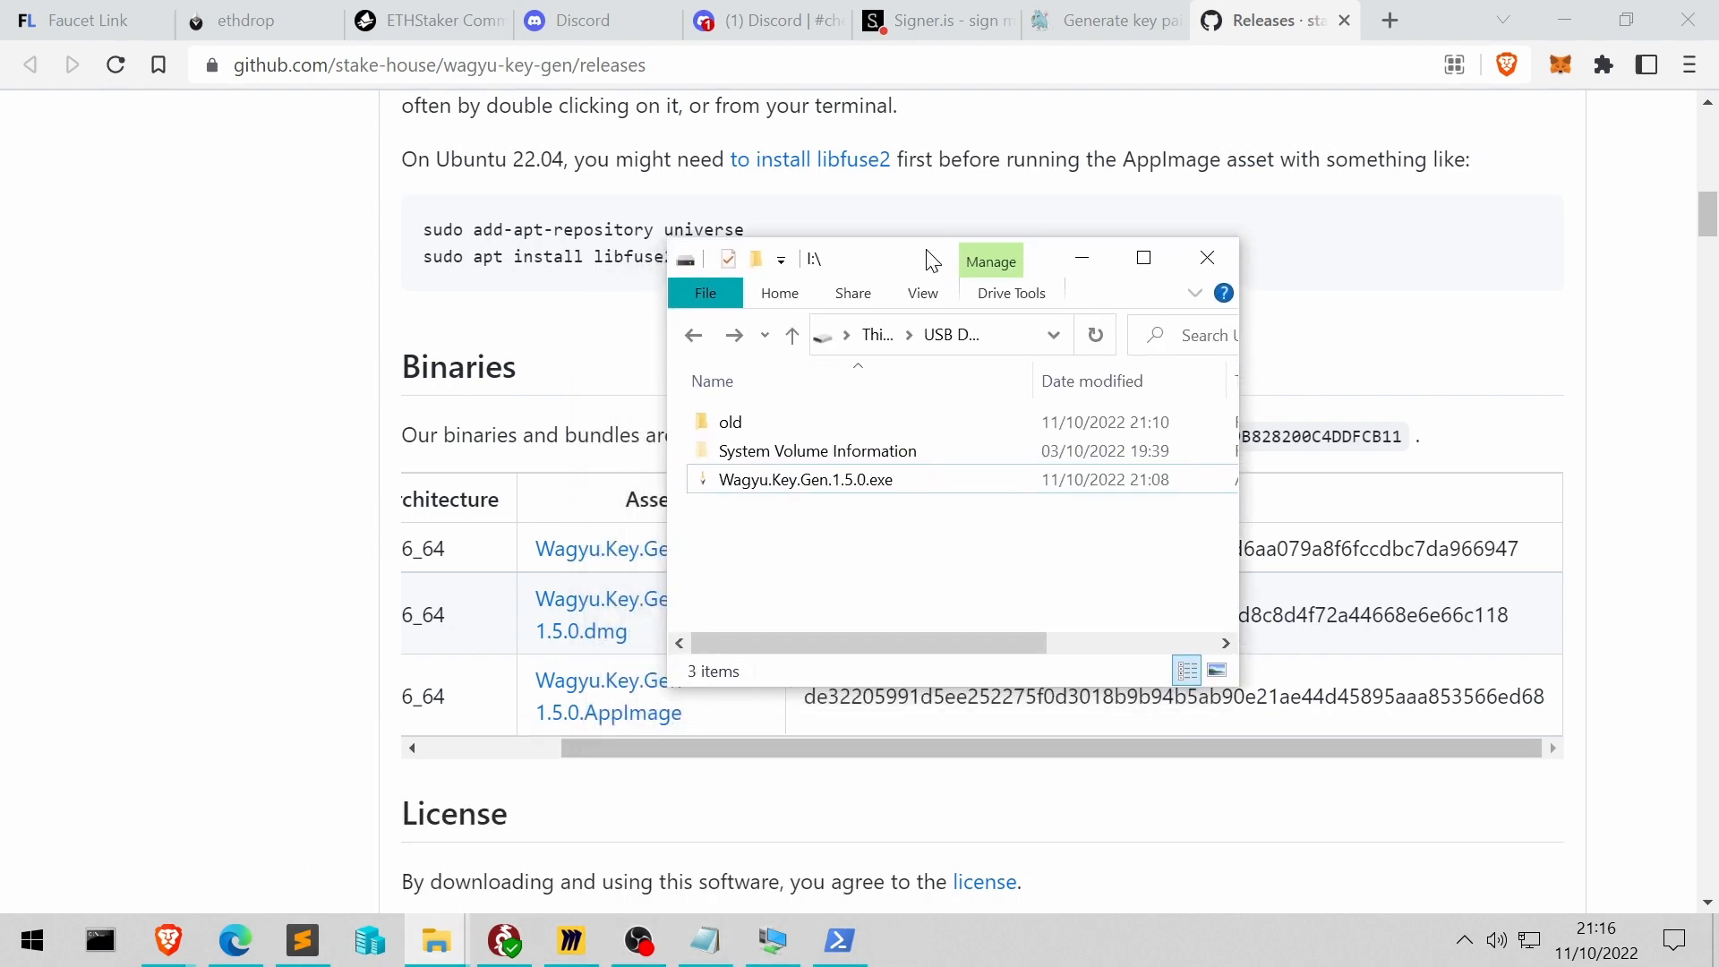